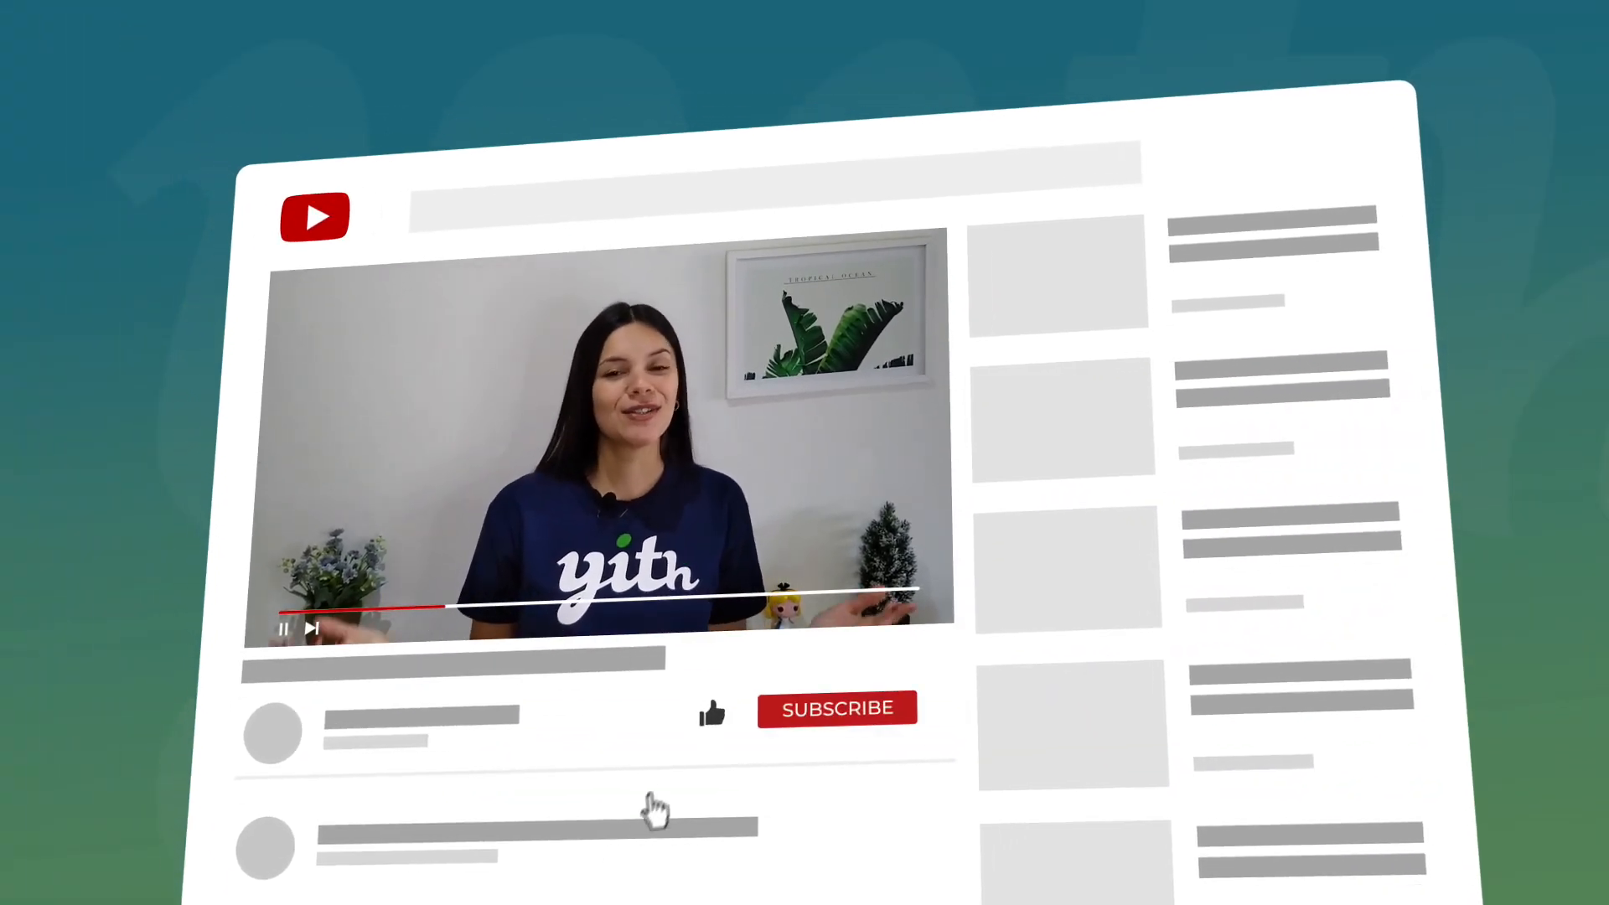
Browse down the YITH Product Add-Ons settings area before creating the block.
click(838, 709)
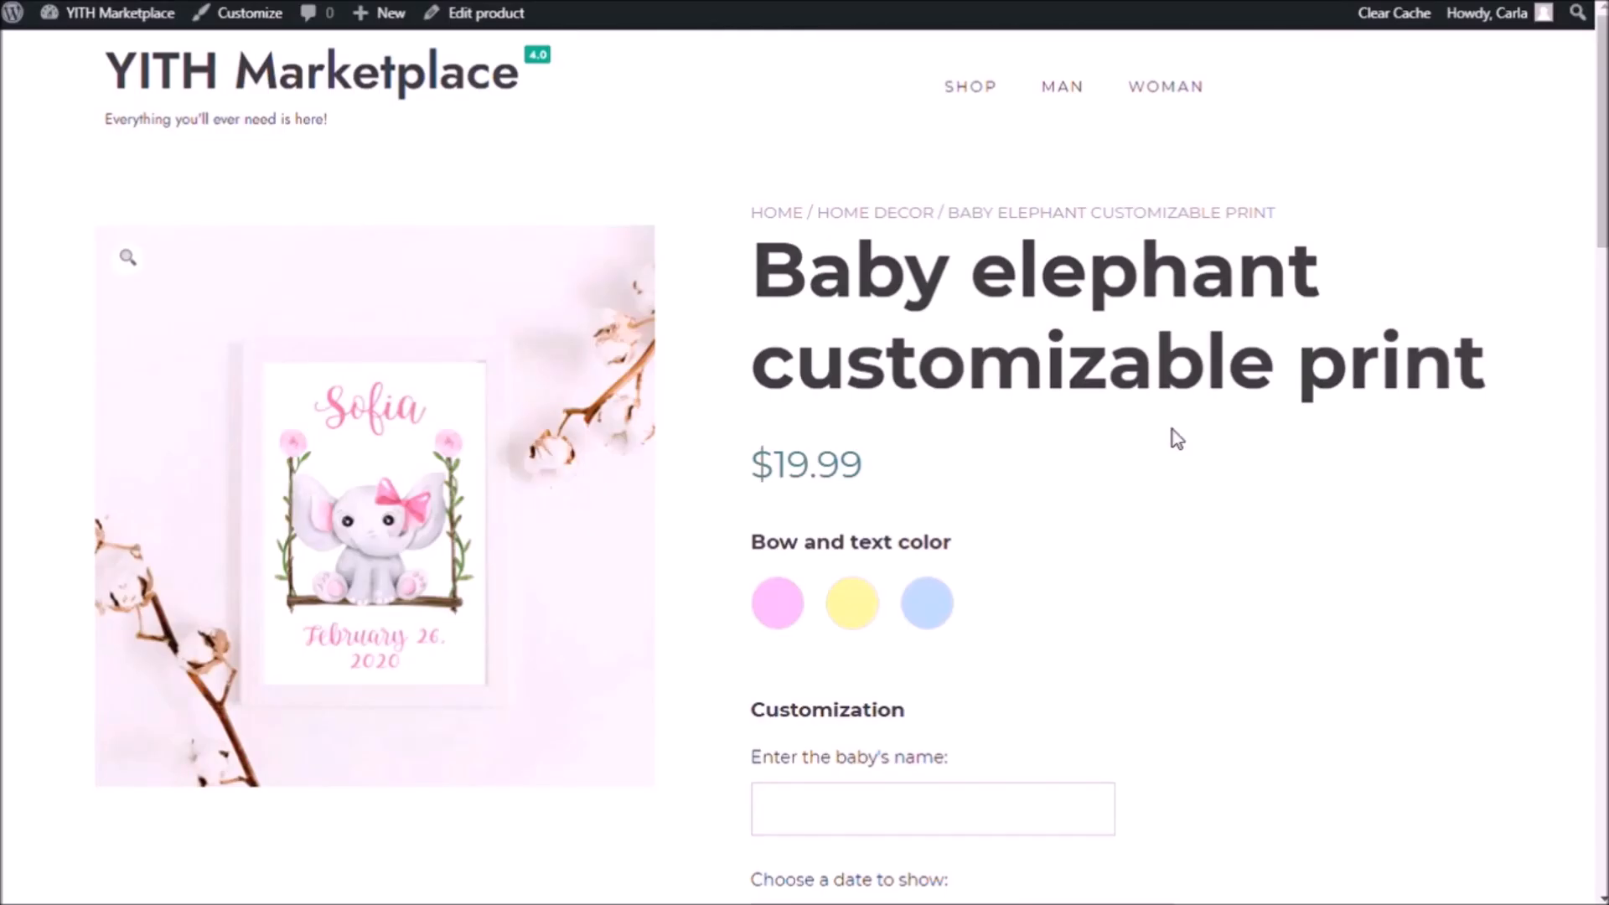
mouse_move(860, 444)
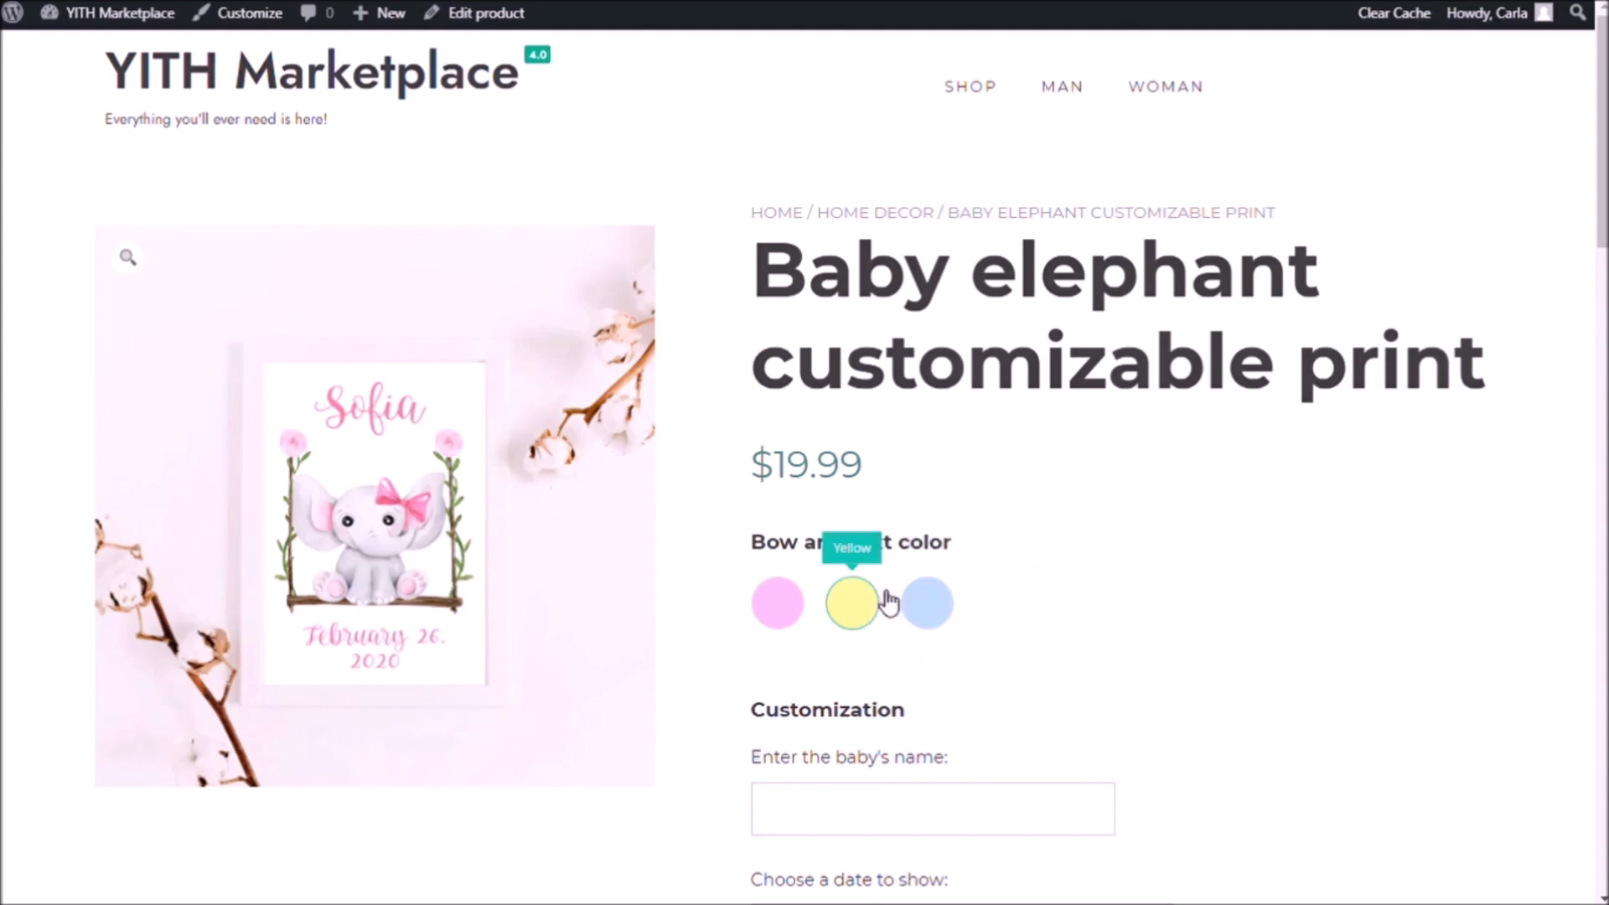
click(776, 603)
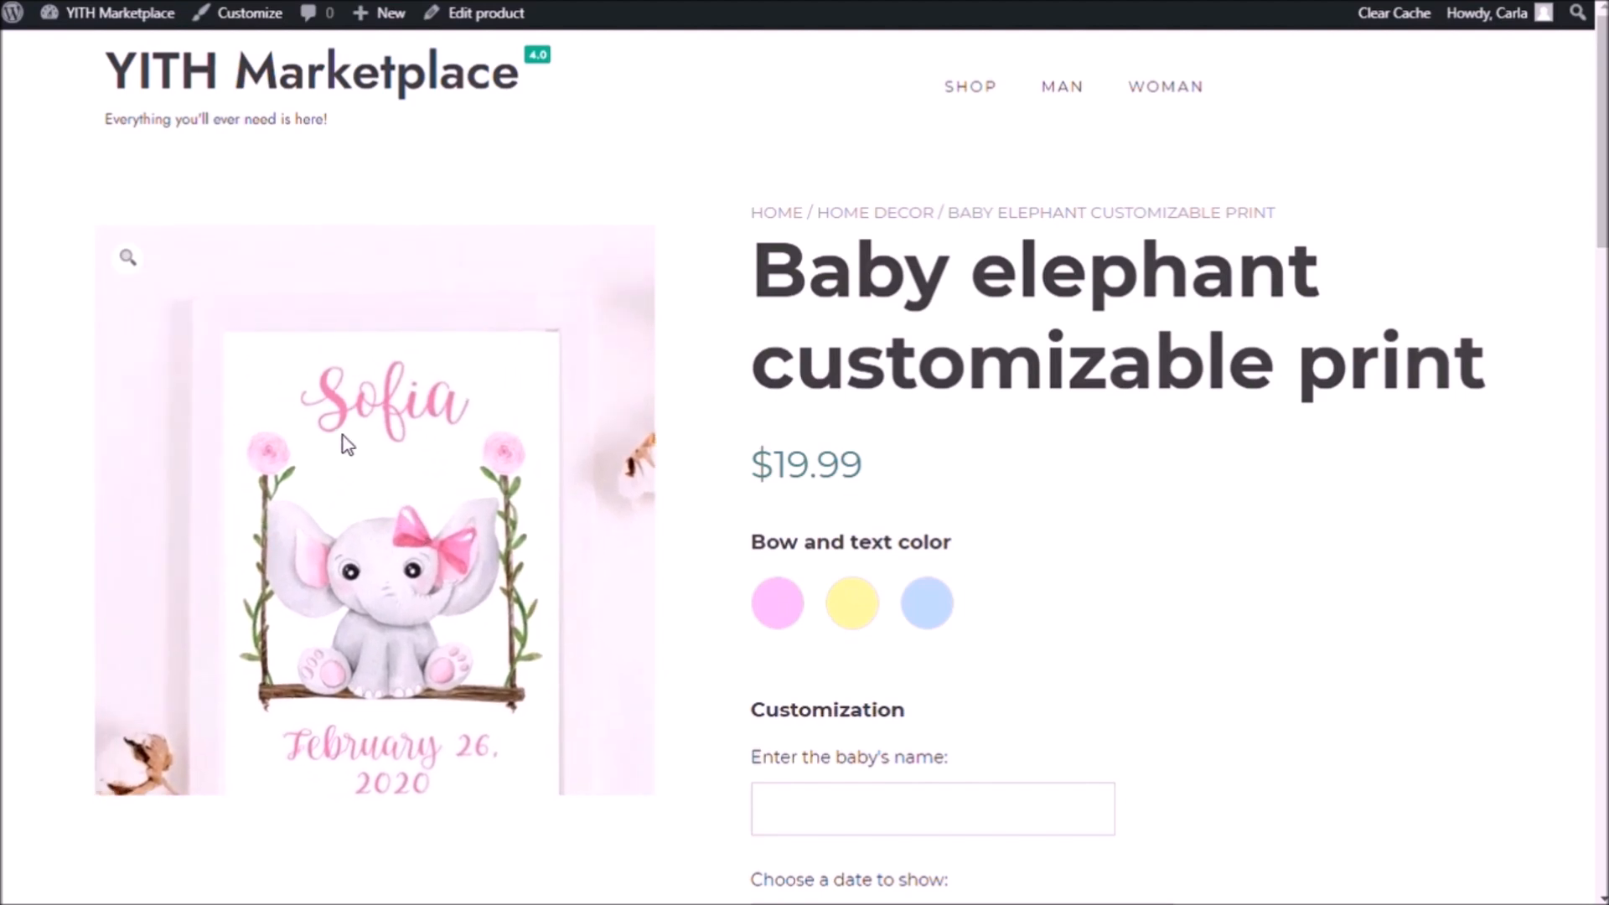
scroll(down, 3)
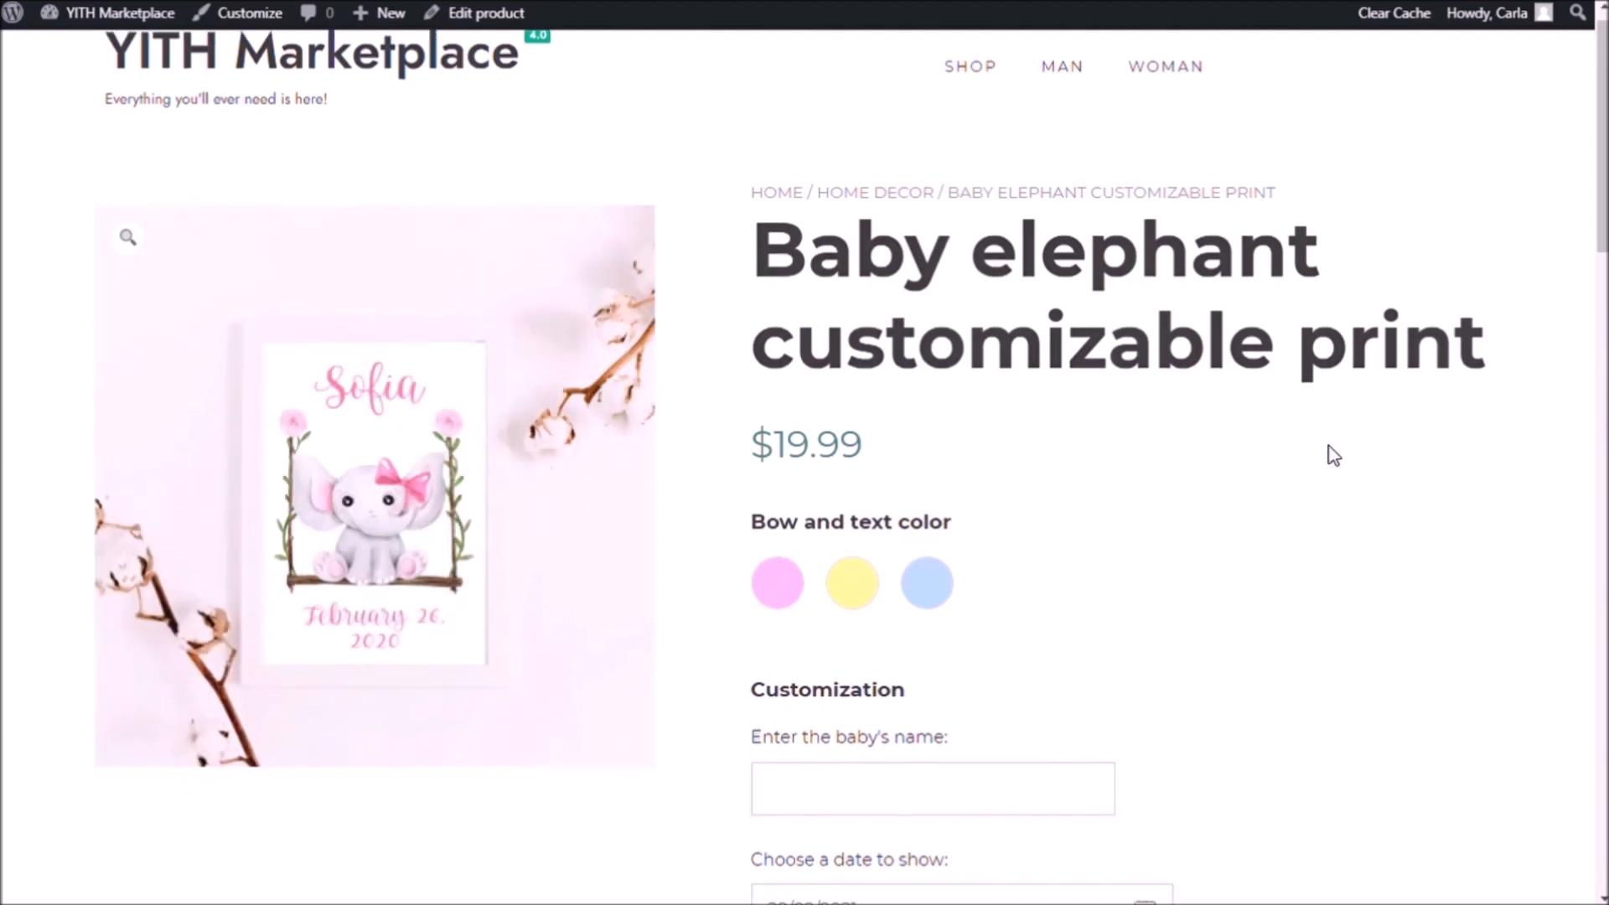
scroll(down, 3)
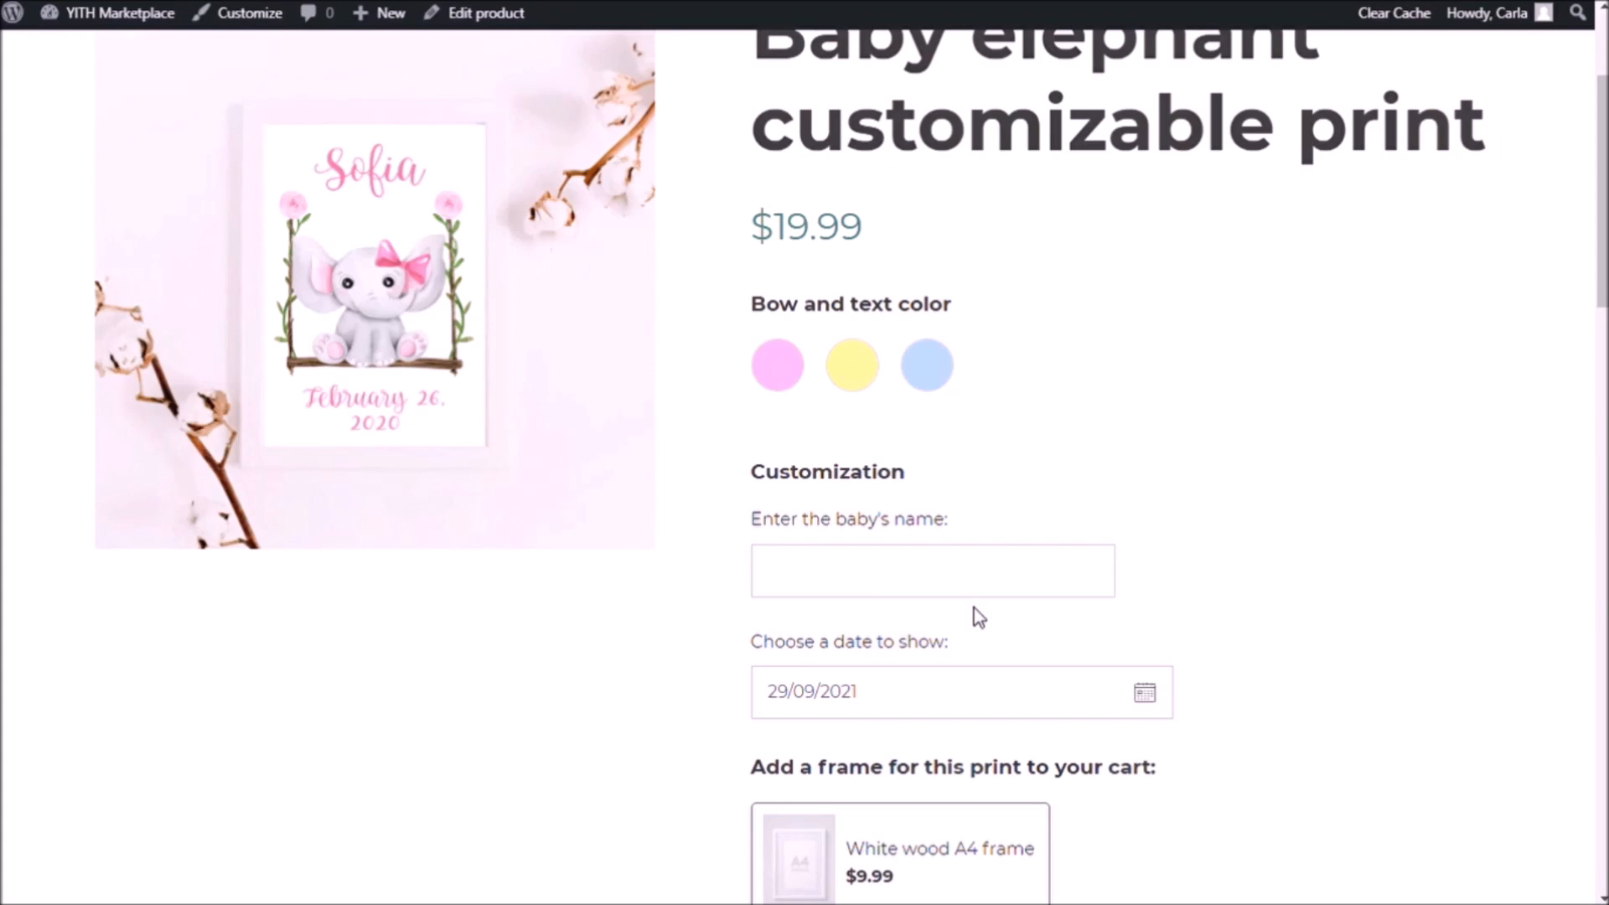
mouse_move(843, 533)
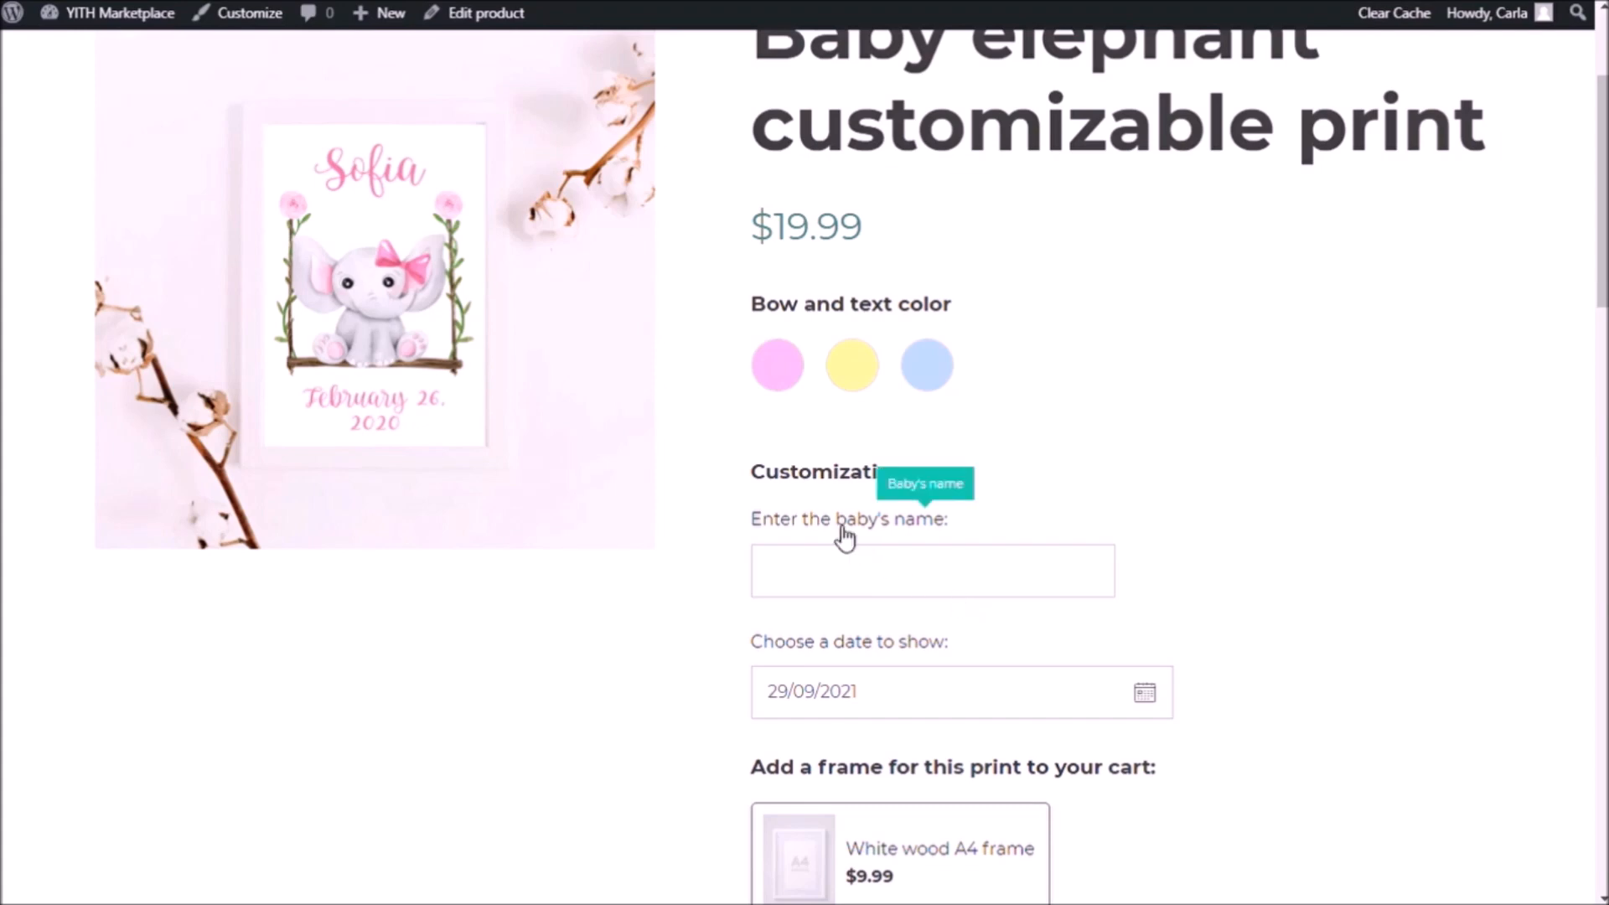
mouse_move(1199, 632)
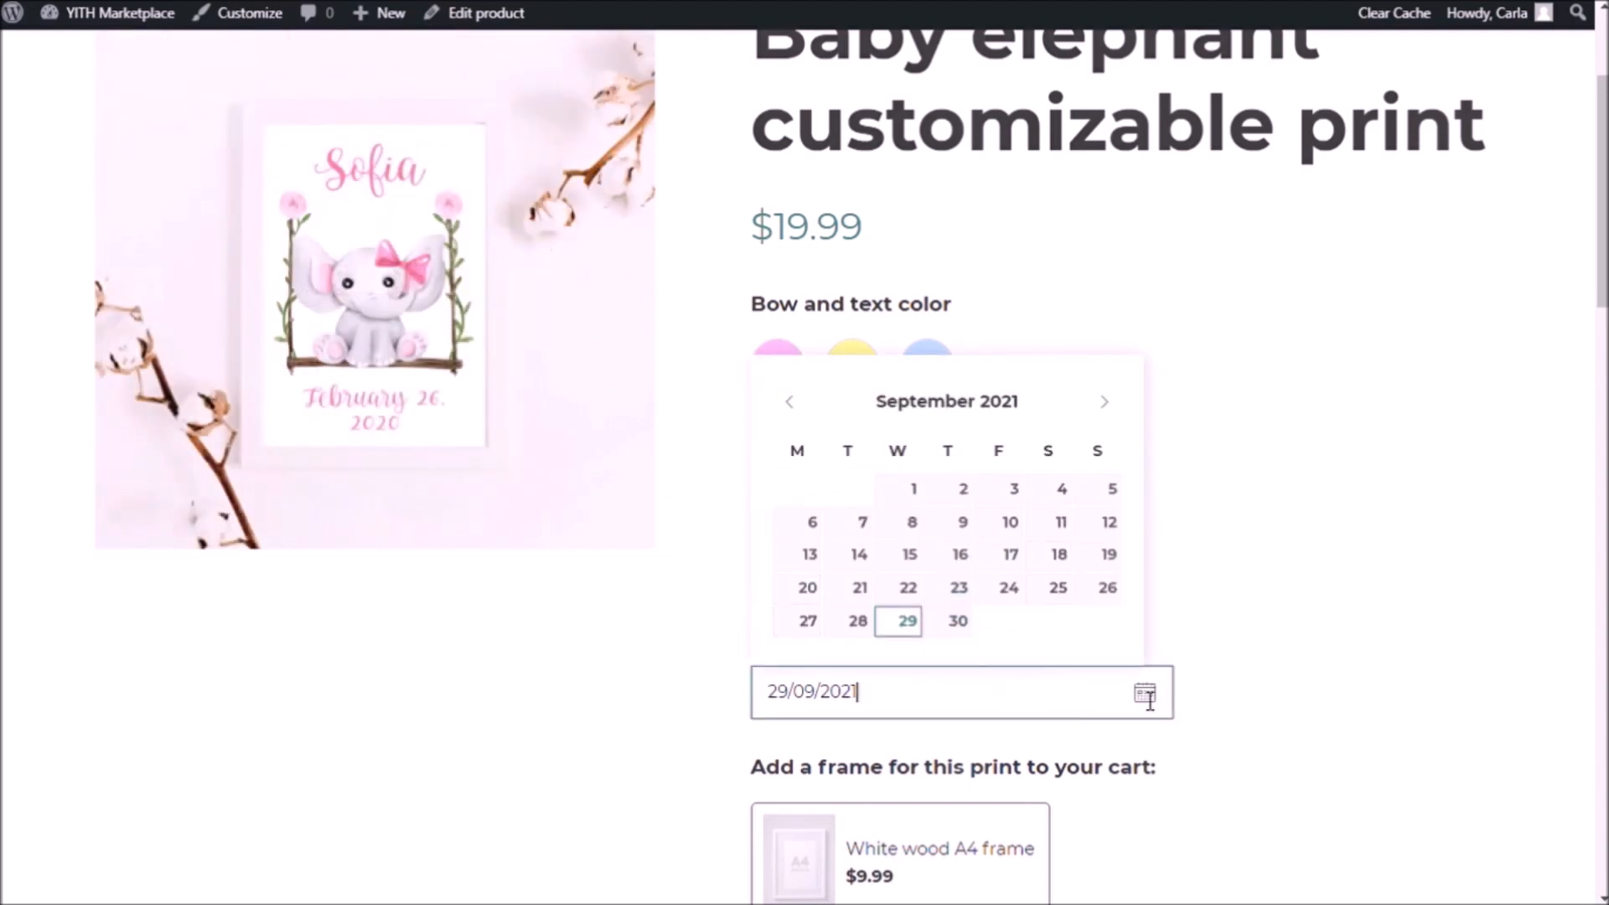
scroll(down, 3)
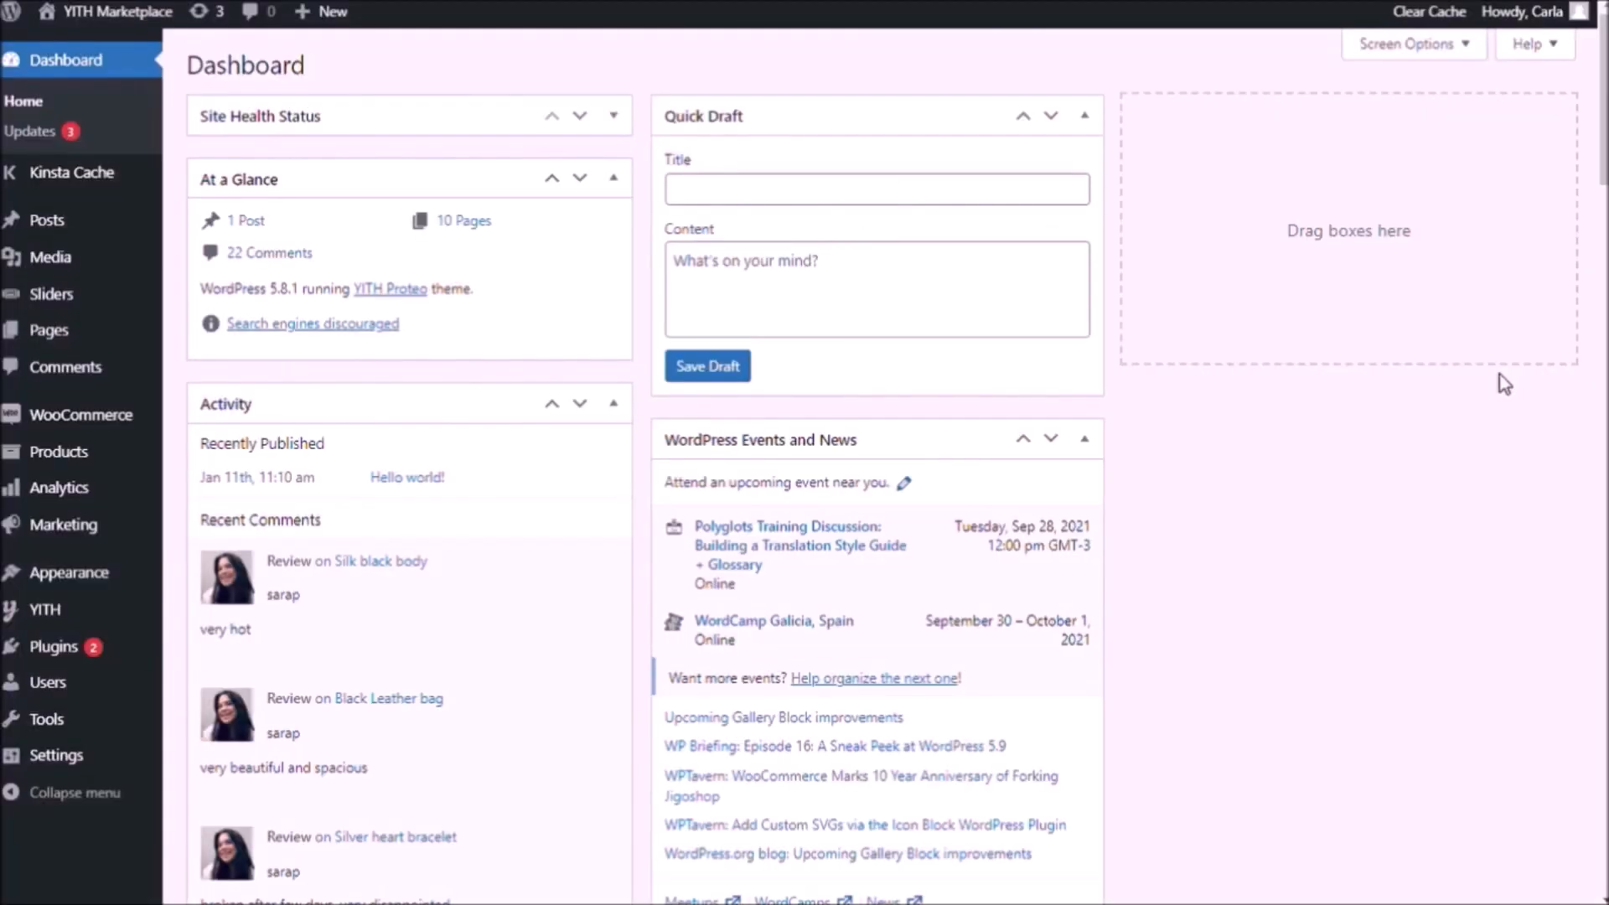
mouse_move(226, 628)
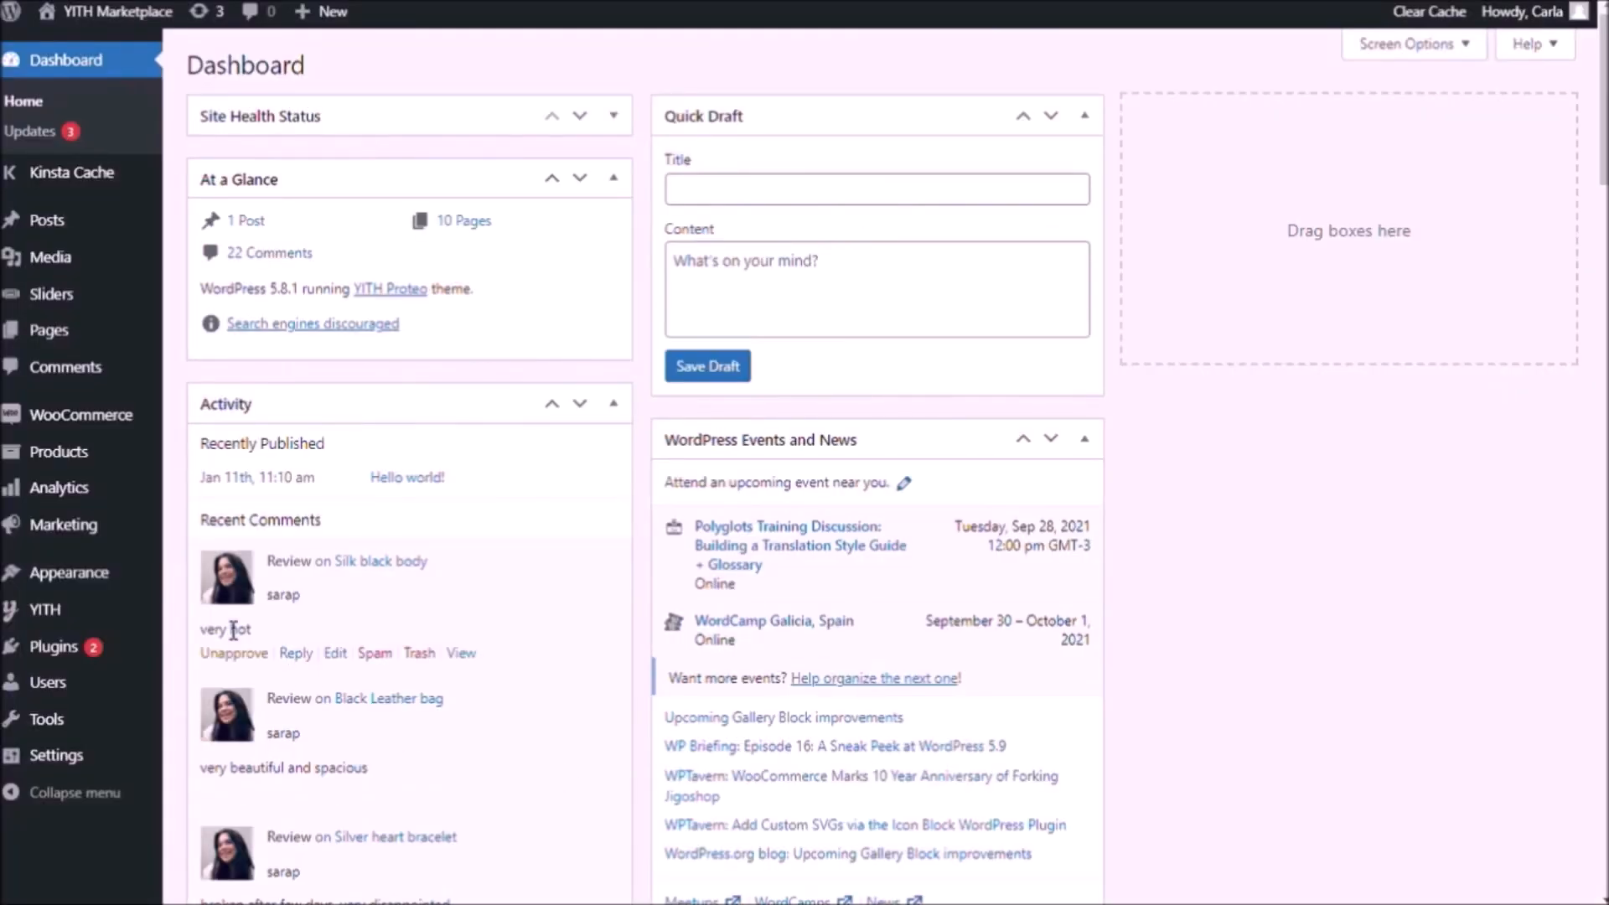
mouse_move(45, 608)
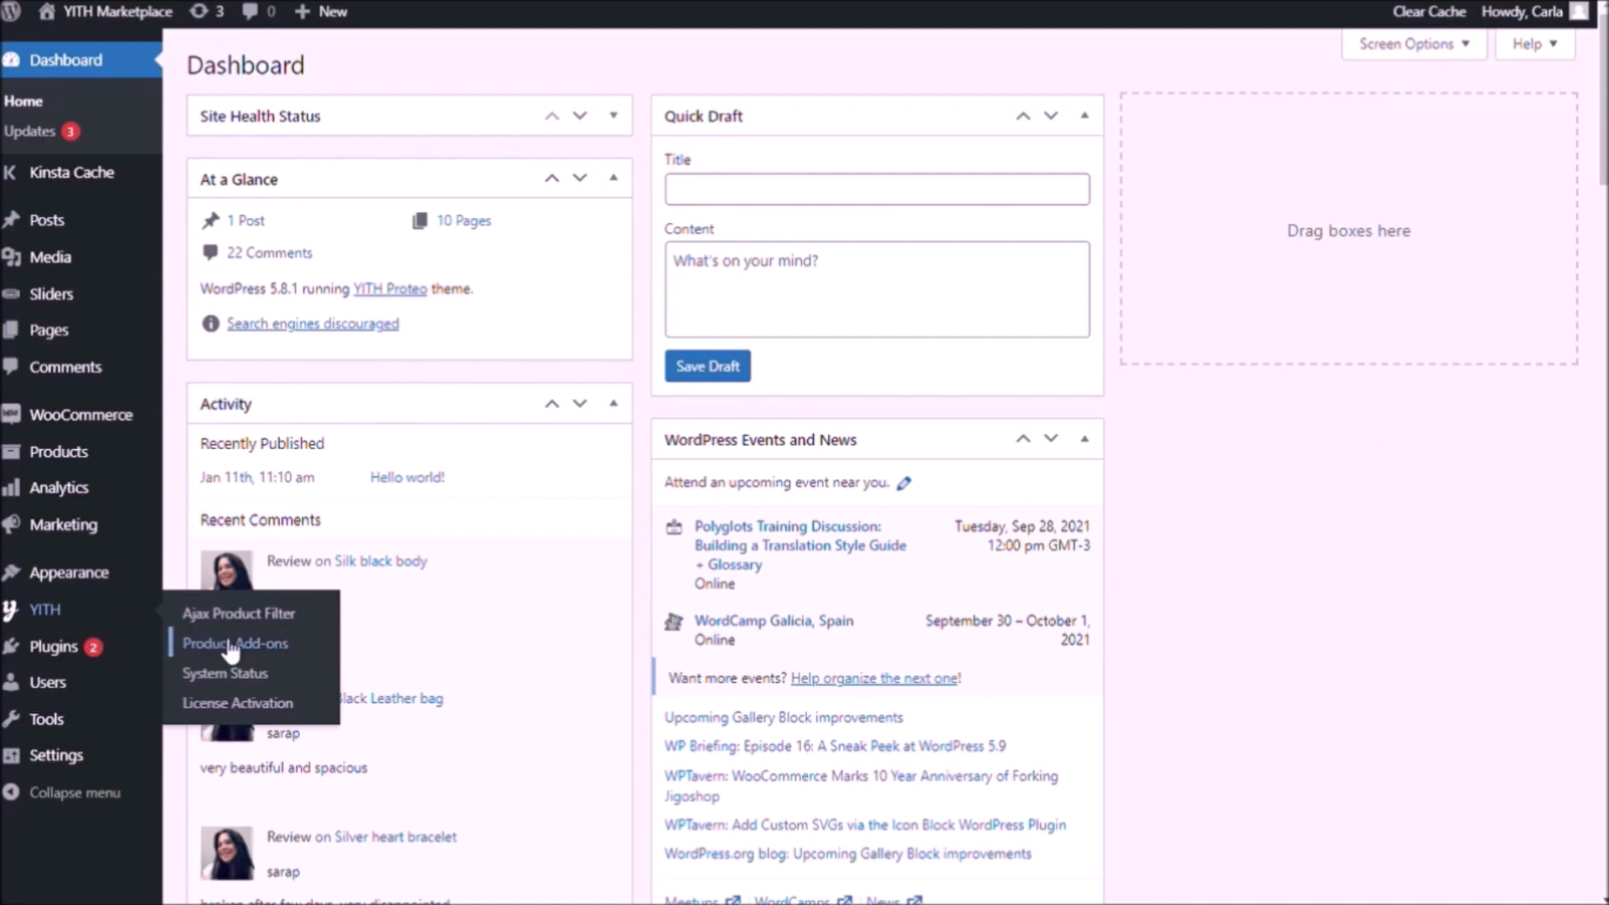
Create a new options block named 'Print' and reach the option-type chooser.
click(235, 643)
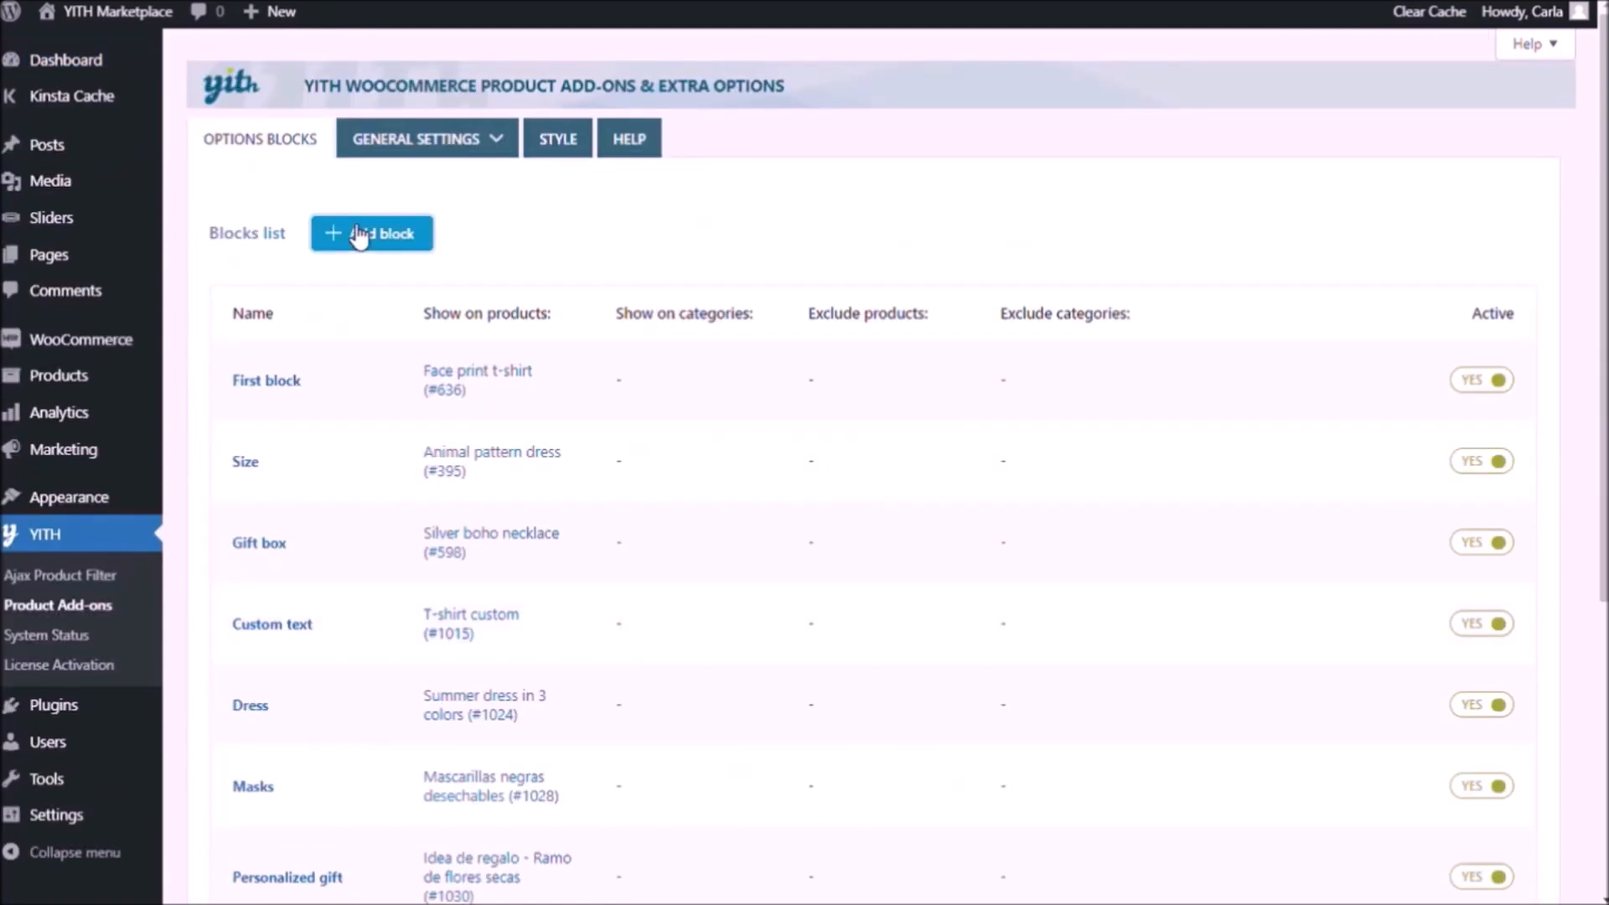
click(371, 233)
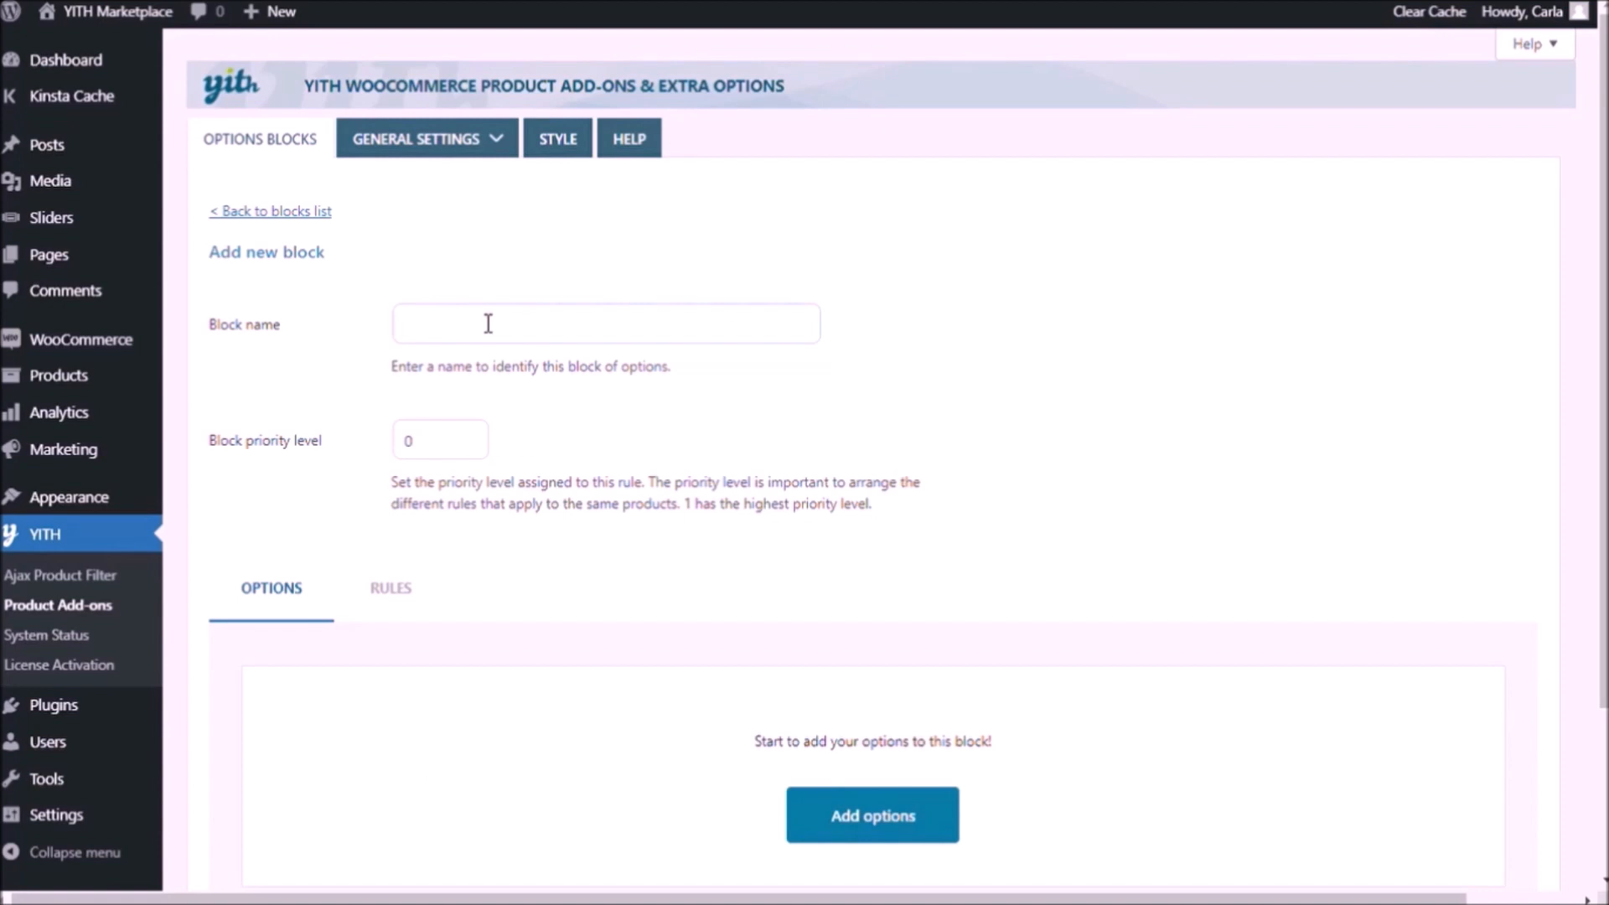
text(Print)
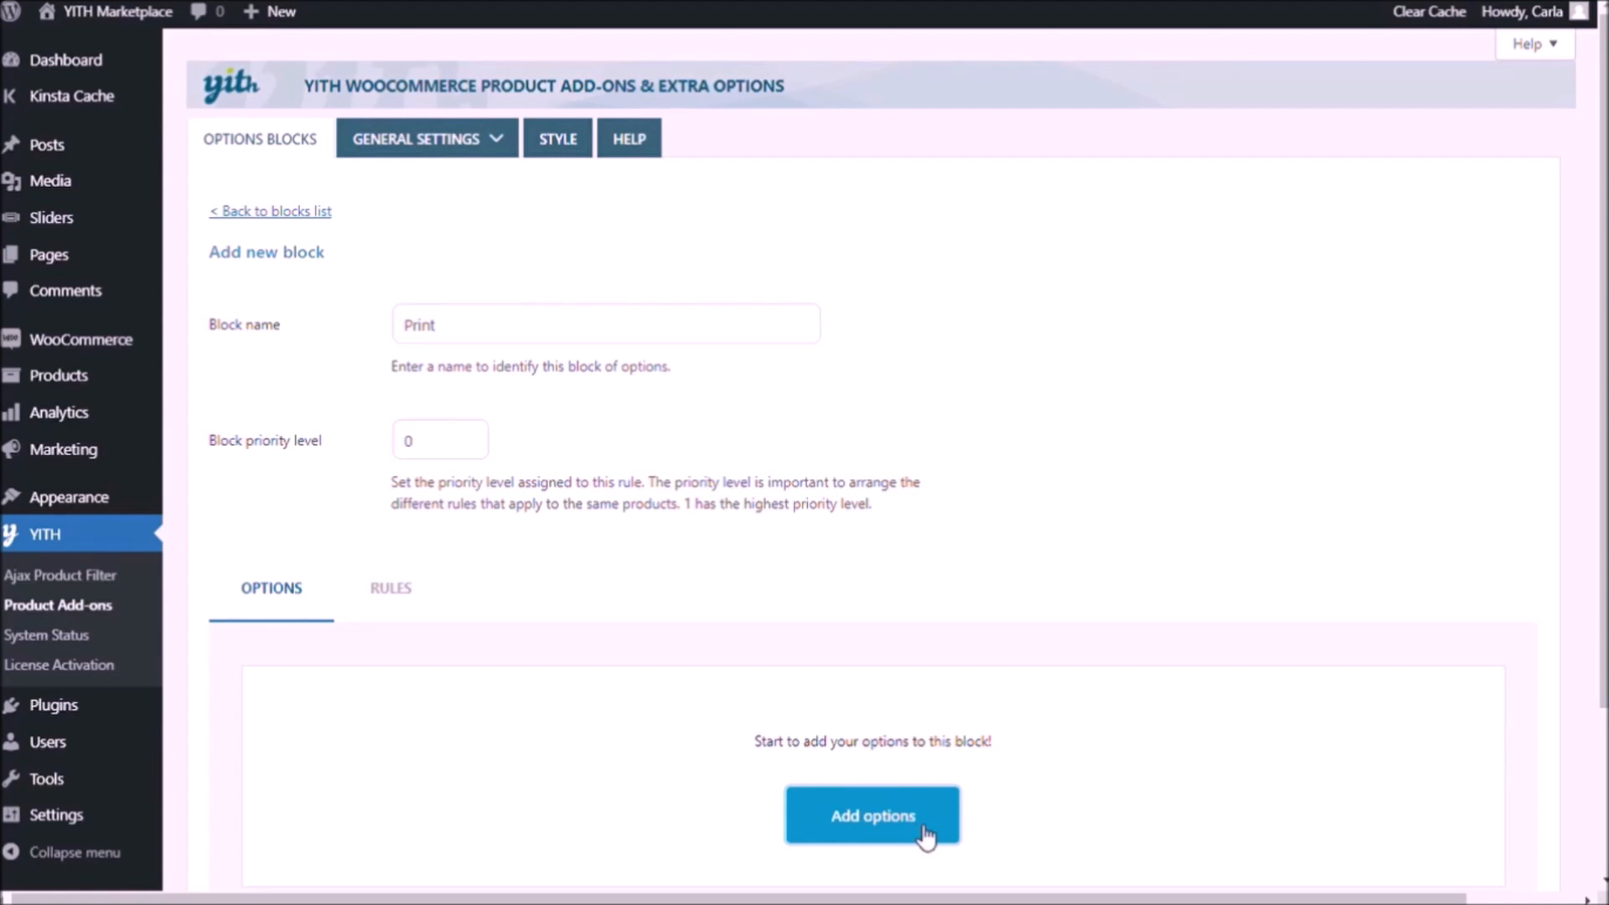
click(871, 814)
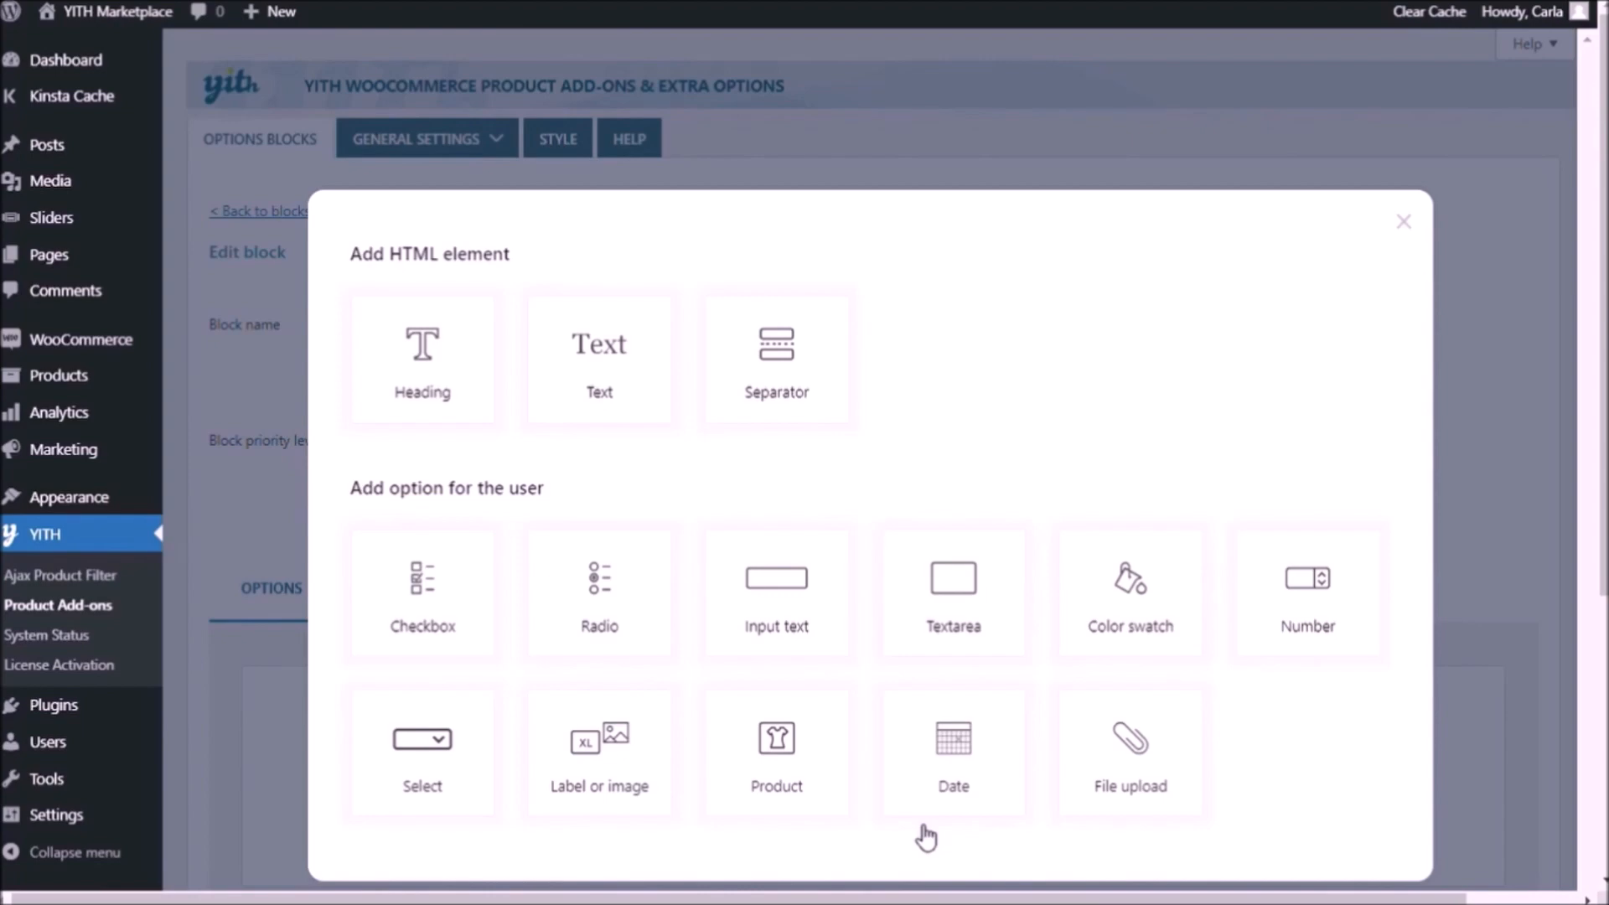
Add a Color swatch option titled 'Bow and text color'.
click(1129, 592)
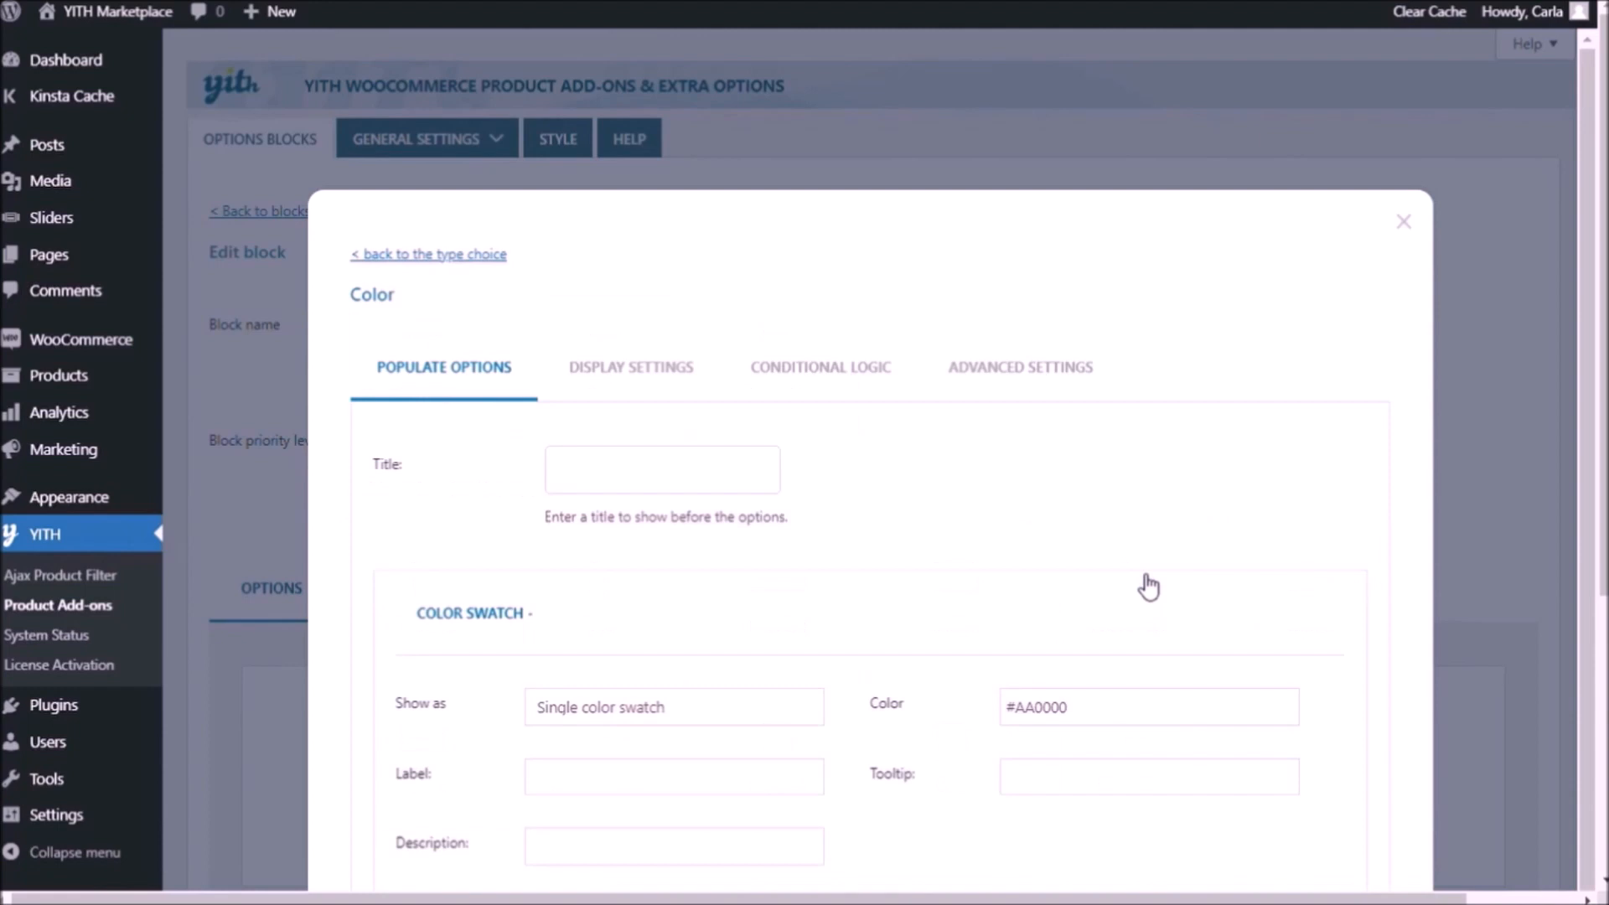
click(662, 469)
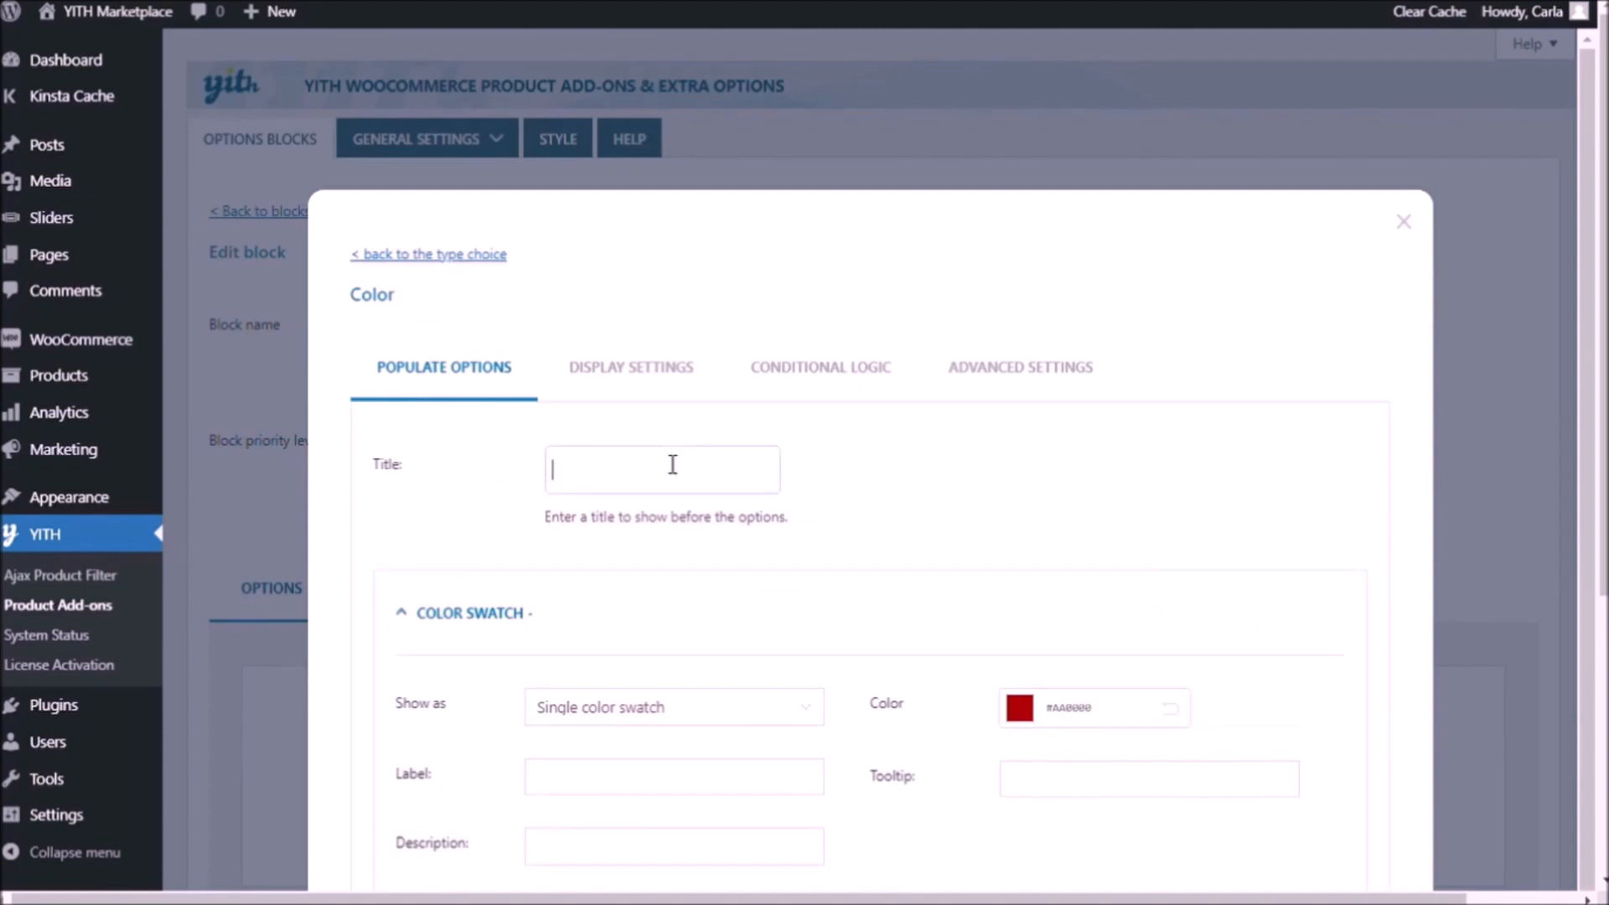
text(Bow and)
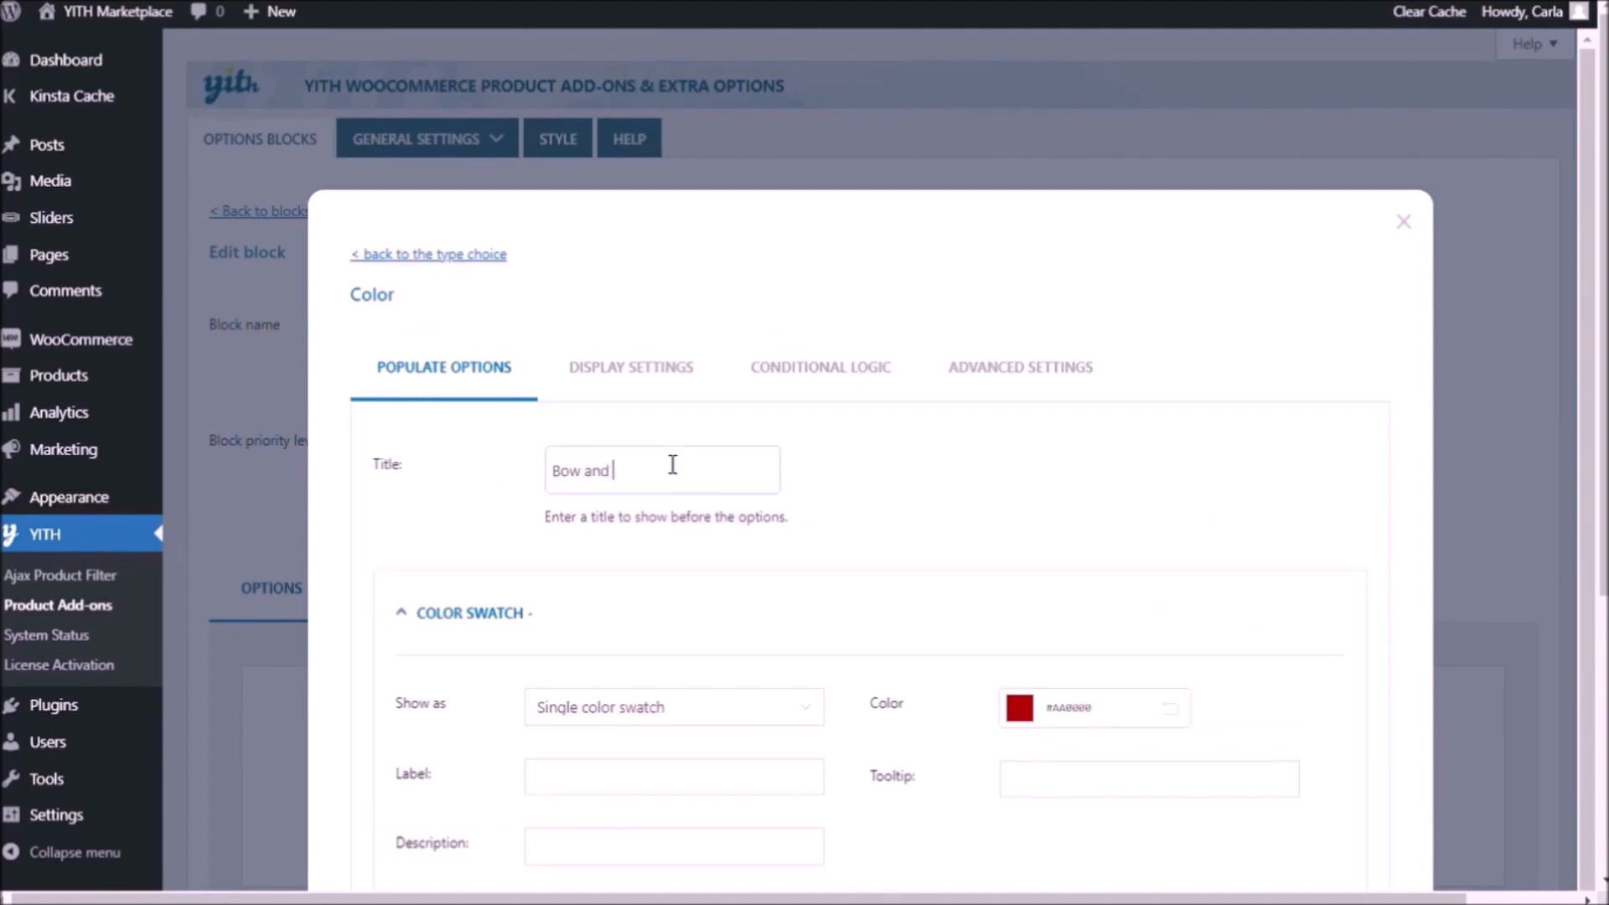
text(text color)
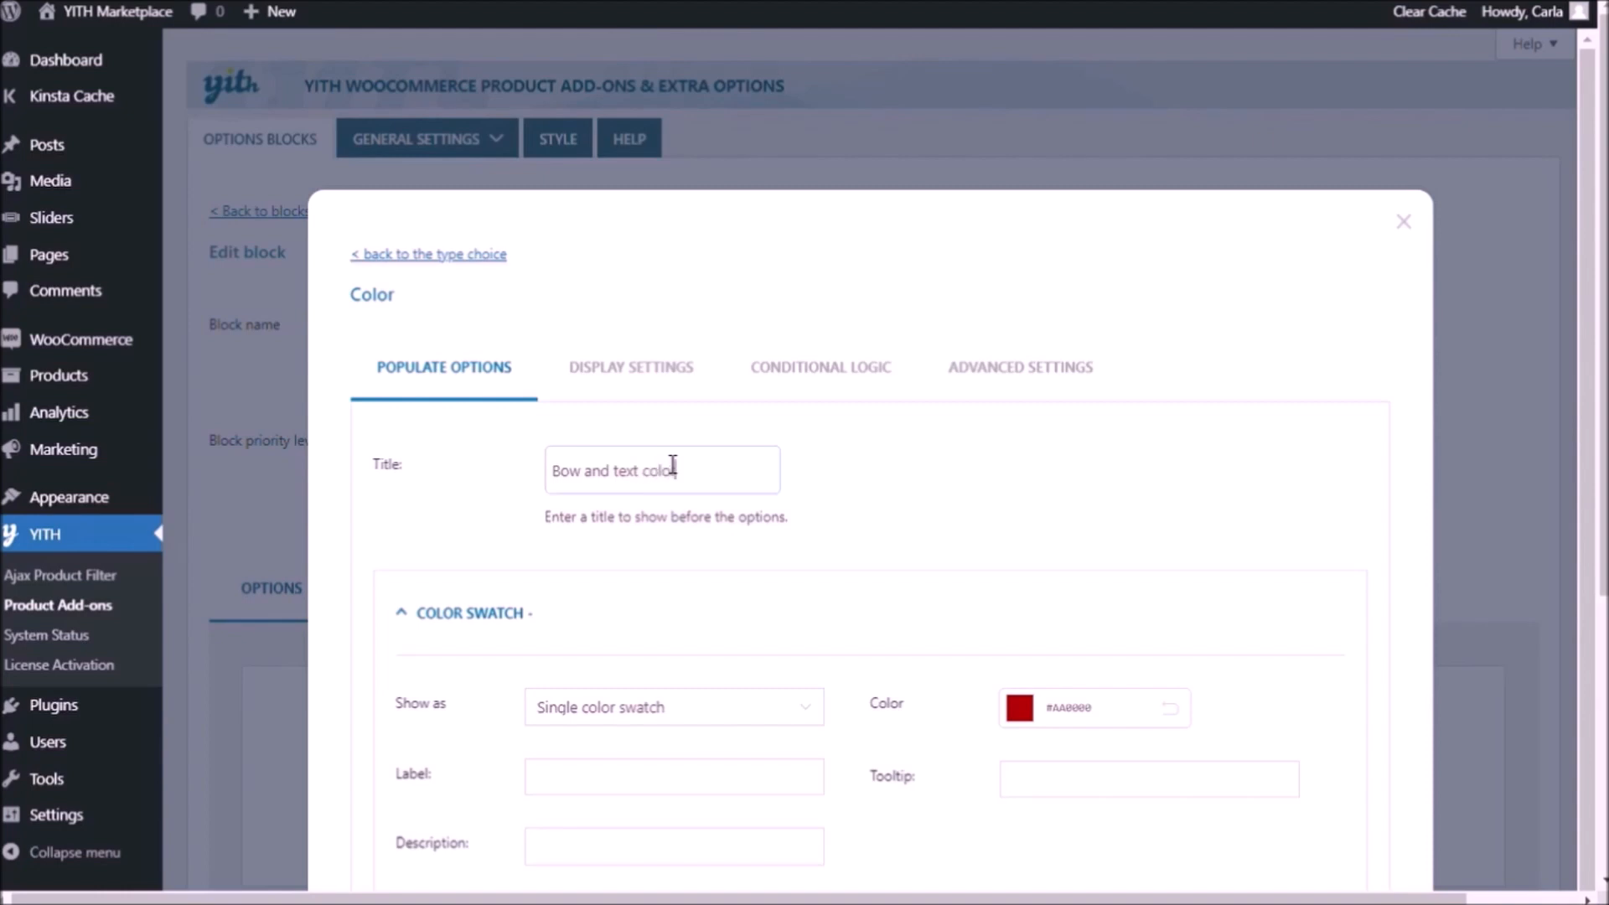
scroll(down, 3)
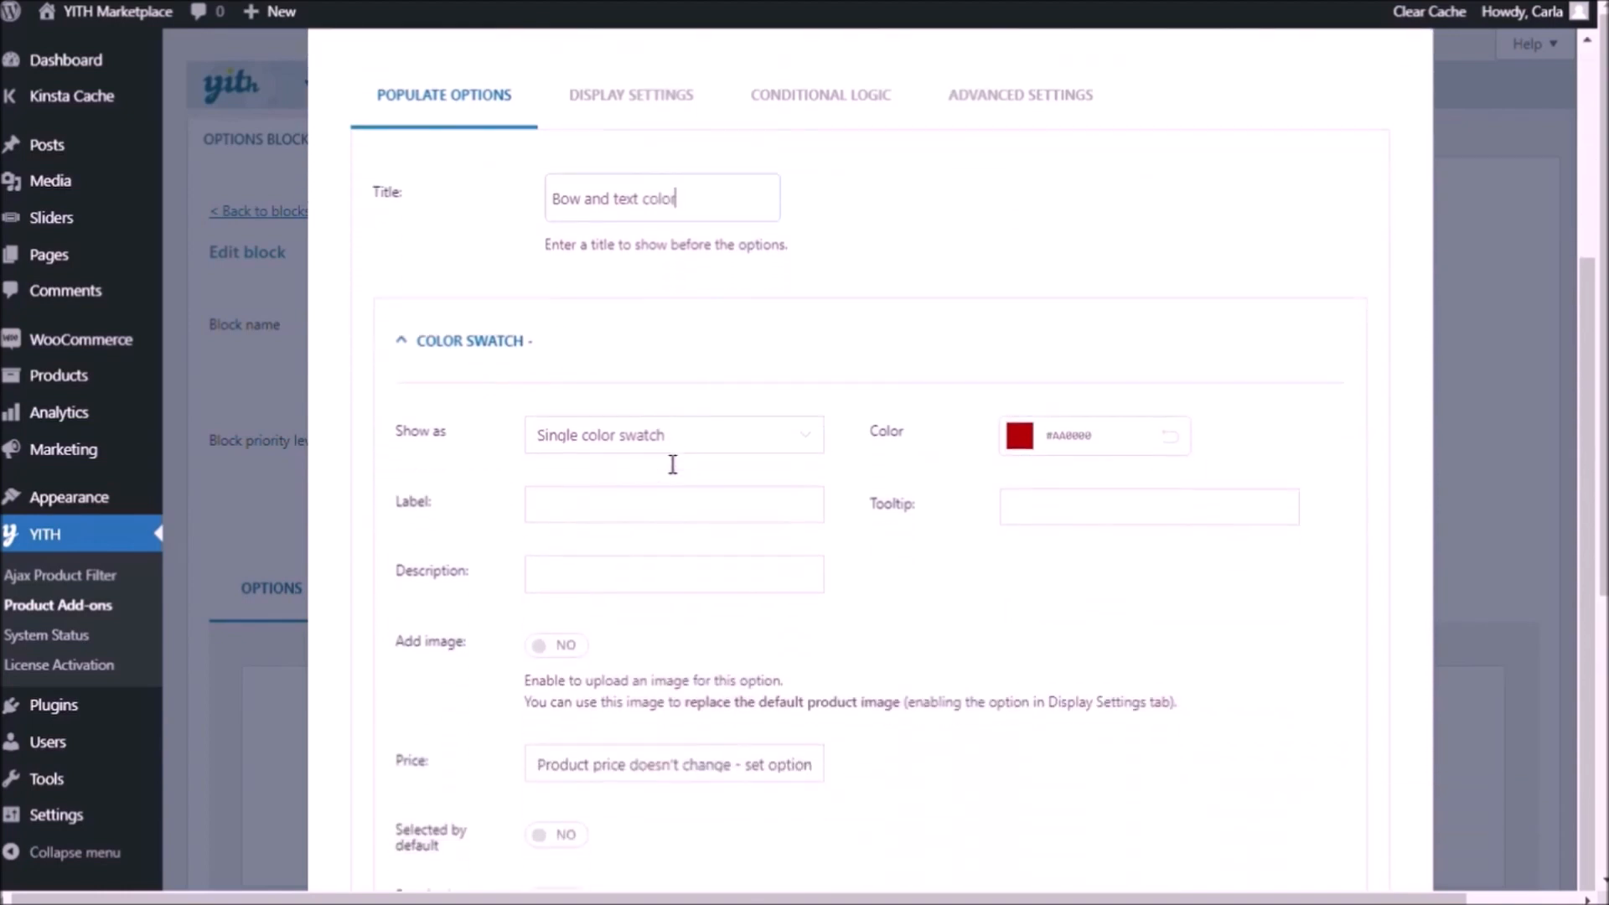
scroll(down, 3)
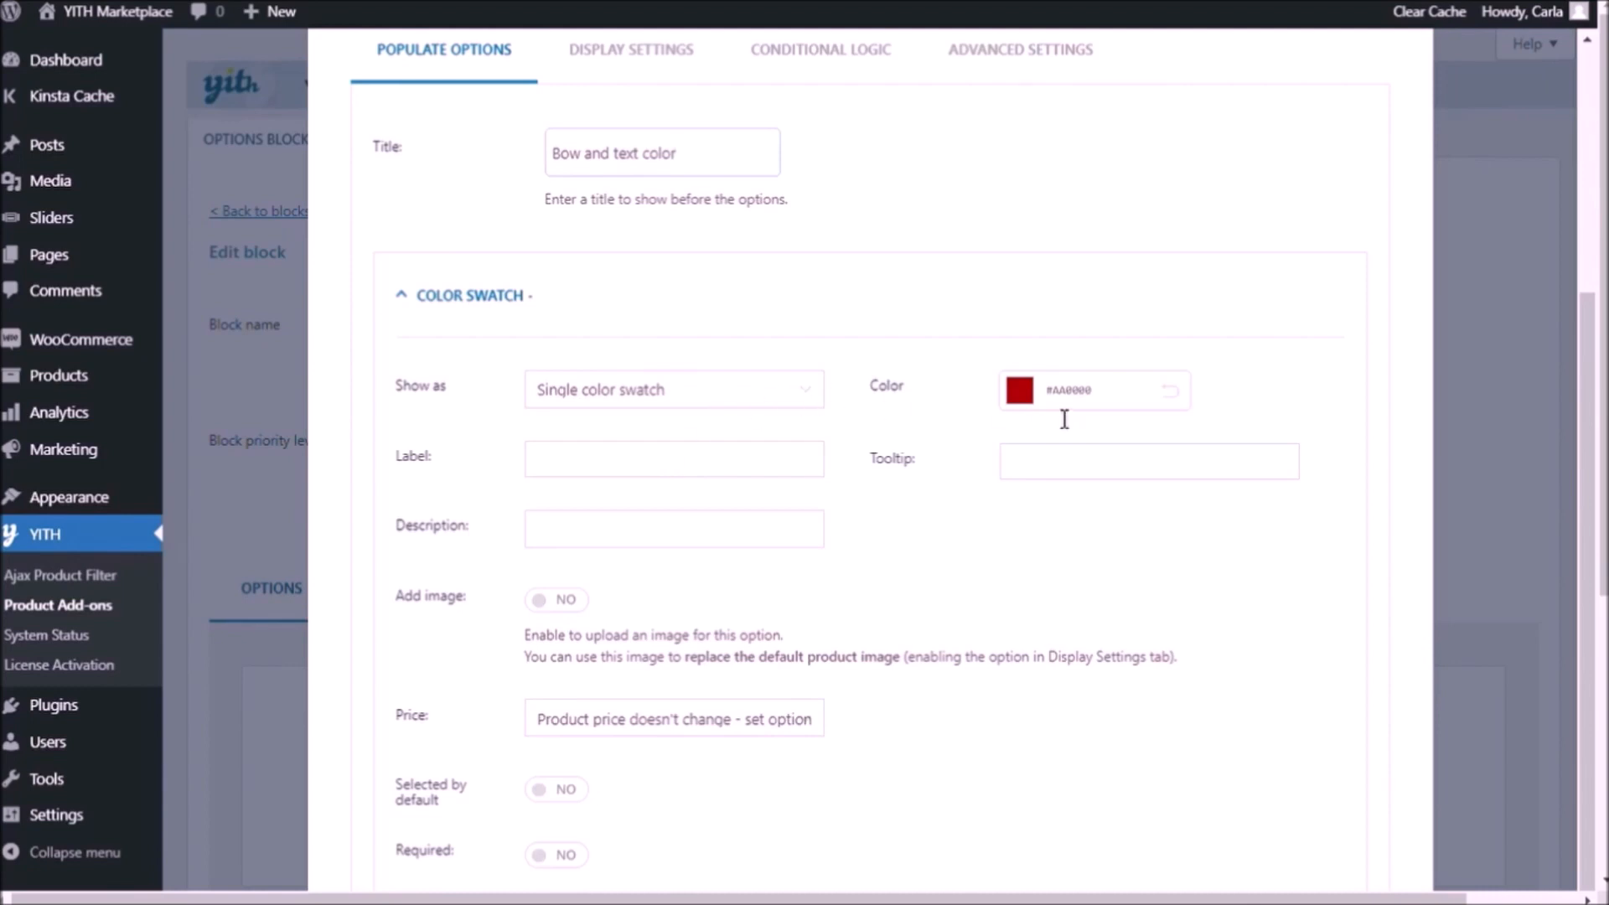
Define the Pink swatch, add further swatches and save the colour option.
click(1018, 391)
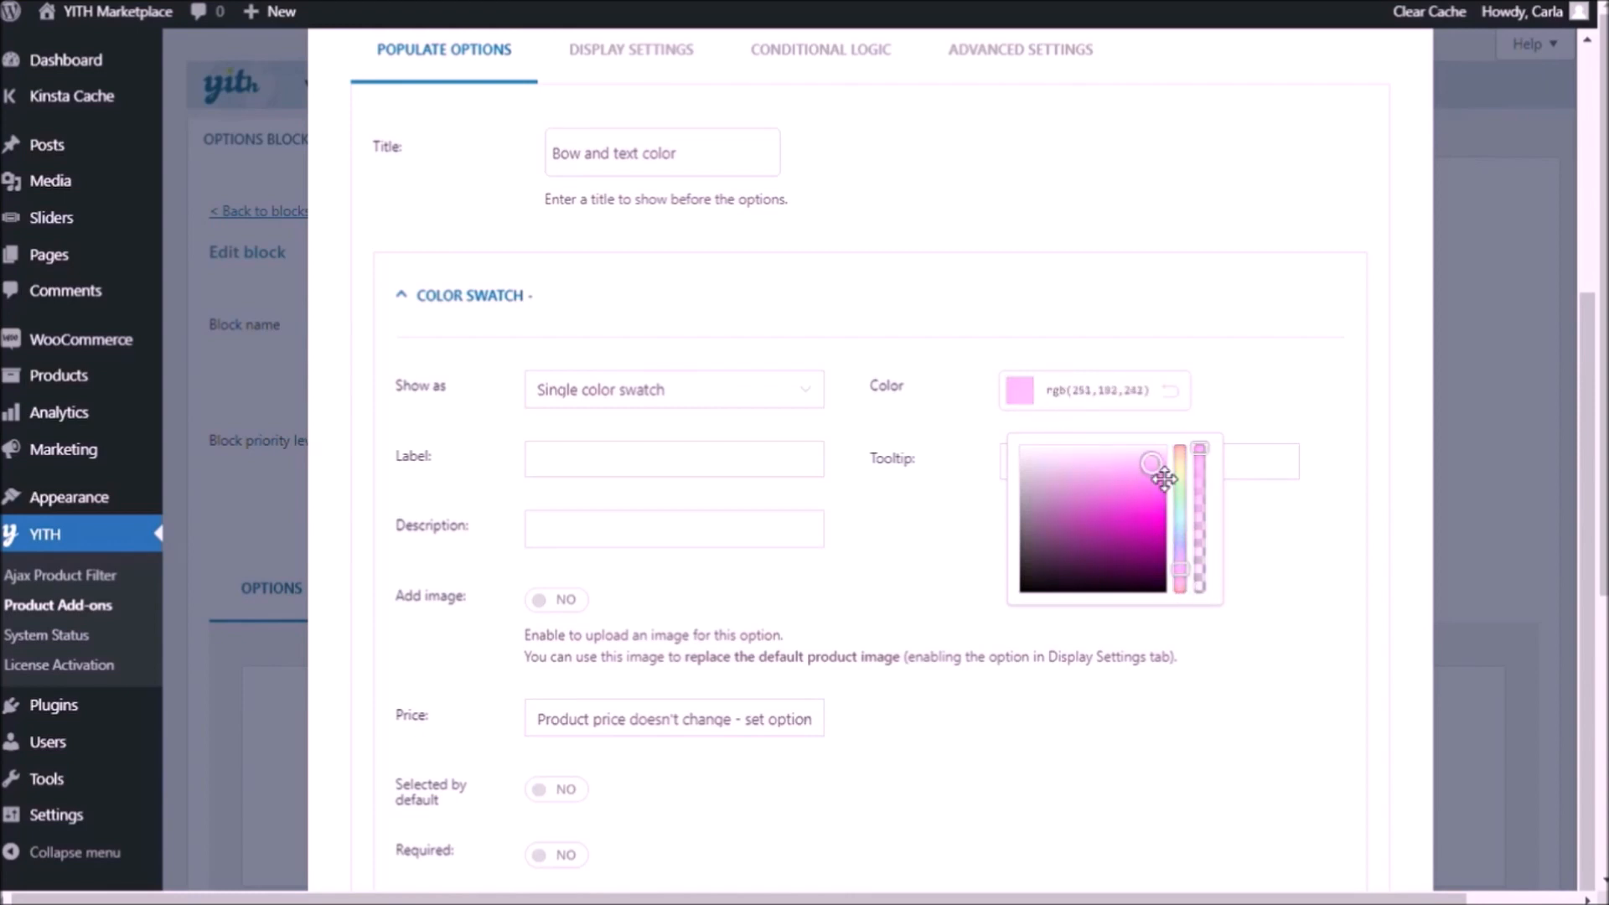
text(Pink)
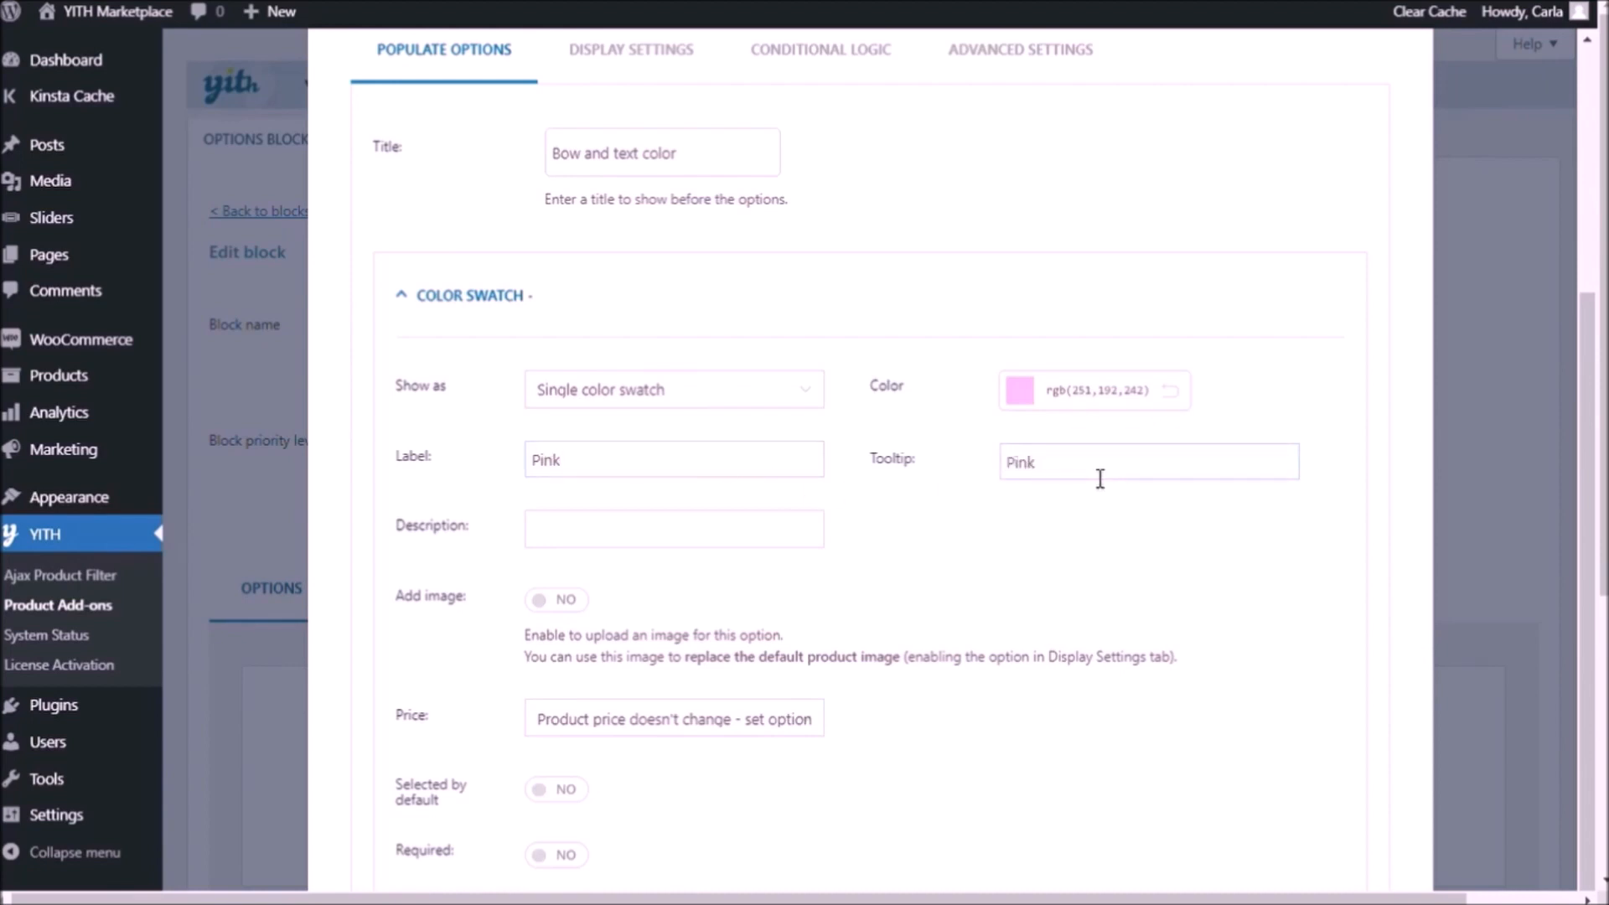
scroll(down, 3)
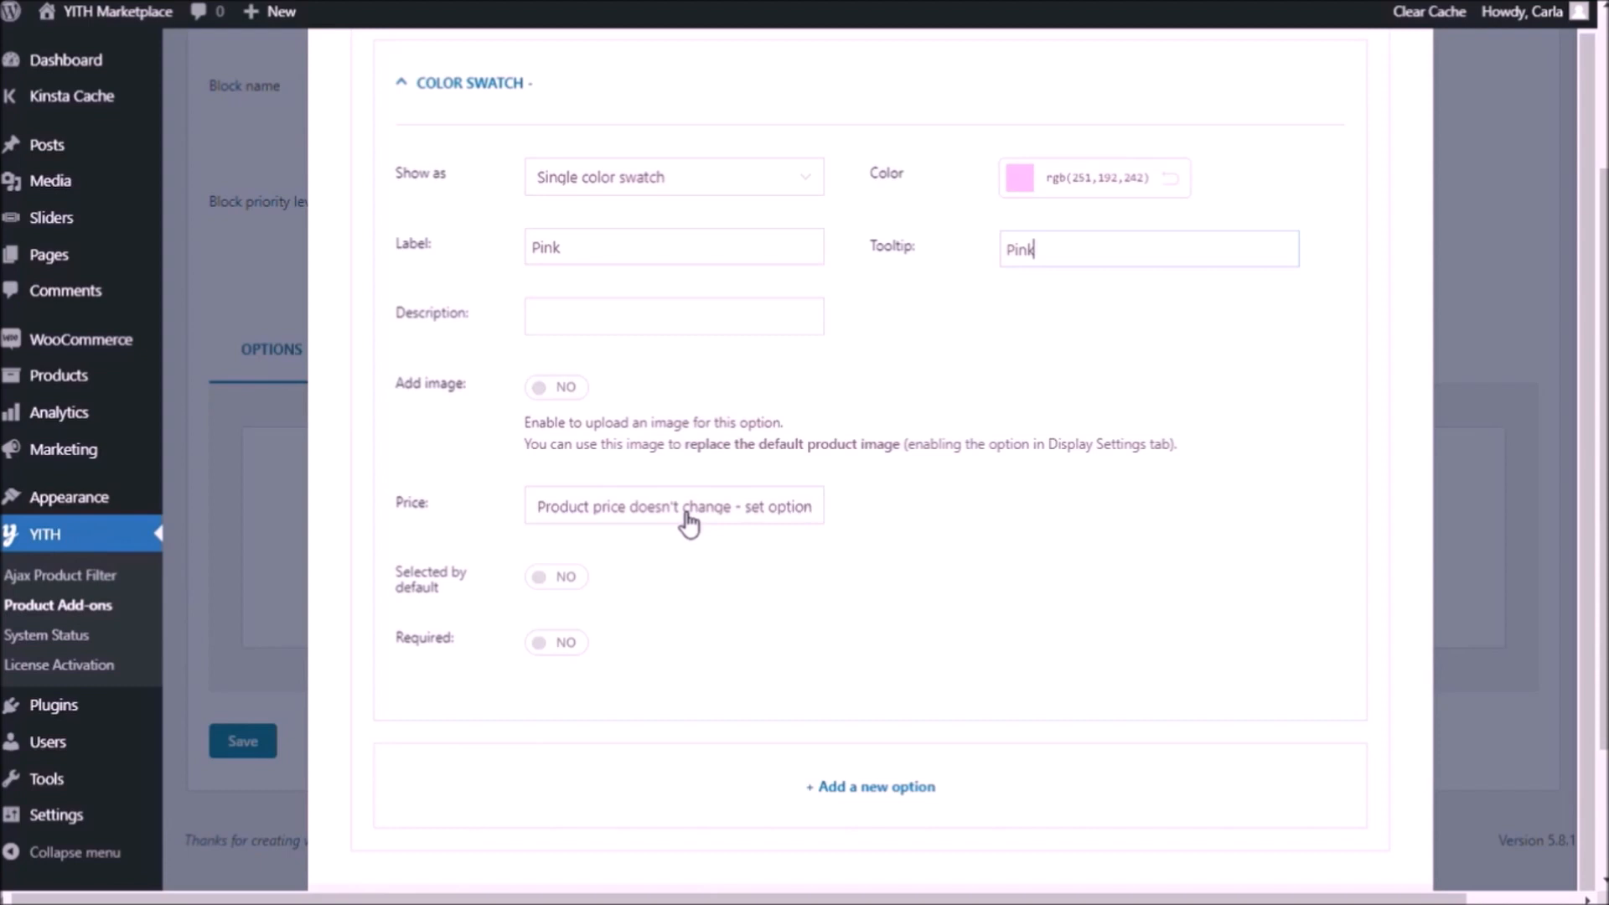
scroll(down, 3)
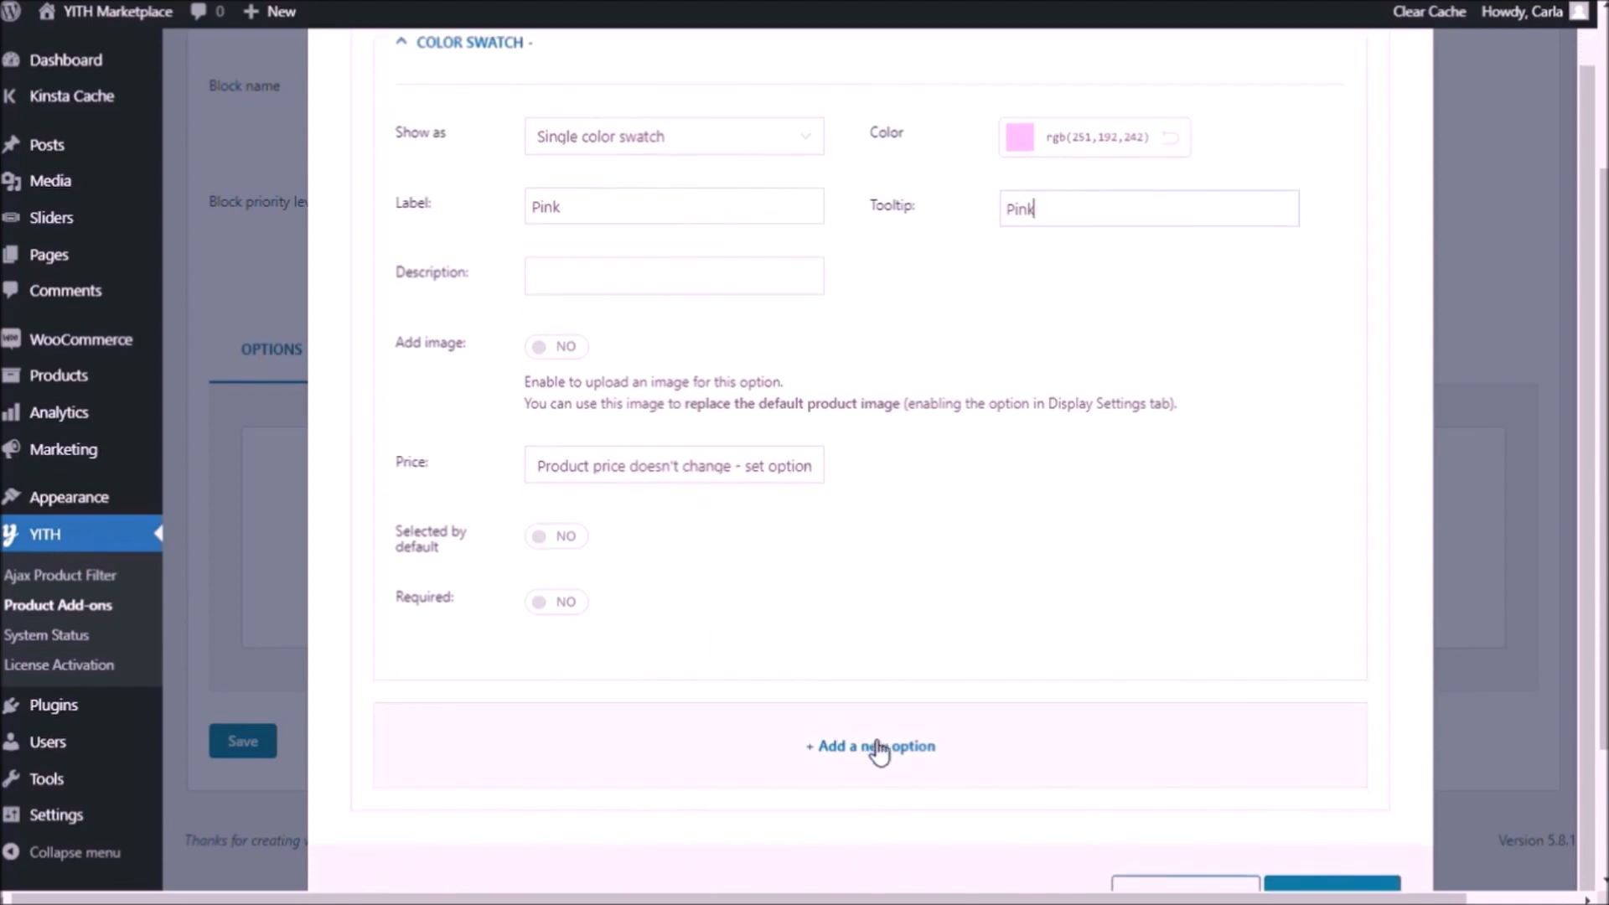
click(869, 746)
text(Blue)
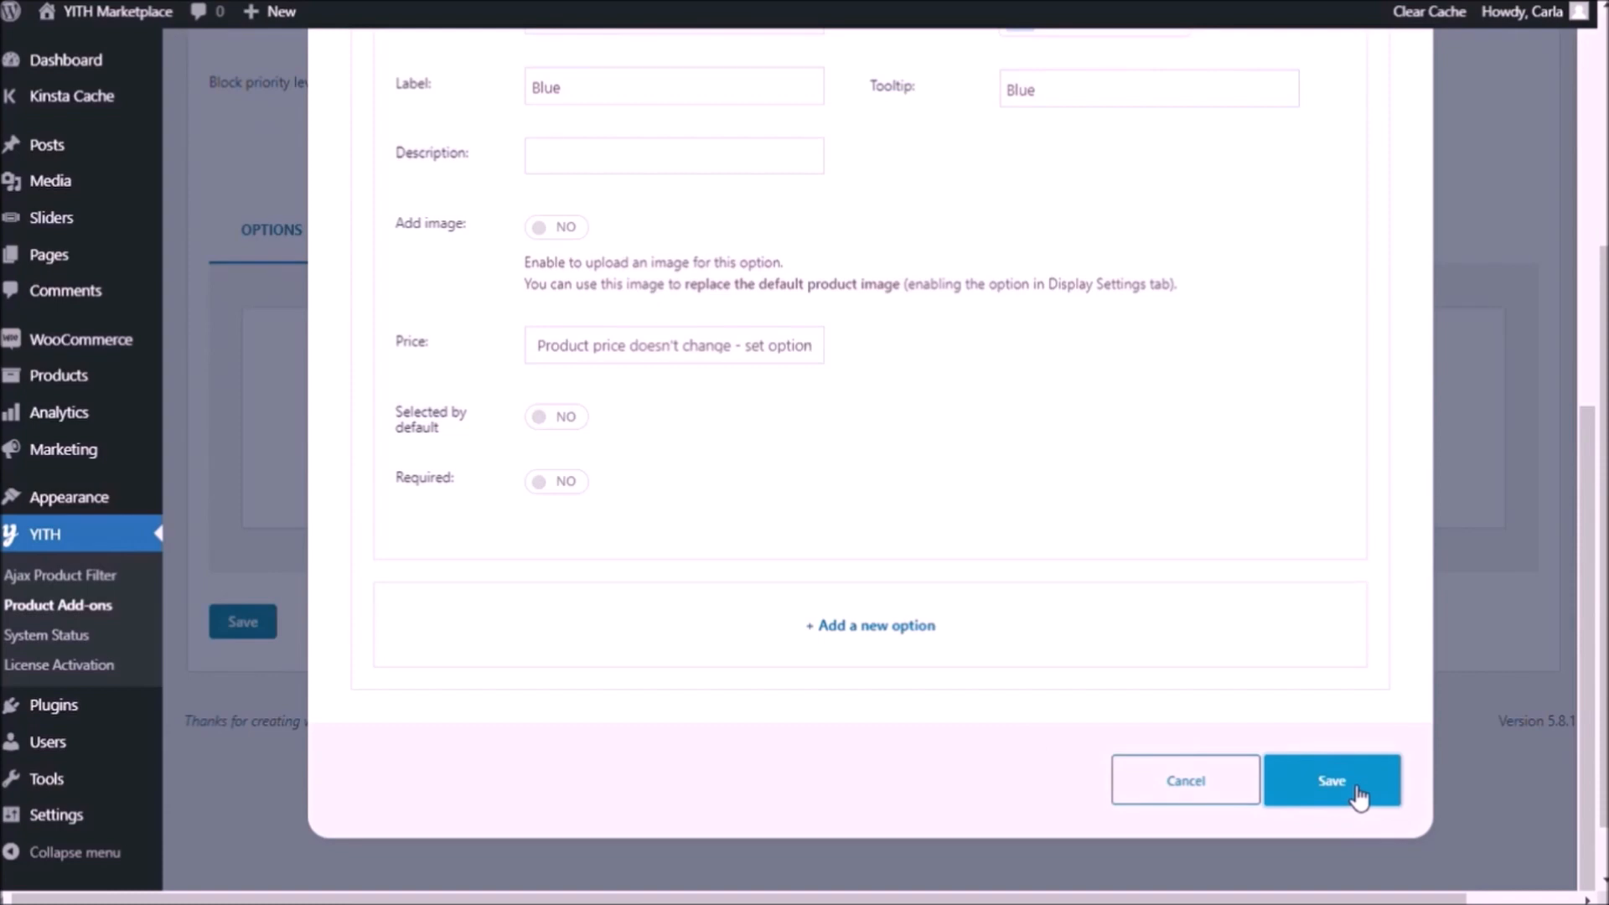
click(1331, 779)
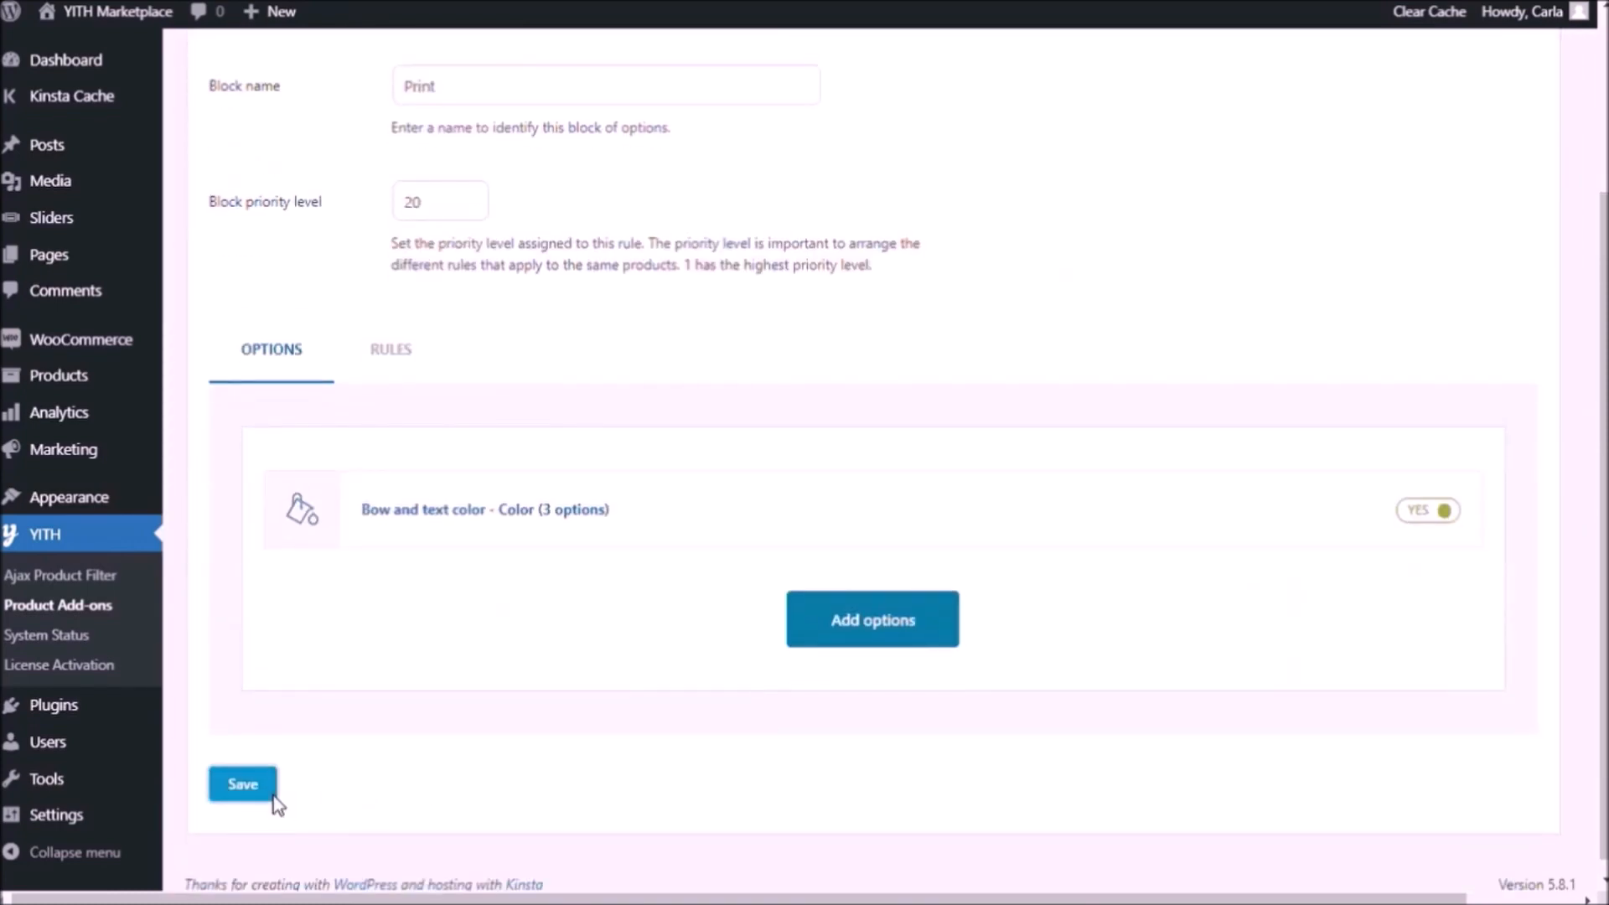
Limit the Print block to the Baby elephant customizable print for all users and save it.
click(390, 349)
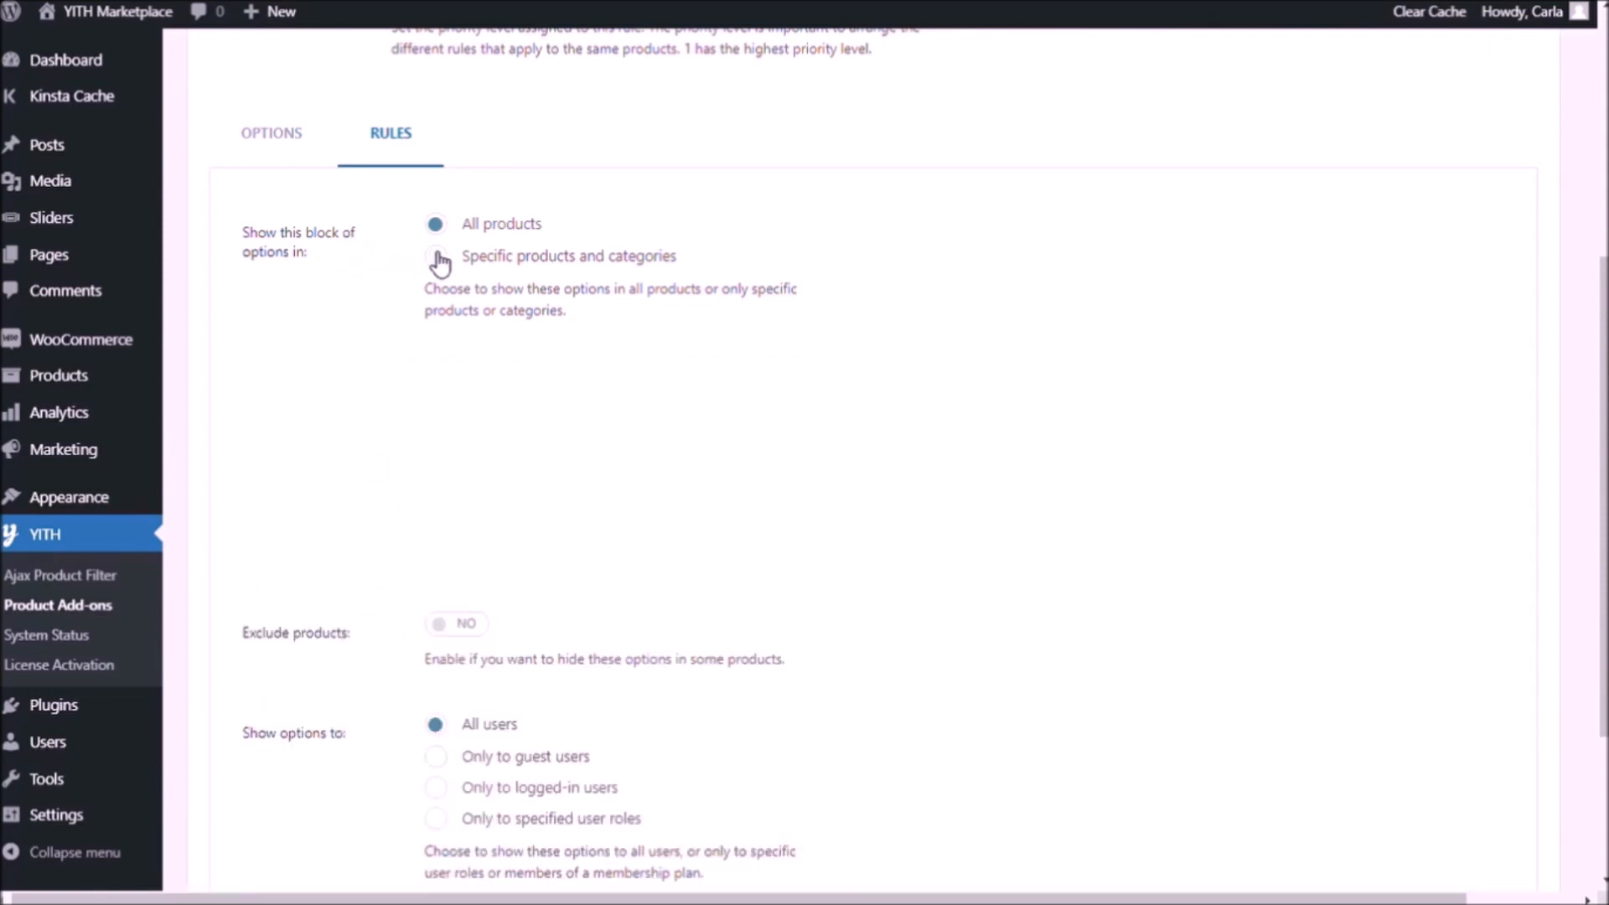
click(436, 255)
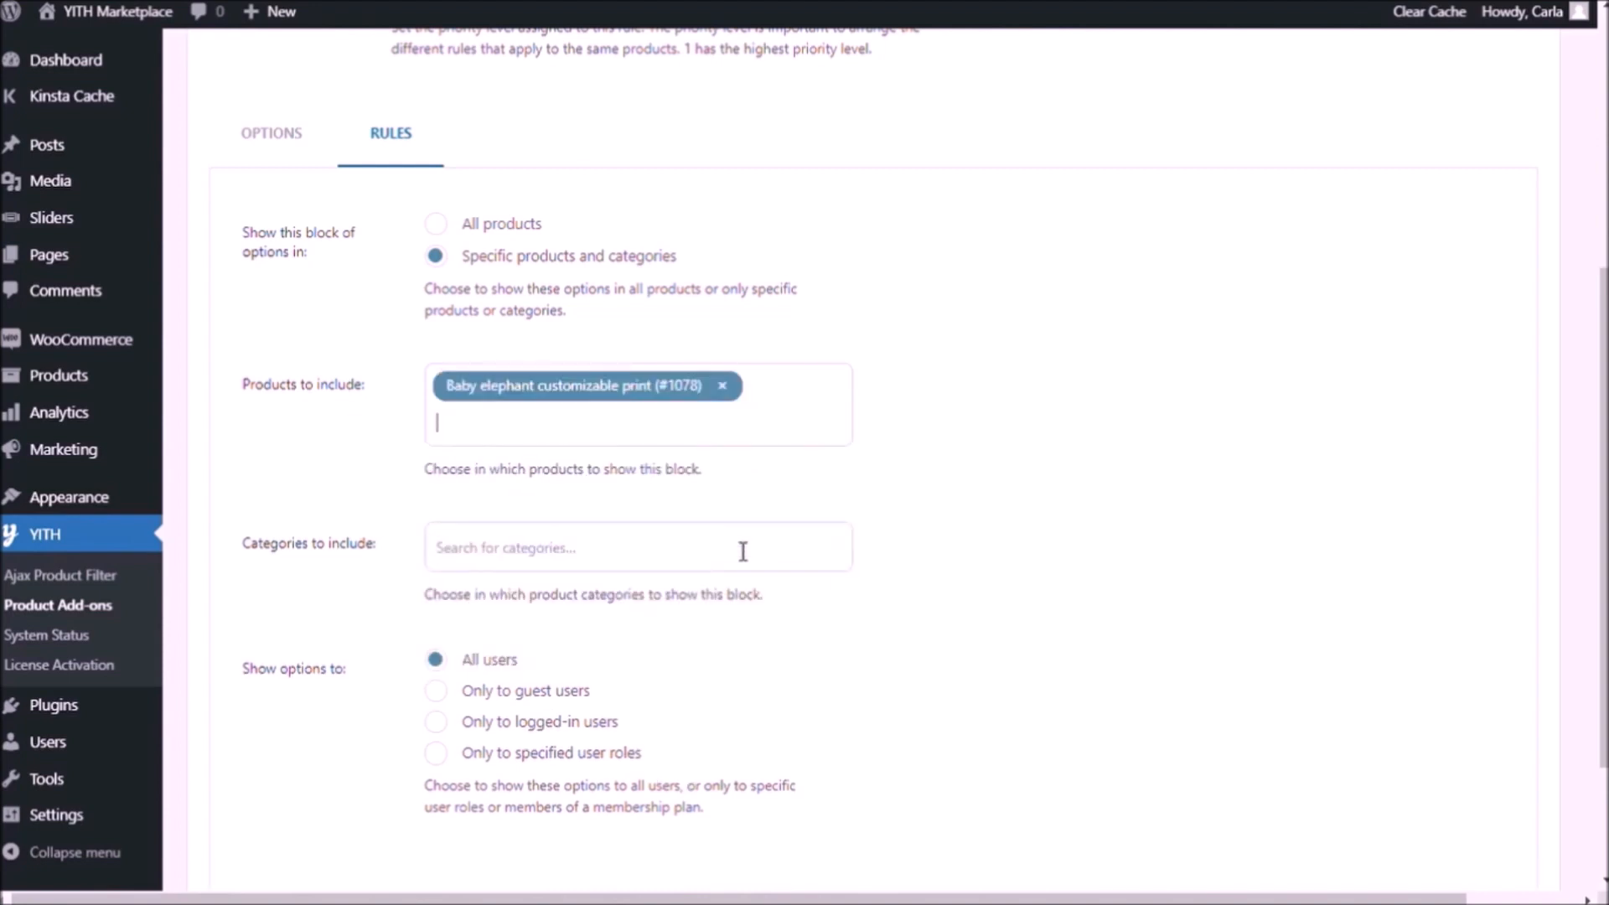
scroll(down, 3)
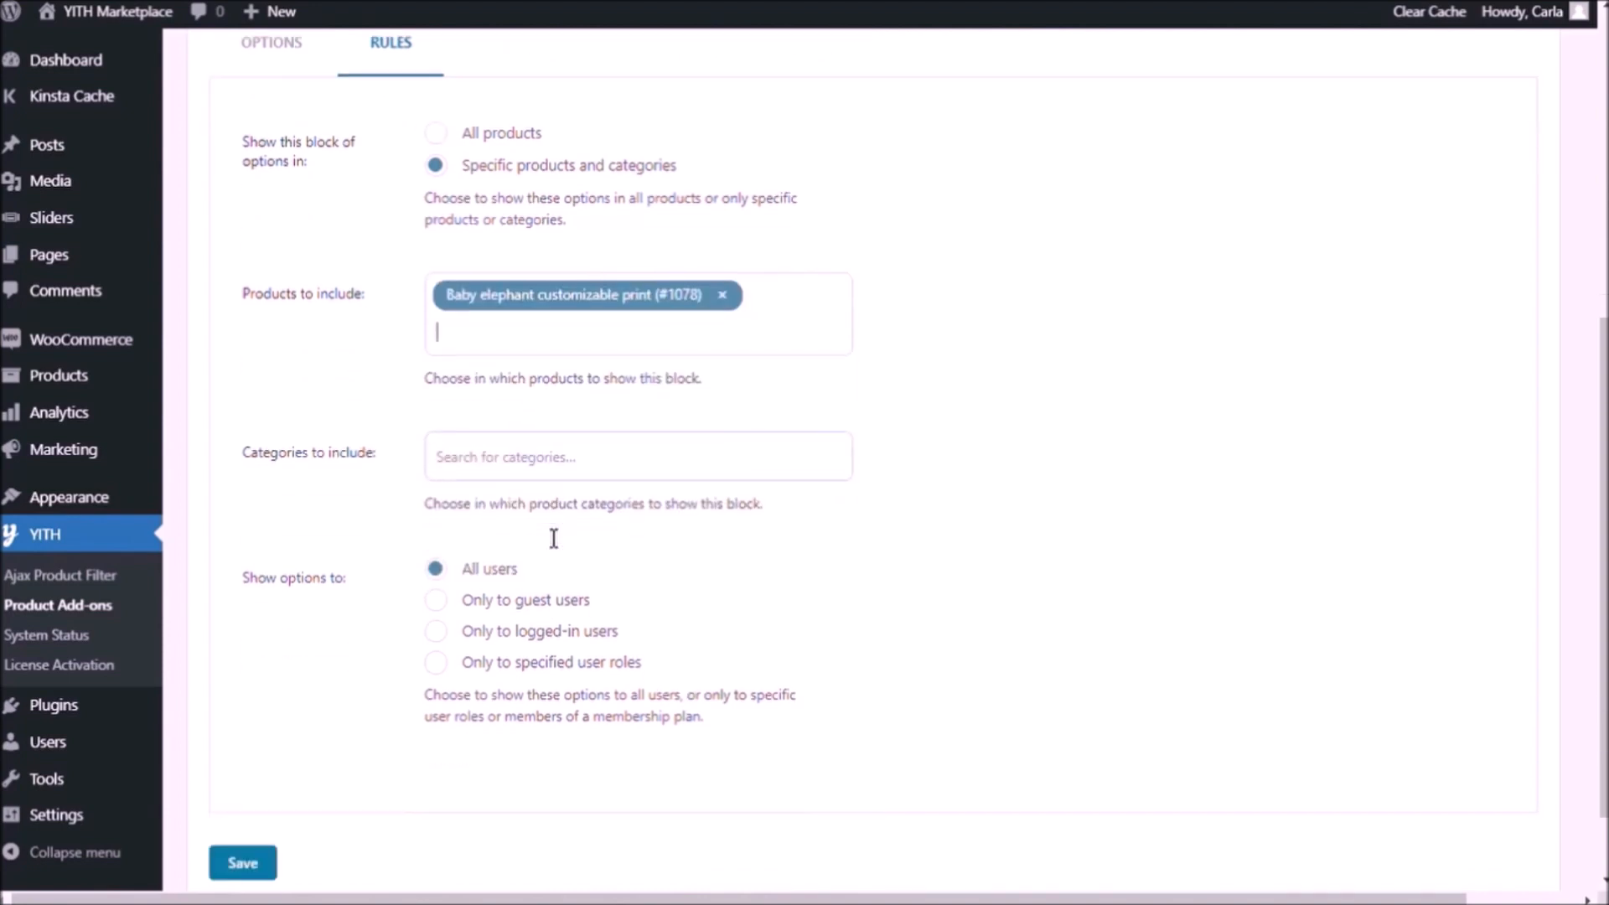
scroll(down, 3)
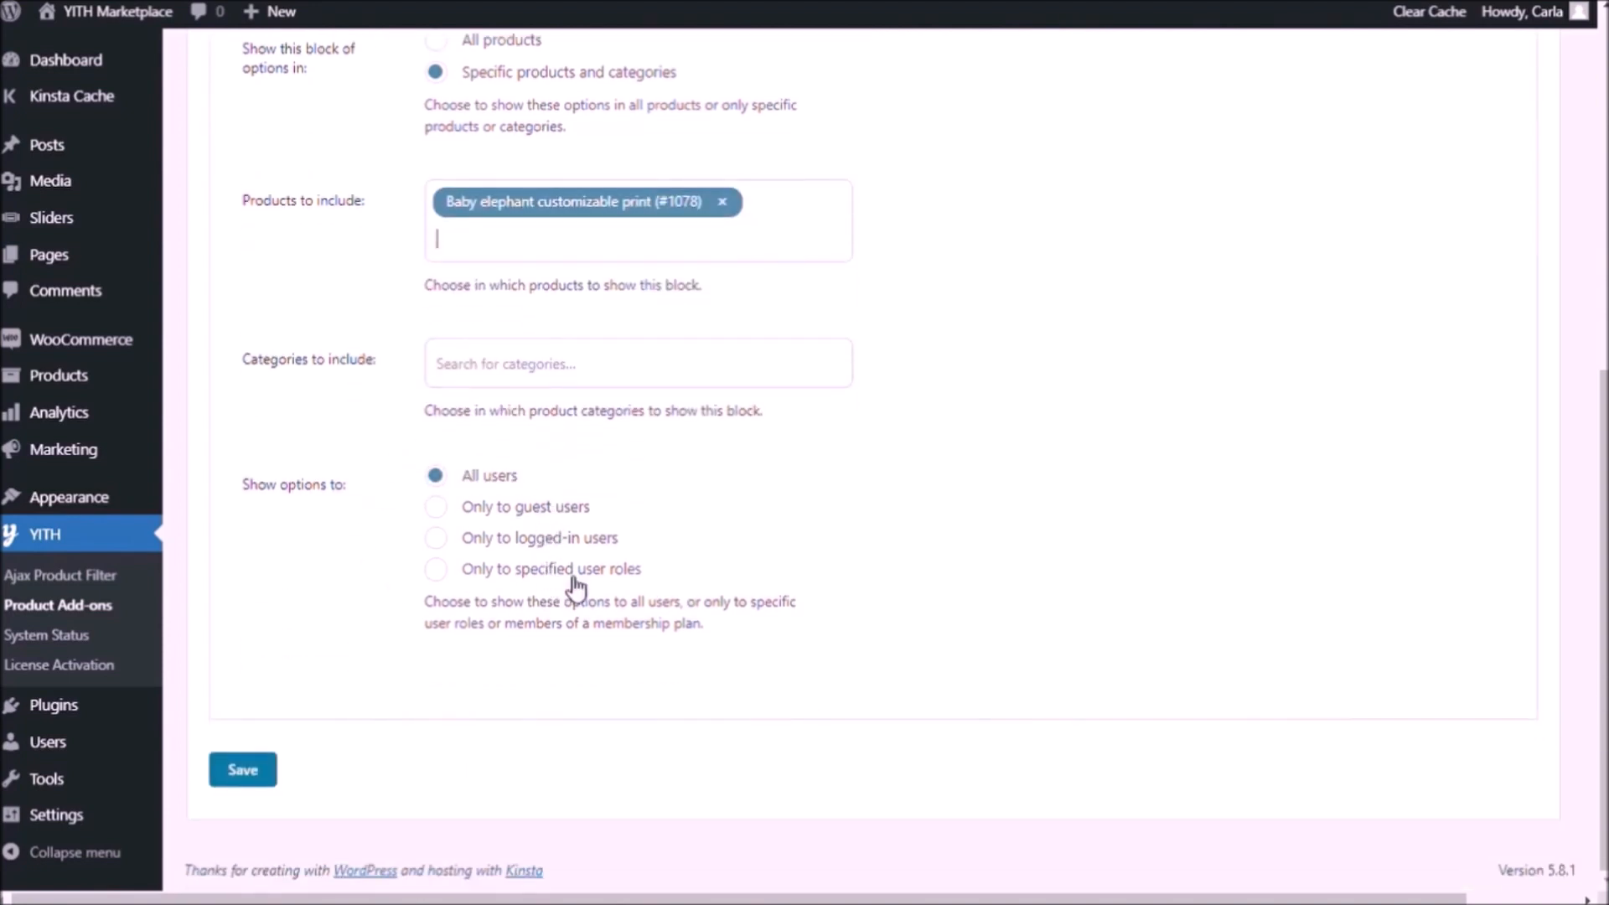
click(241, 769)
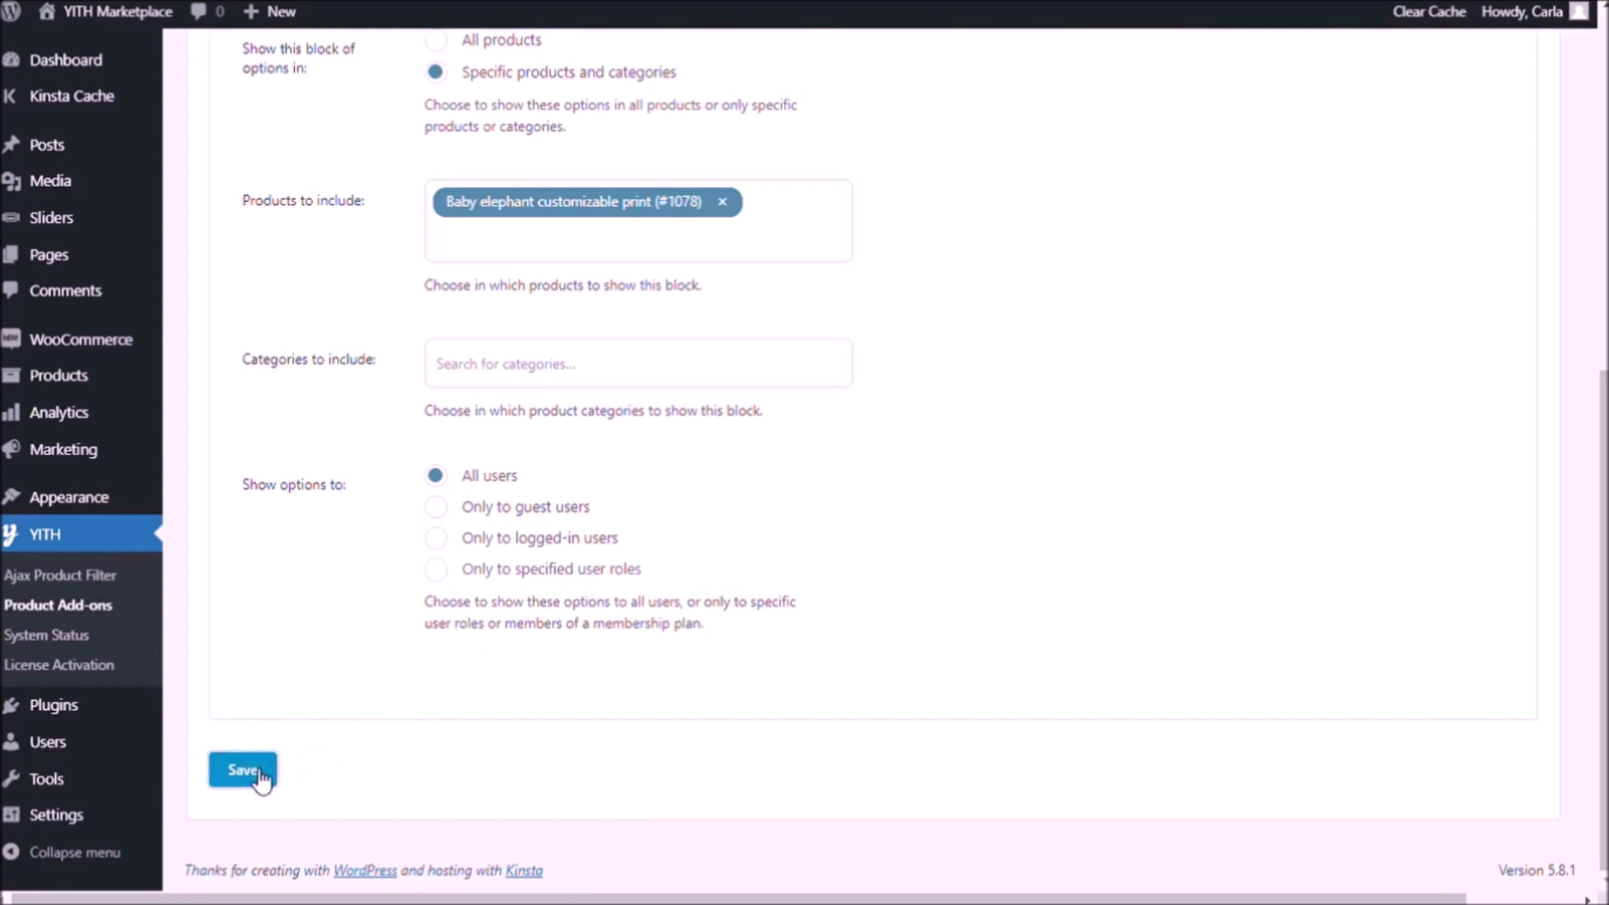
click(243, 769)
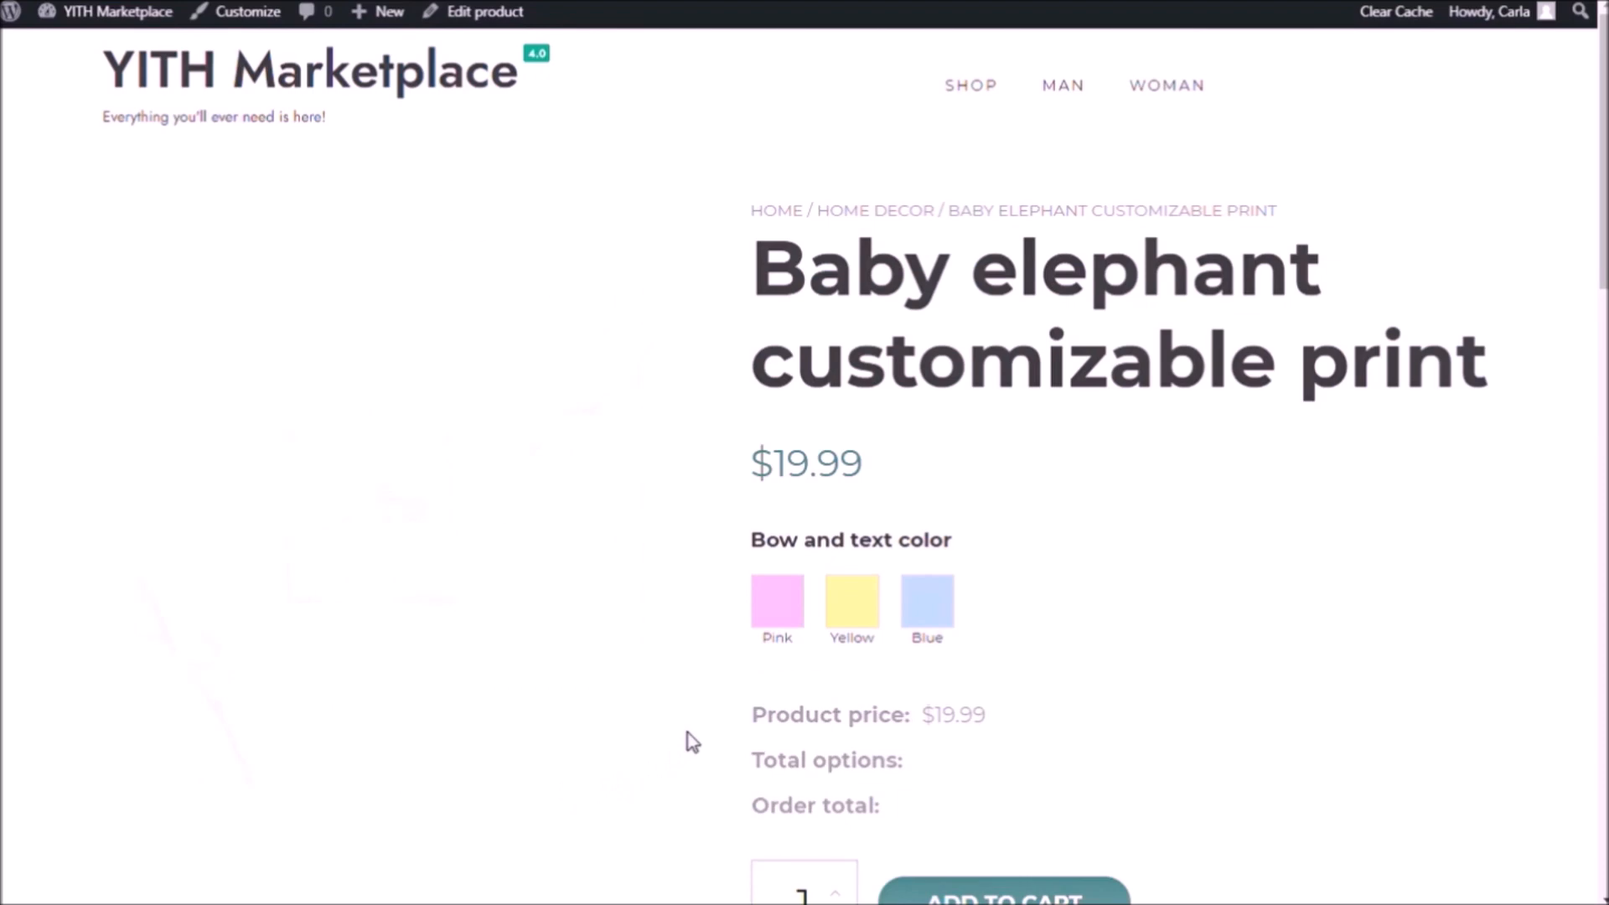
View the Baby elephant print storefront page with its Pink, Yellow and Blue swatches.
click(851, 605)
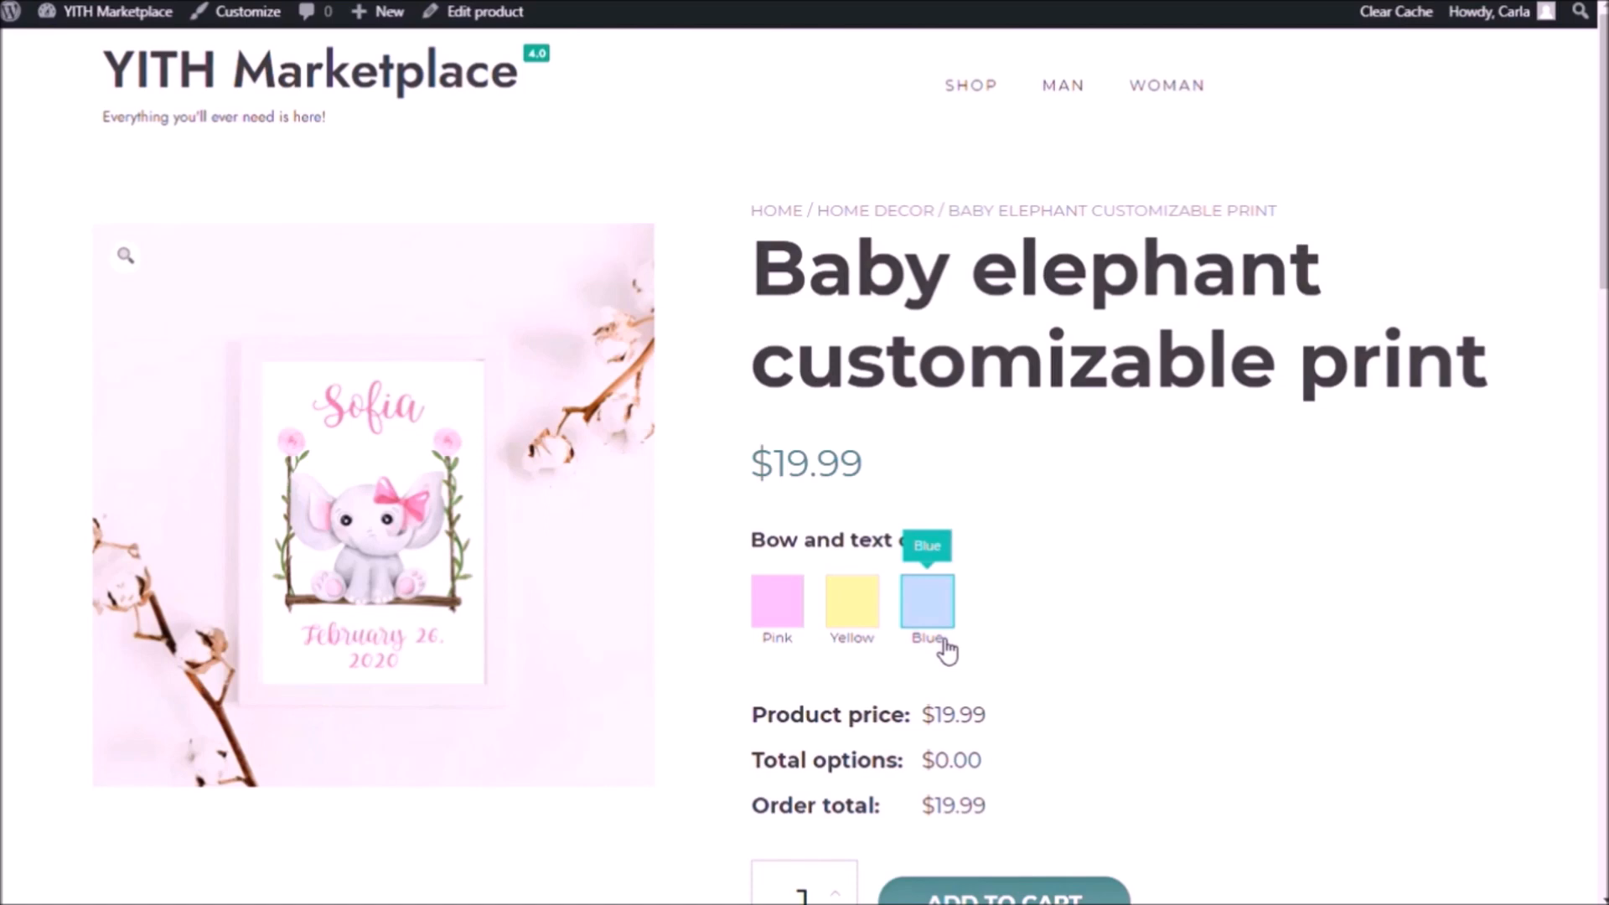
mouse_move(933, 615)
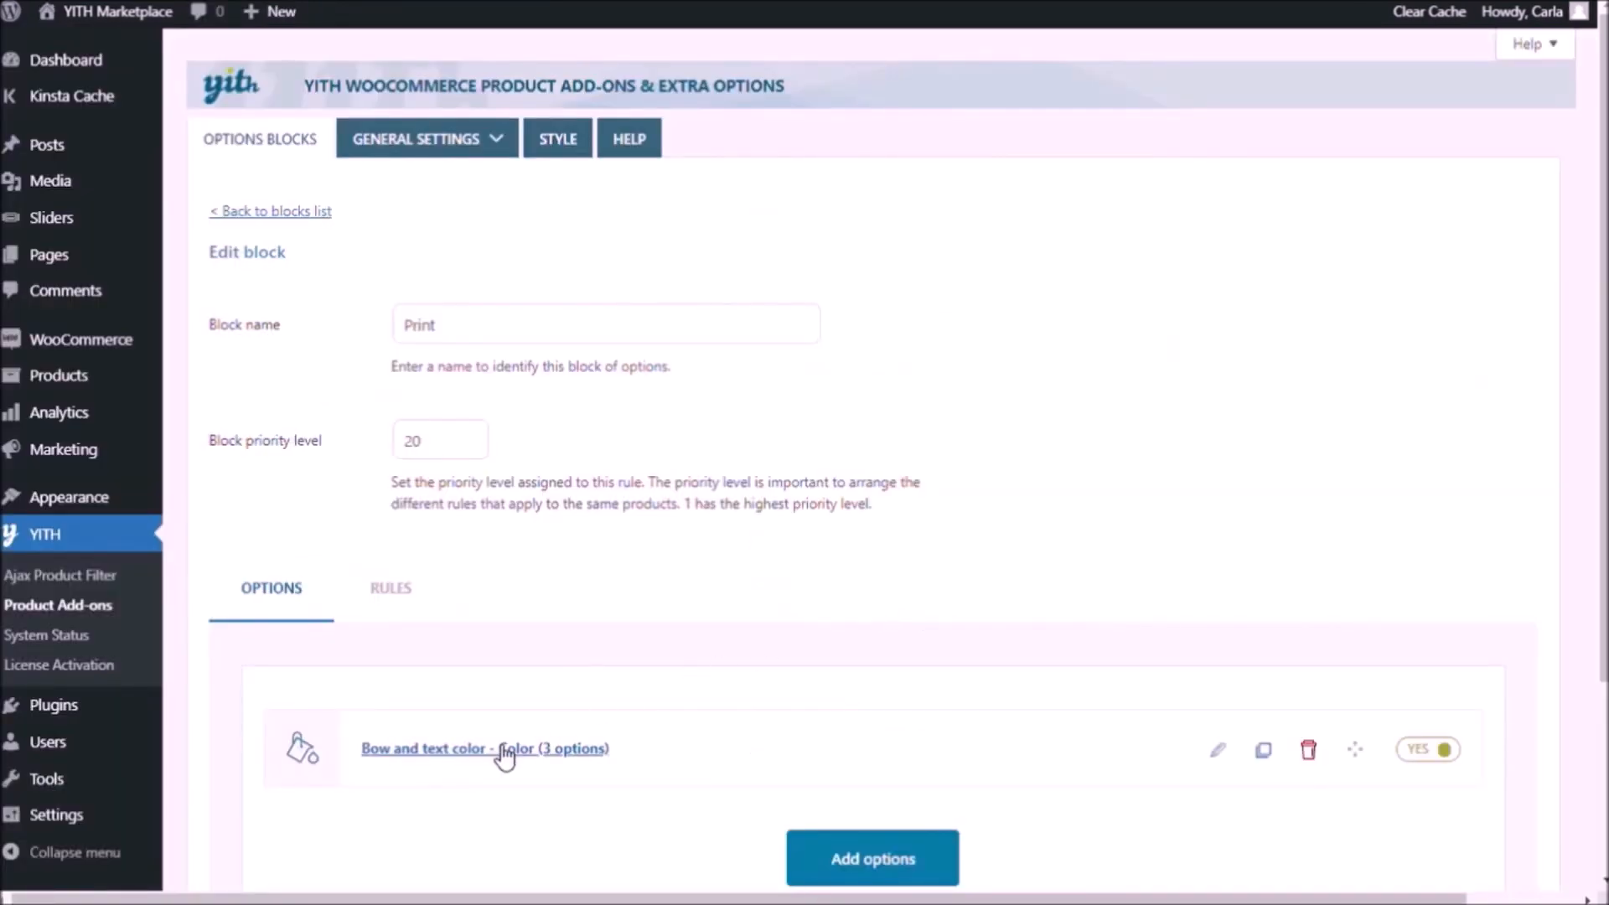
mouse_move(446, 754)
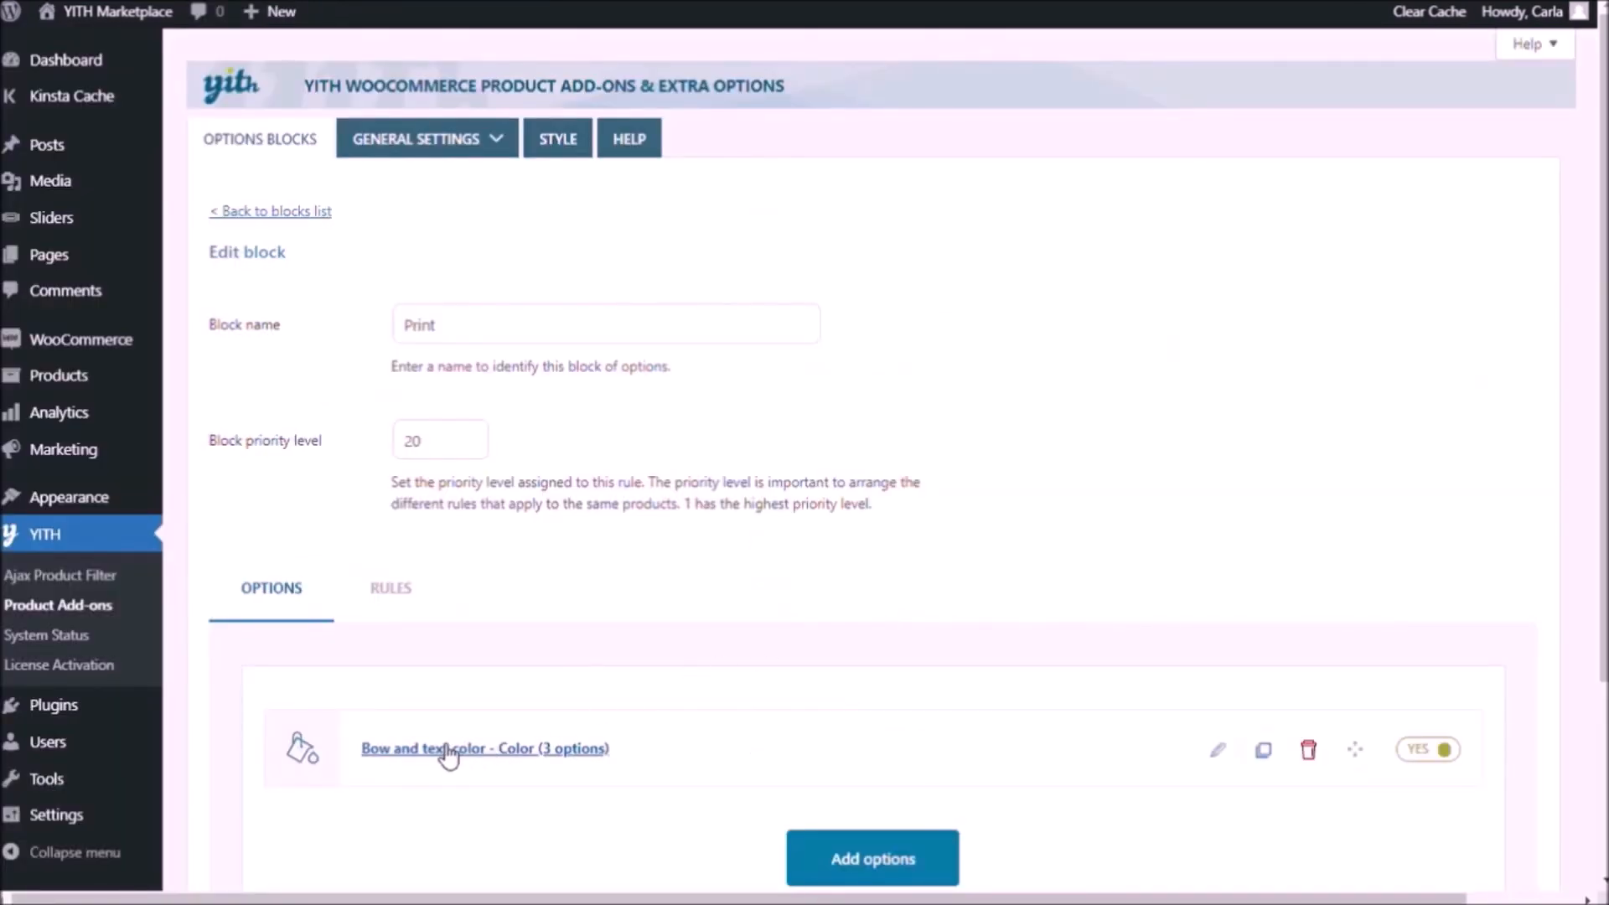
Set Hide options labels to YES for the Bow and text color option and save it.
click(484, 747)
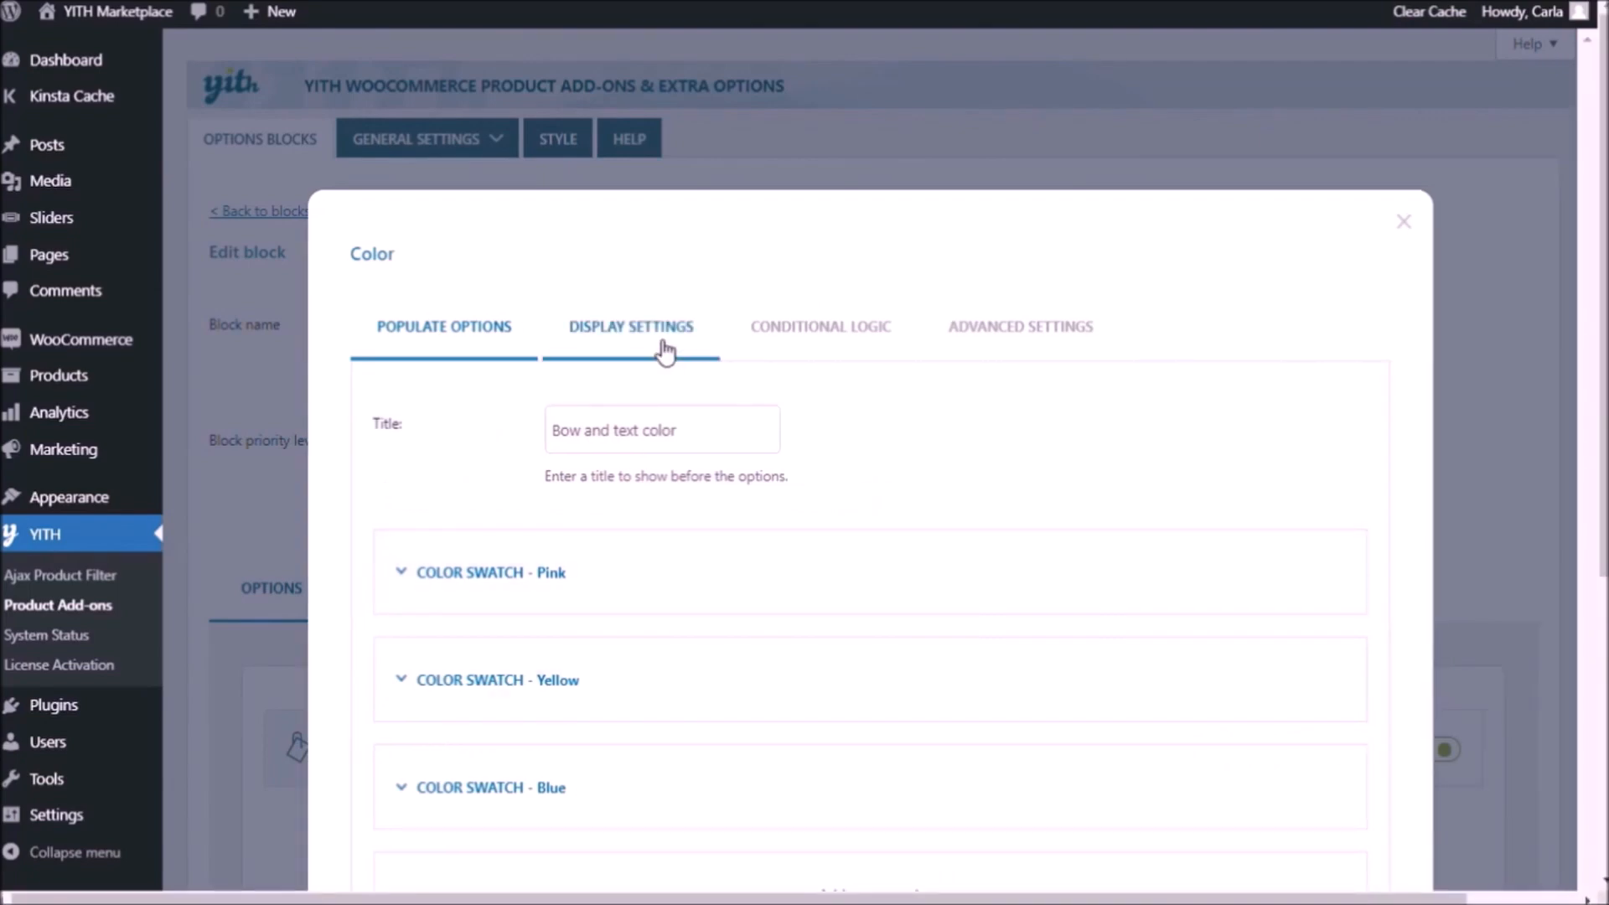
click(630, 327)
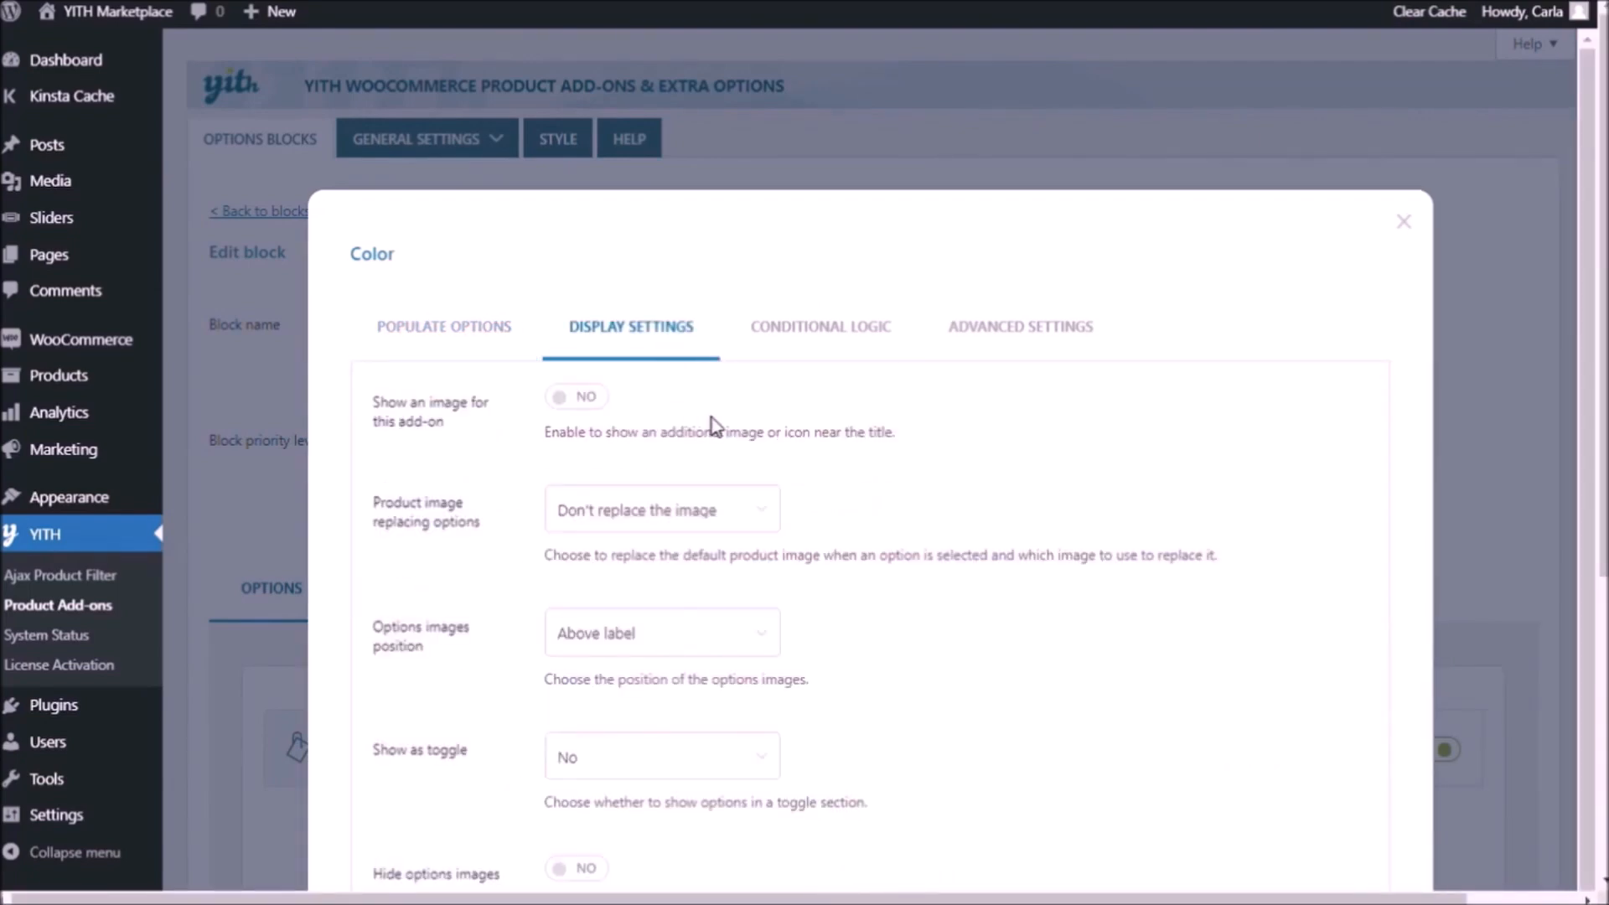
scroll(down, 3)
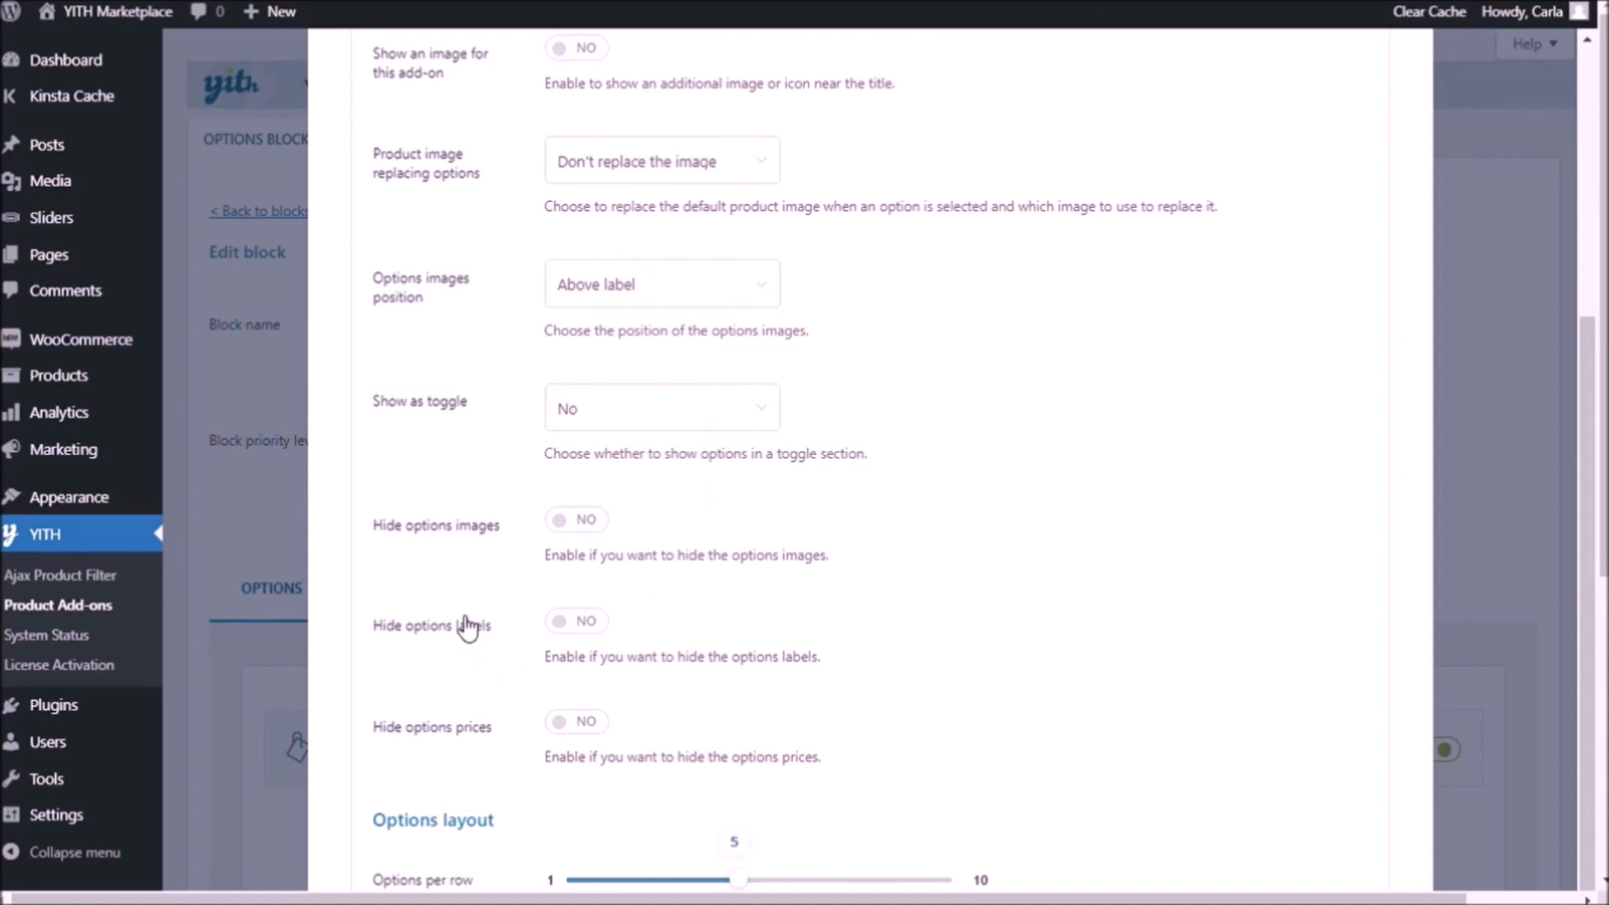
mouse_move(580, 628)
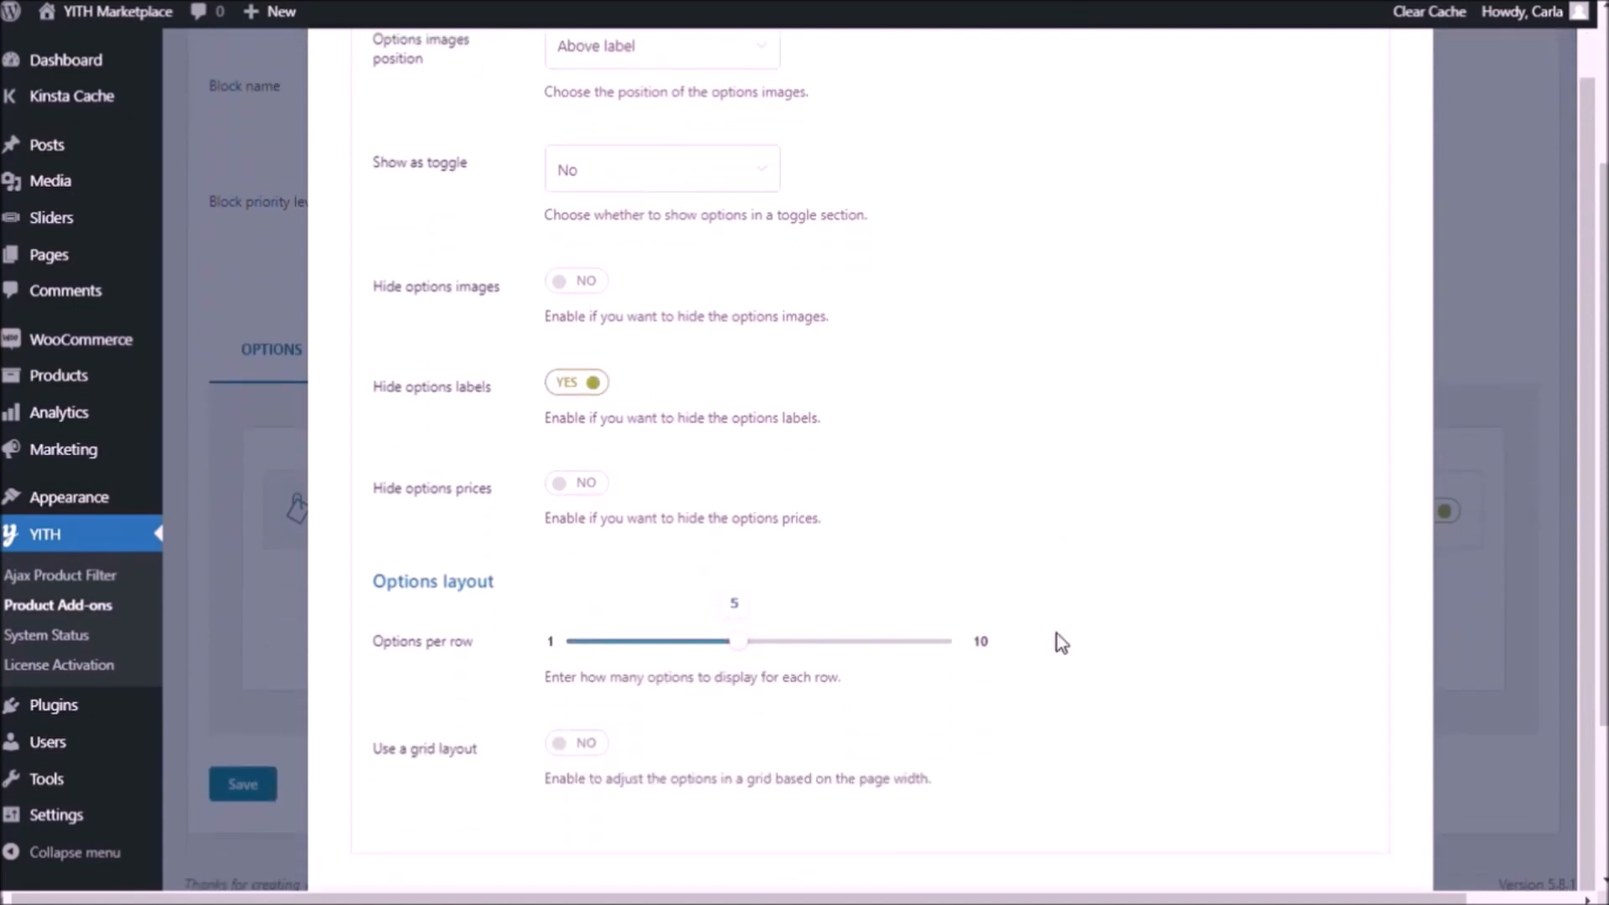
mouse_move(502, 587)
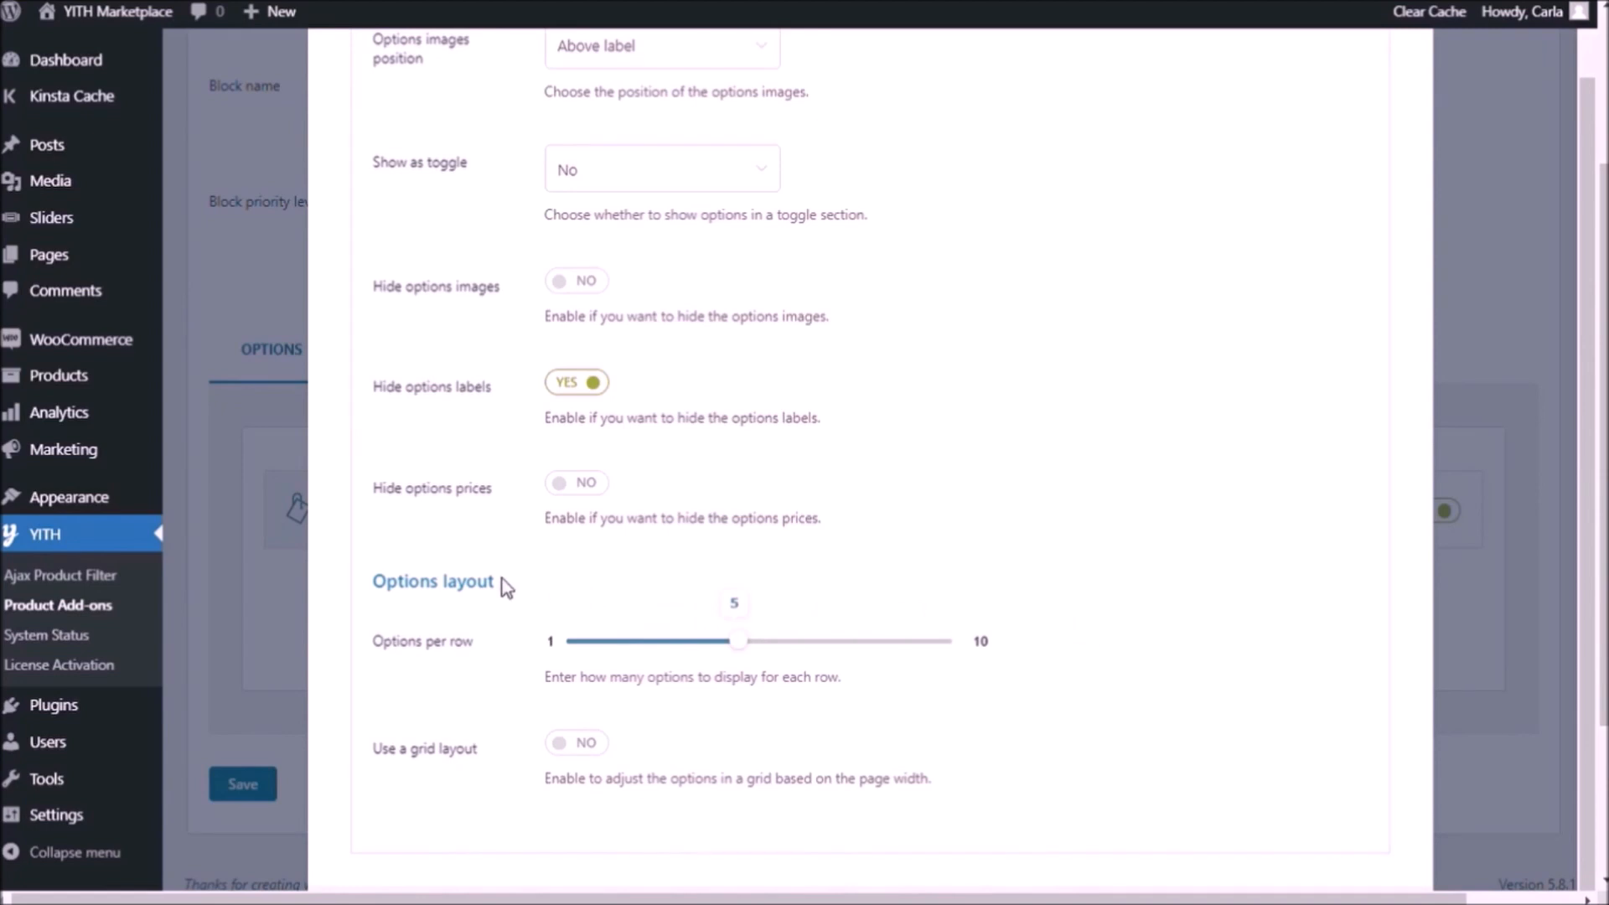
mouse_move(464, 682)
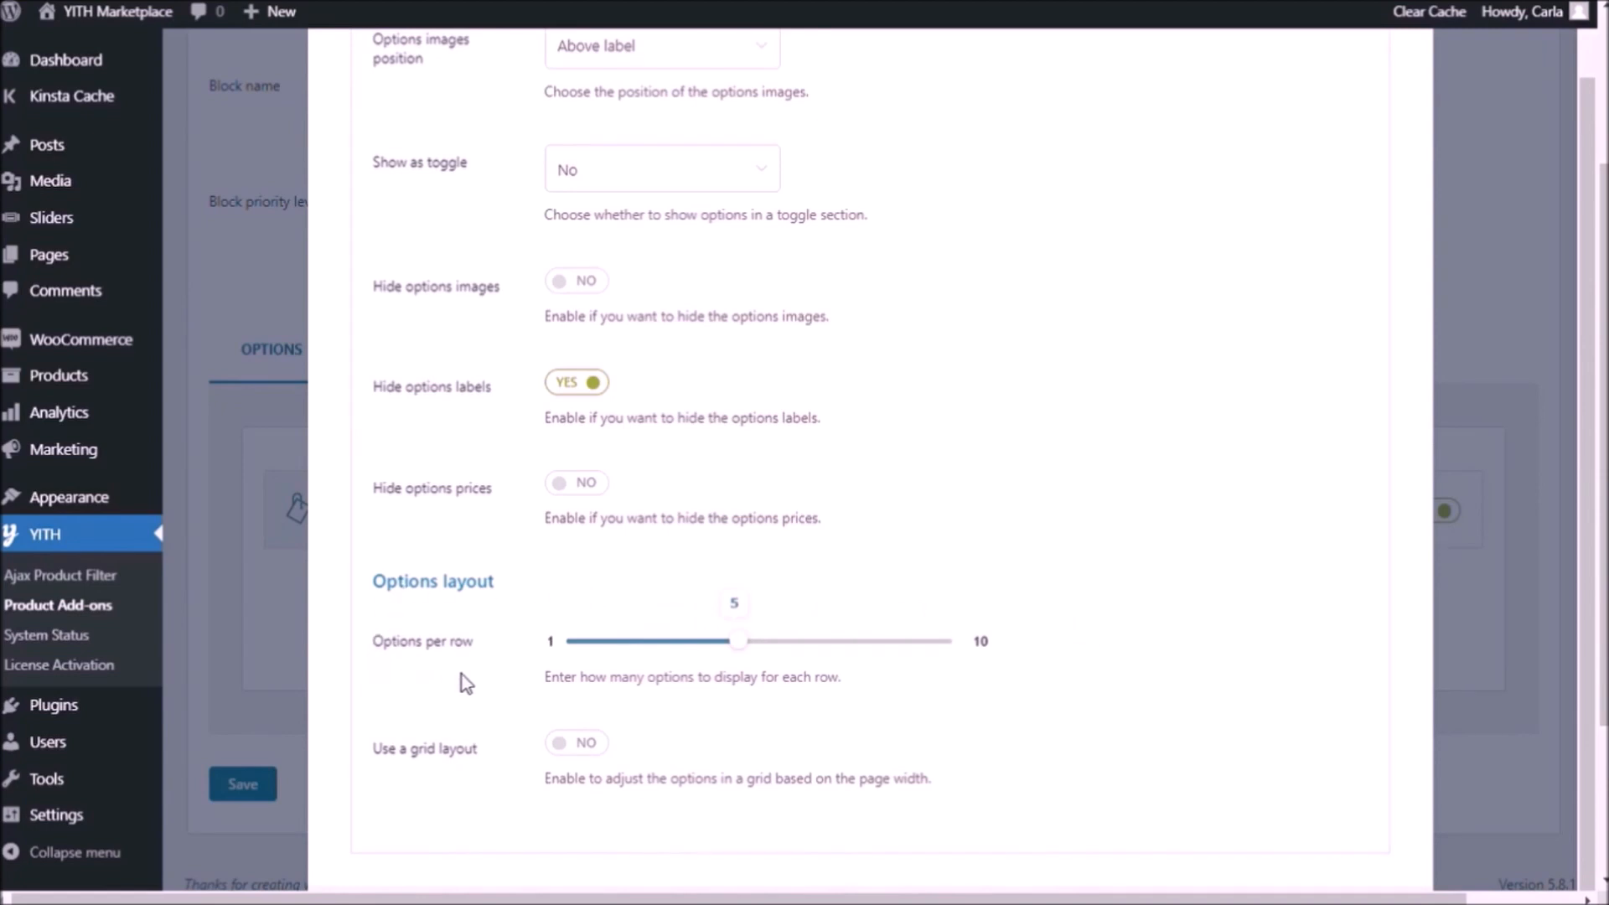
mouse_move(541, 677)
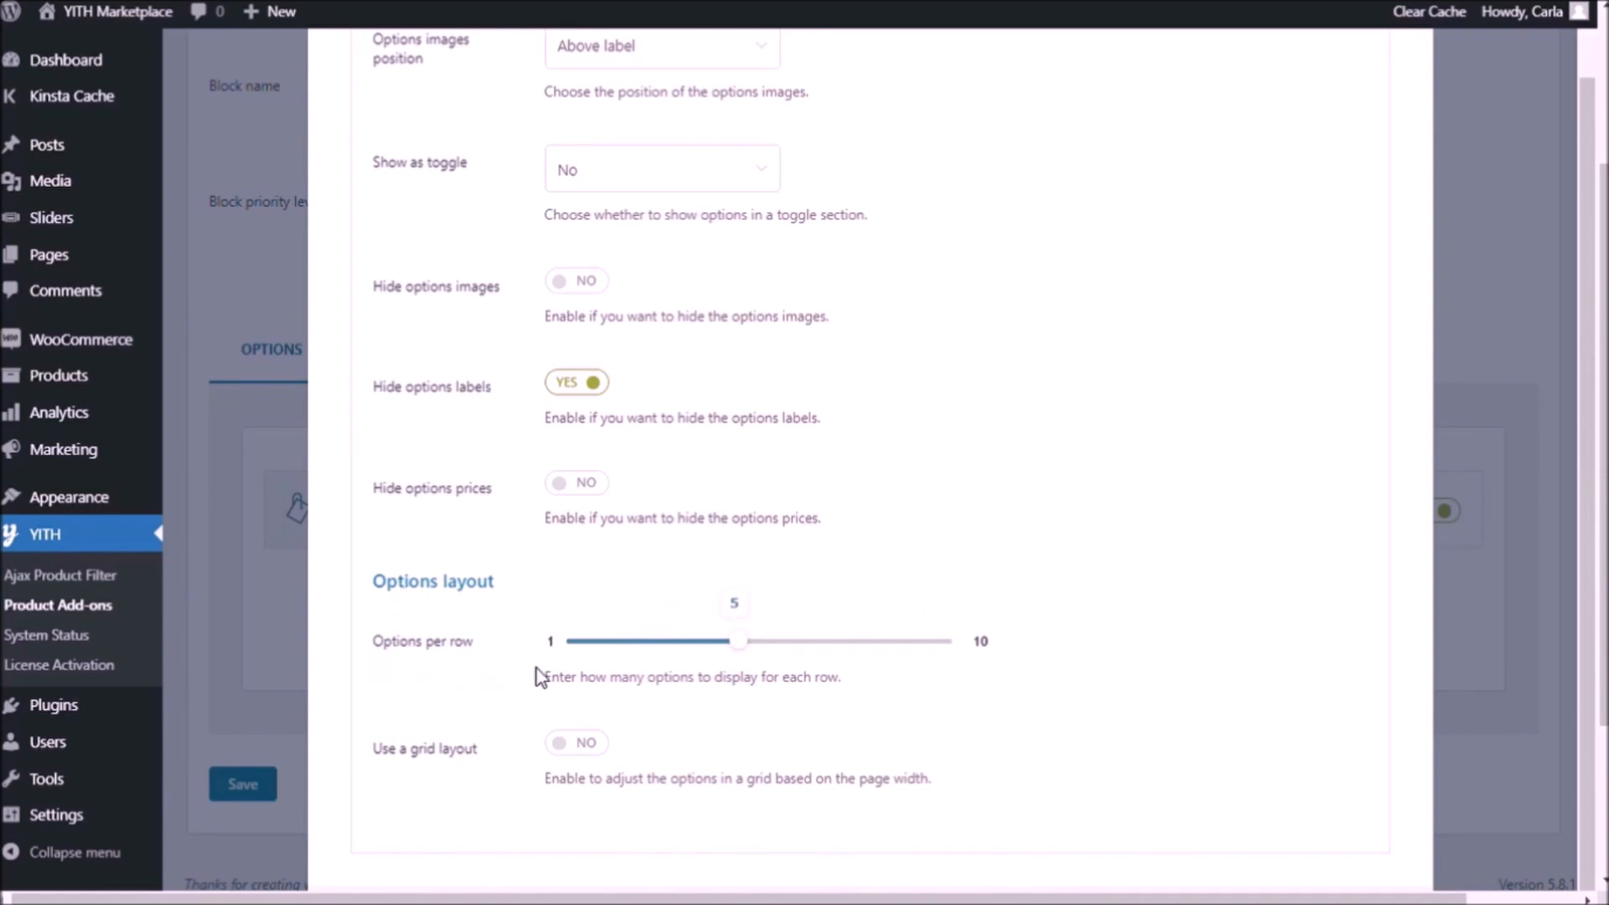
mouse_move(724, 660)
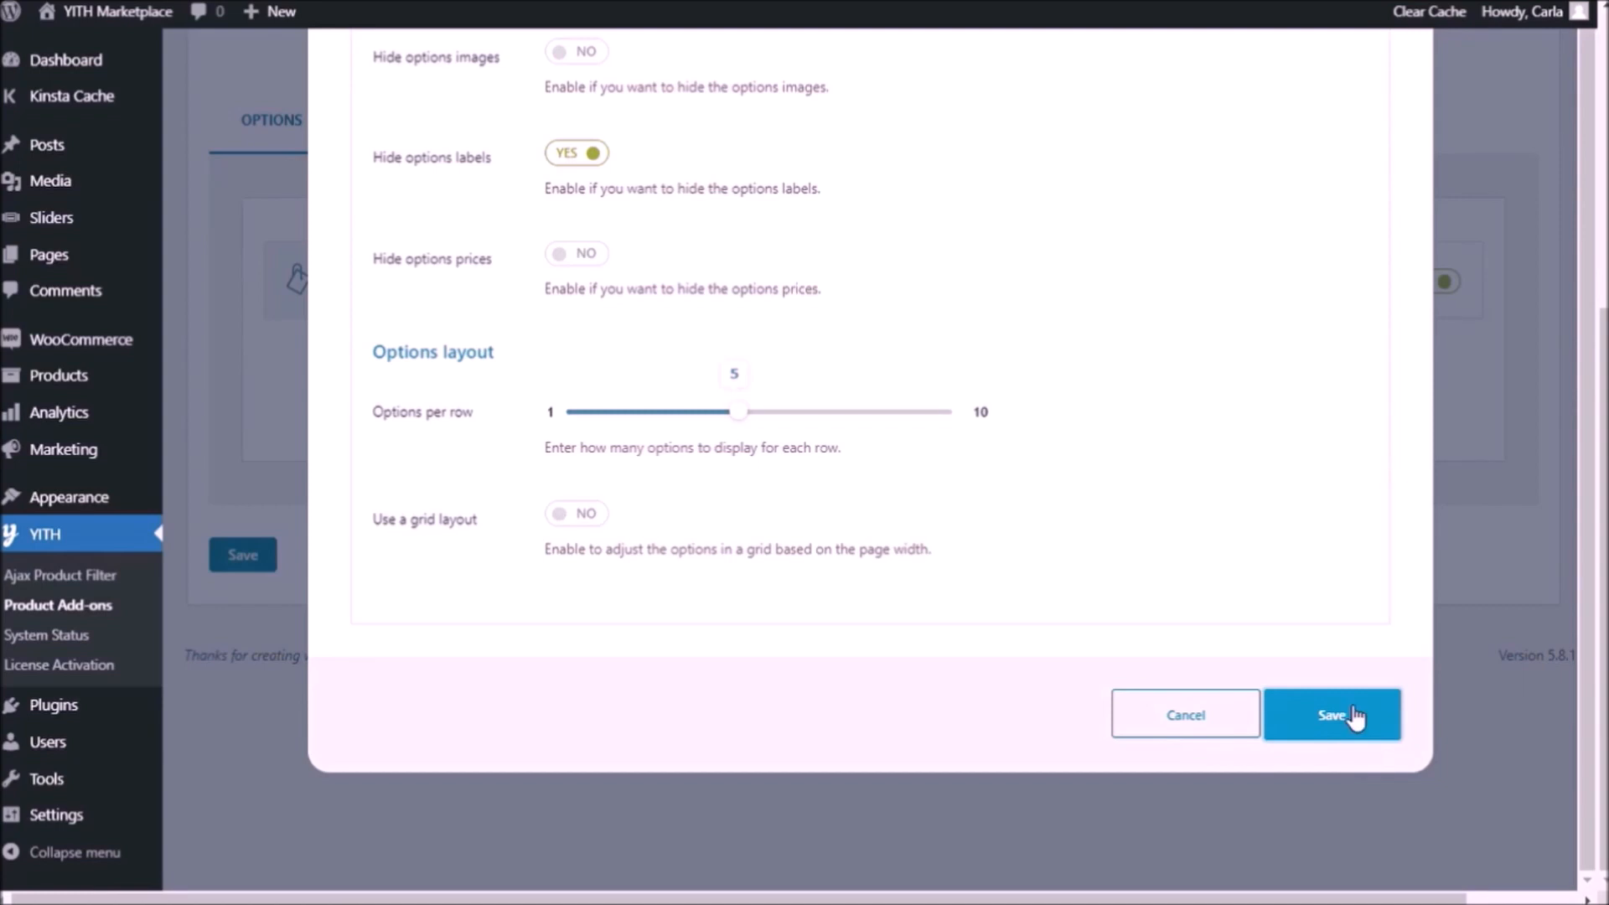
click(1330, 713)
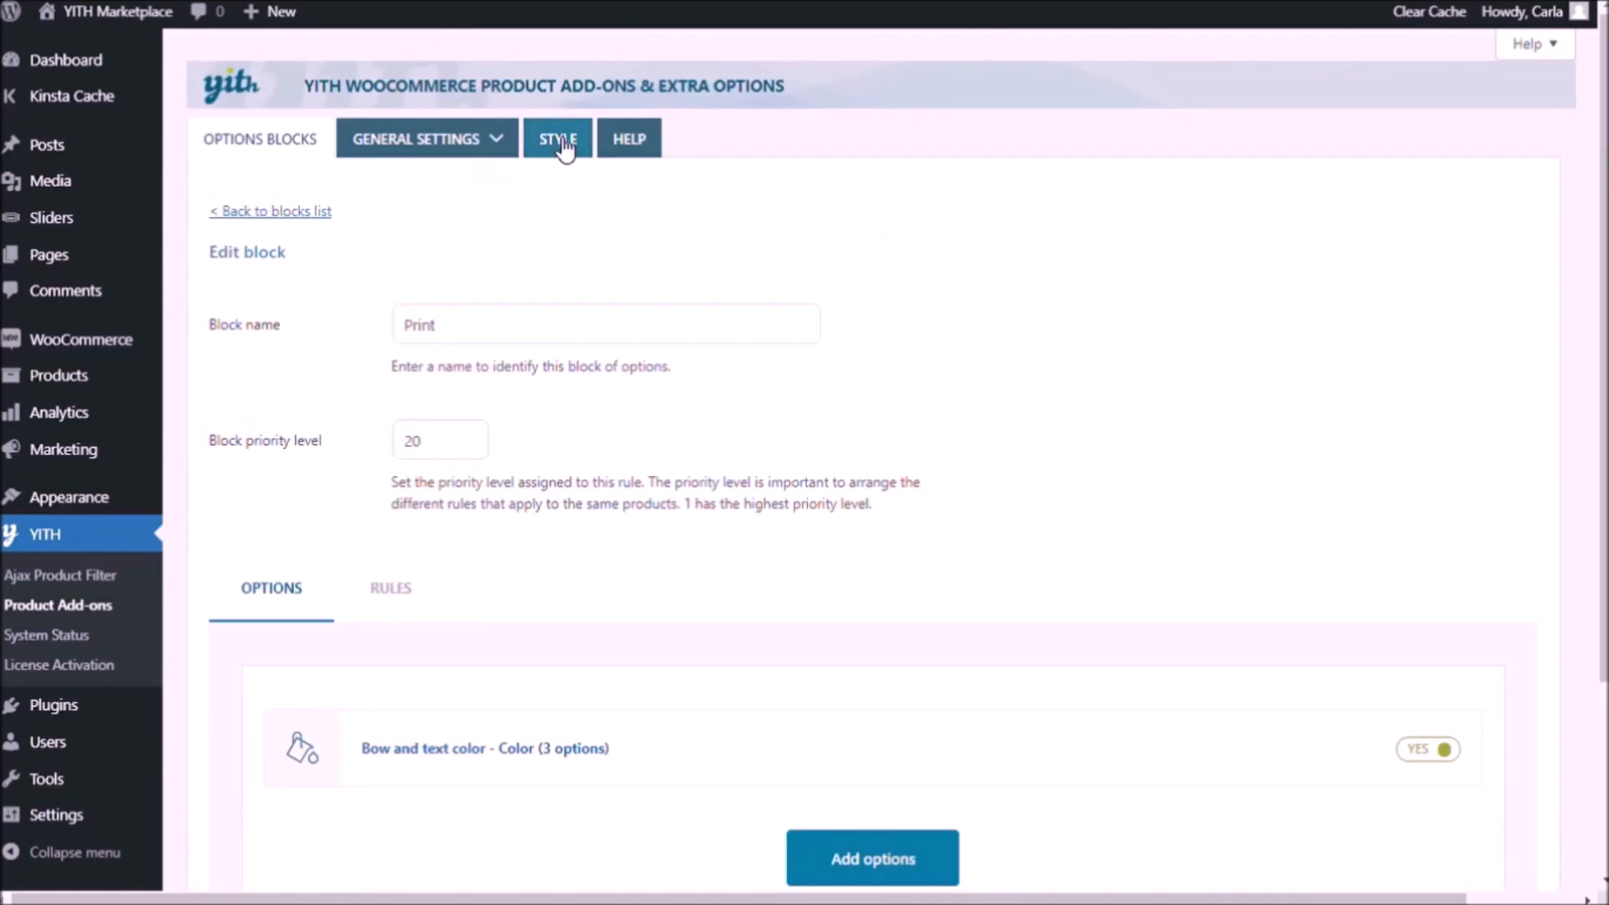
Set the global Color swatch style to Rounded in Style settings and save.
click(556, 139)
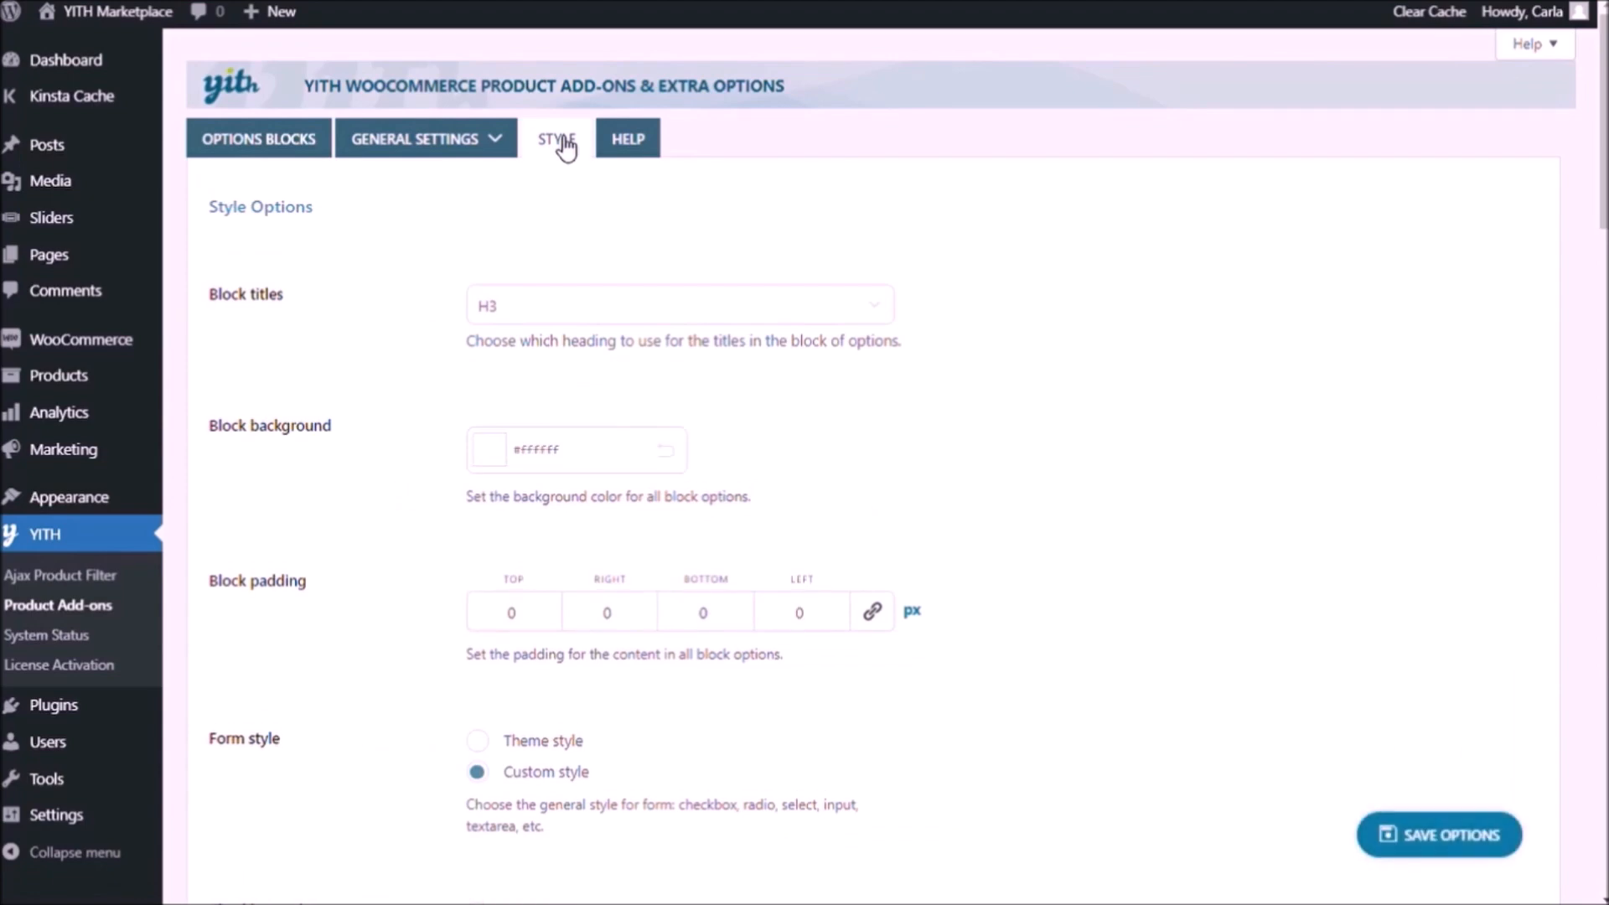
scroll(down, 3)
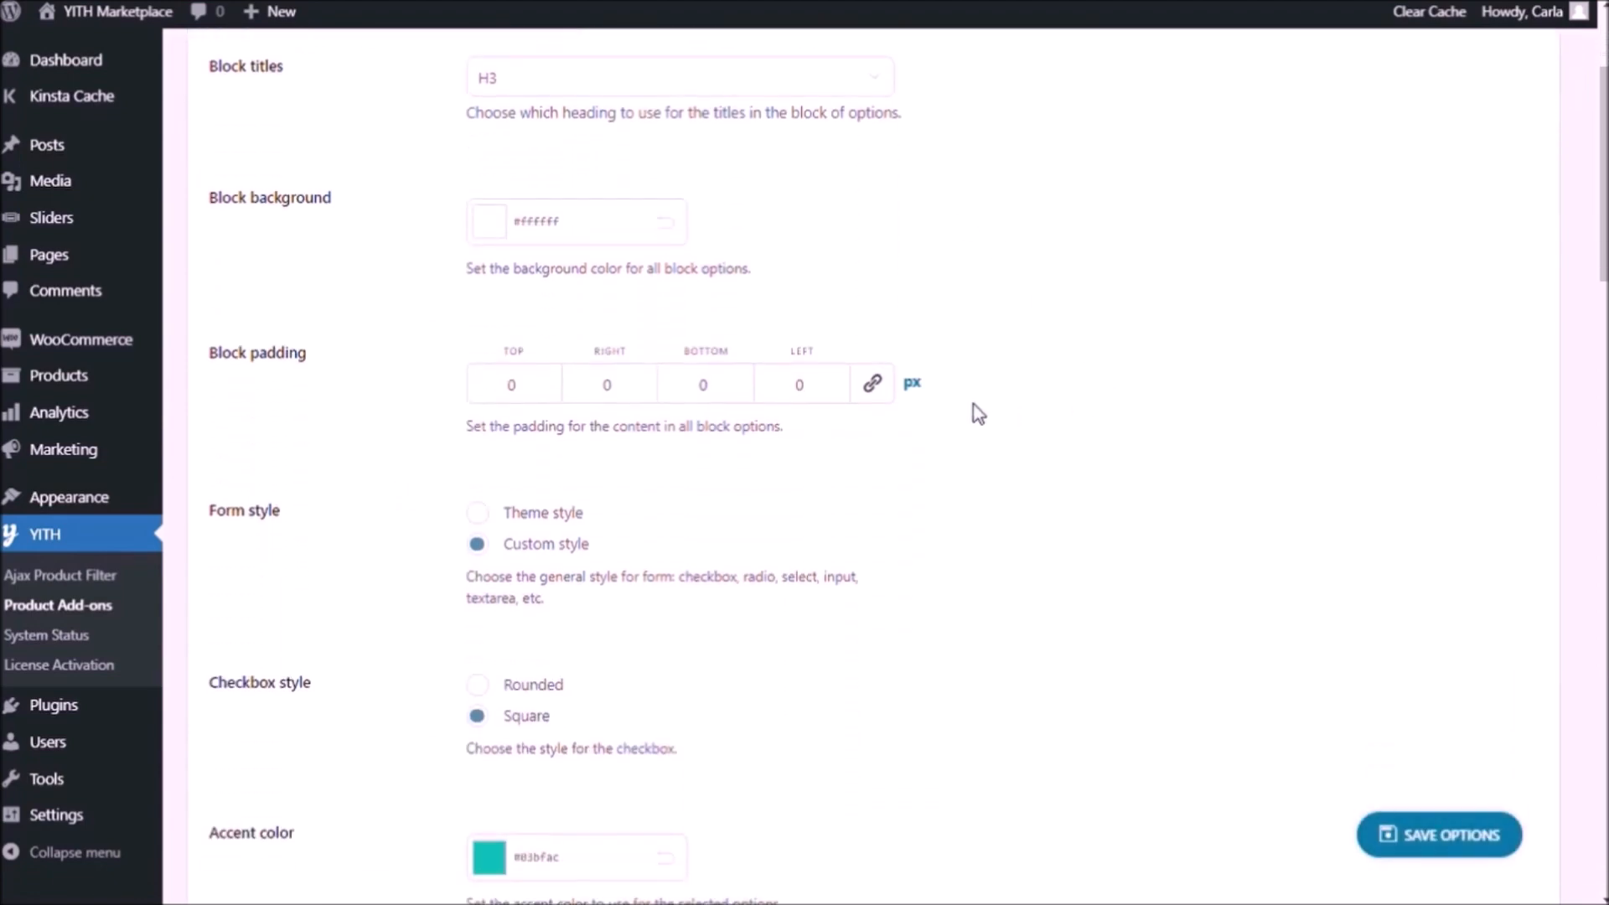
scroll(down, 3)
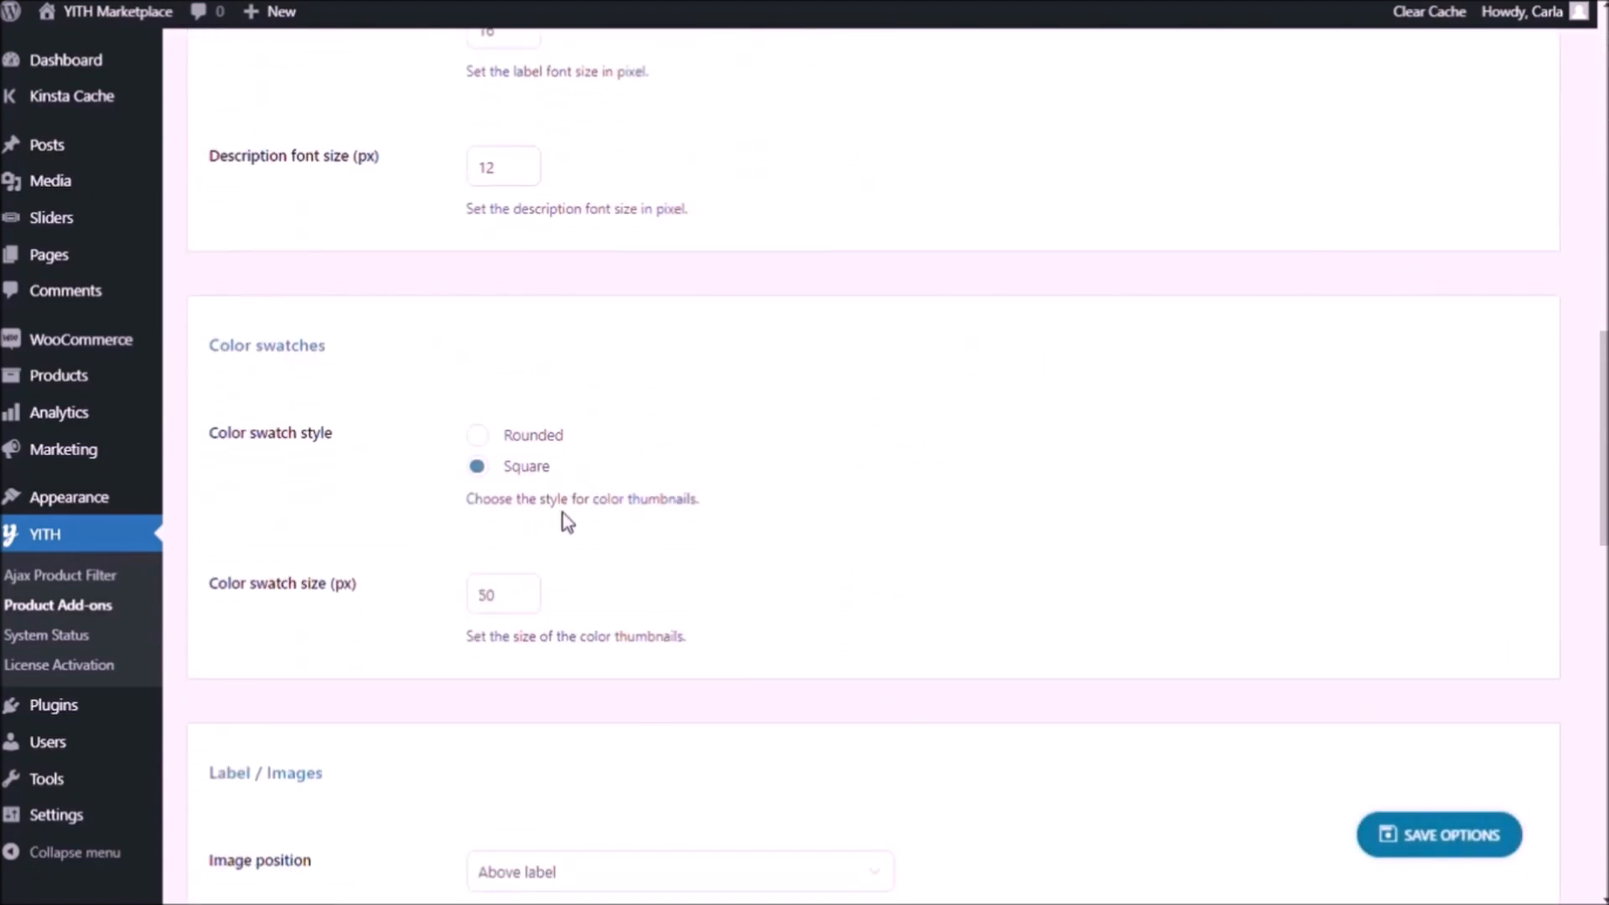
click(476, 434)
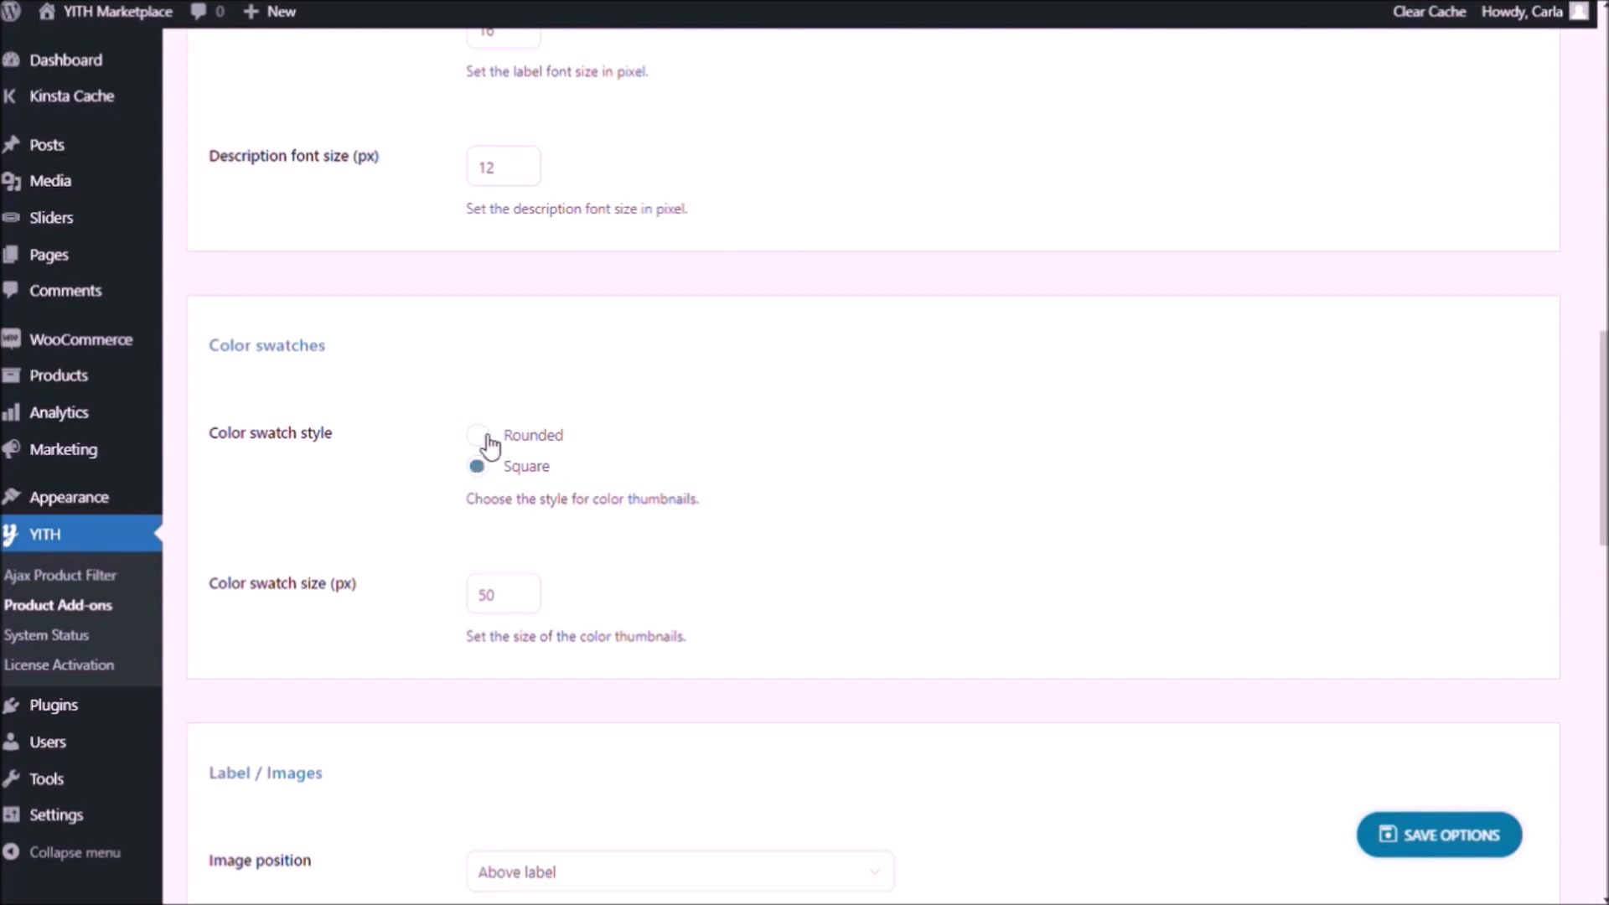
click(478, 436)
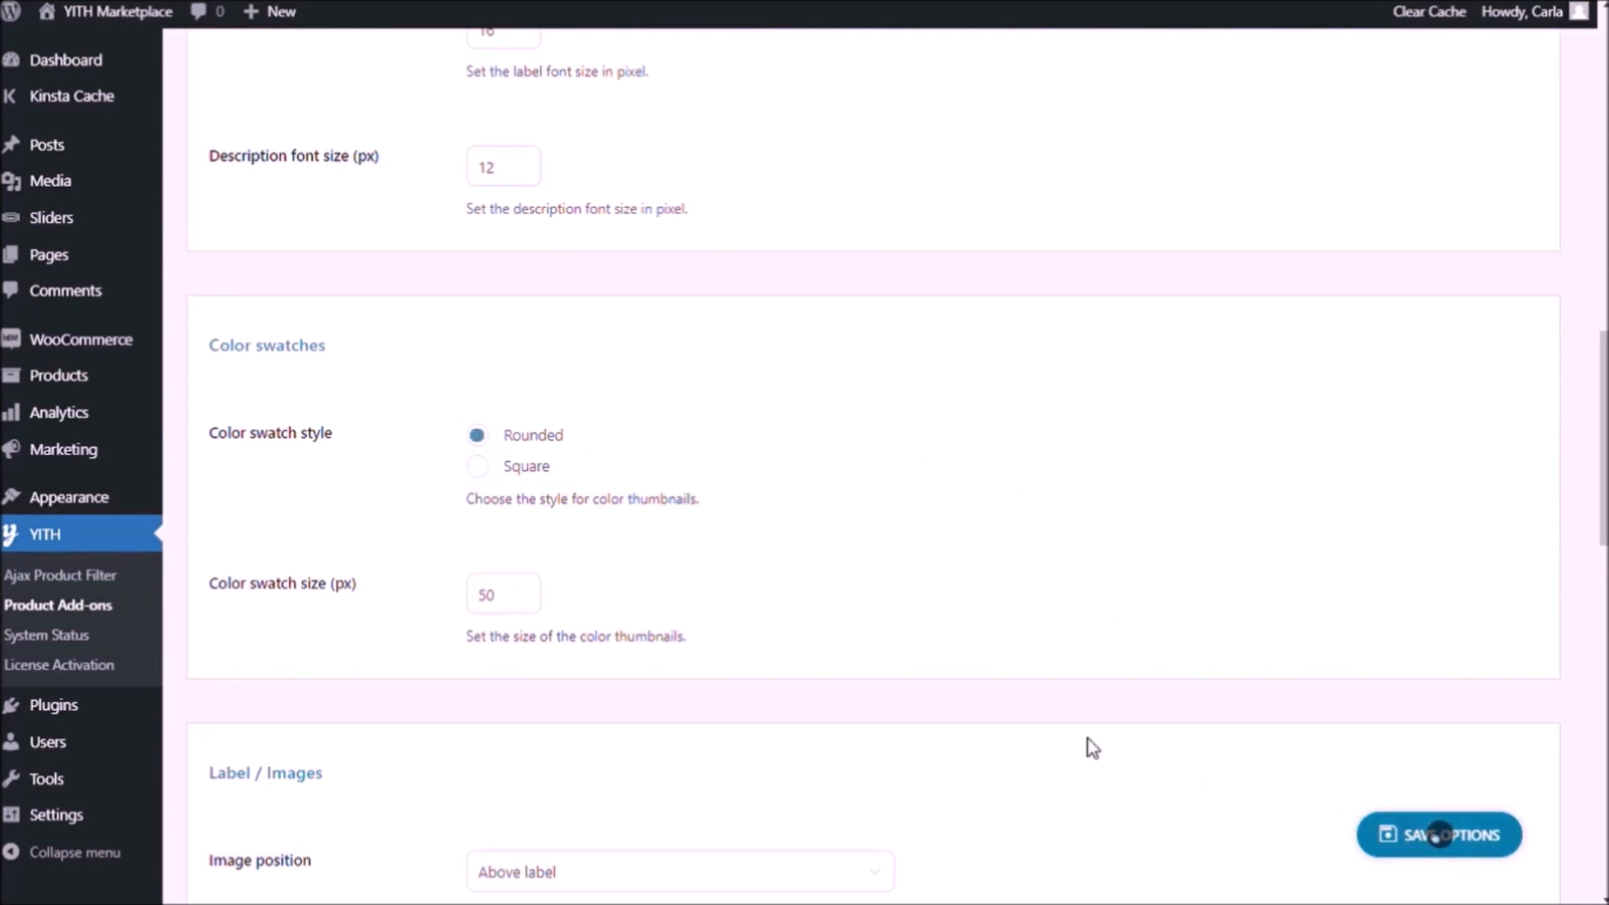
click(1437, 834)
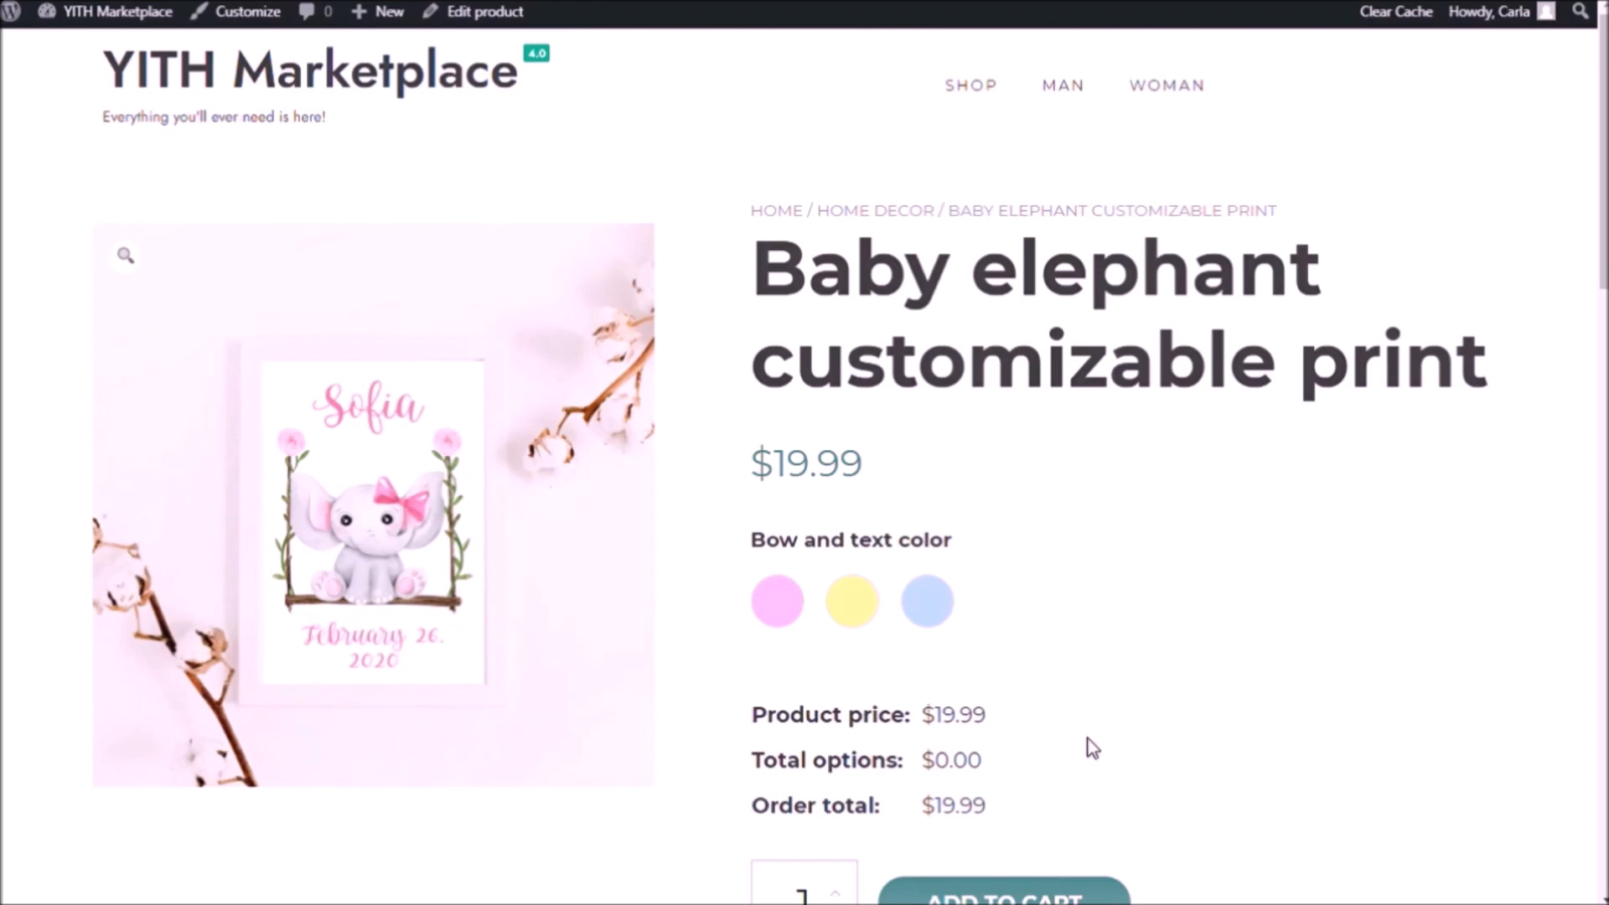
mouse_move(968, 619)
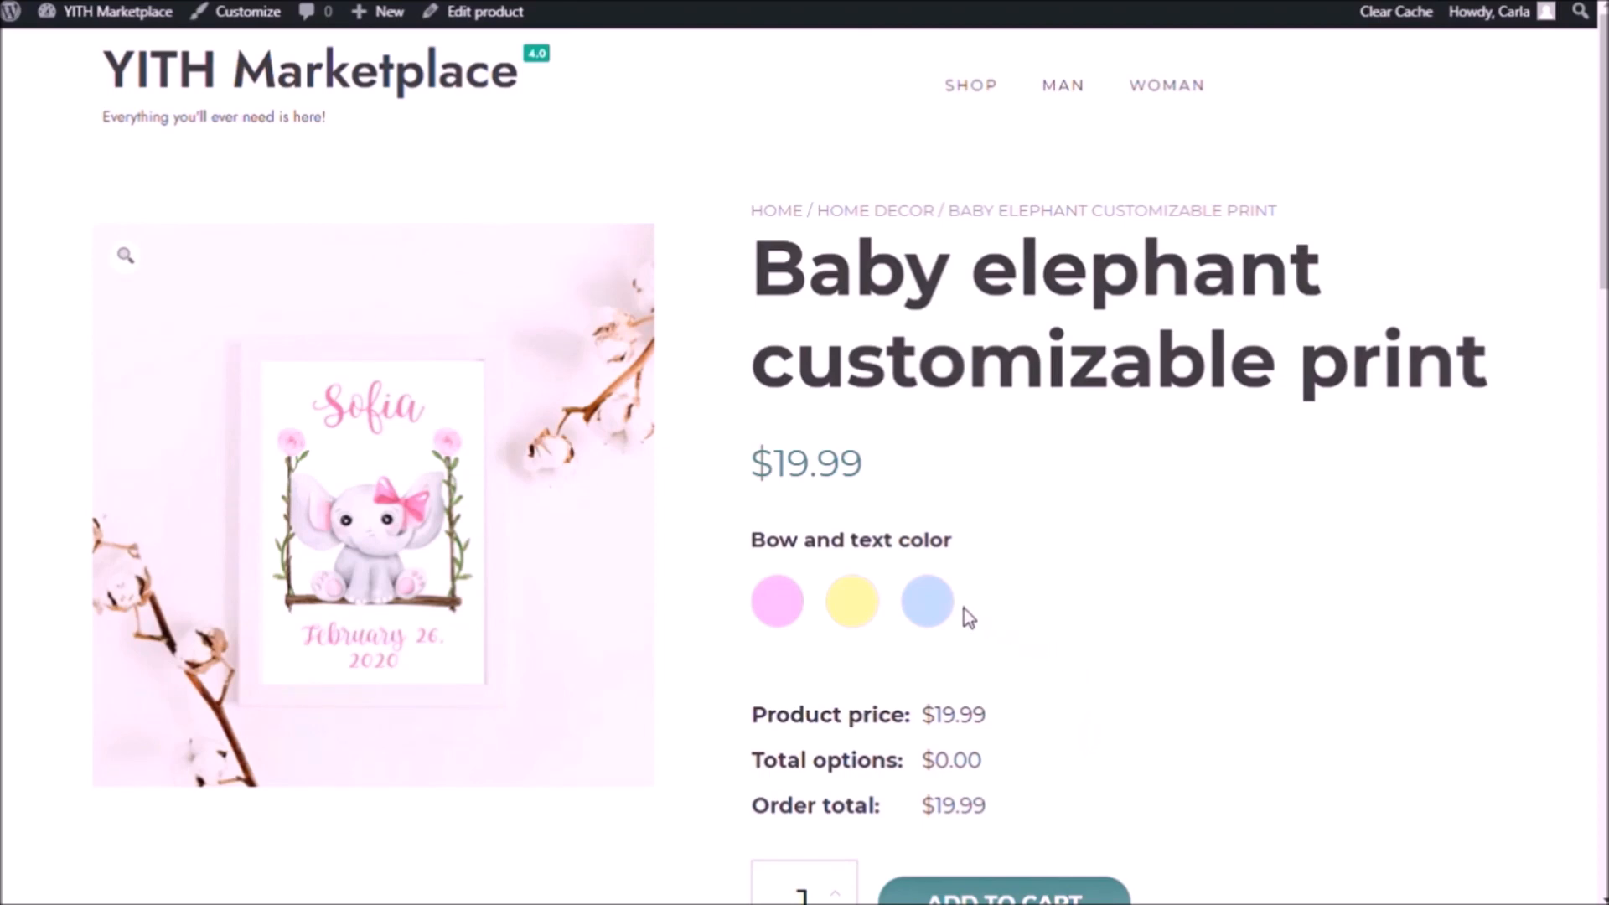
mouse_move(925, 601)
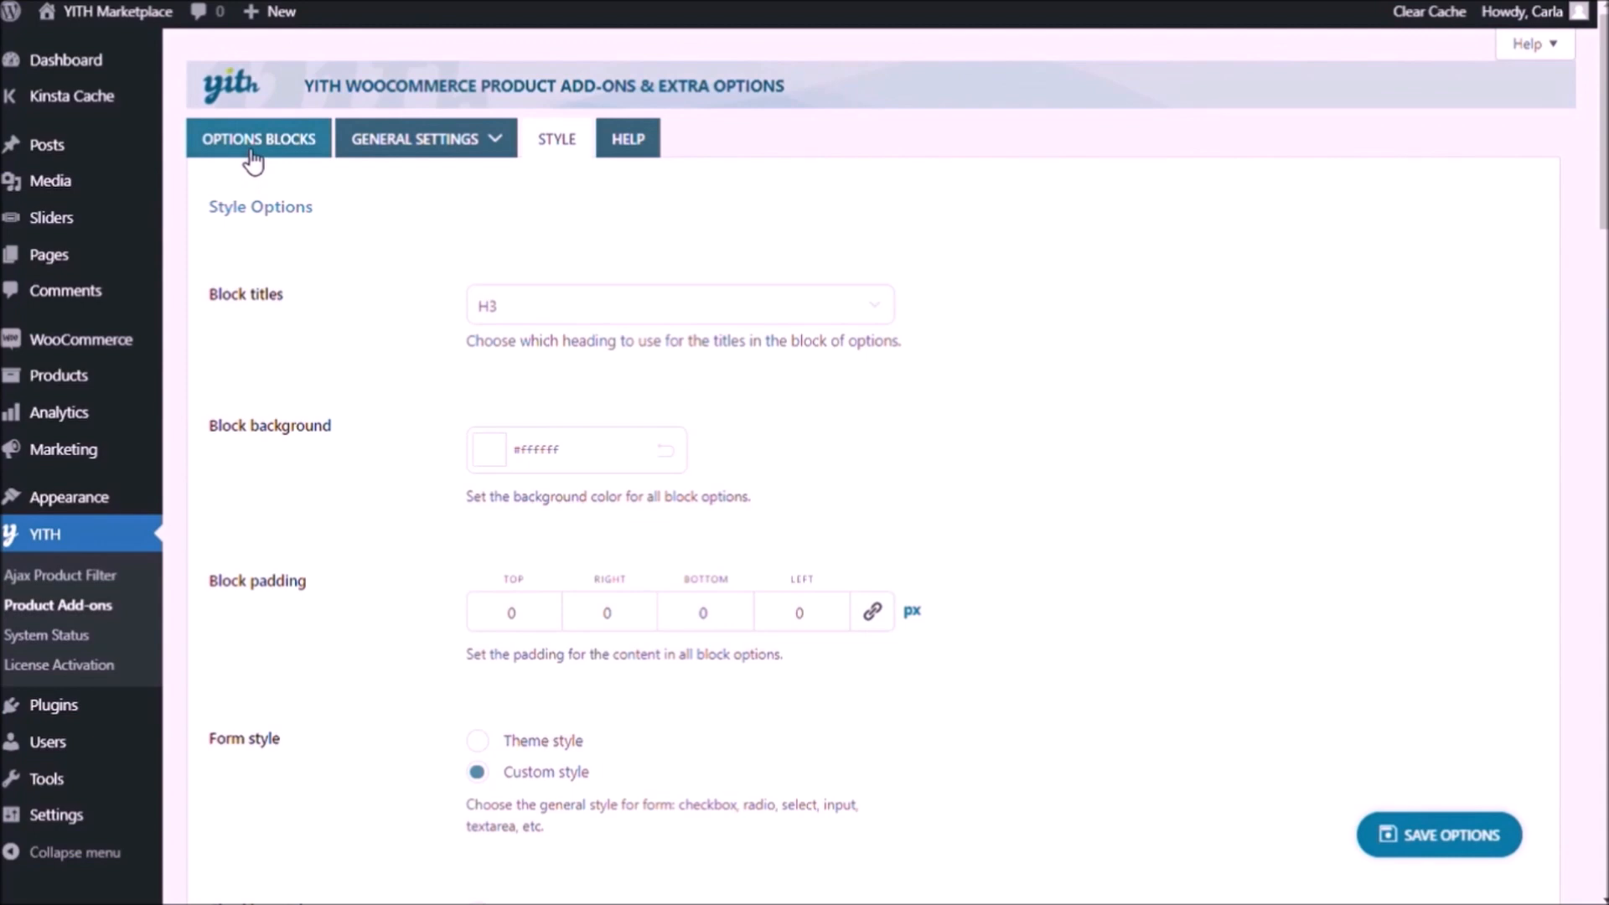
Reopen the Print block from Options Blocks and start adding another option.
click(258, 139)
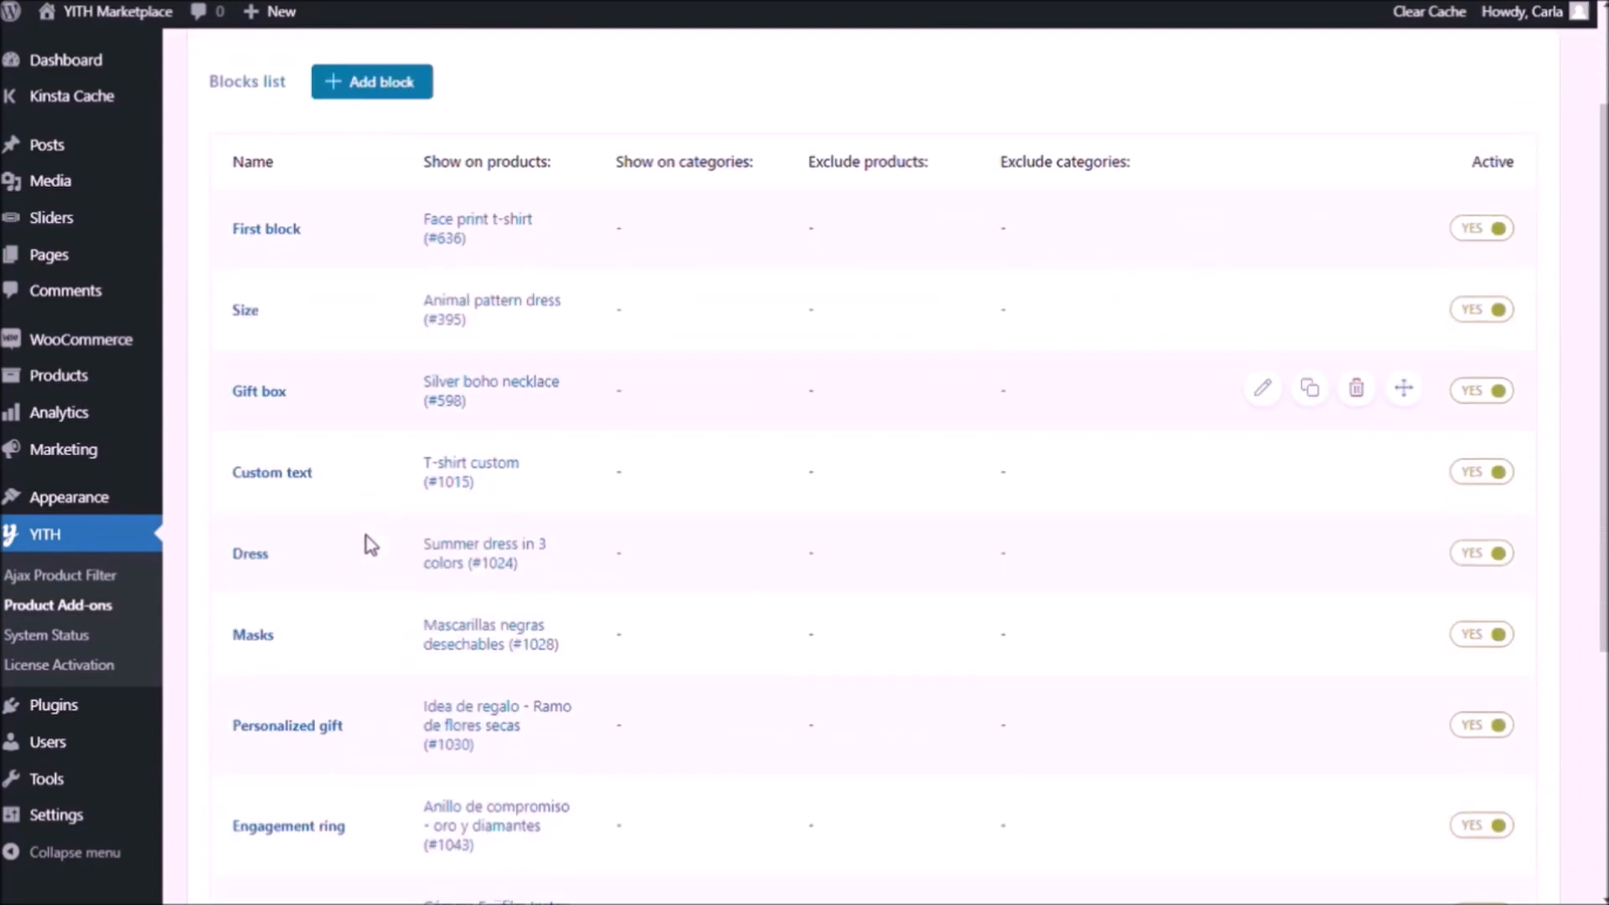
scroll(down, 3)
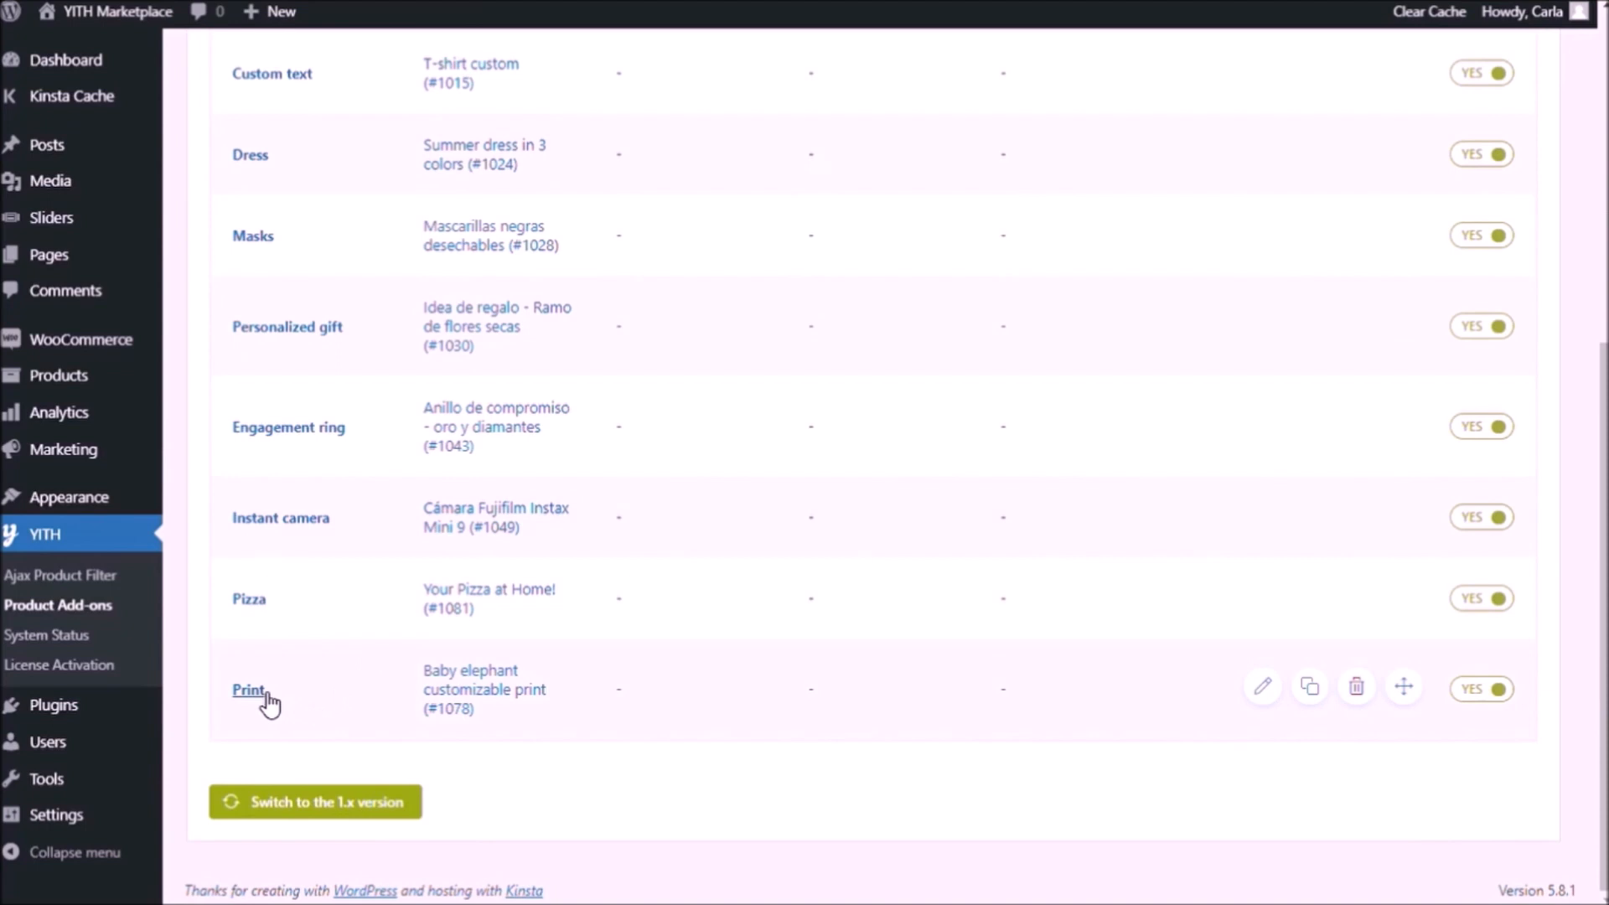
click(248, 689)
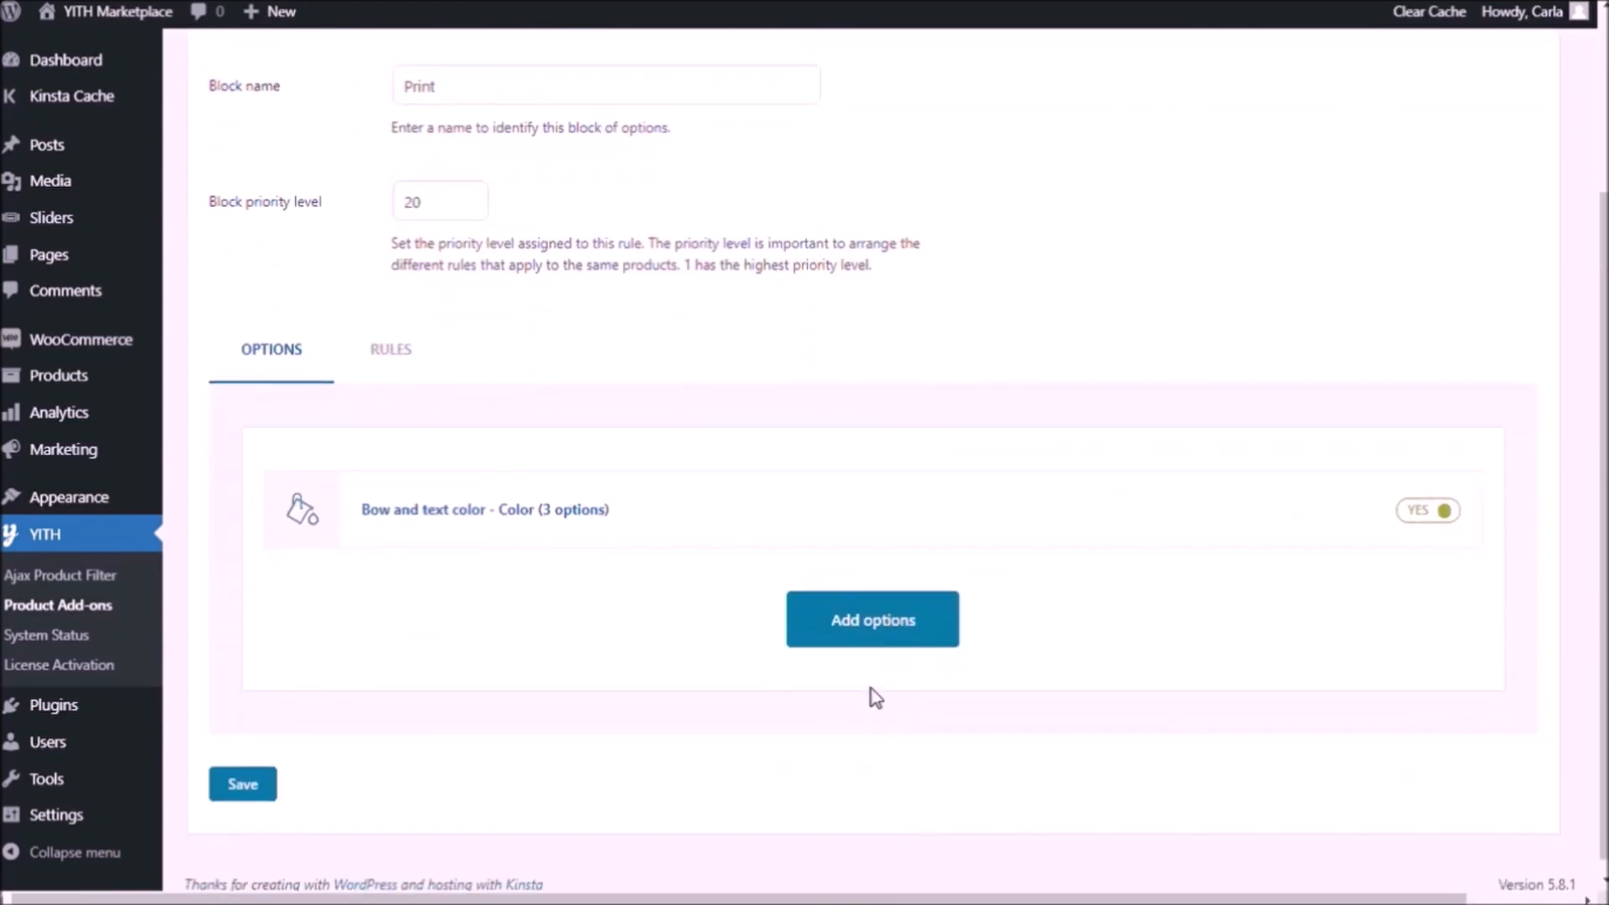
click(871, 618)
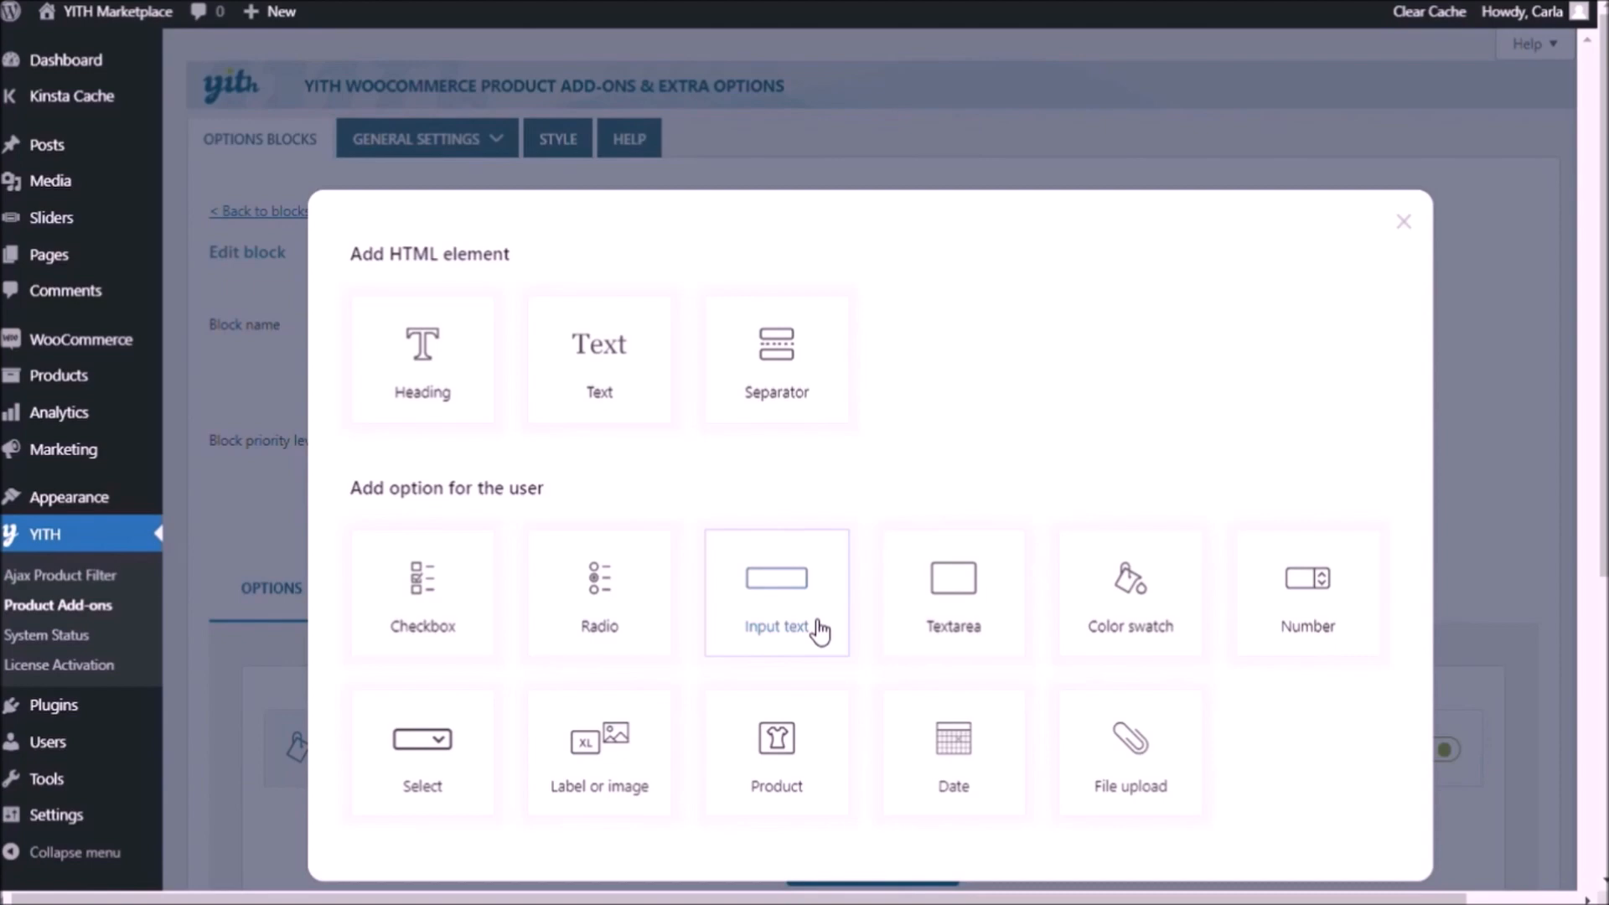
Add a Text field titled 'Customization' with label 'Enter the baby's name:'.
click(776, 591)
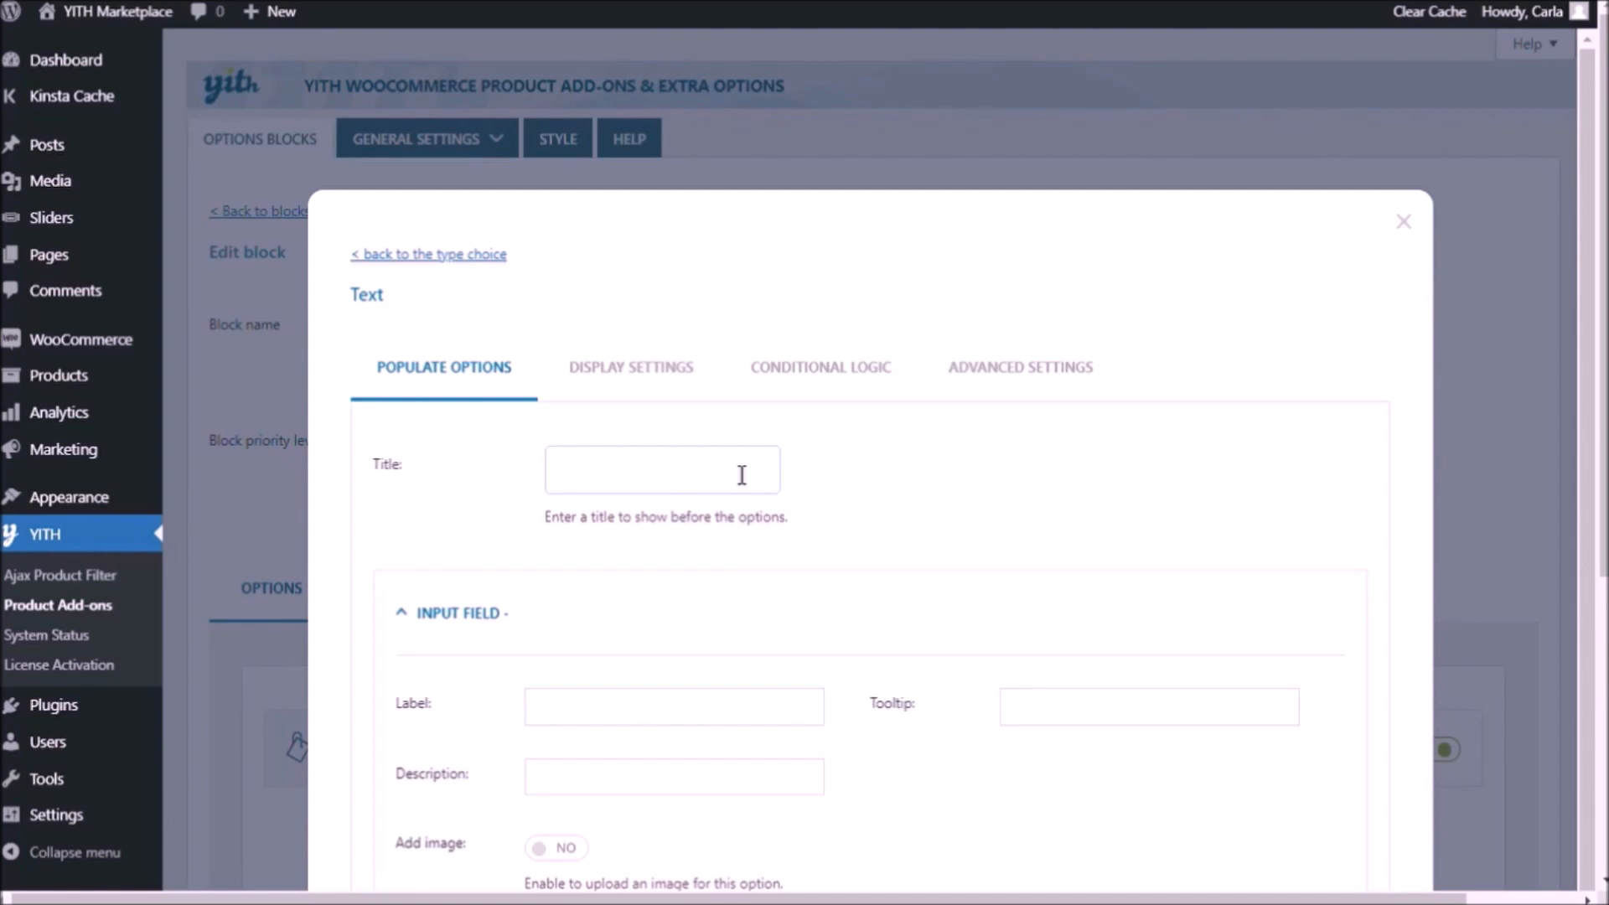
text(Customization)
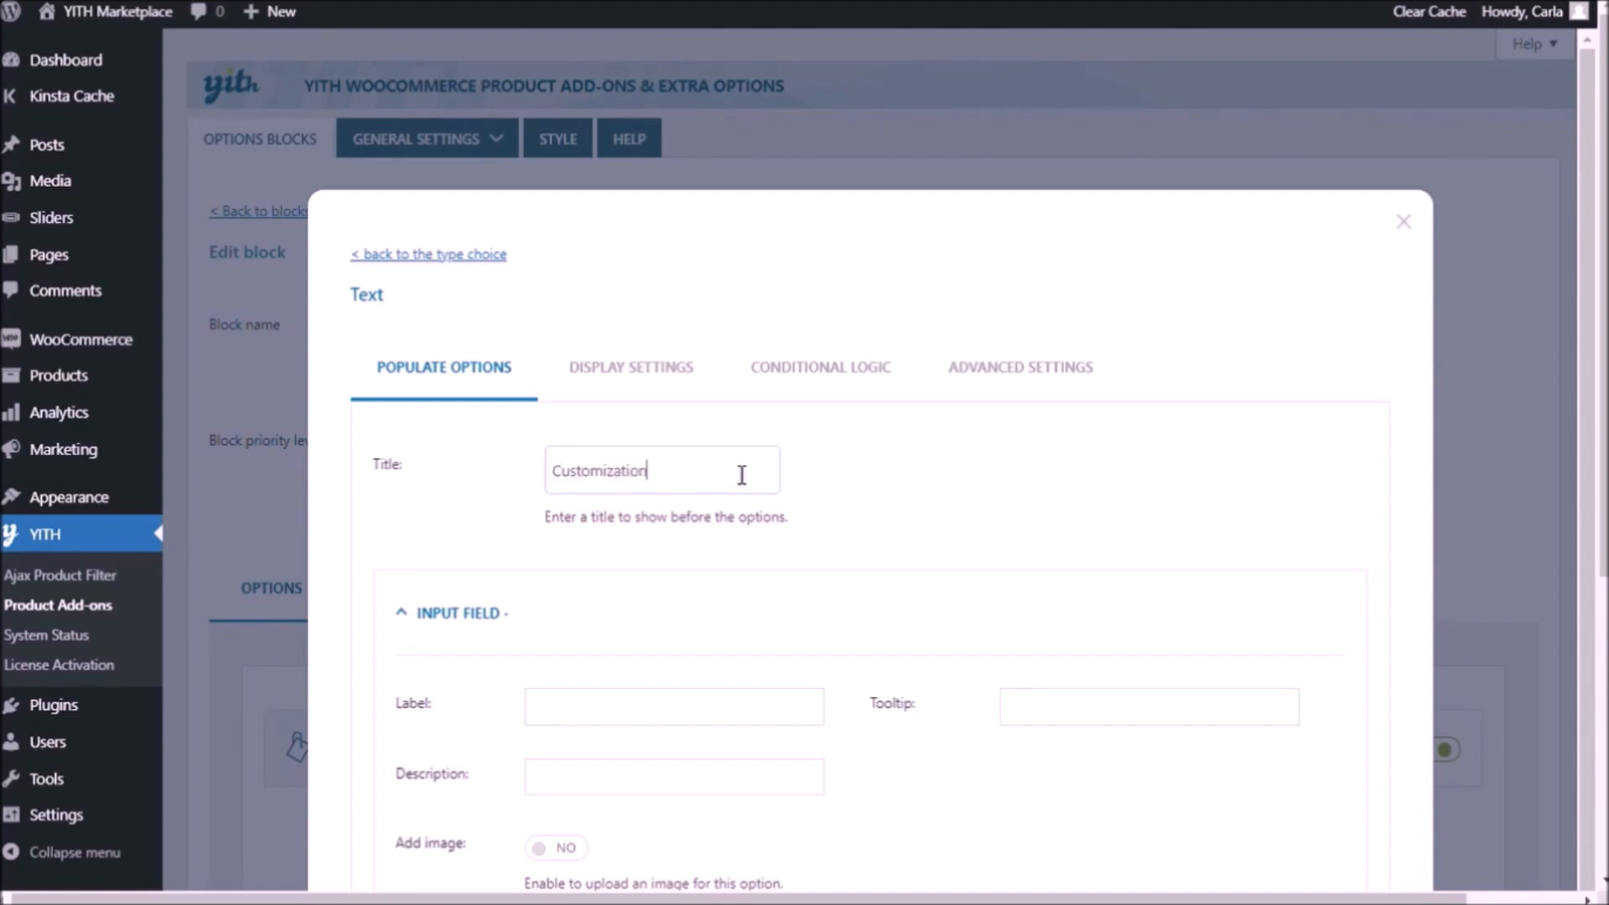
scroll(down, 3)
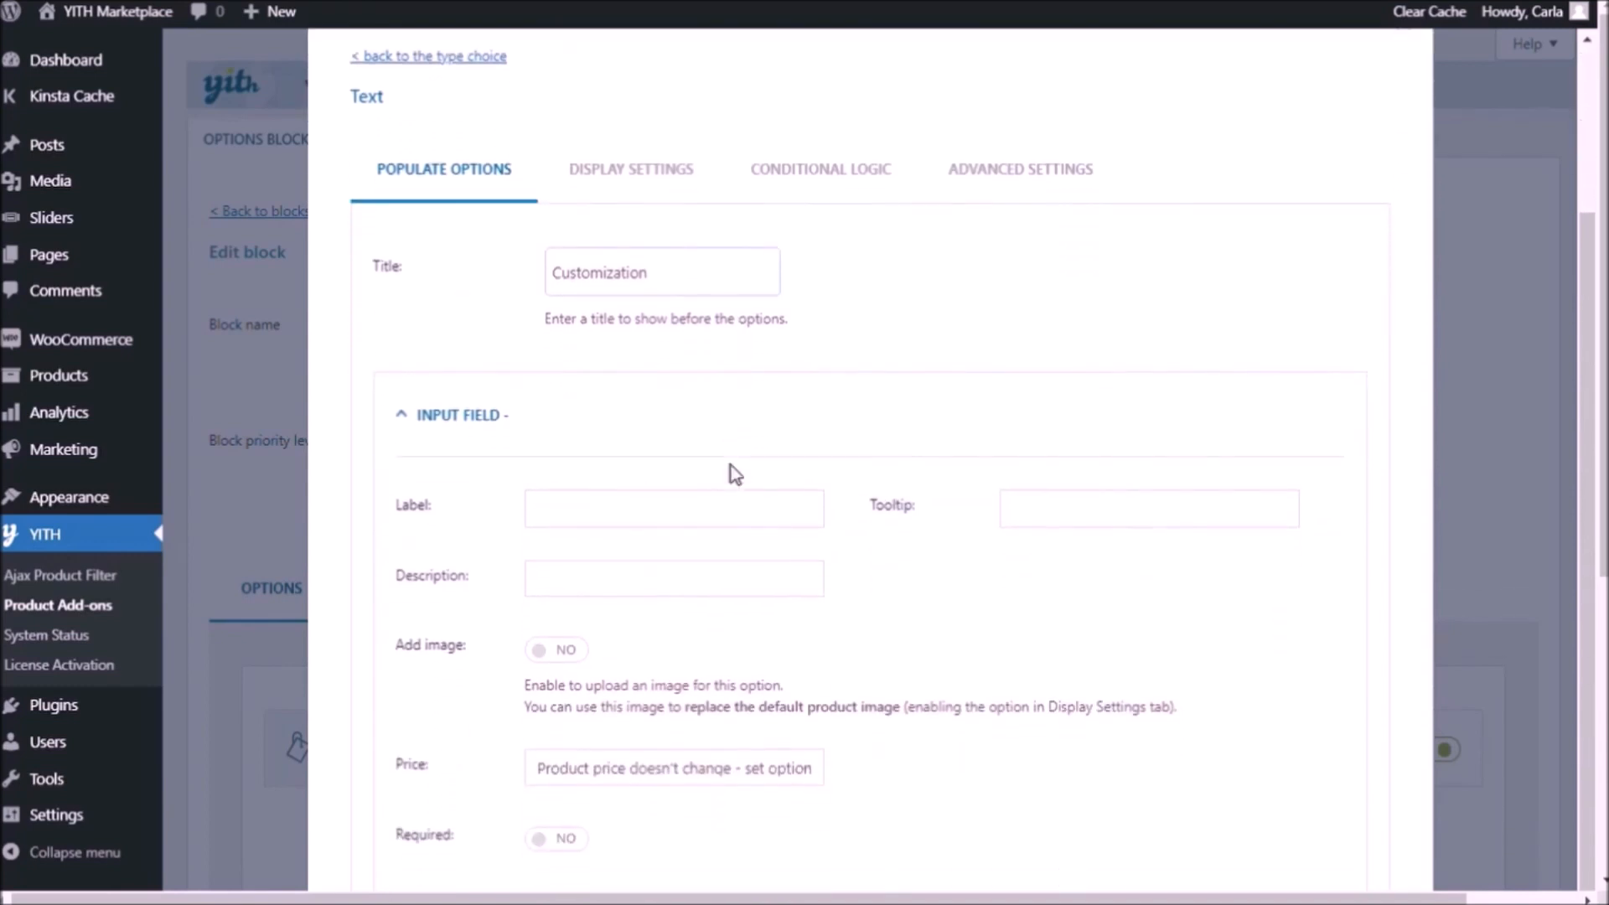
text(e)
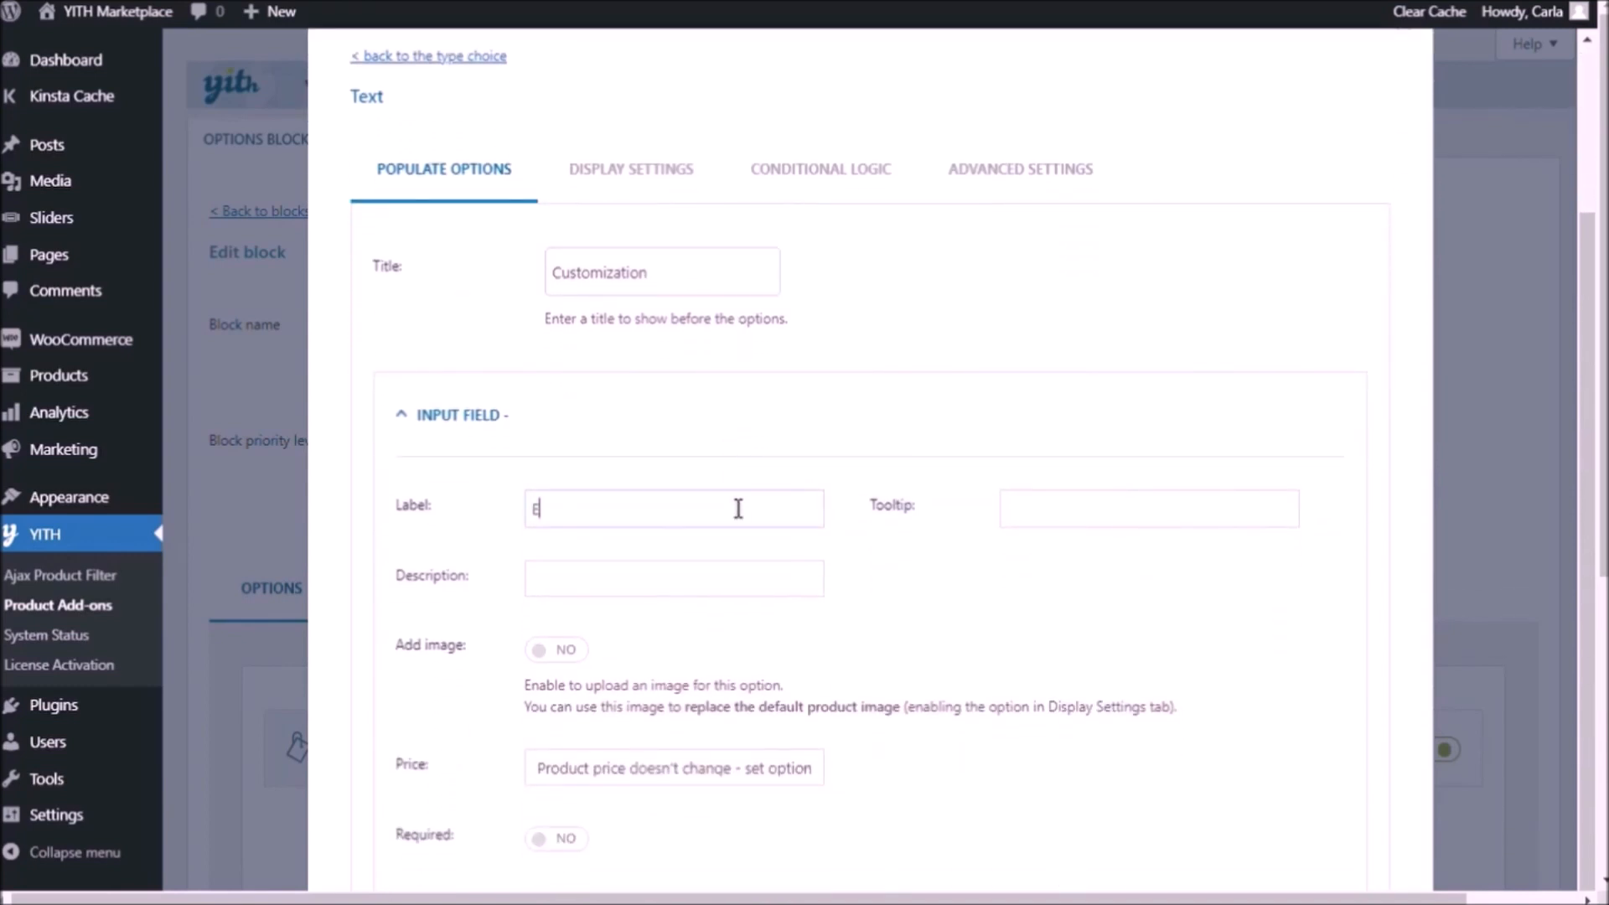
text(Enter the)
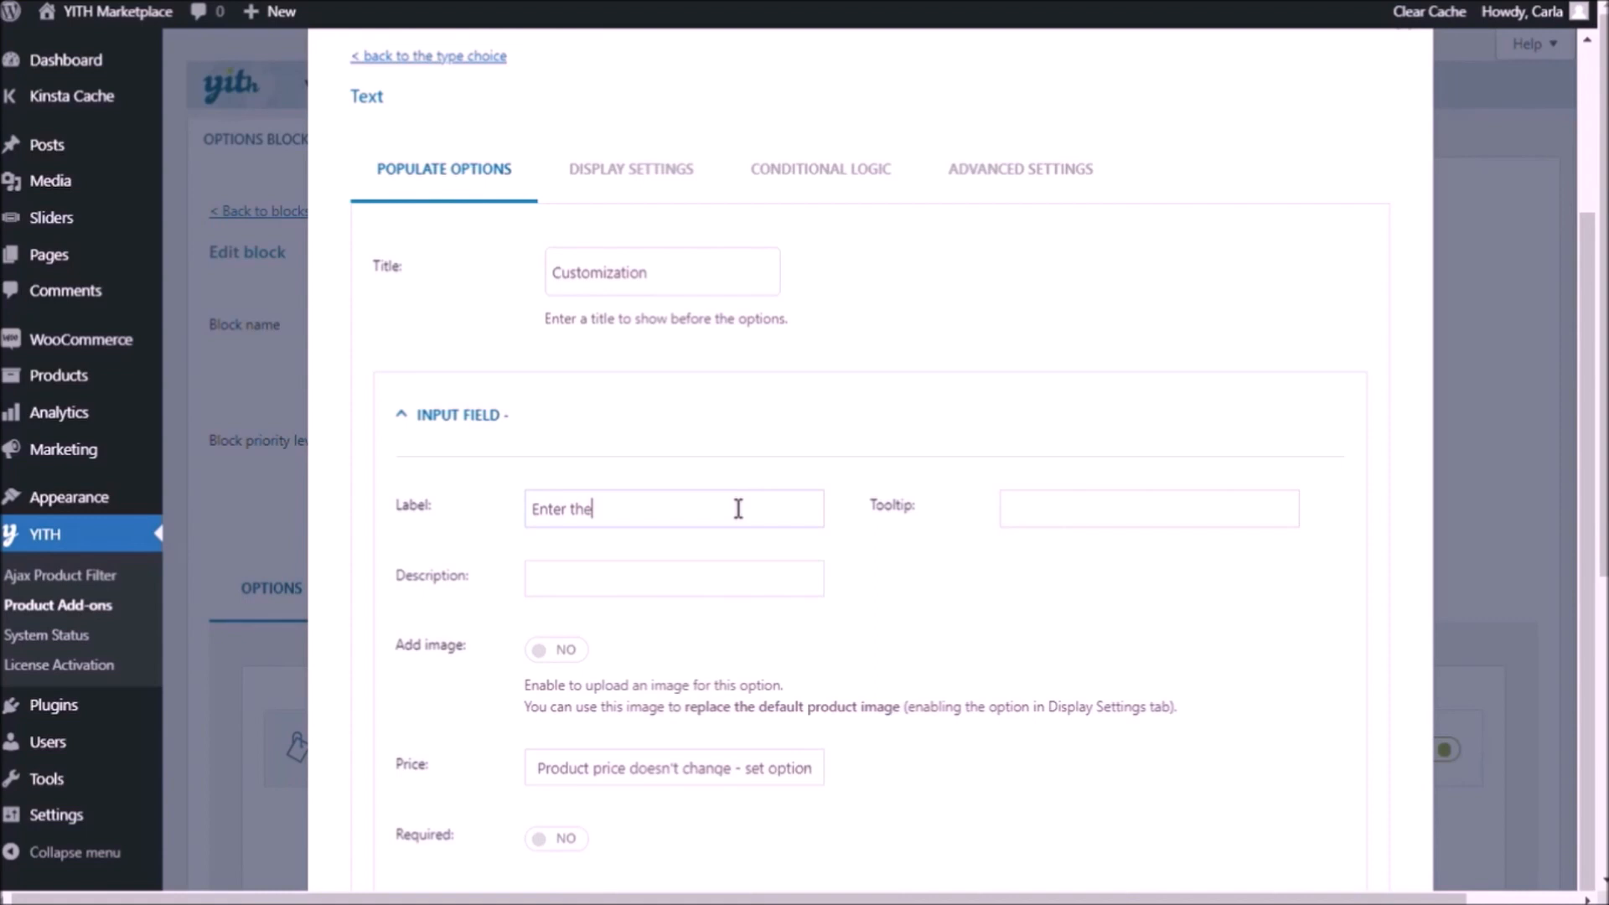
text(baby's)
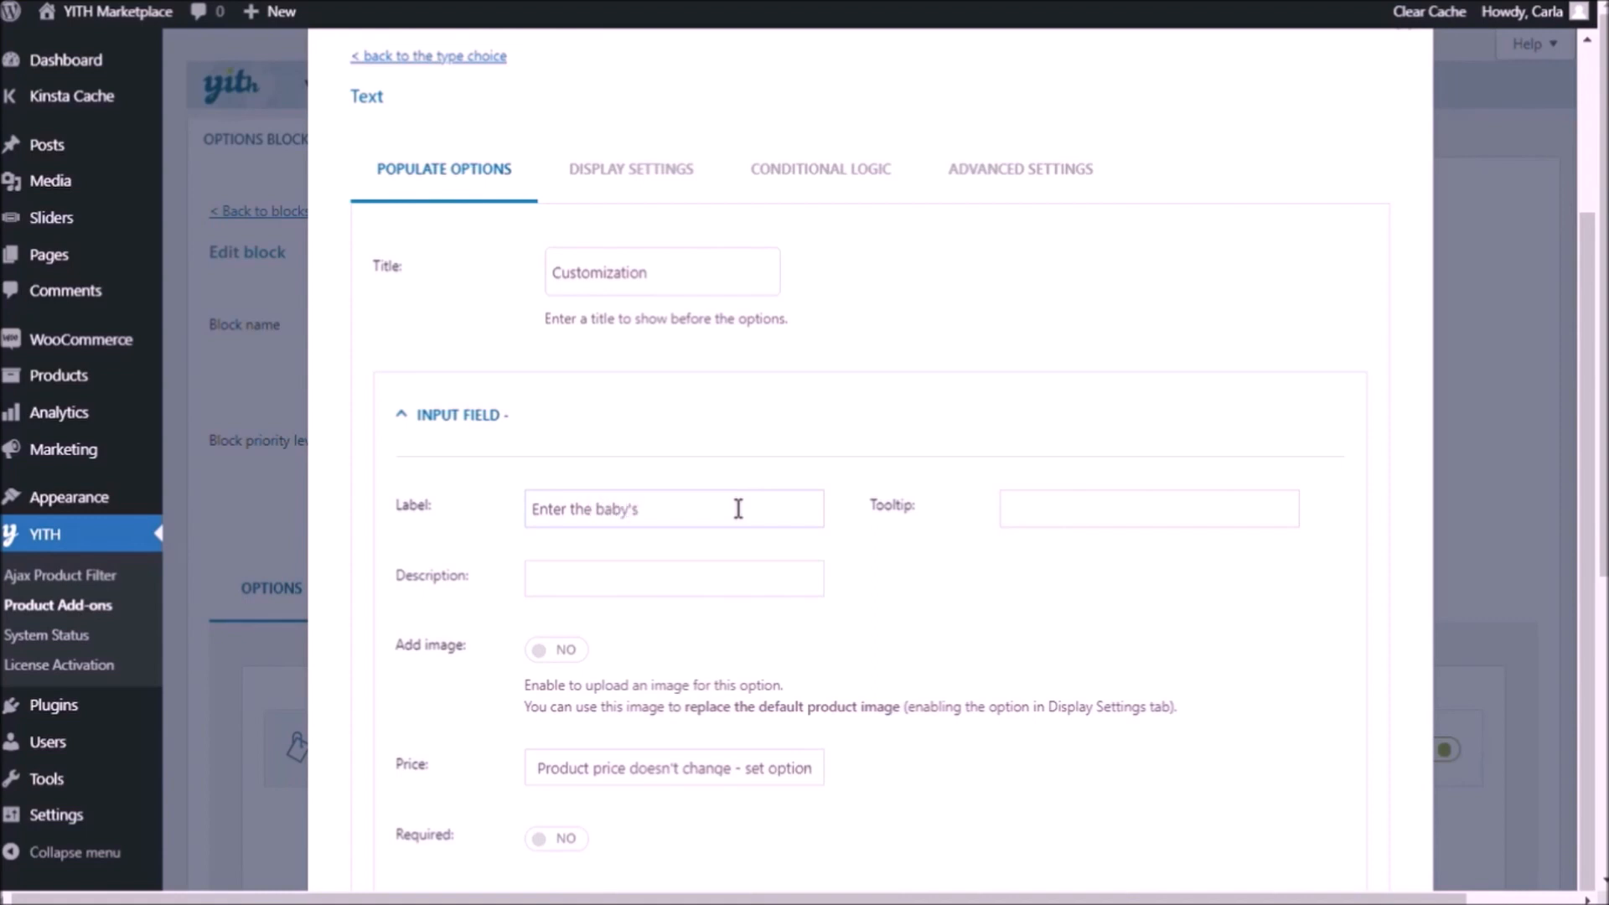
double_click(613, 509)
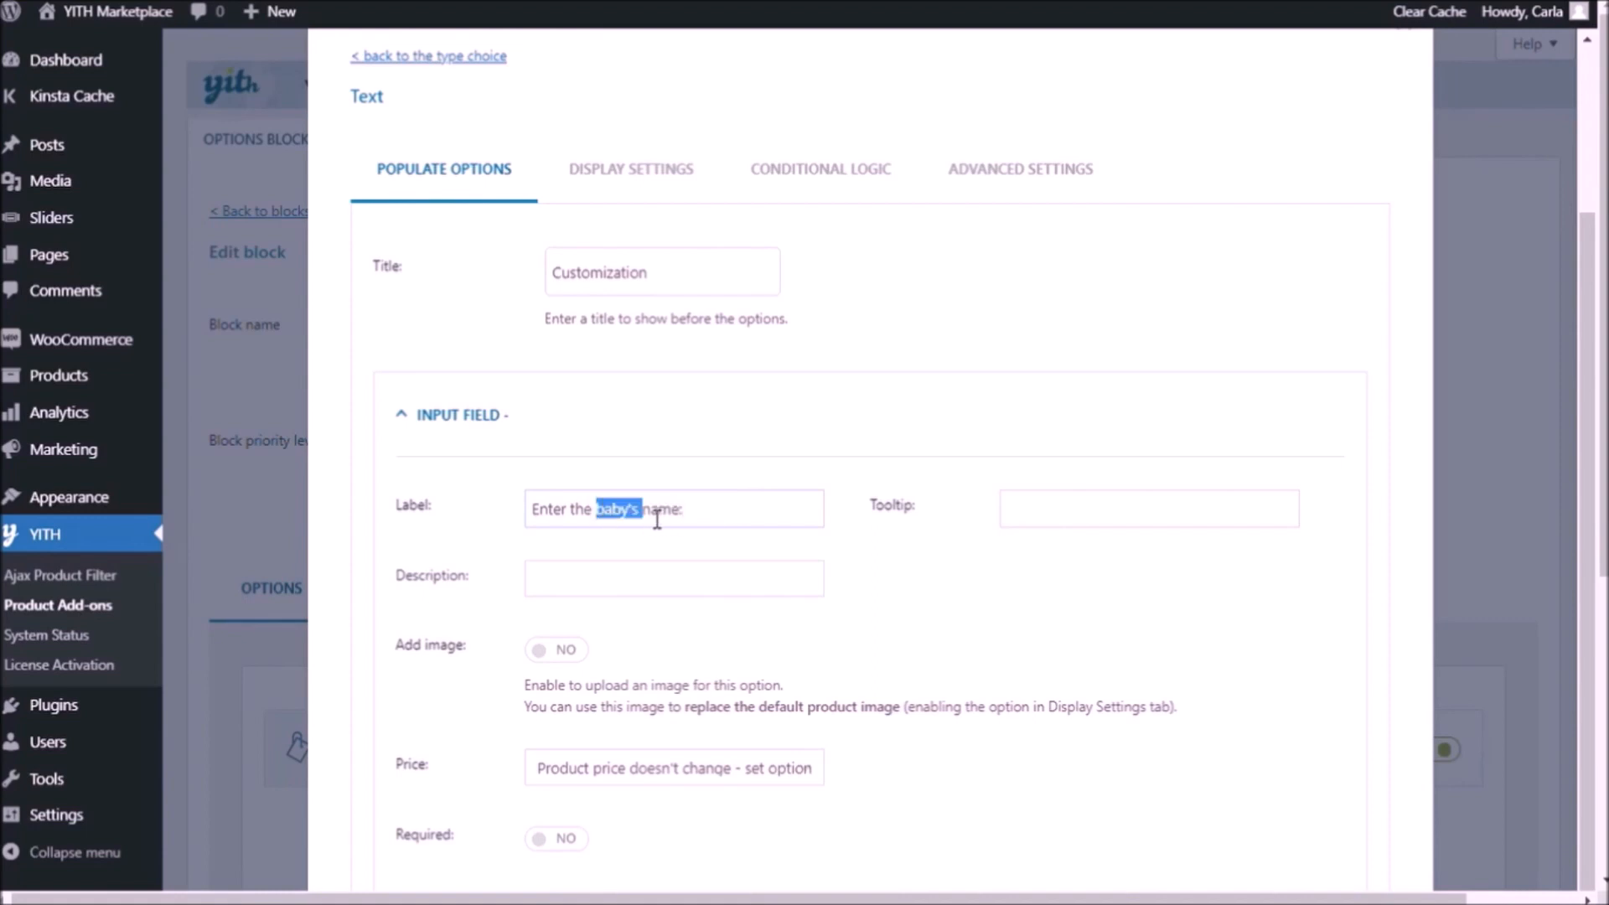
Give it the tooltip 'Baby's name', make it required, save the field and the Print block.
click(1147, 508)
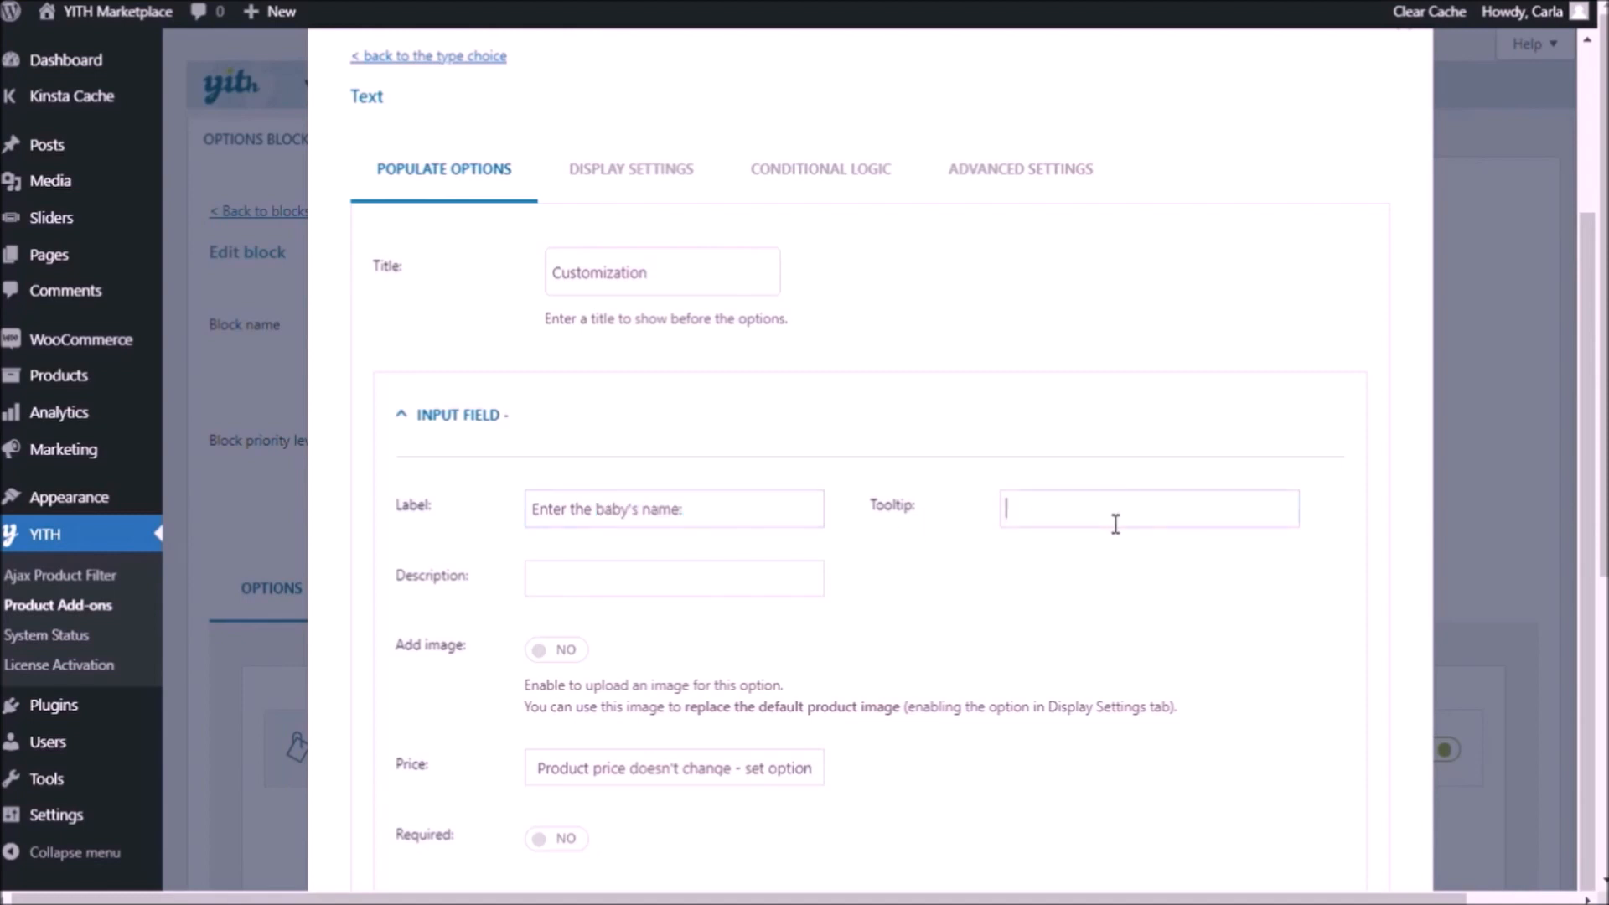
text(baby's name)
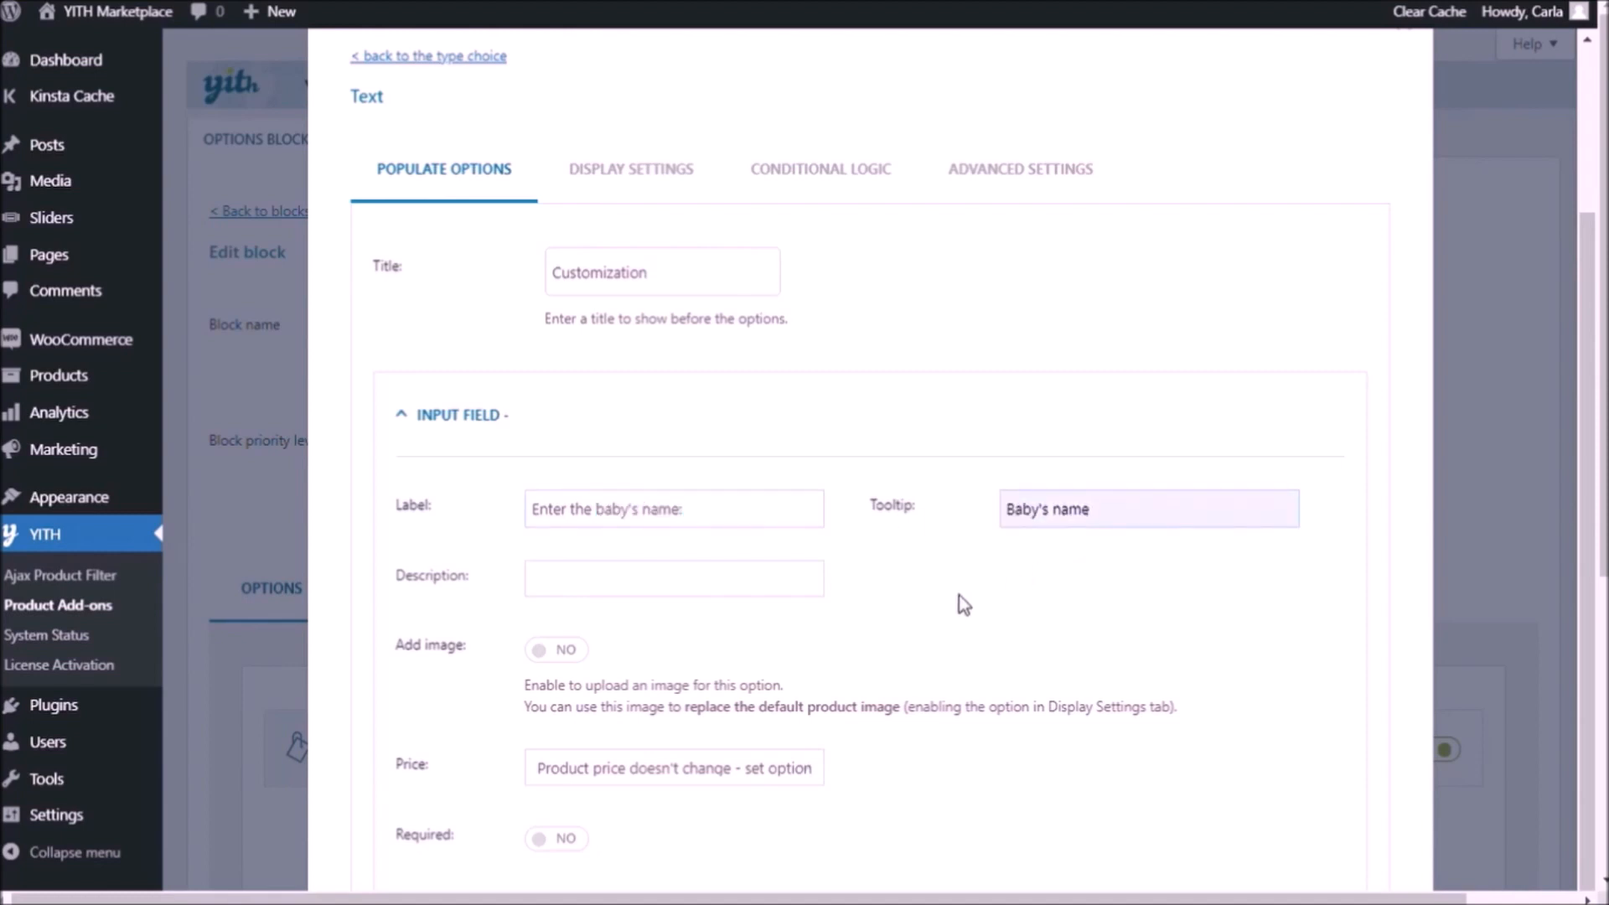
scroll(down, 3)
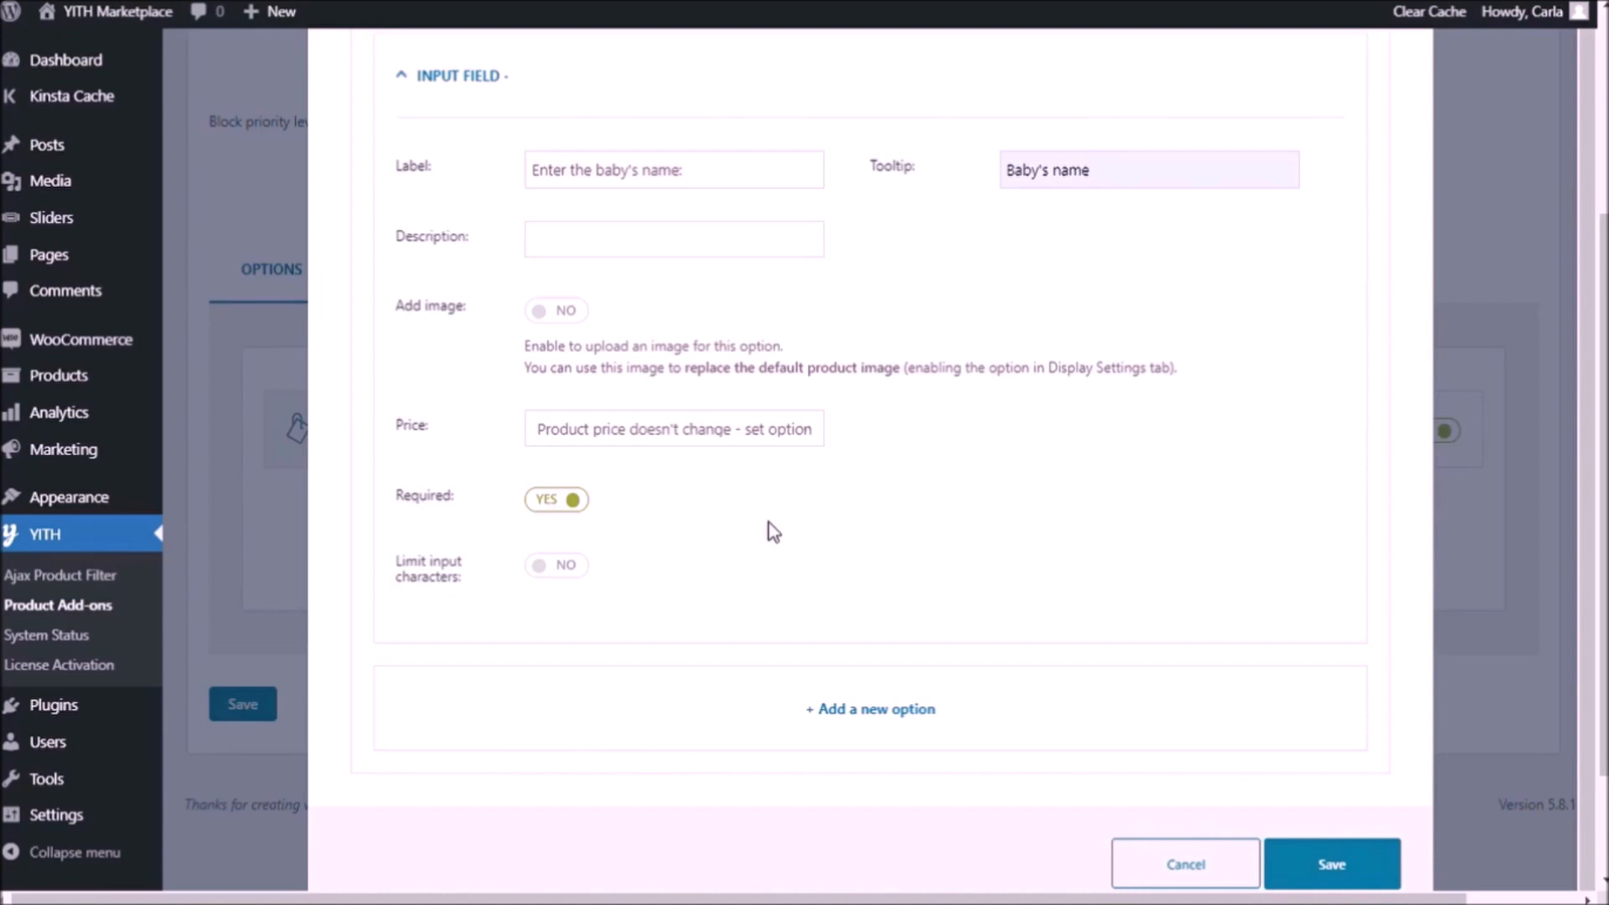
click(1329, 863)
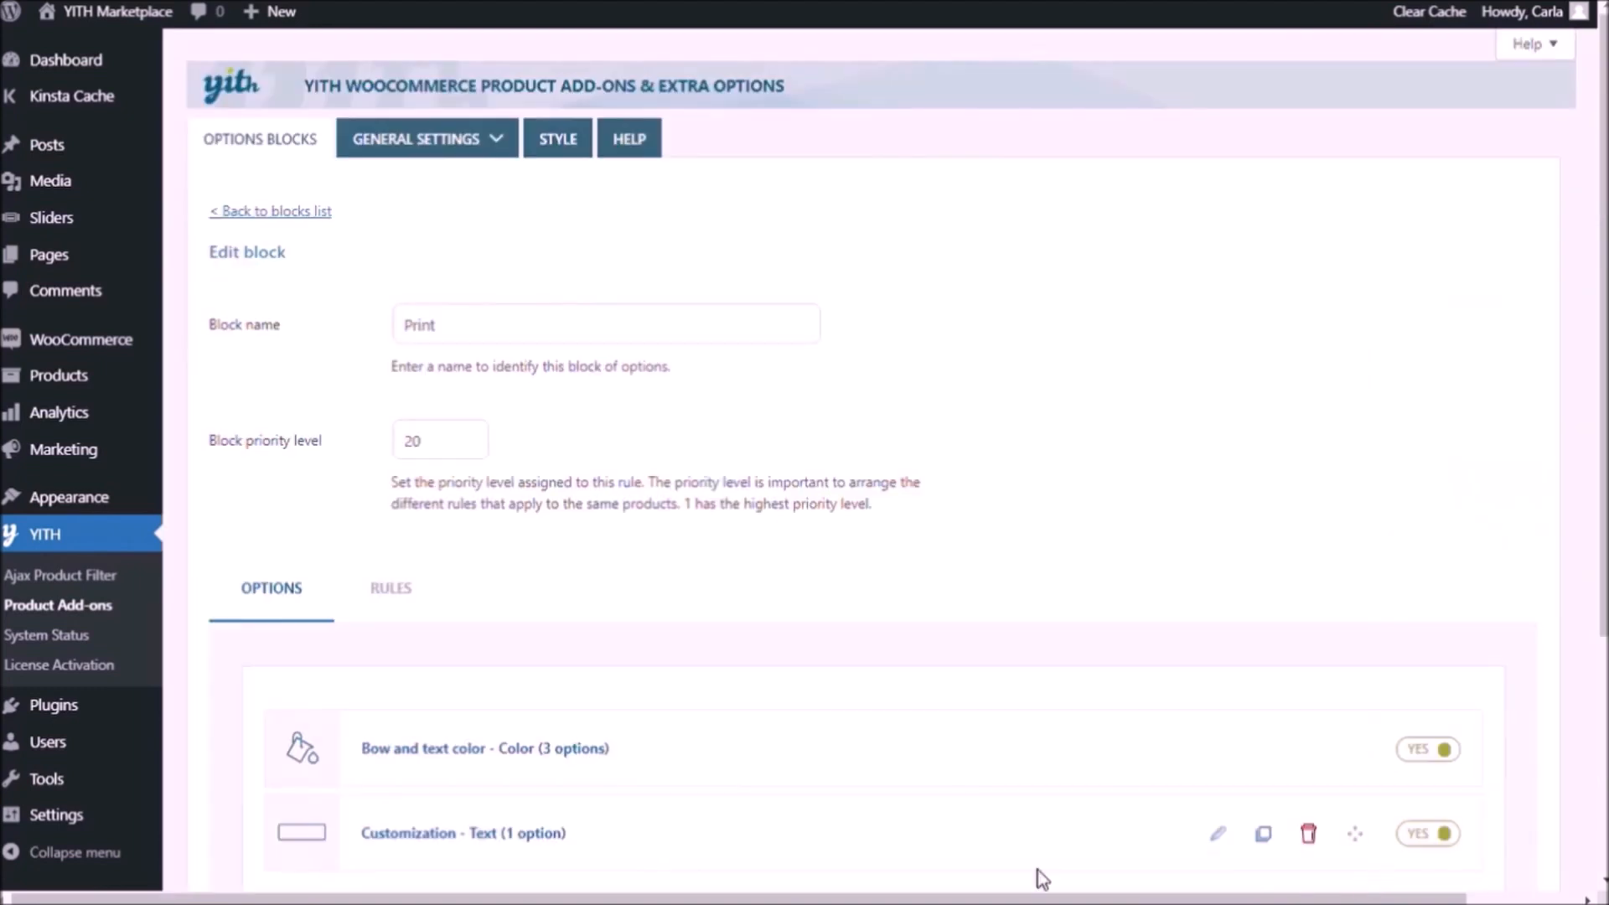
scroll(down, 3)
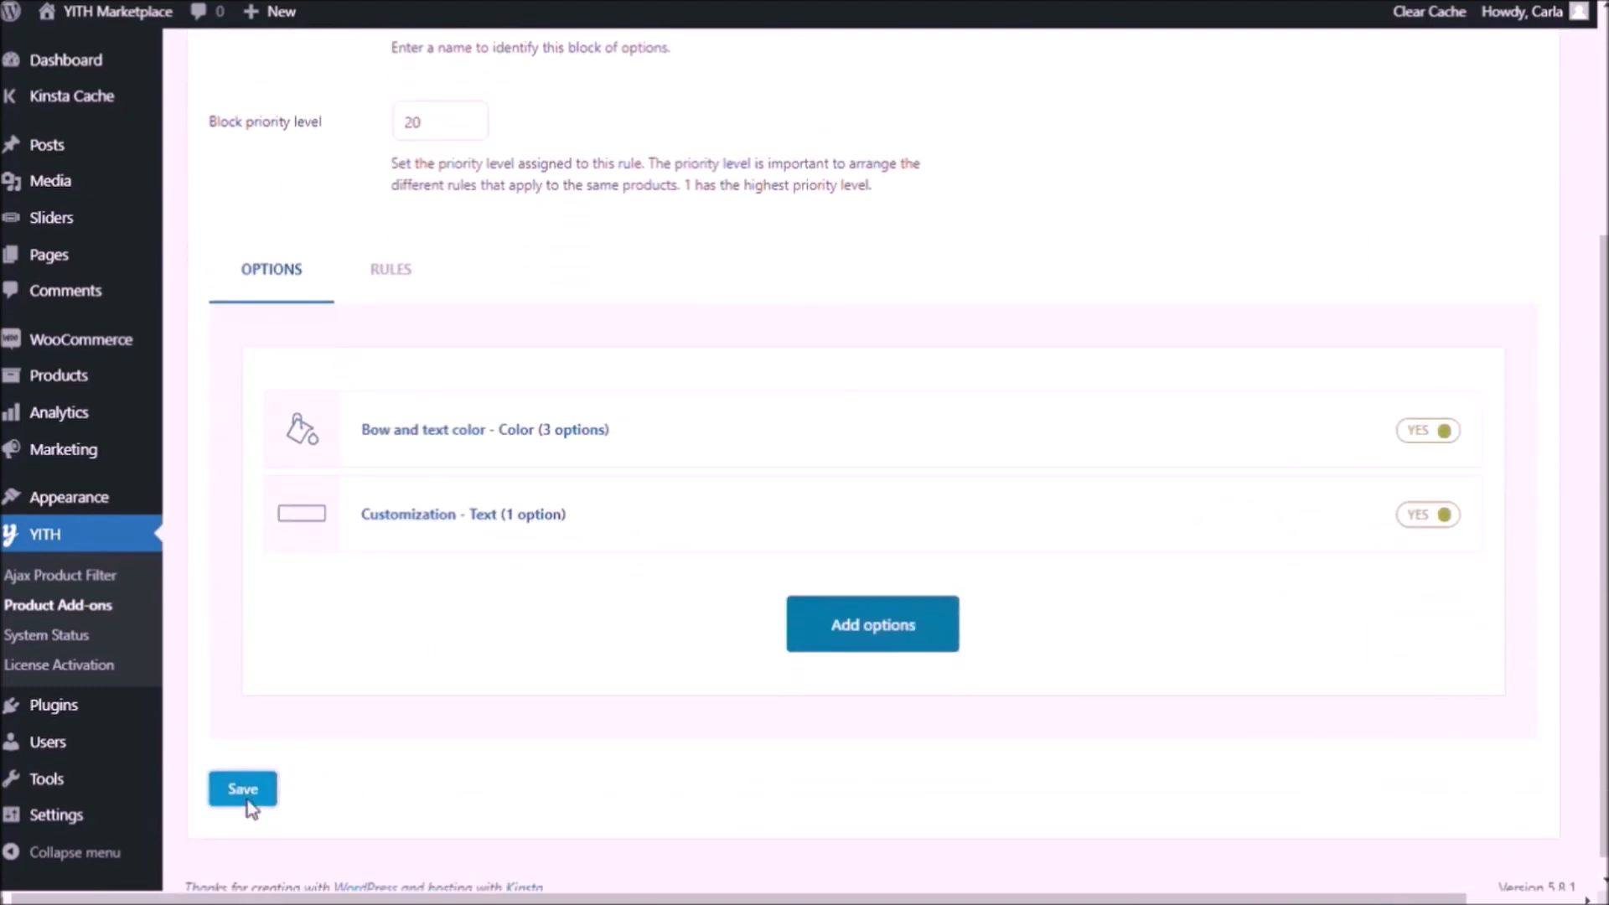
click(241, 789)
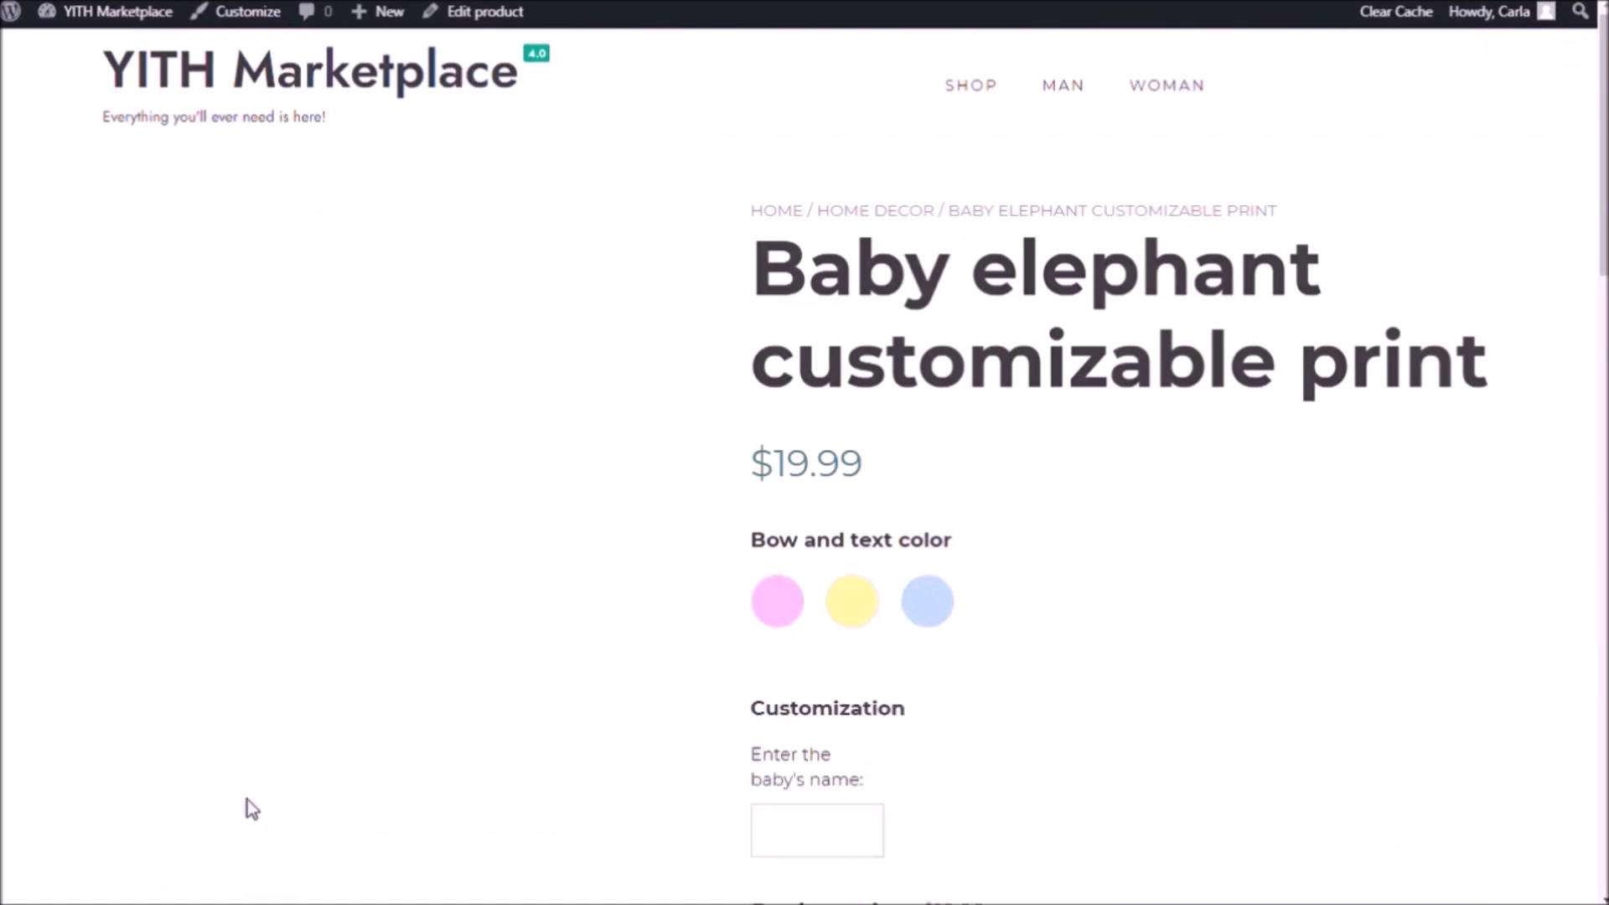
scroll(down, 3)
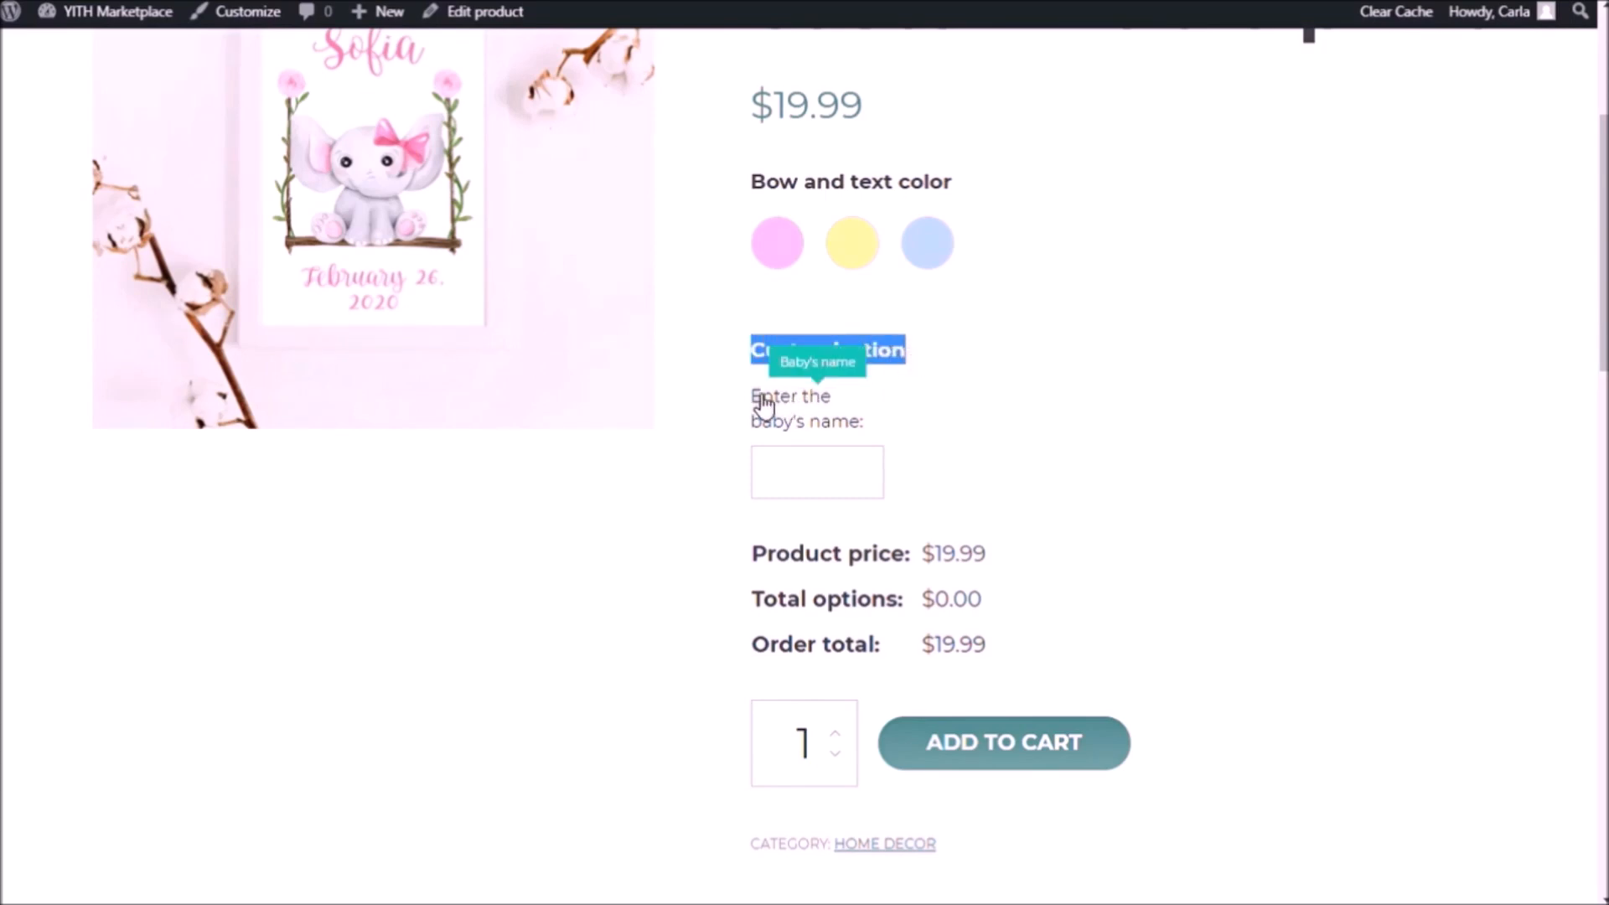
mouse_move(816, 430)
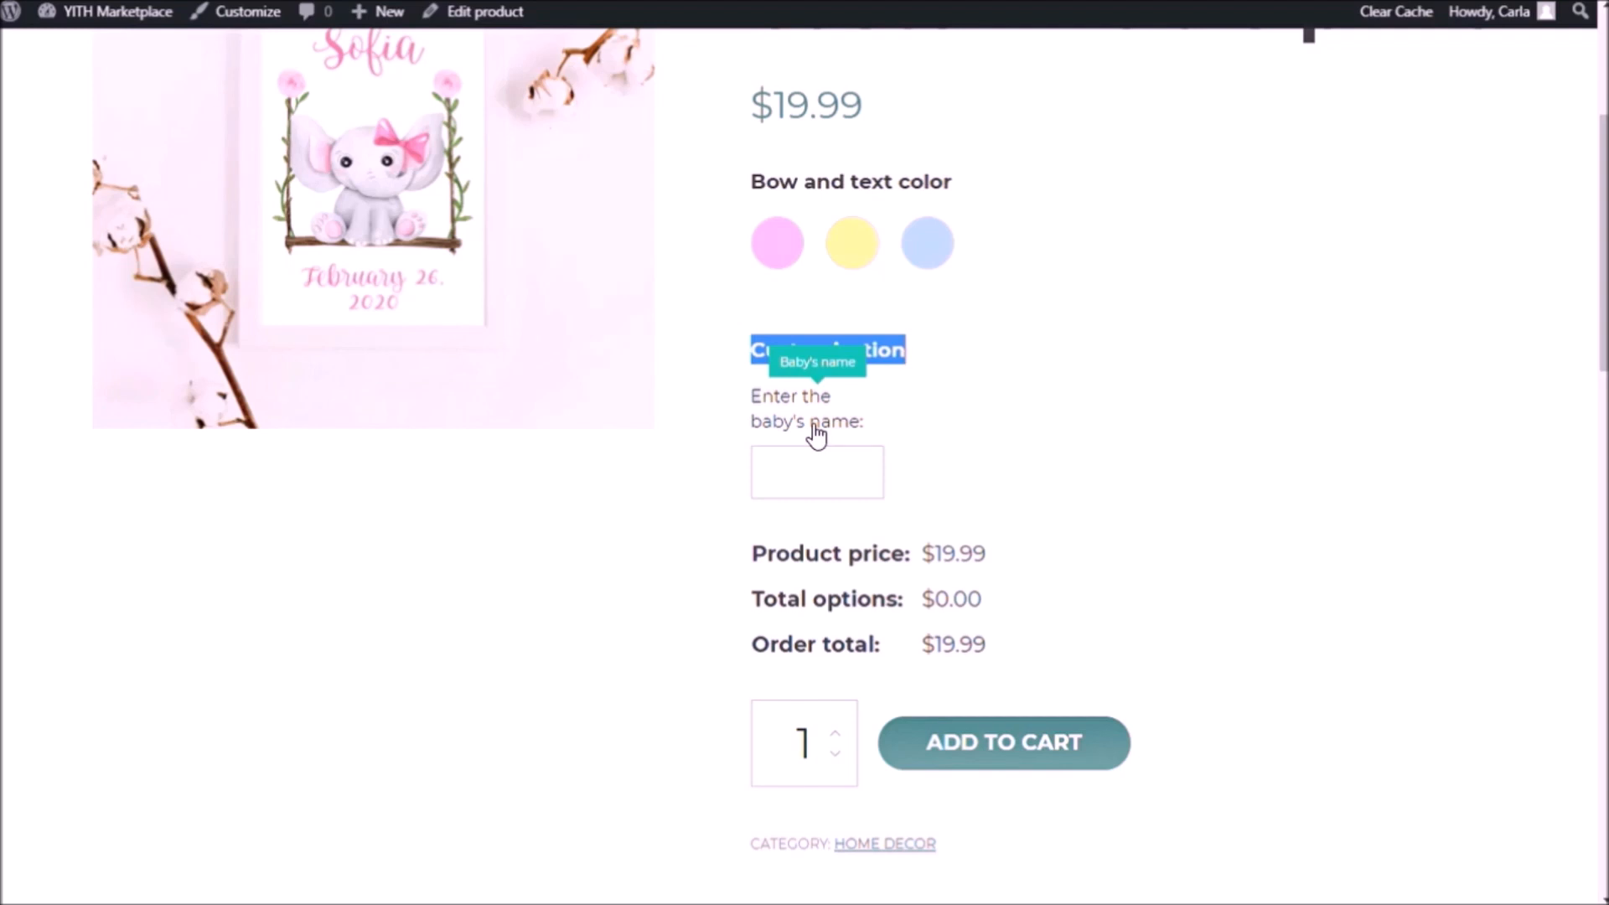
mouse_move(918, 512)
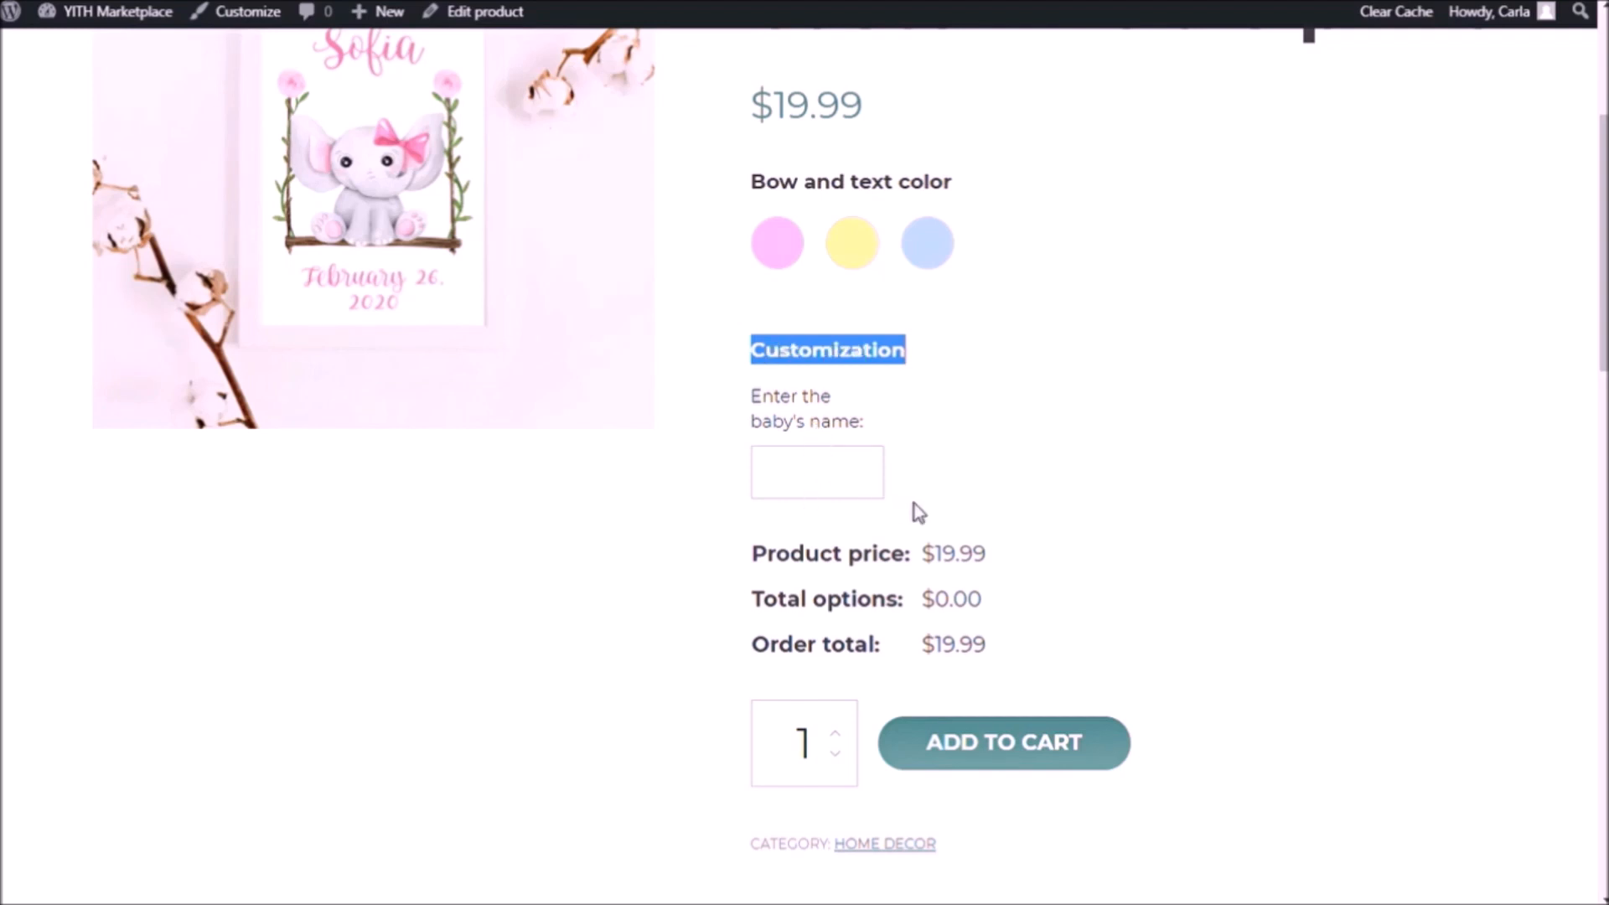
mouse_move(1001, 767)
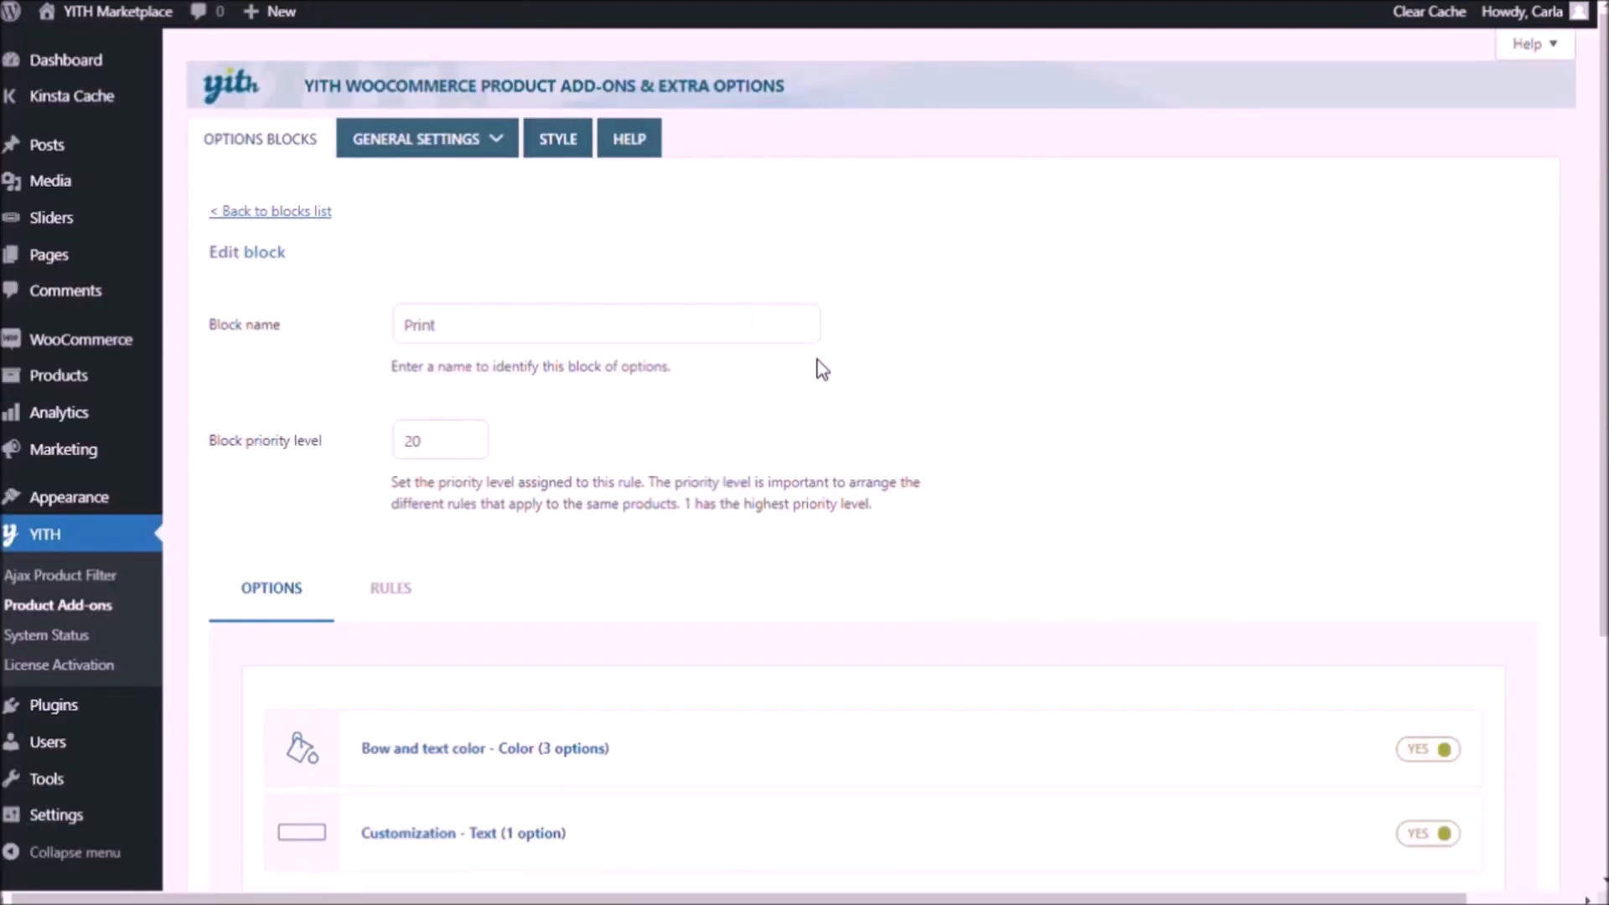
Set the Customization field to grid layout, 1 per row, 50% width, and save.
scroll(down, 3)
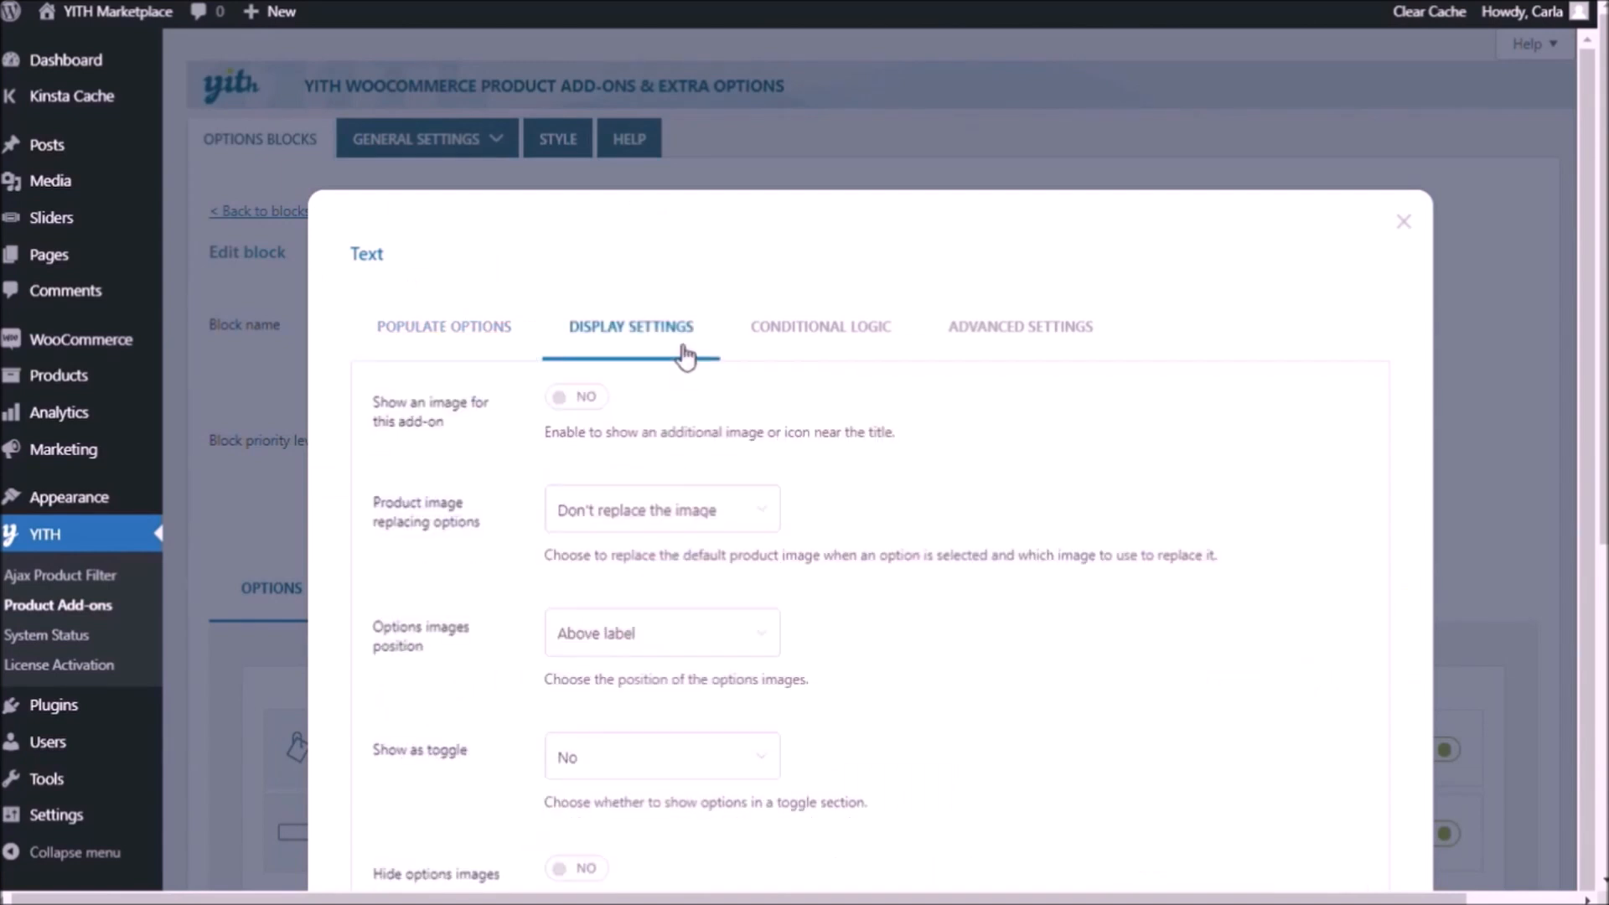
scroll(down, 3)
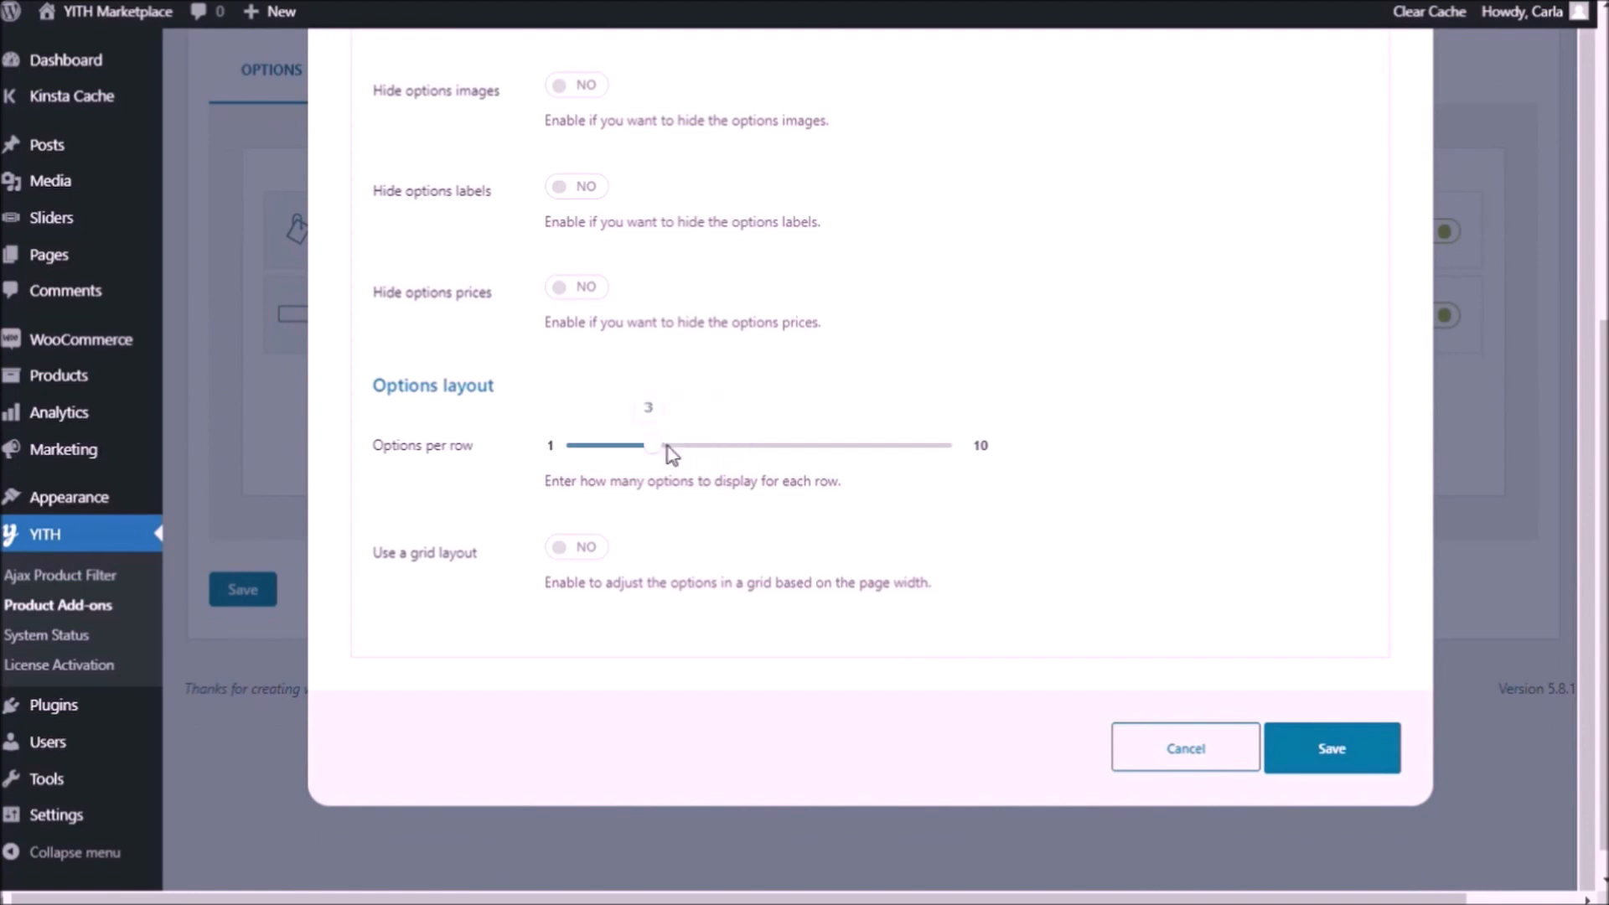
click(574, 546)
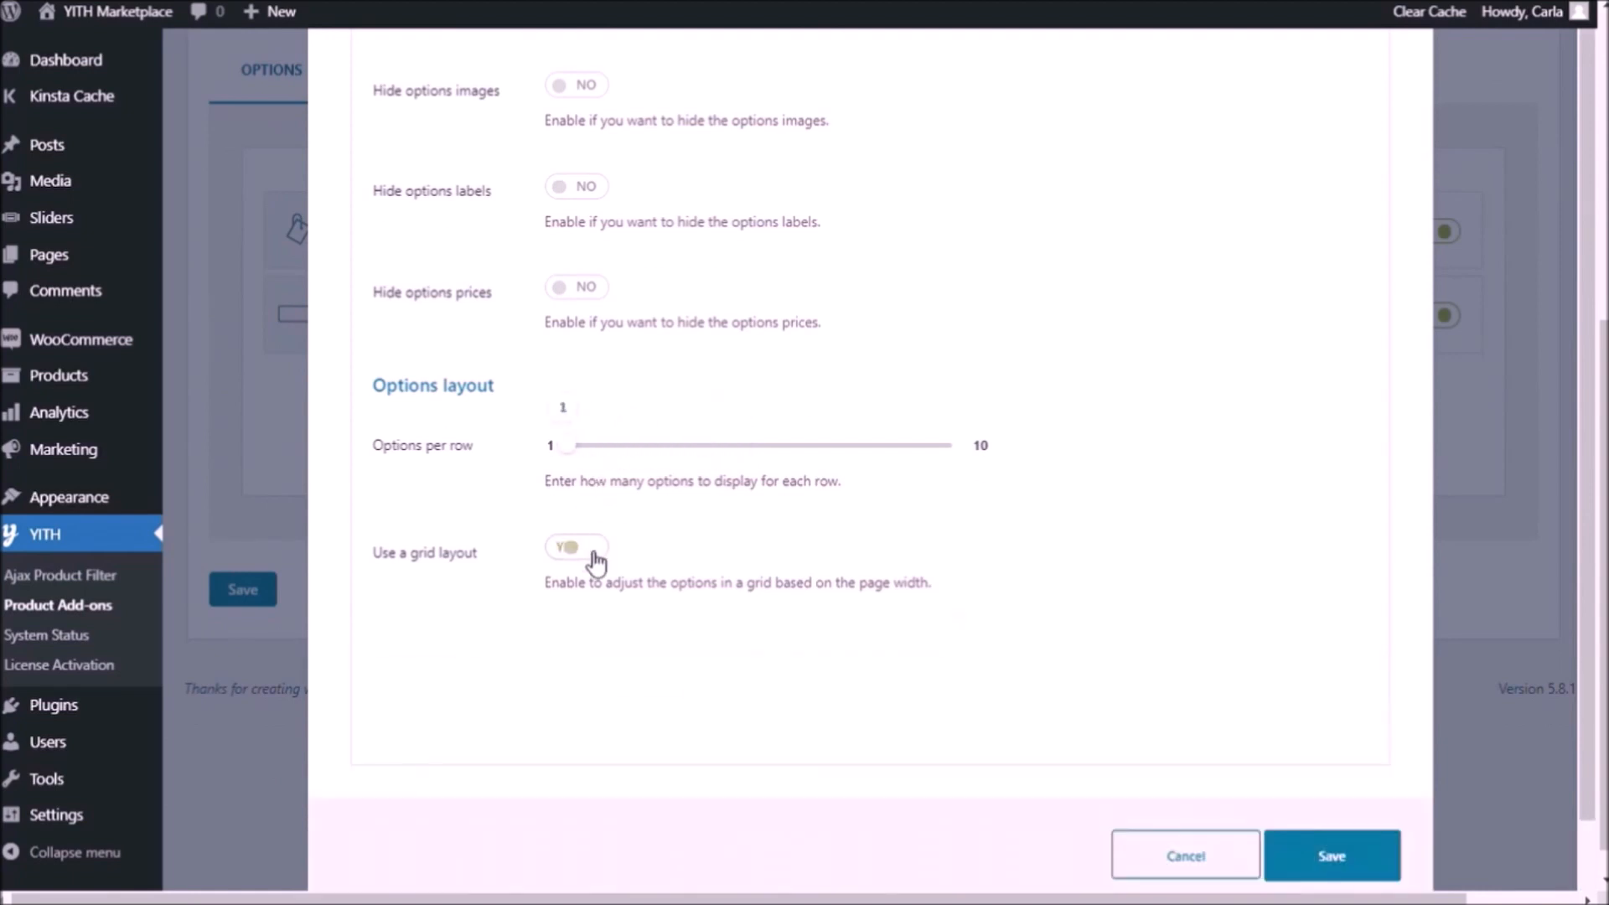
click(575, 546)
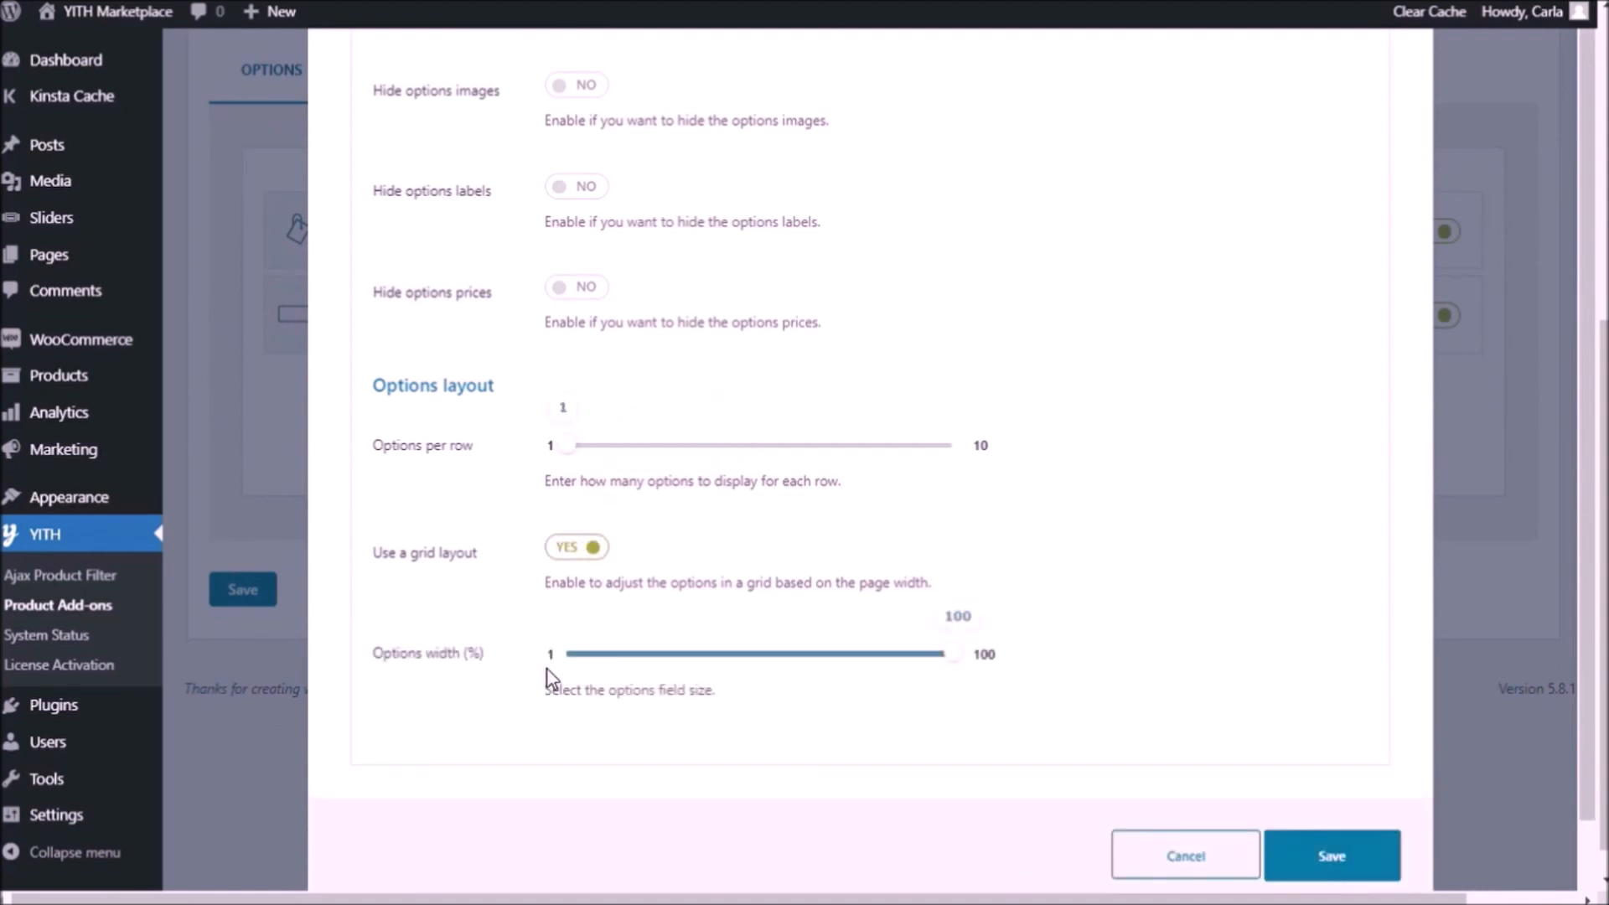
mouse_move(948, 652)
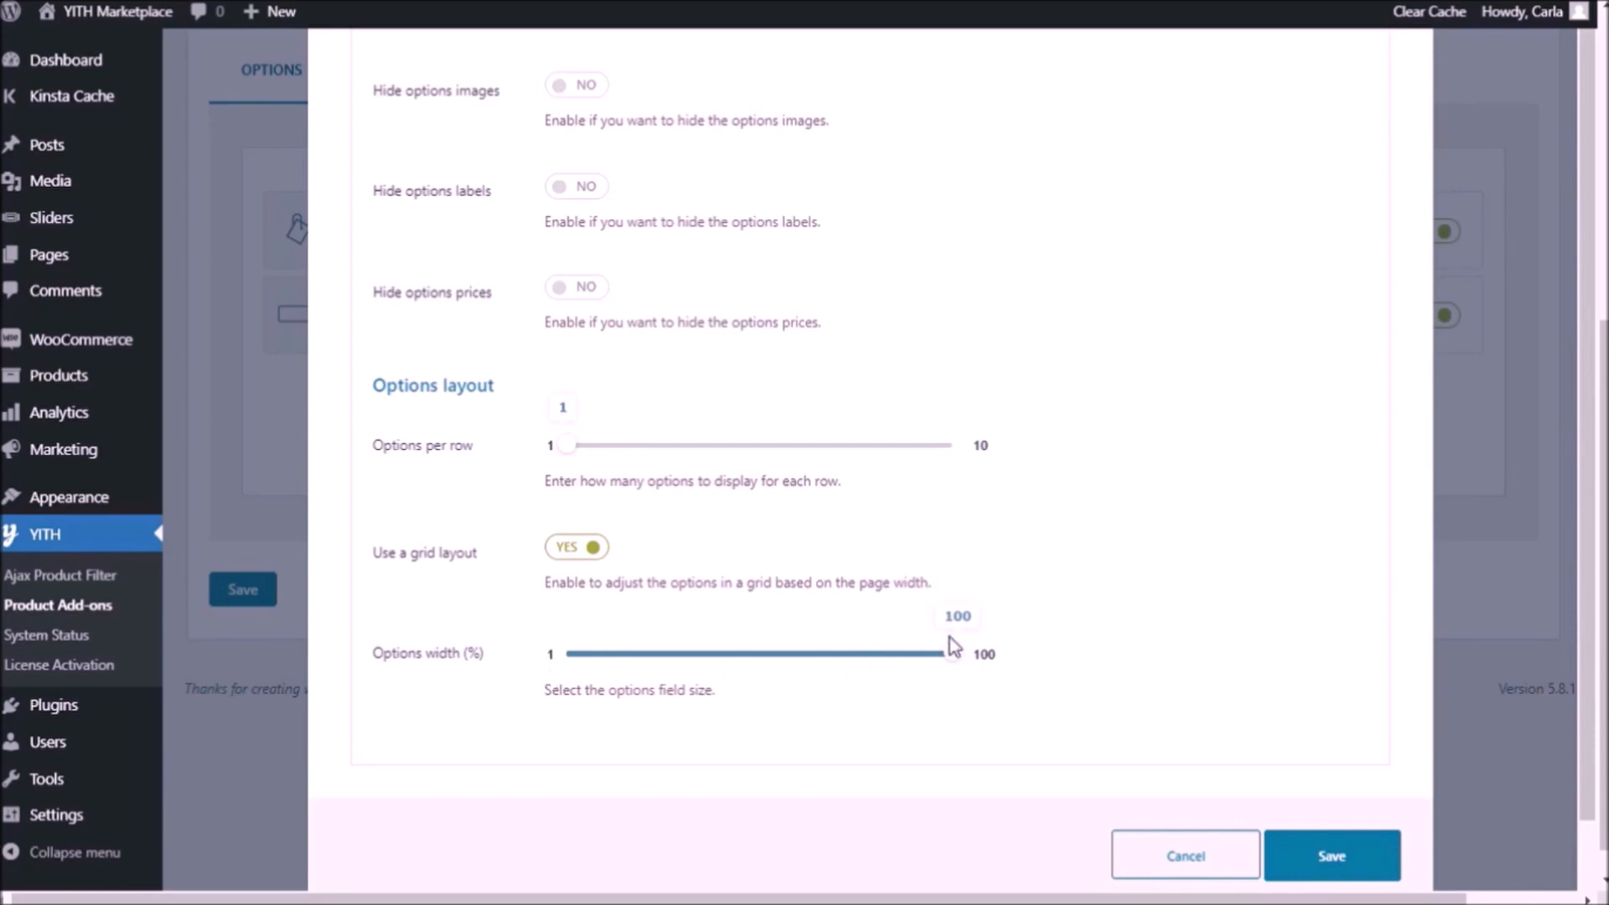
drag(951, 654, 763, 654)
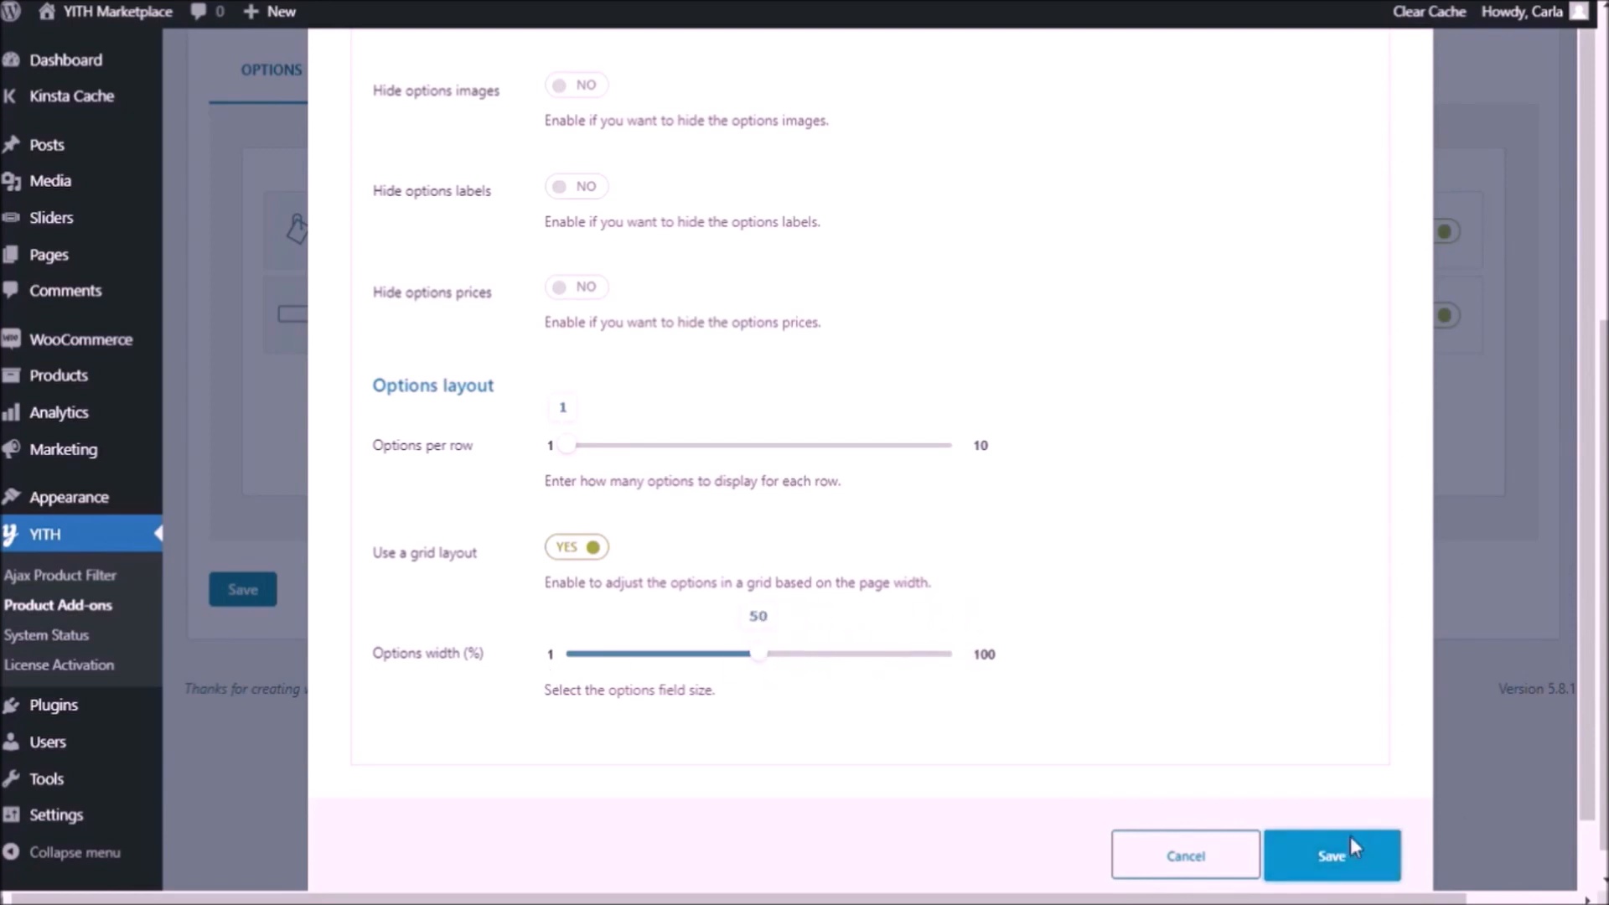
click(1331, 854)
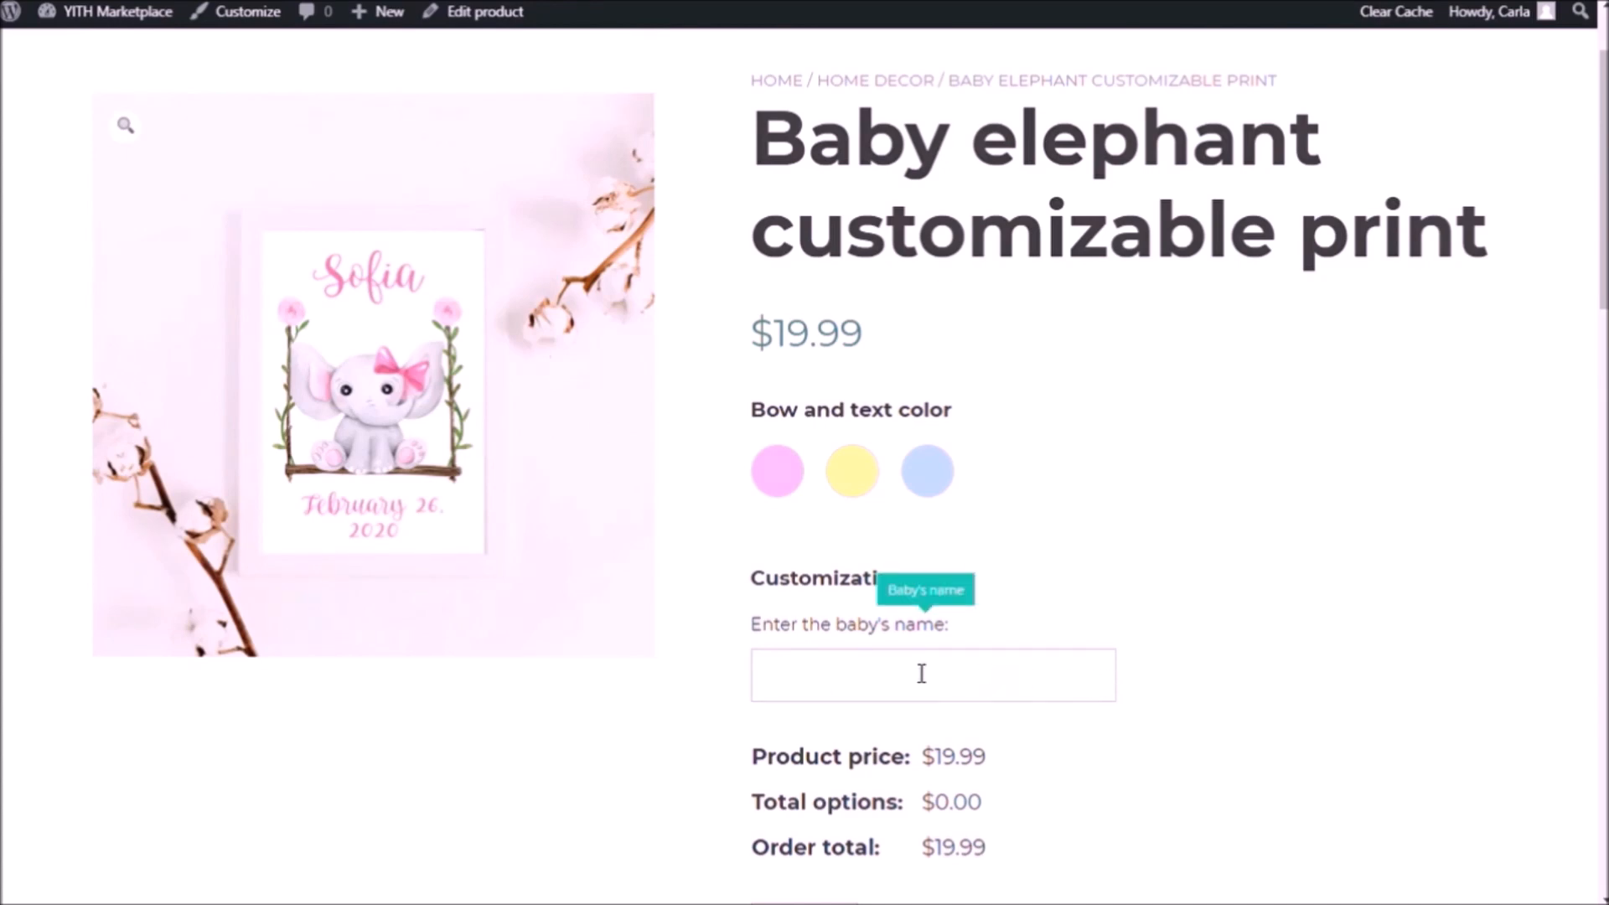
mouse_move(1493, 711)
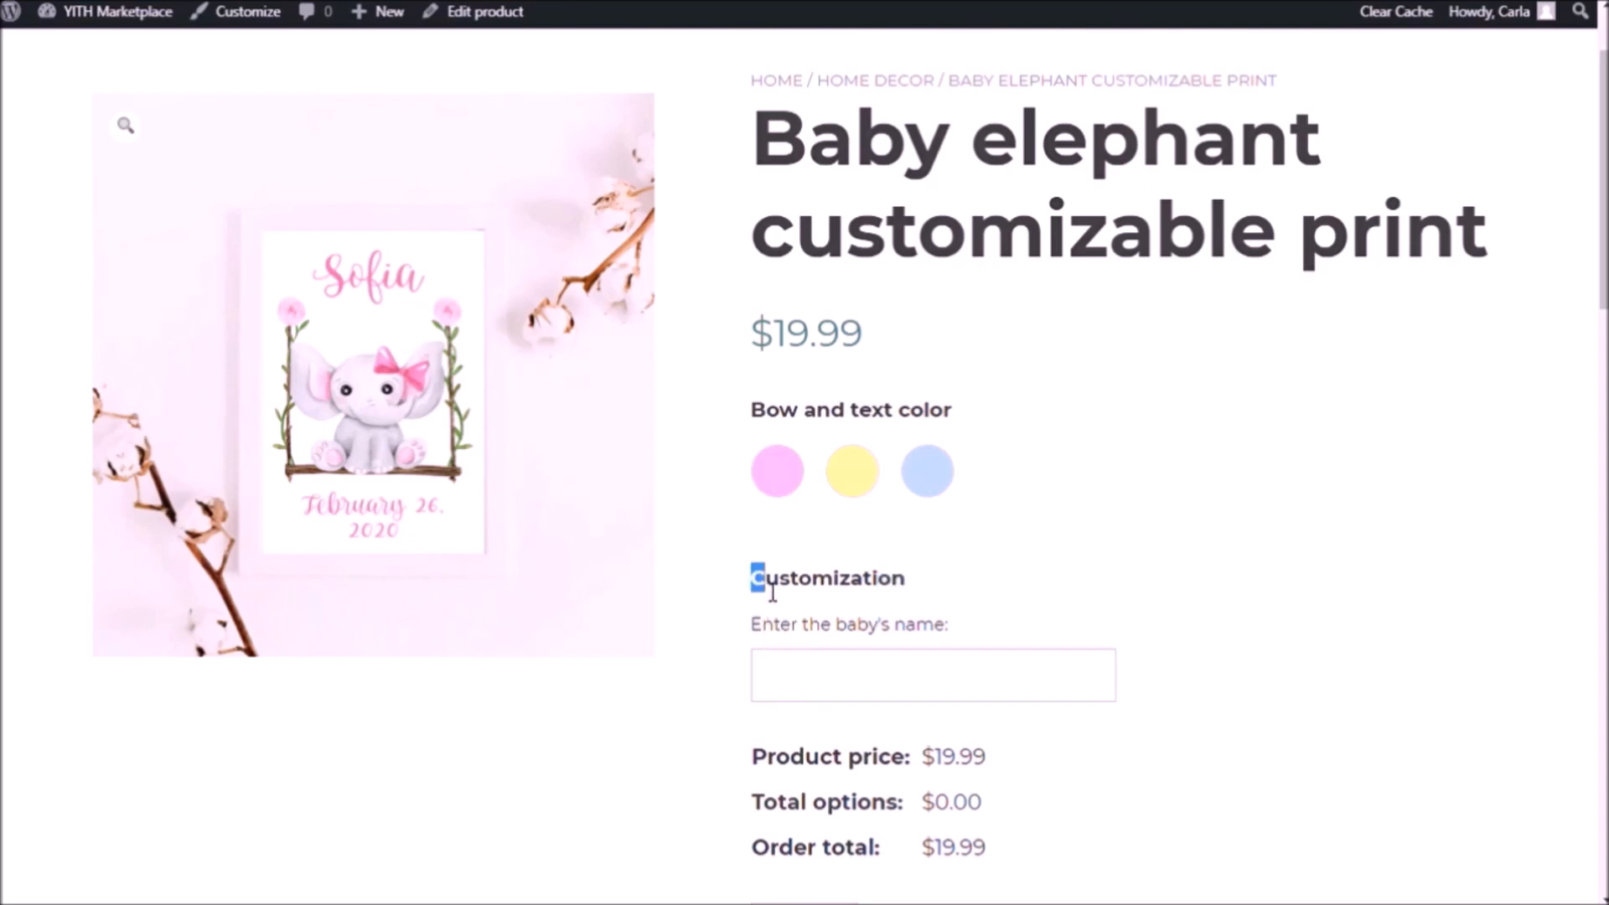
Check the storefront name field, then return to the Print block listing both options.
double_click(826, 578)
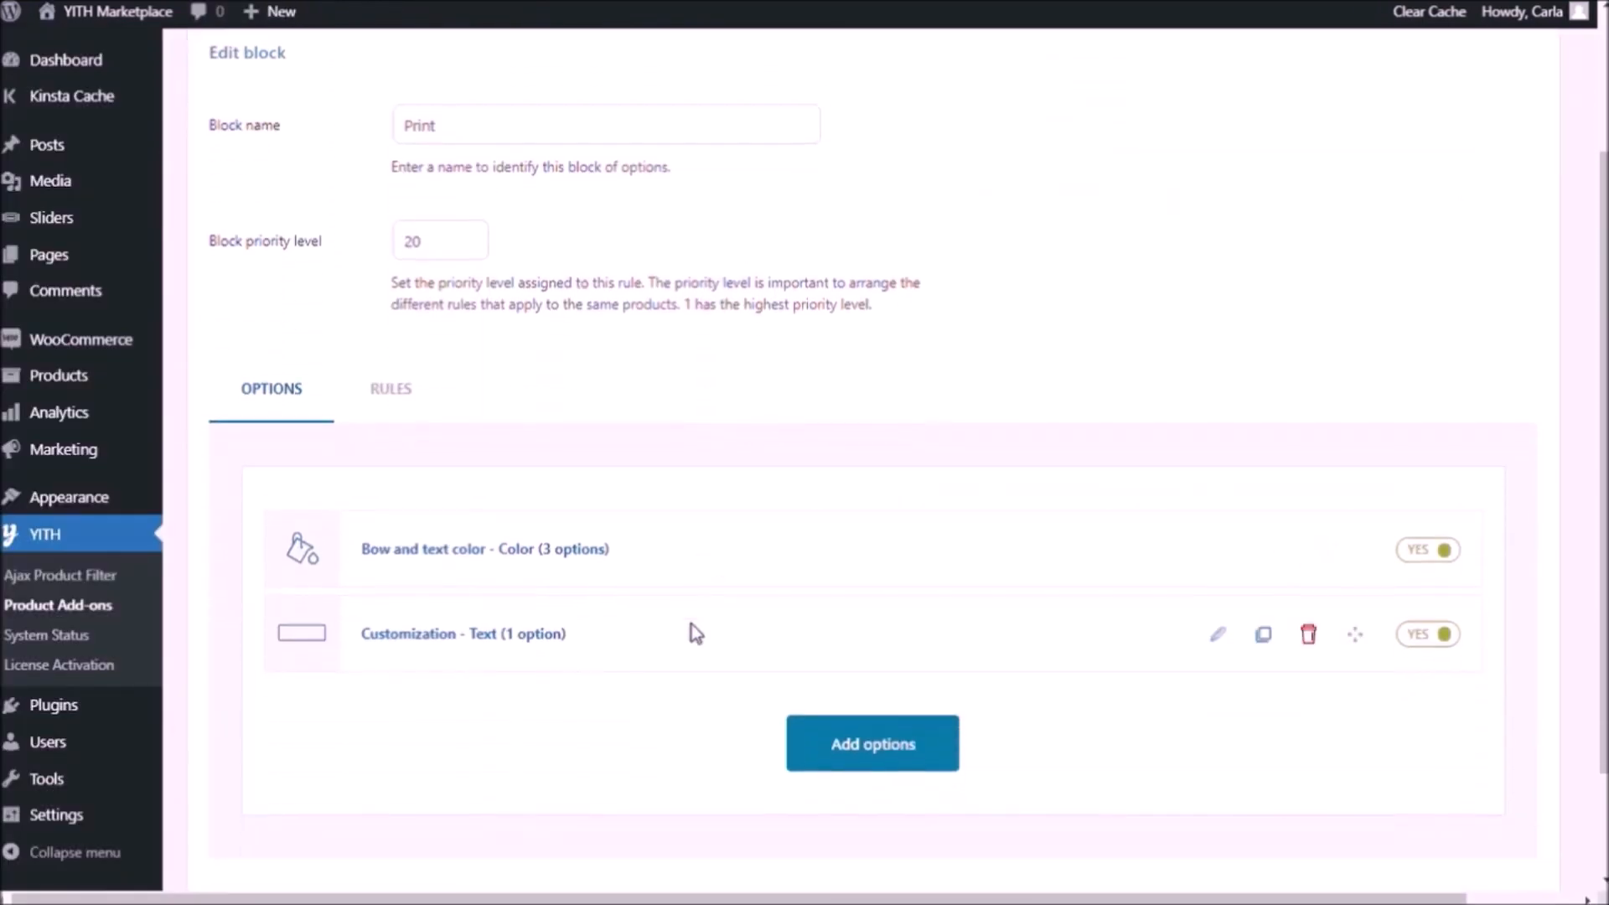
Add a Date option to the Print block labelled 'Choose a Date to show:'.
click(871, 743)
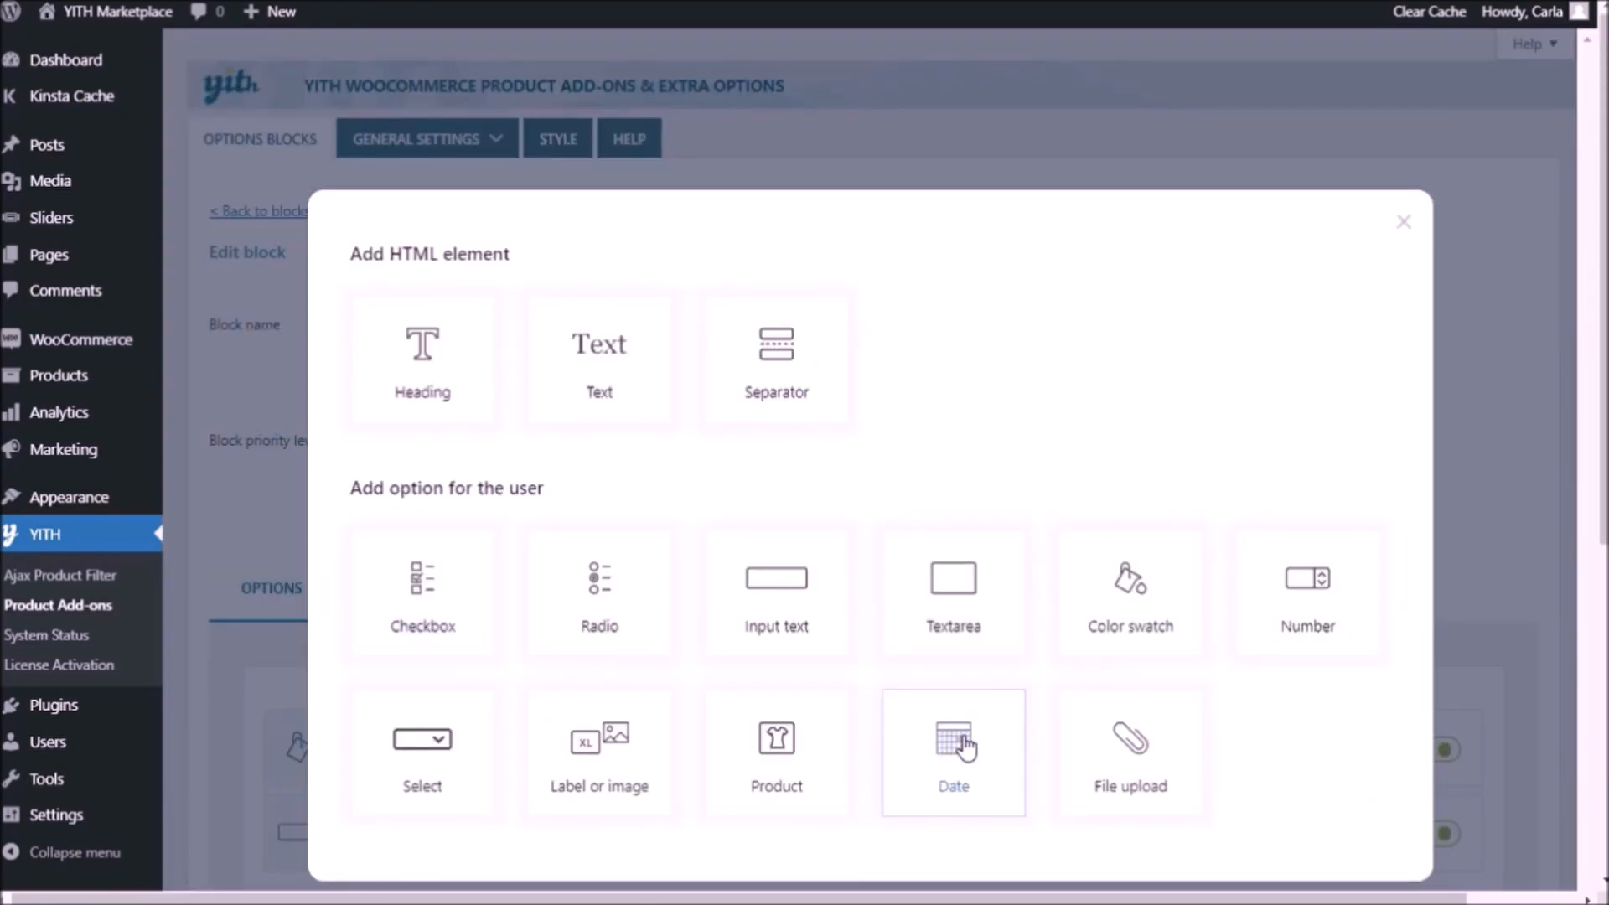
click(951, 752)
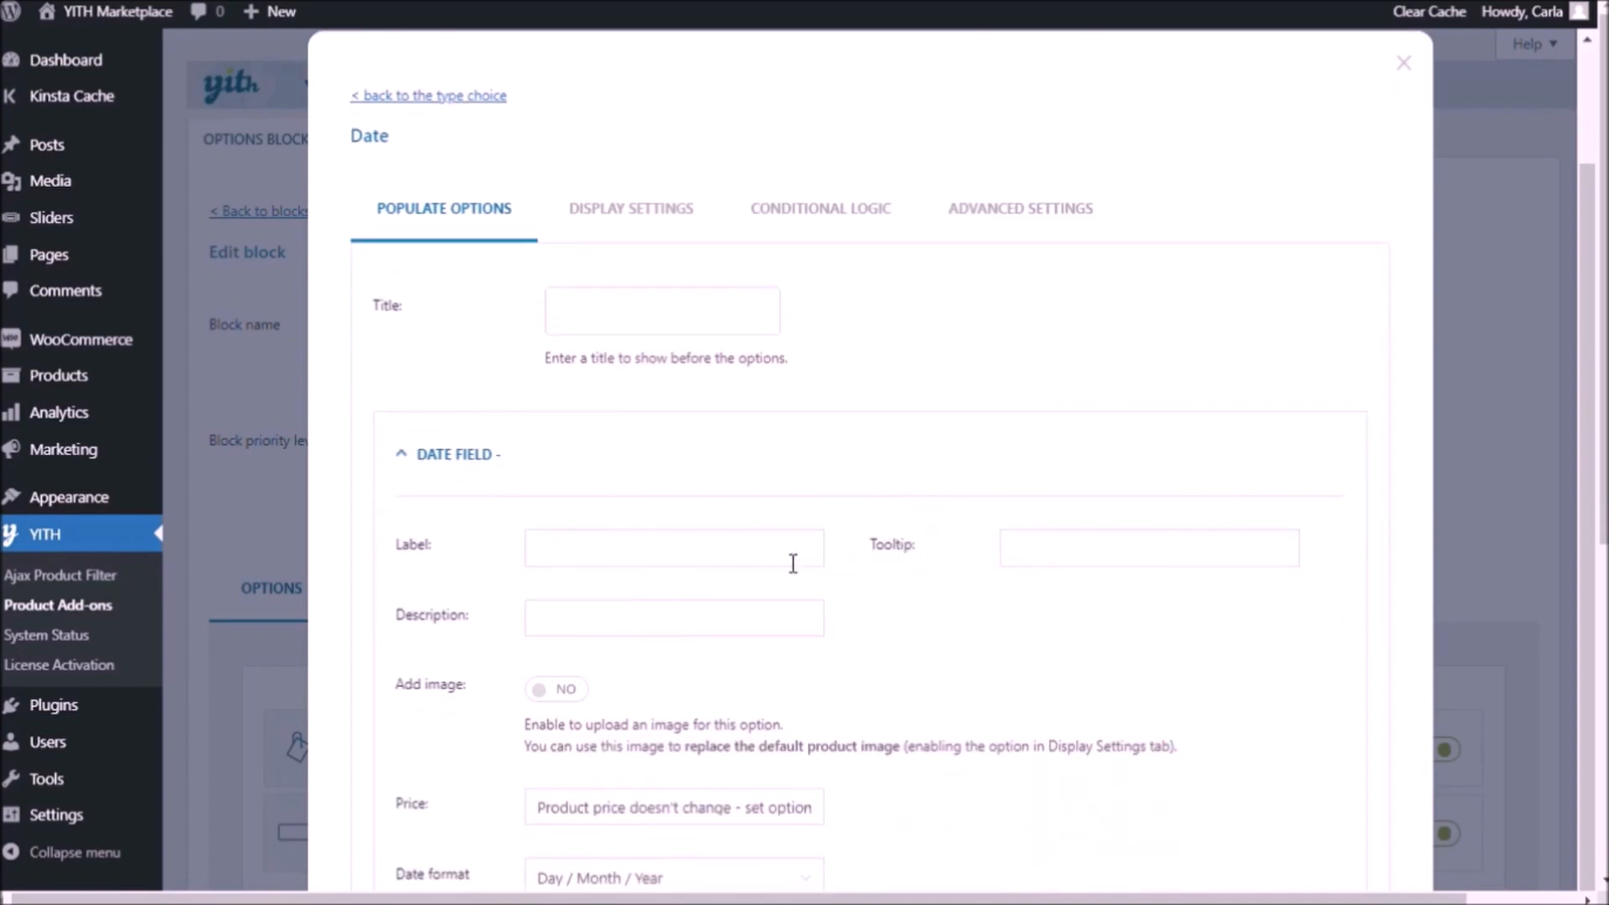
click(674, 546)
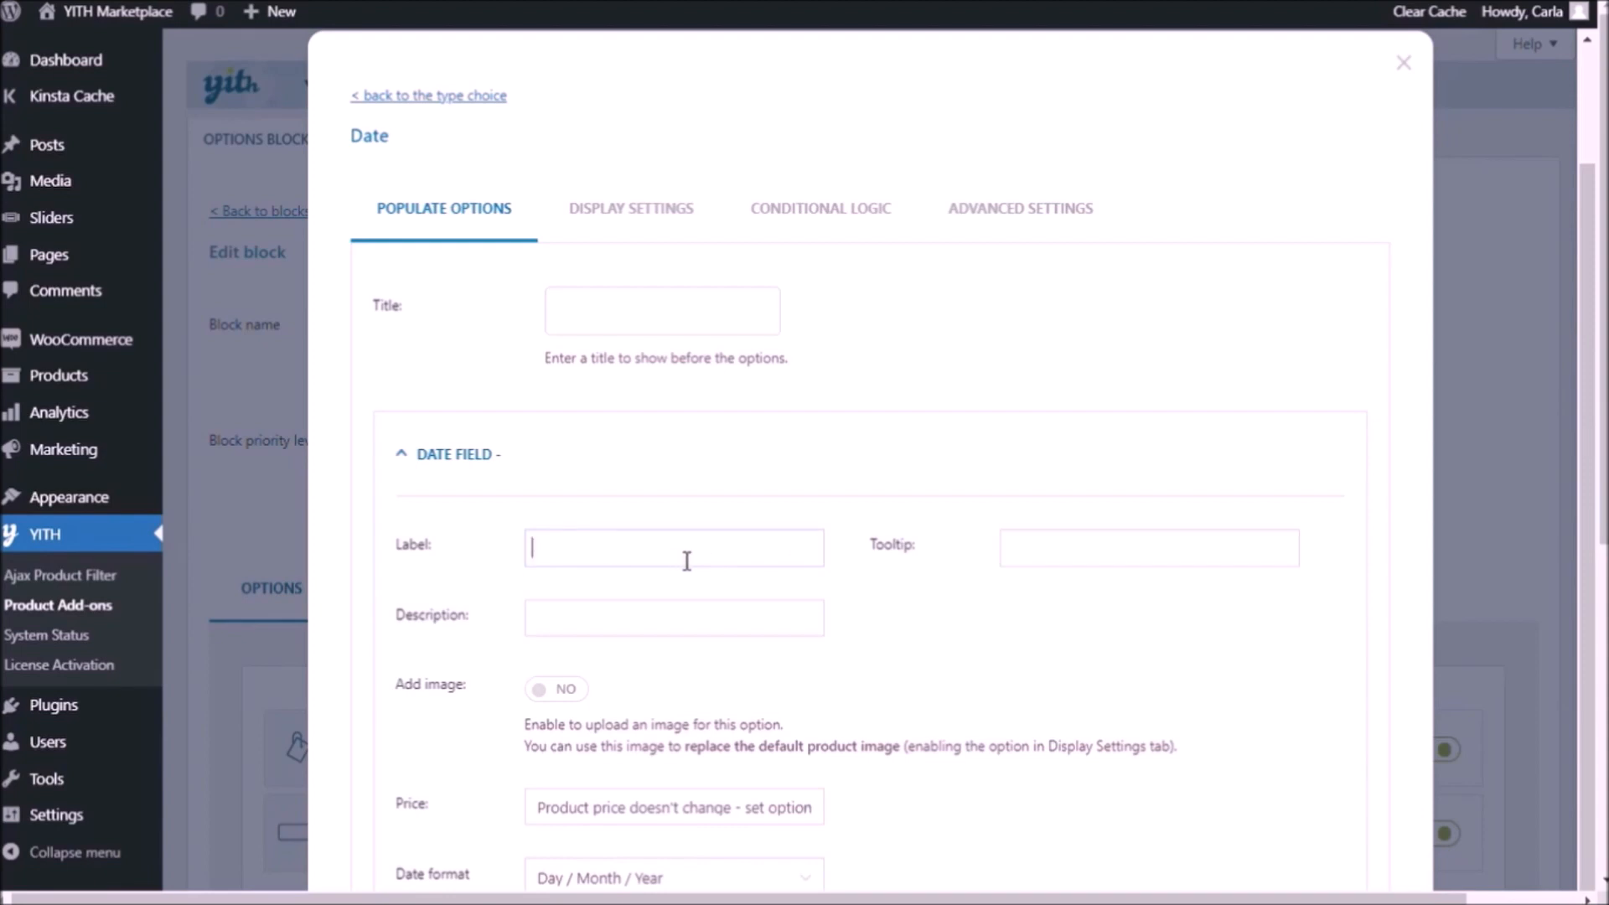
text(Choose a date to show:)
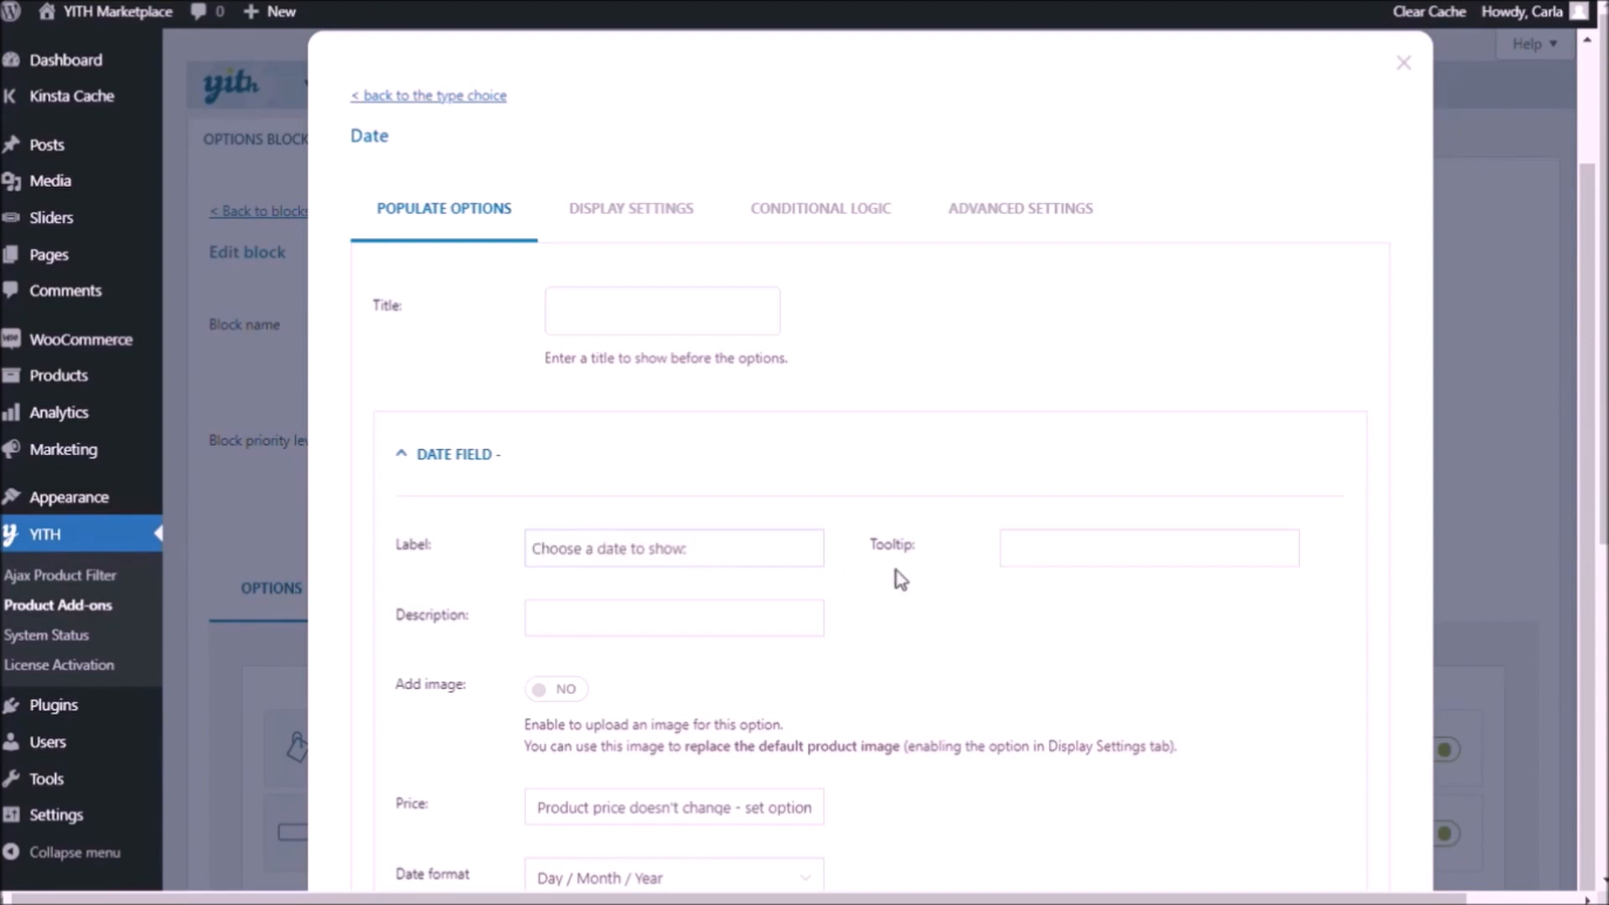
double_click(610, 548)
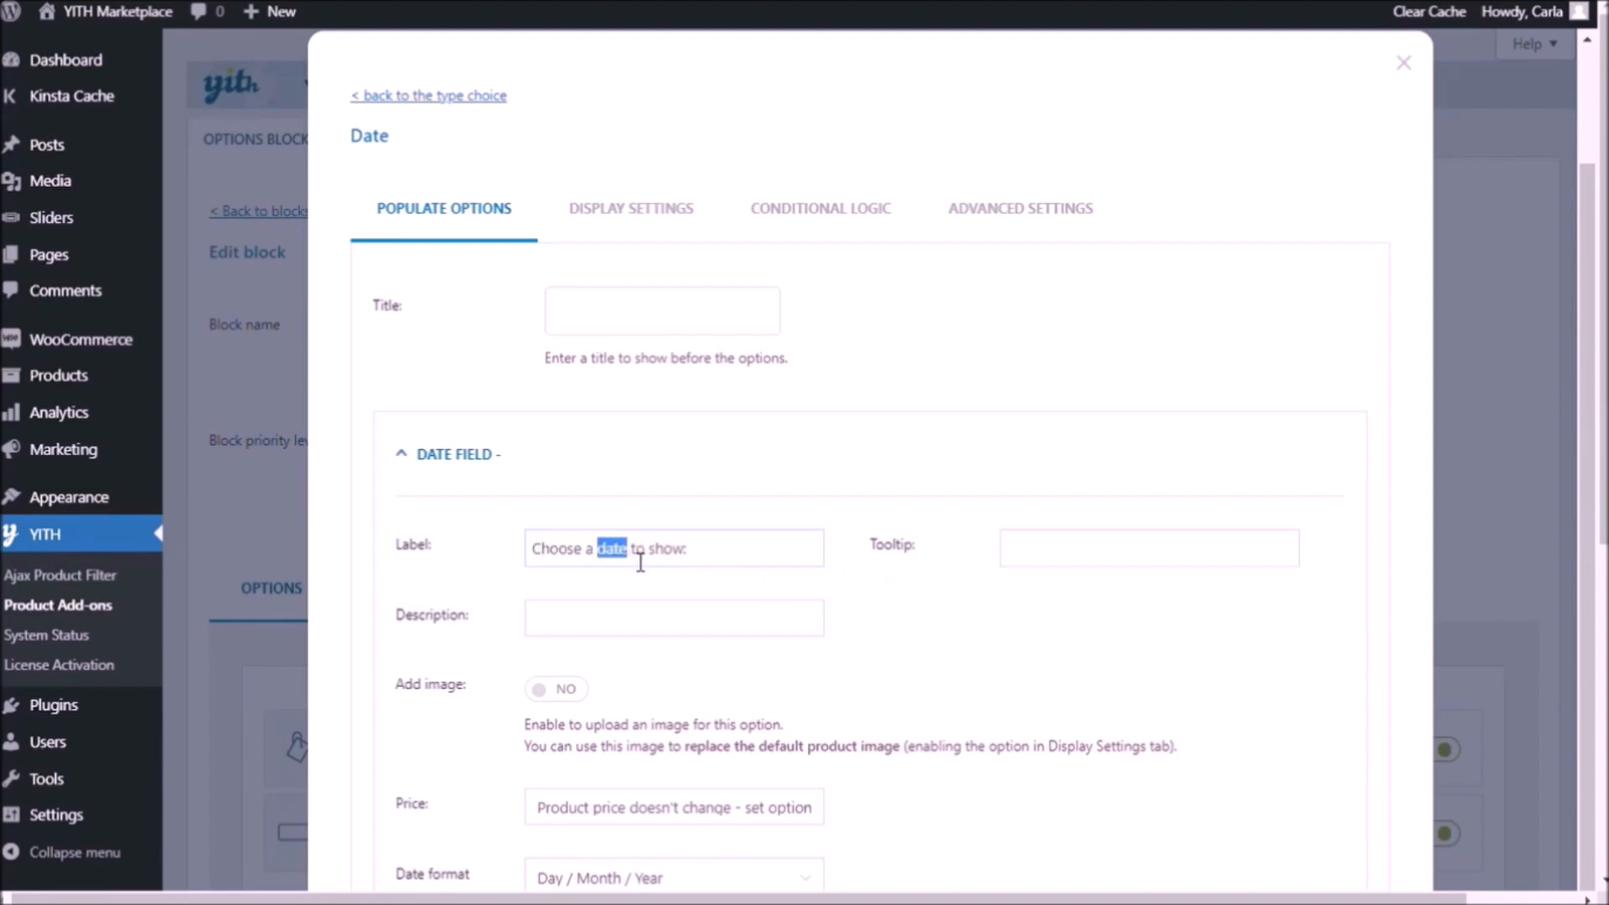
text(date)
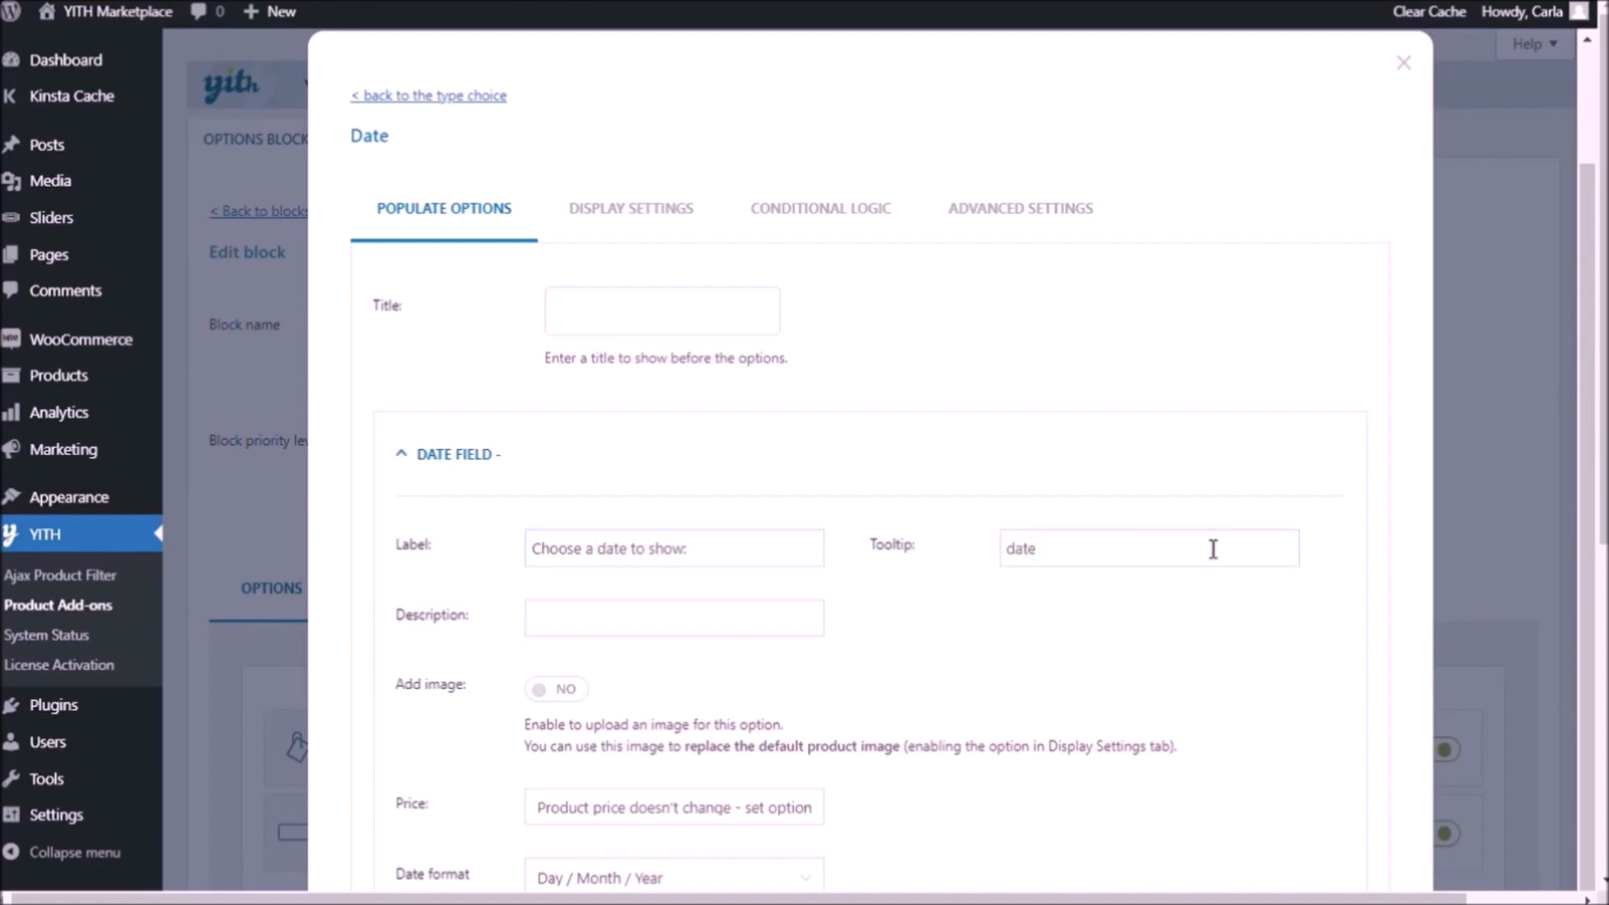
text(Date)
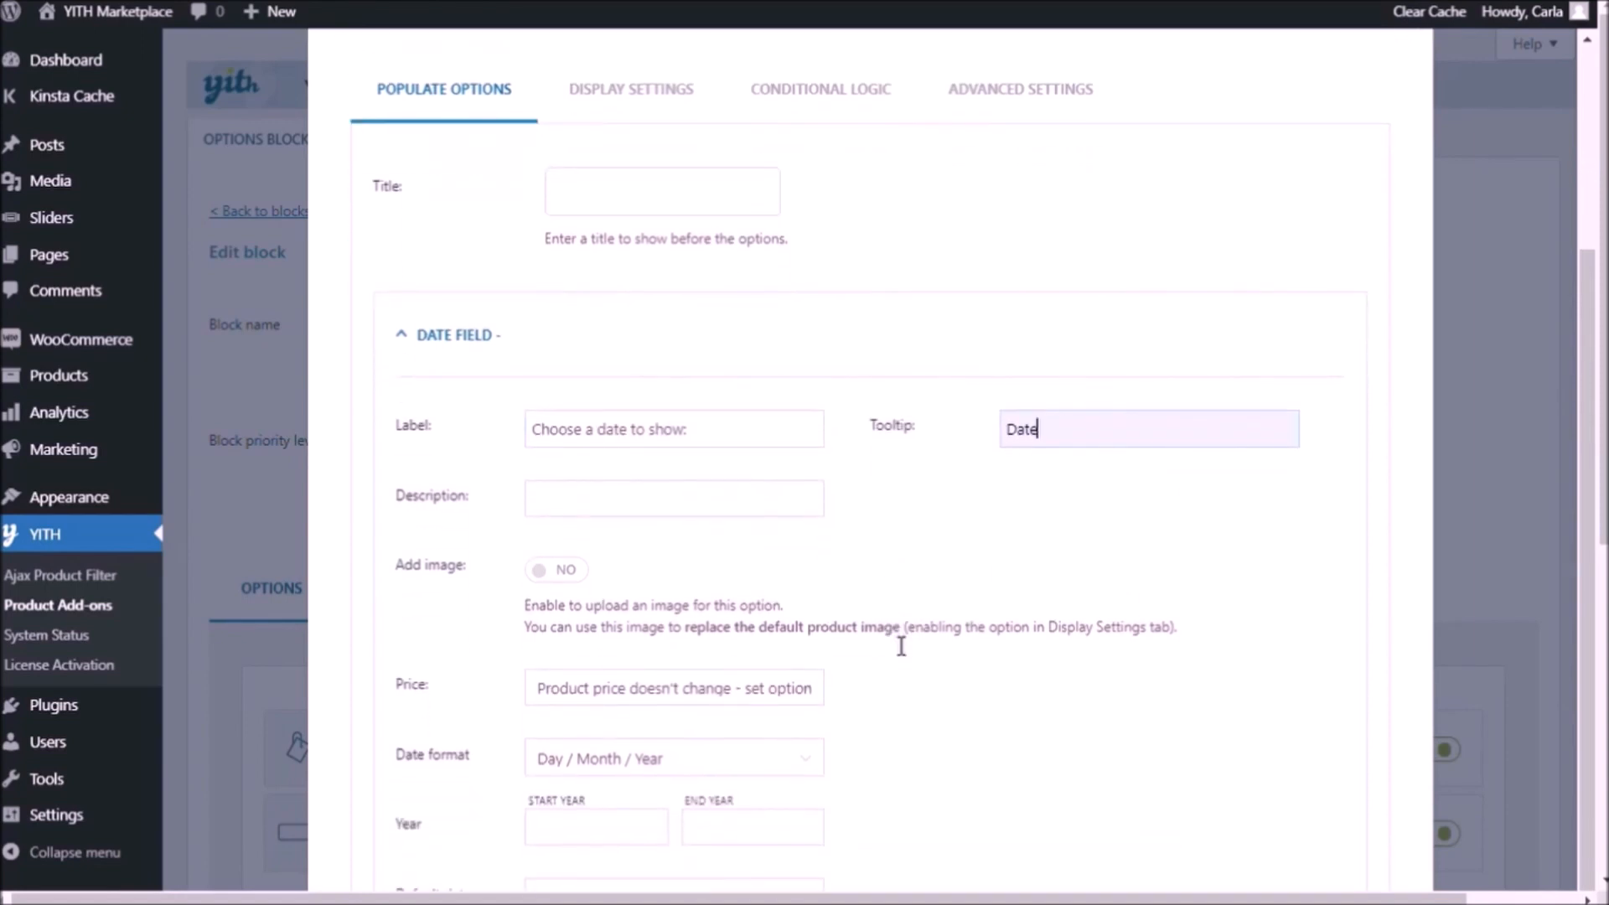
Limit the date to year 2021 with the current day as default, and save the option.
scroll(down, 3)
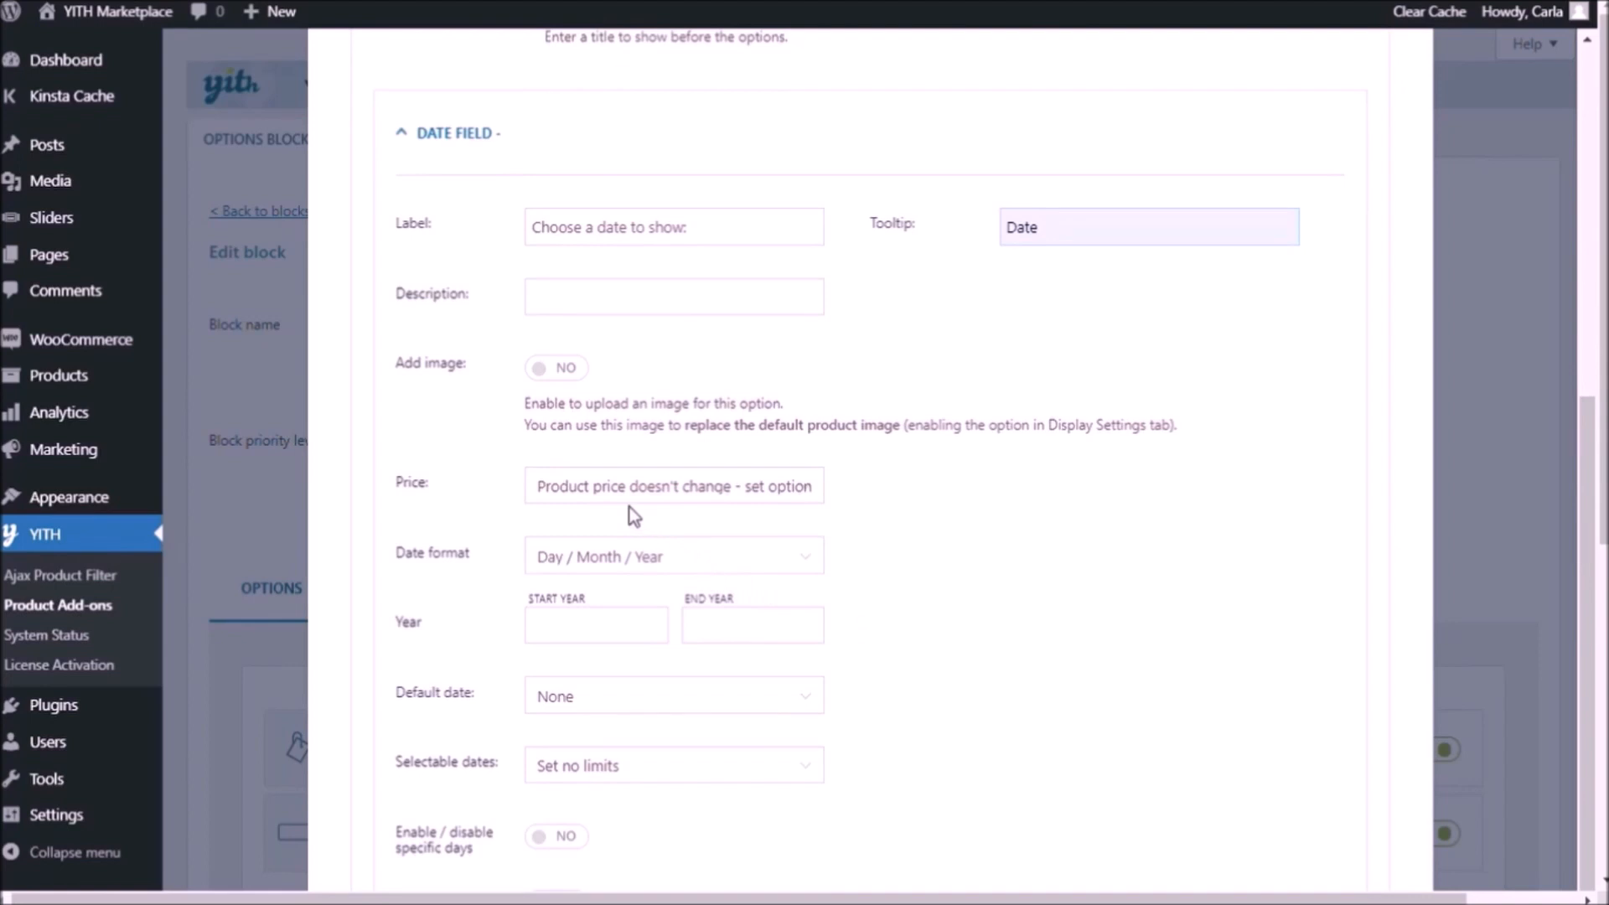
scroll(down, 3)
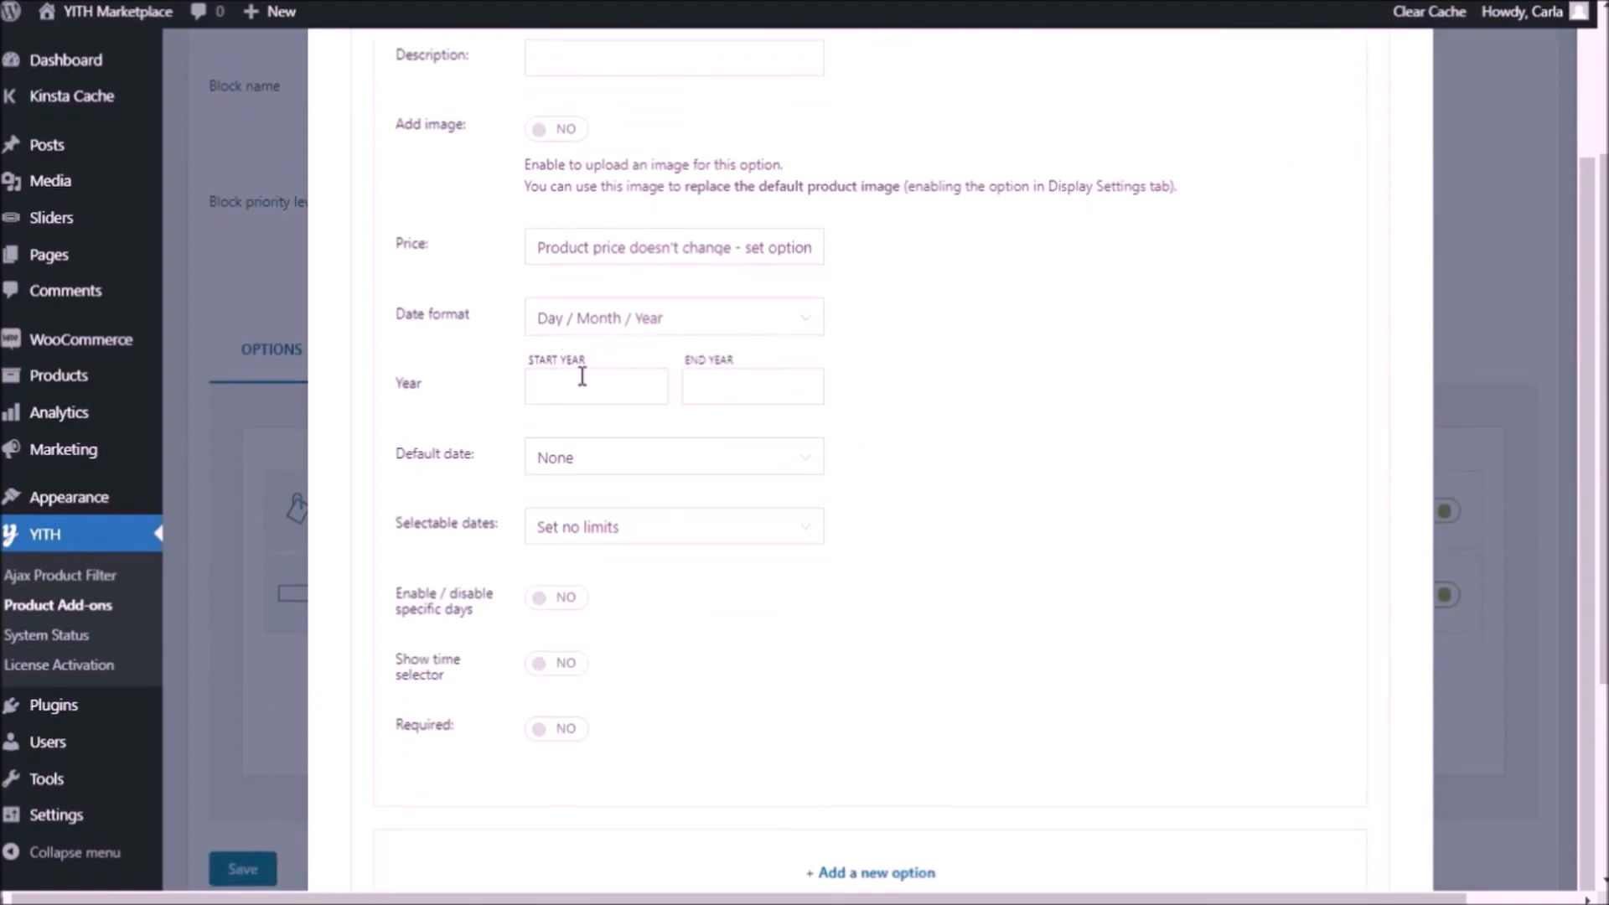
text(20)
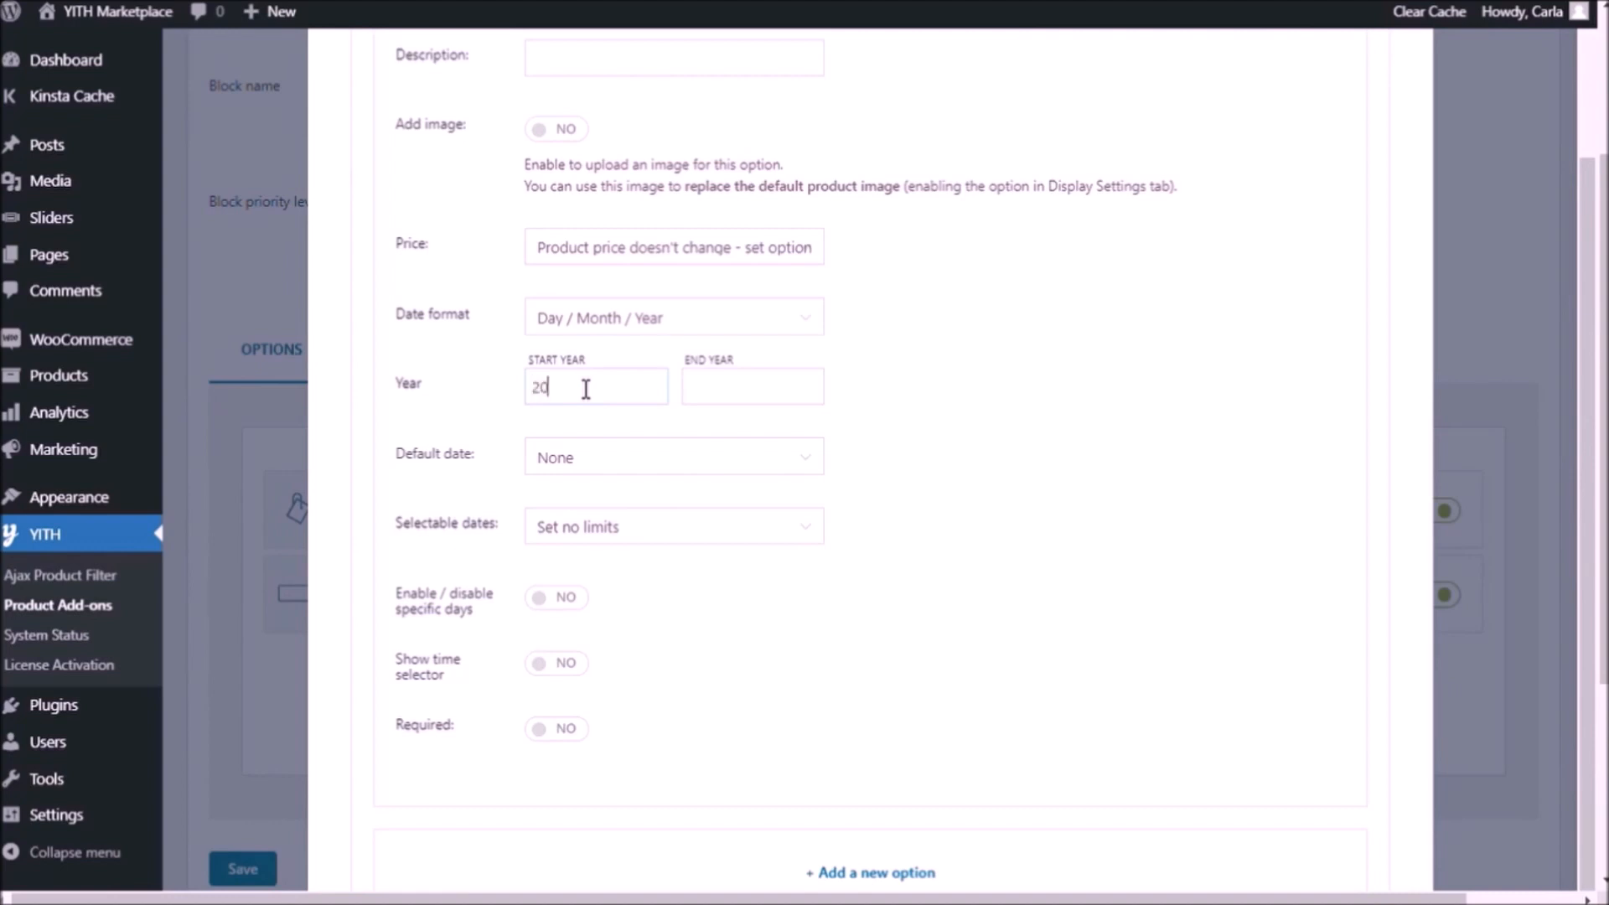
text(2021)
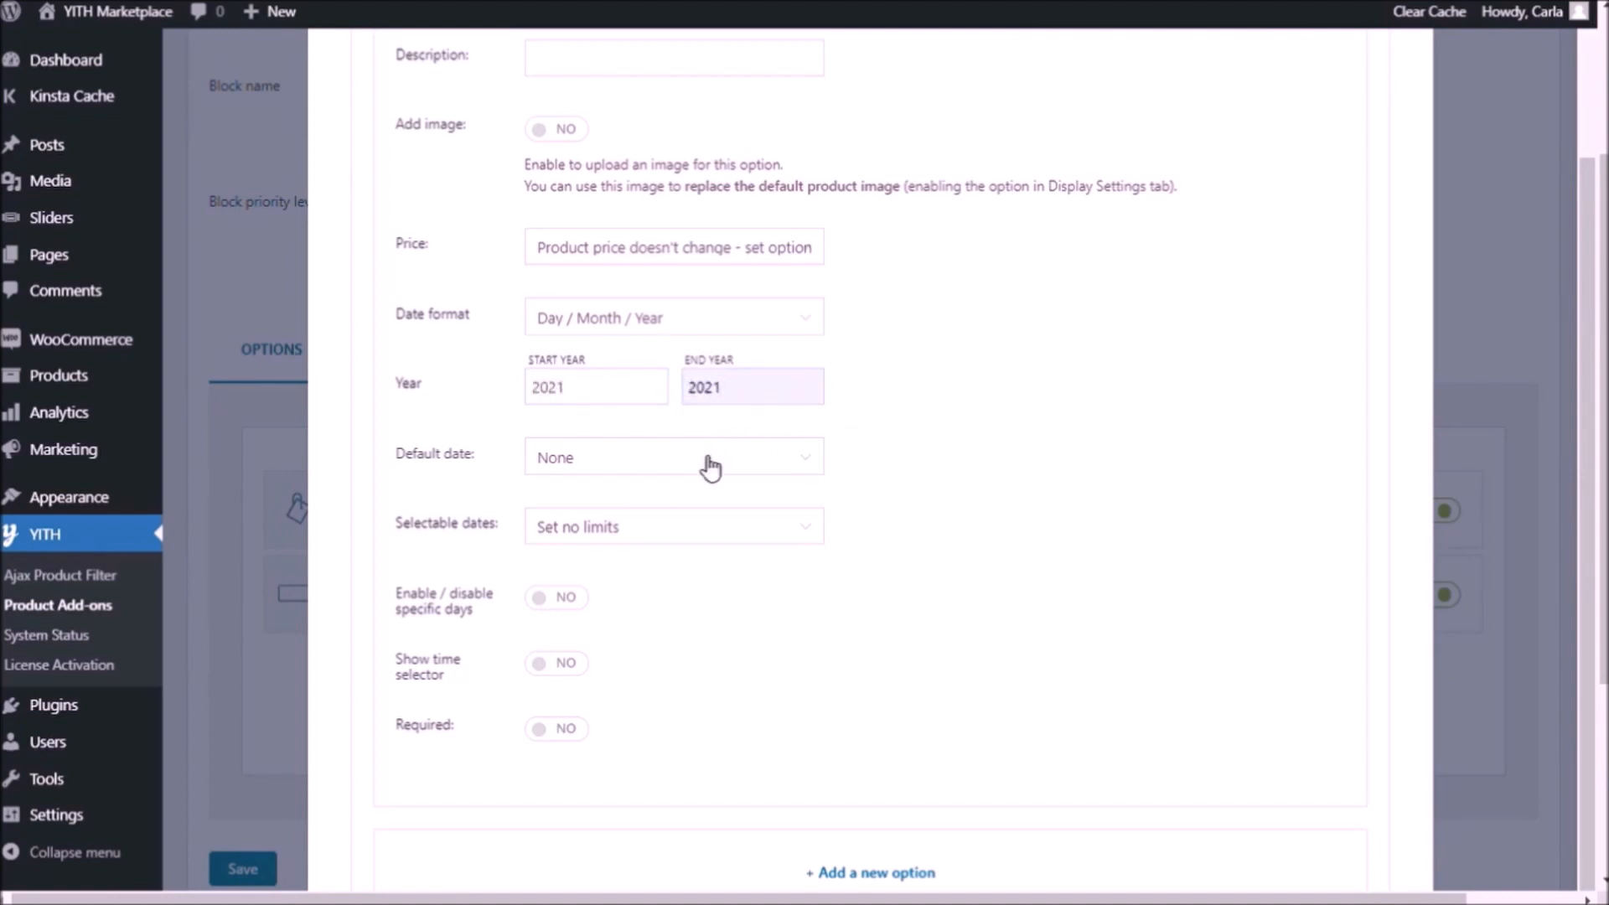
mouse_move(693, 512)
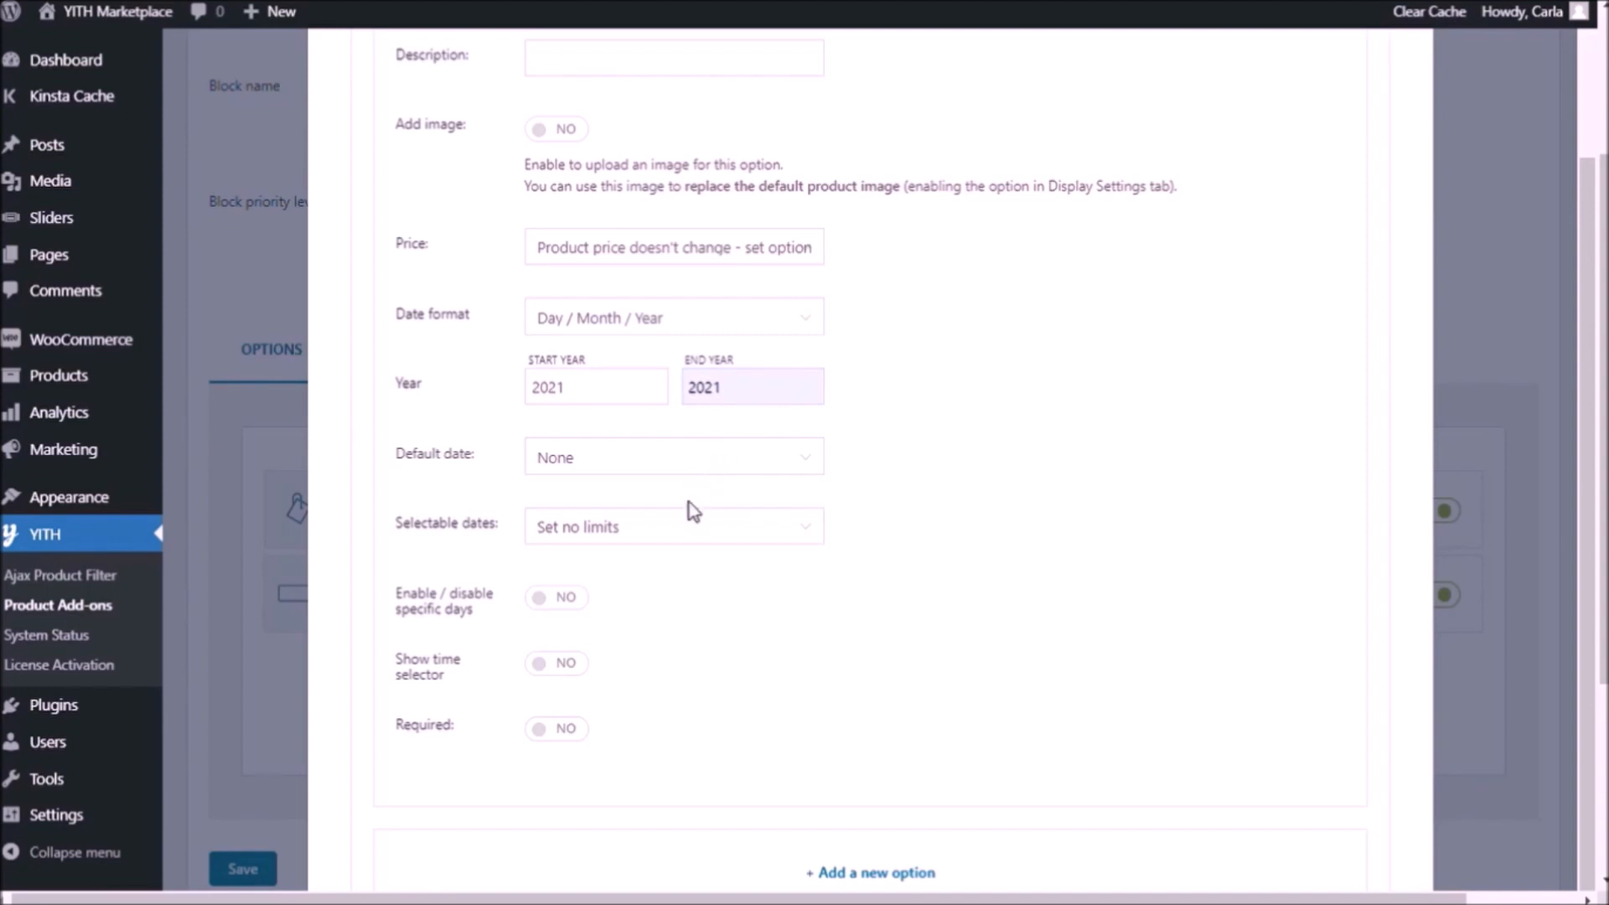
click(674, 455)
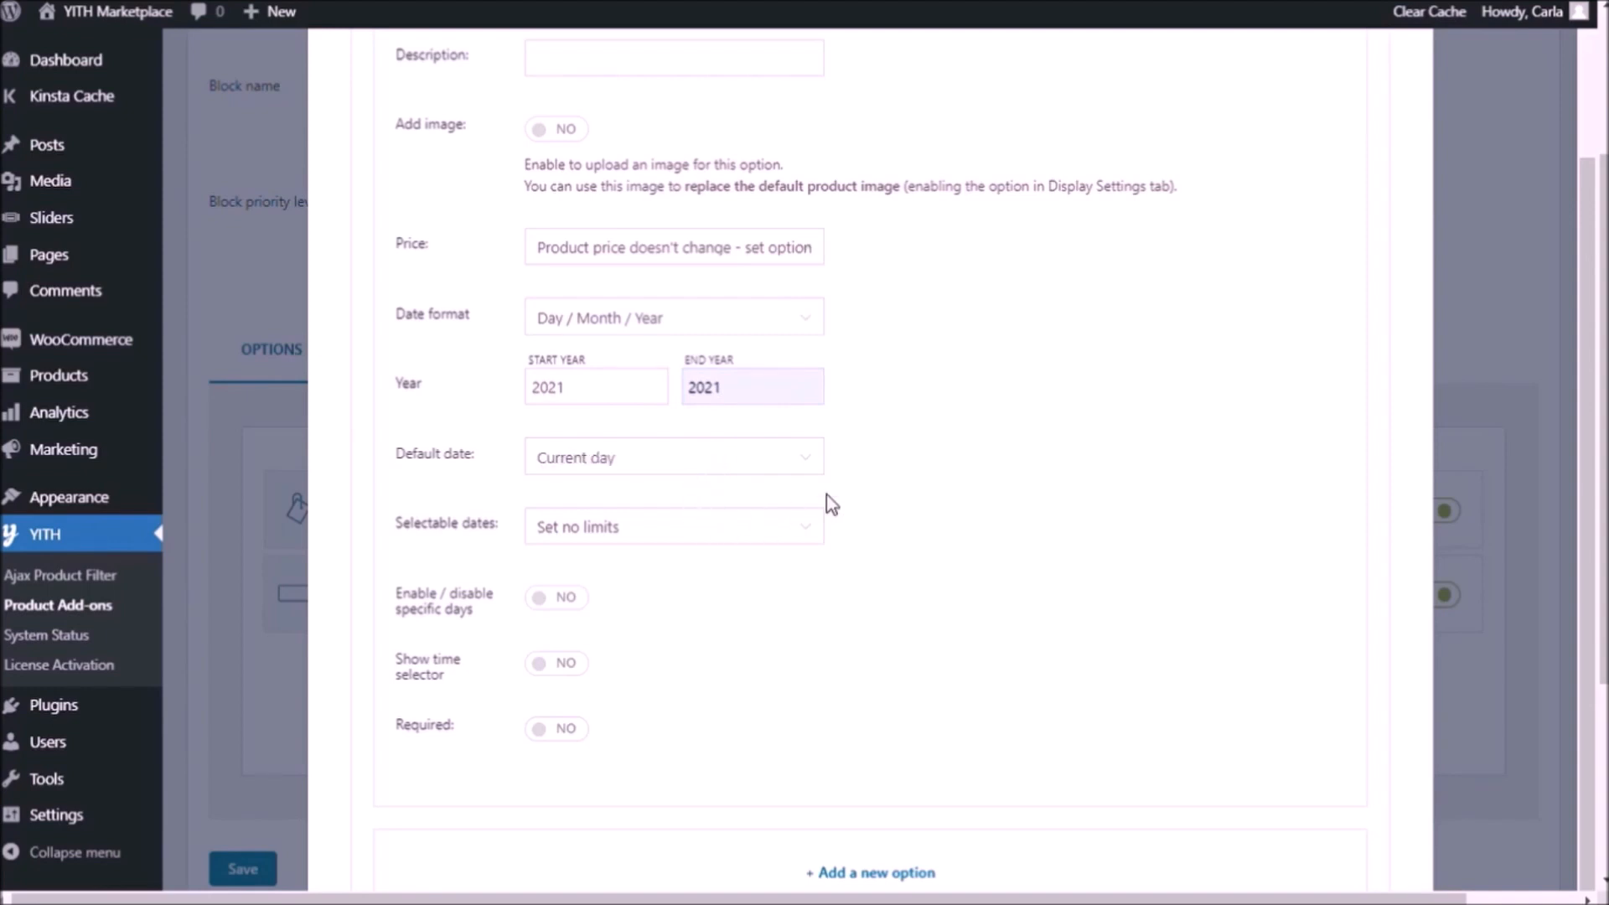
mouse_move(605, 405)
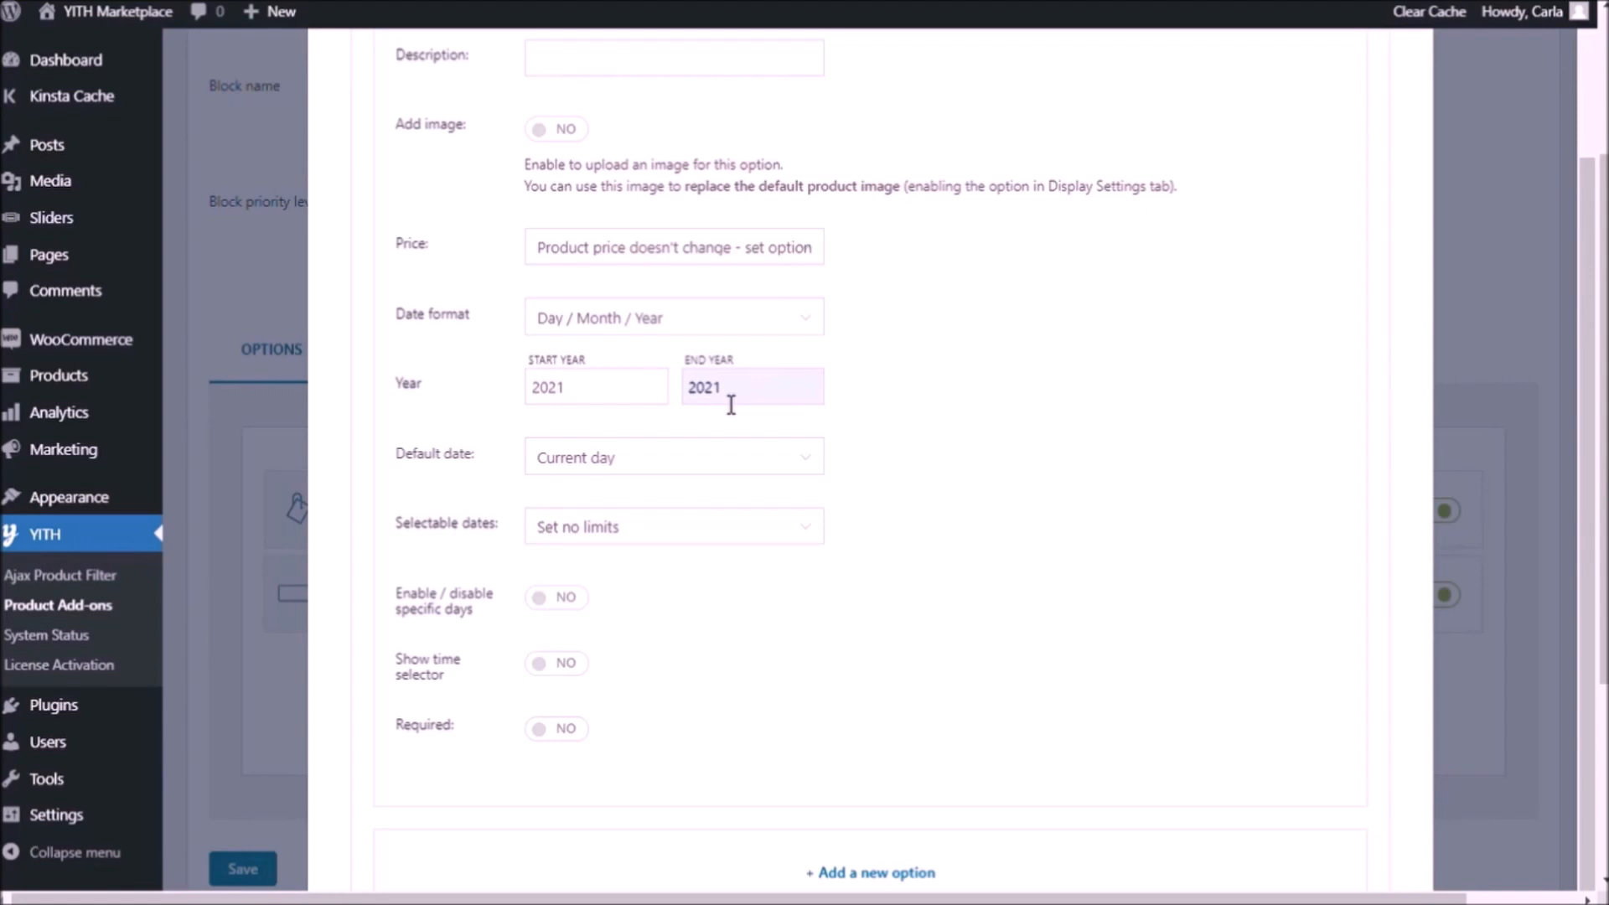
scroll(down, 3)
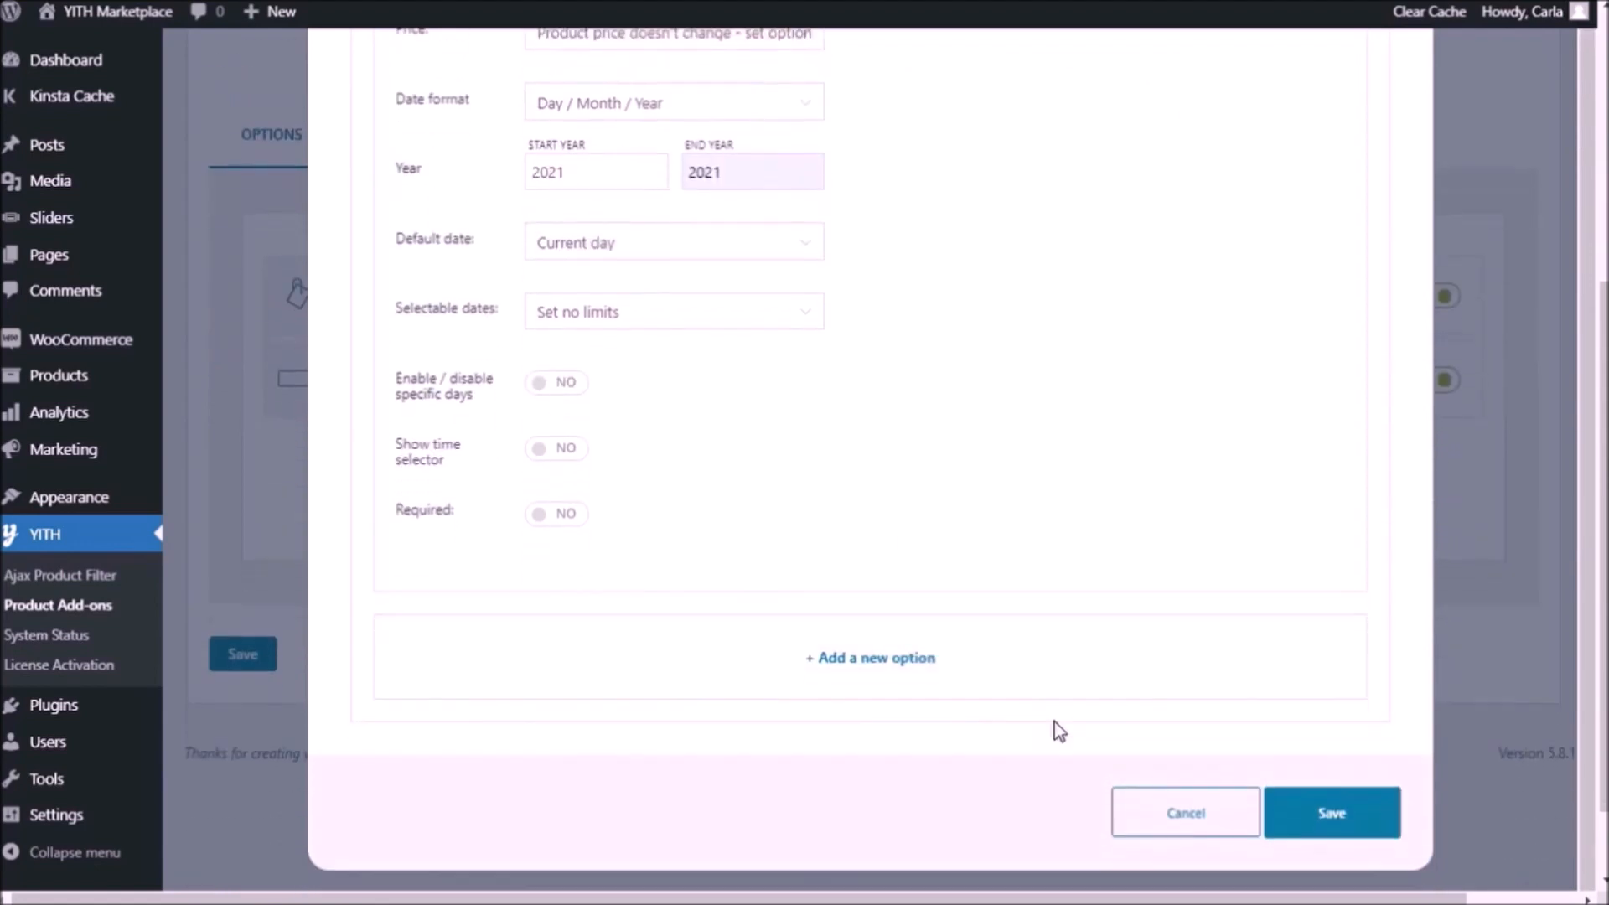
click(1330, 811)
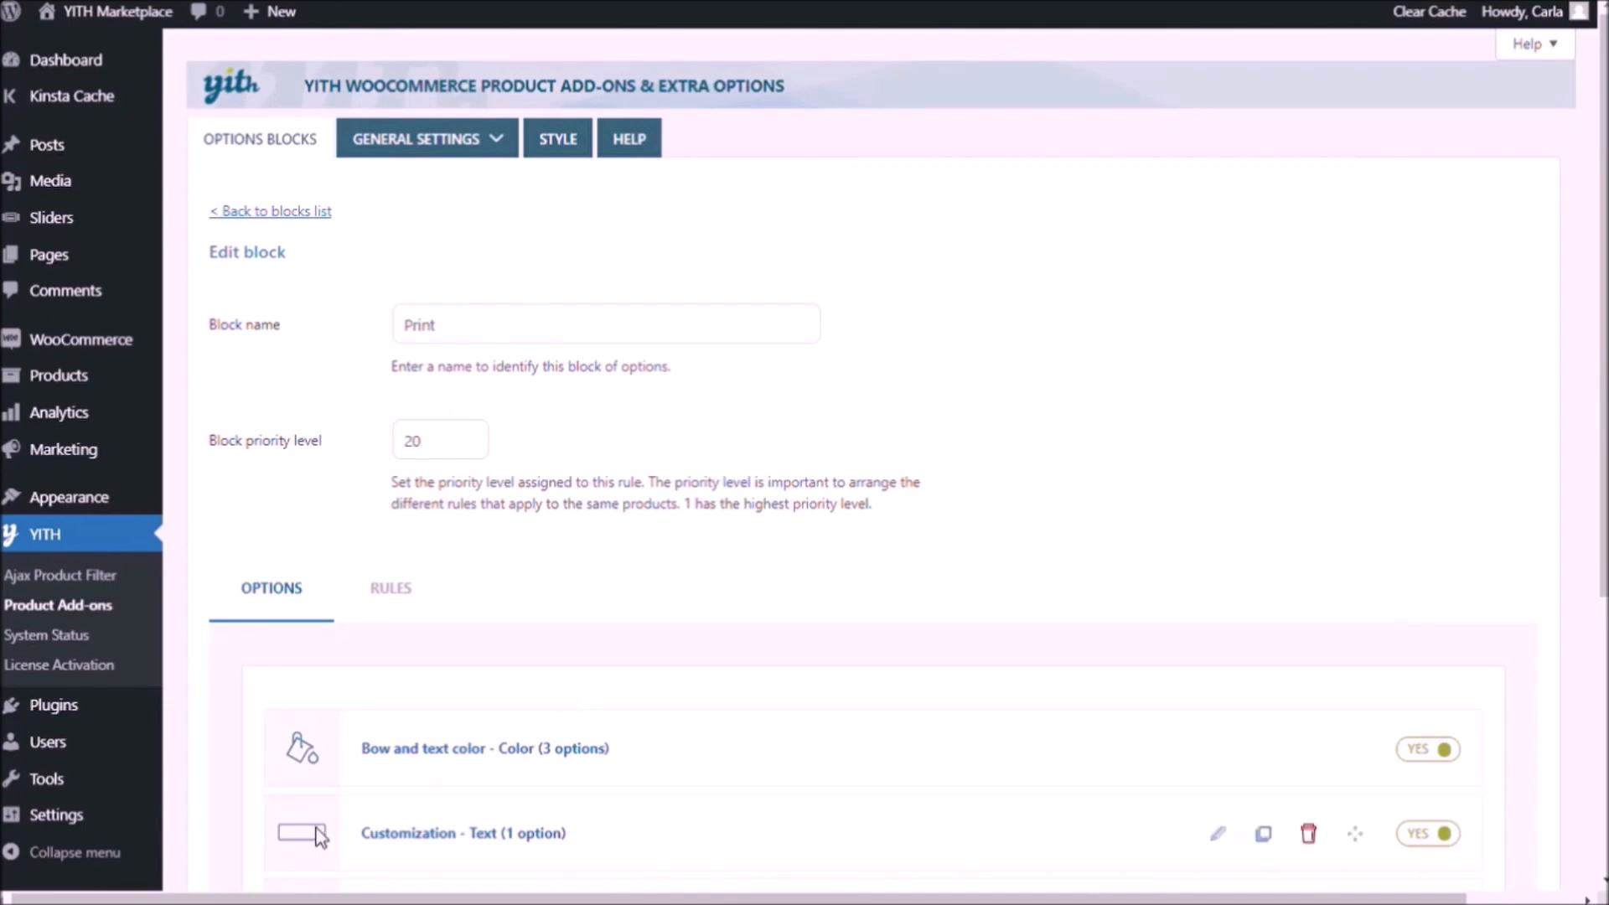
Save the Print options block with the new date field.
scroll(down, 3)
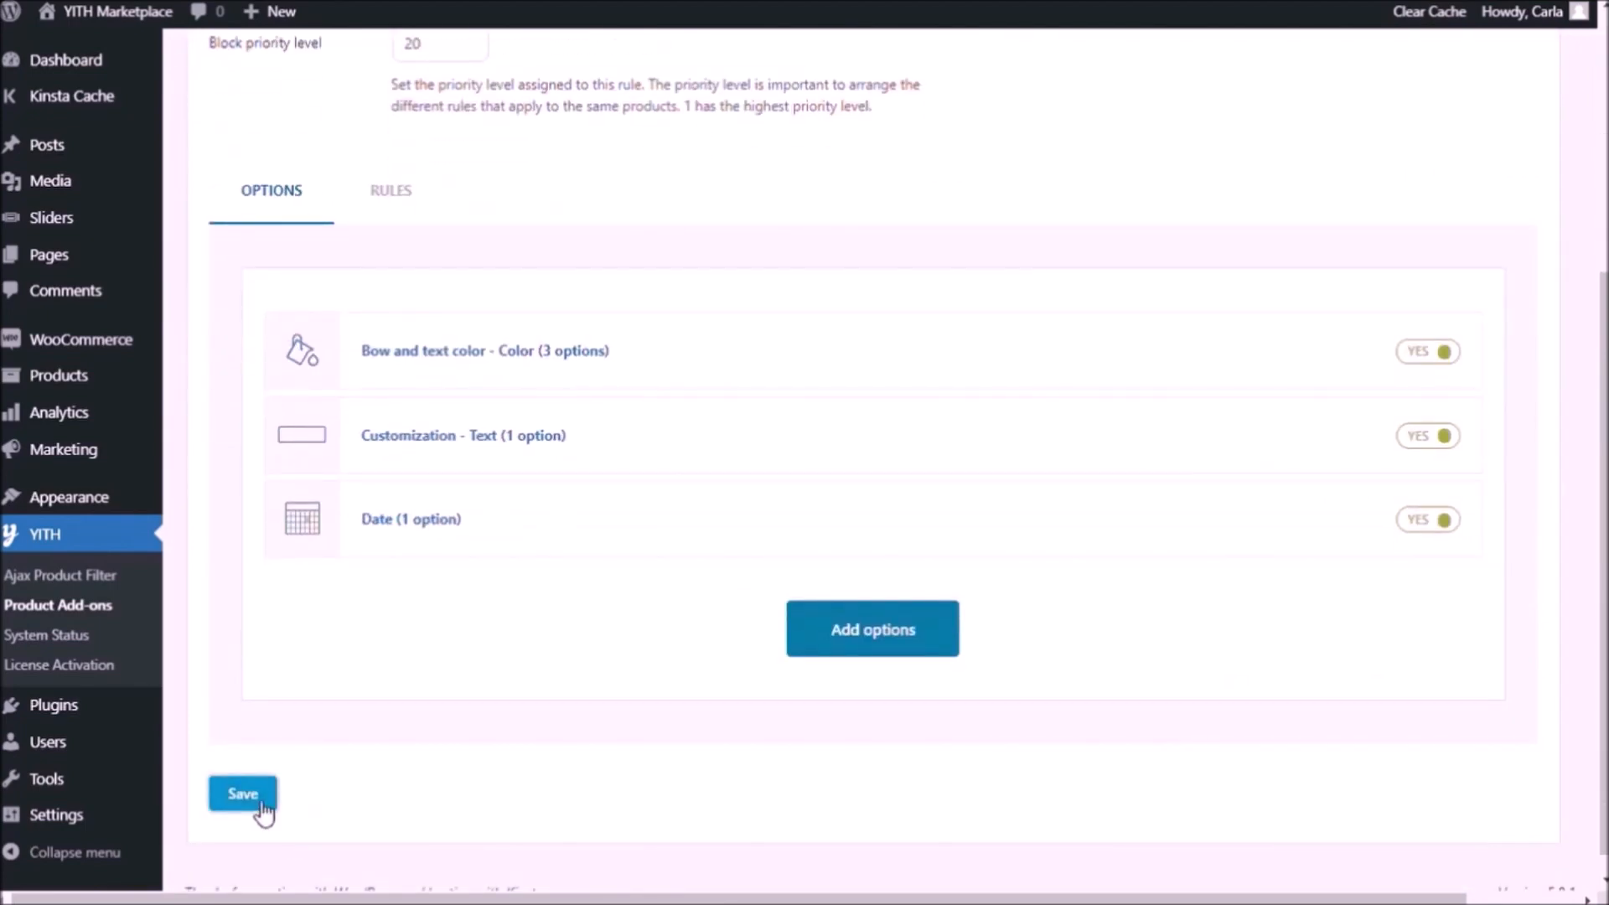
click(242, 792)
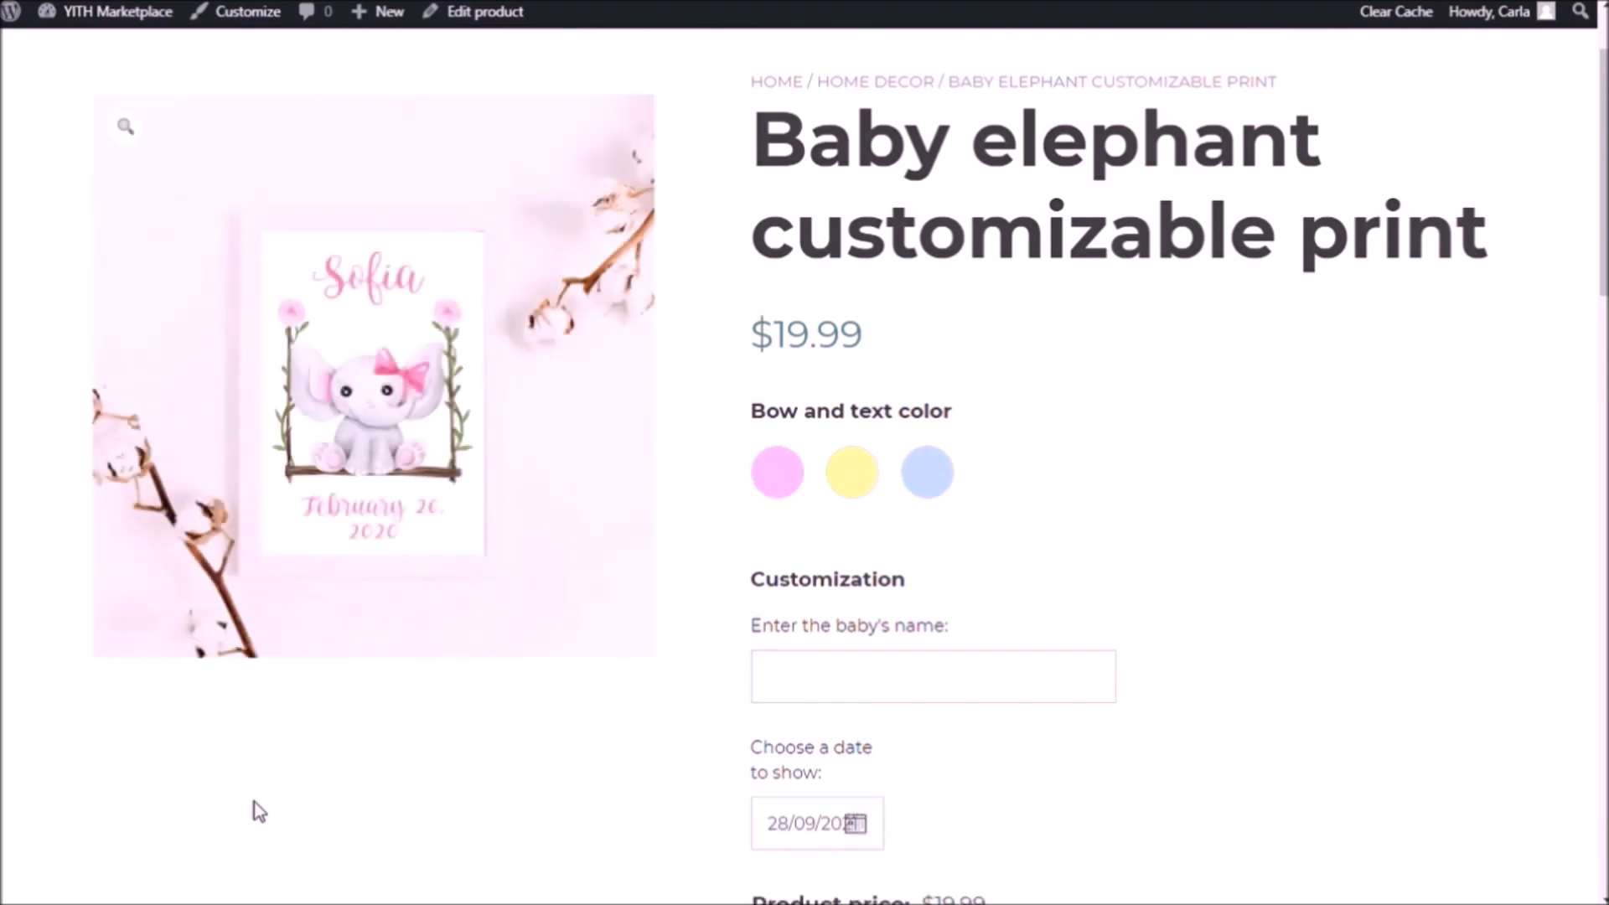
Scroll the storefront print page to see the date picker below the name field.
scroll(down, 3)
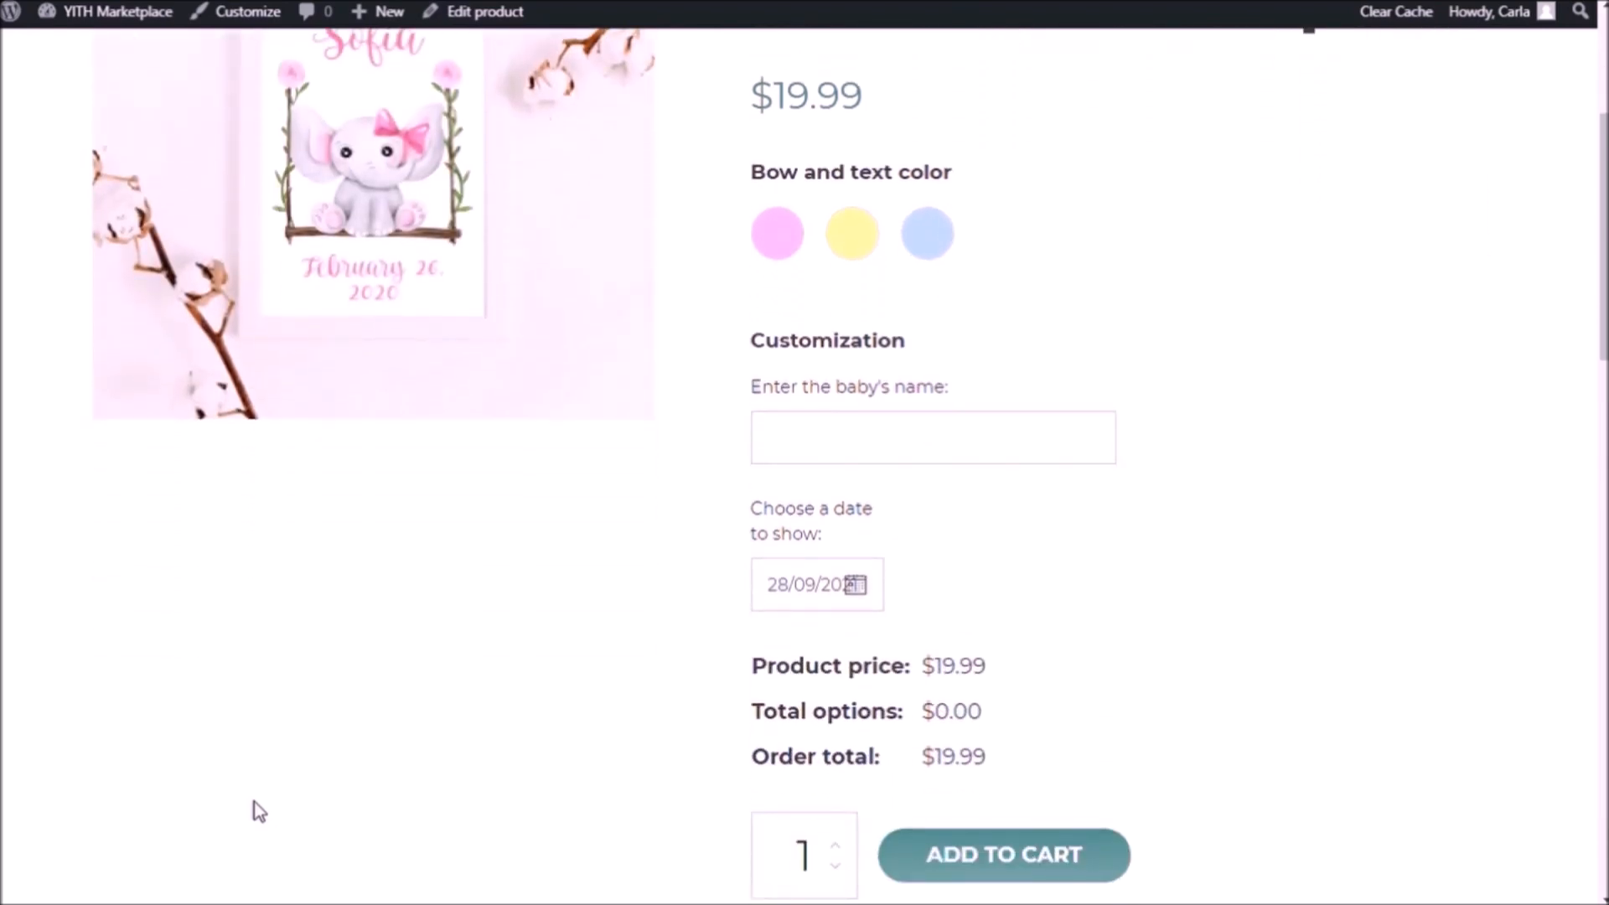
mouse_move(779, 369)
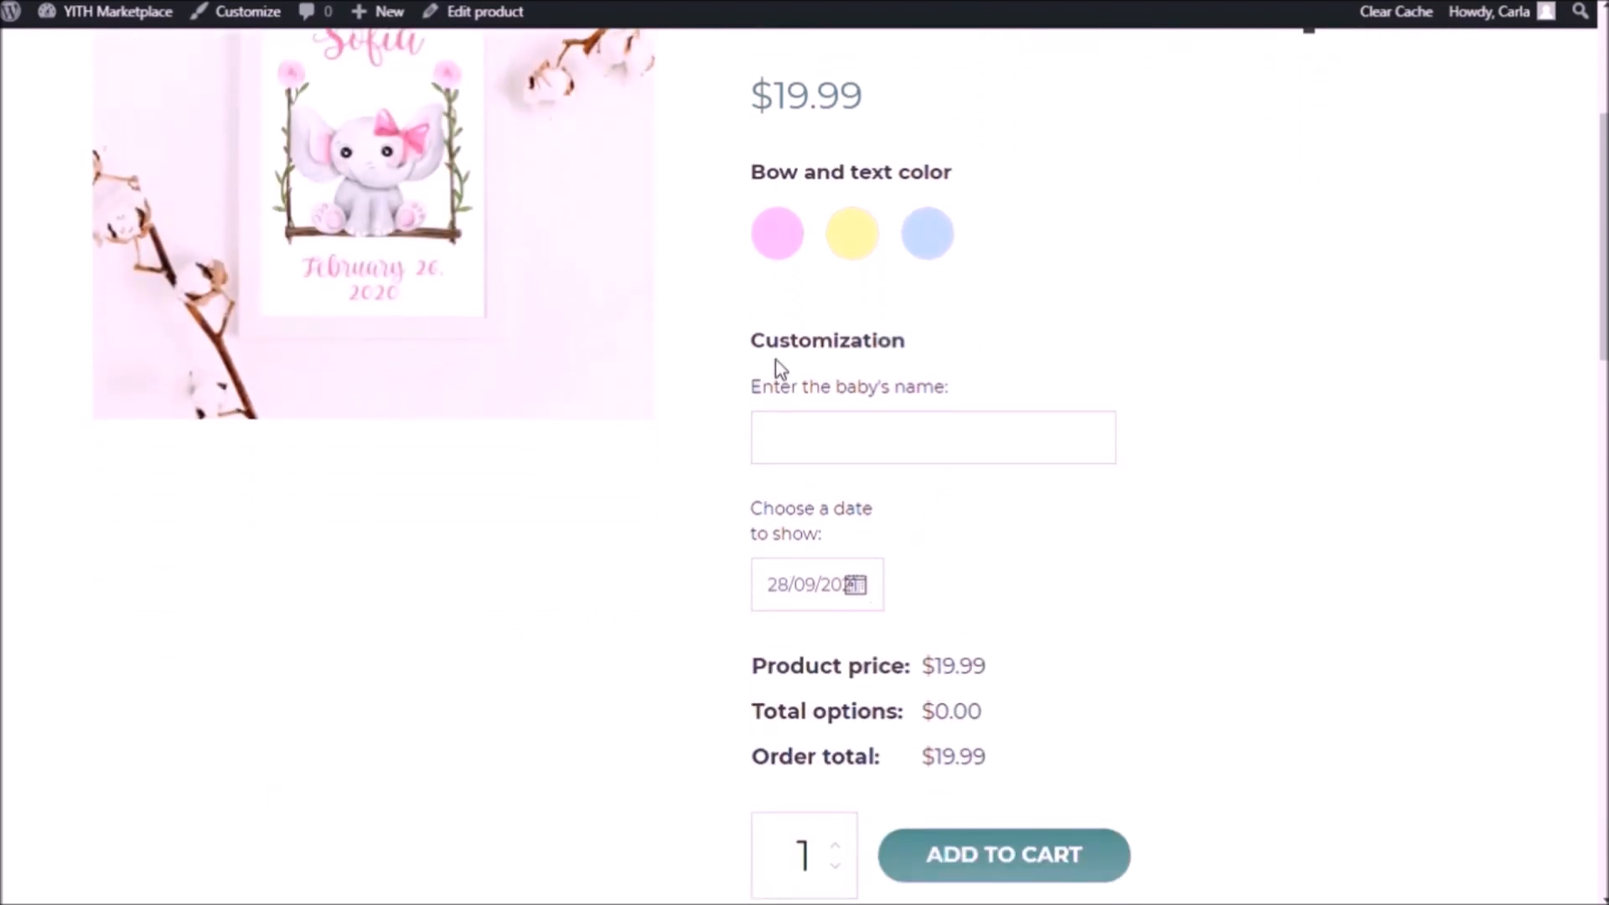
mouse_move(903, 398)
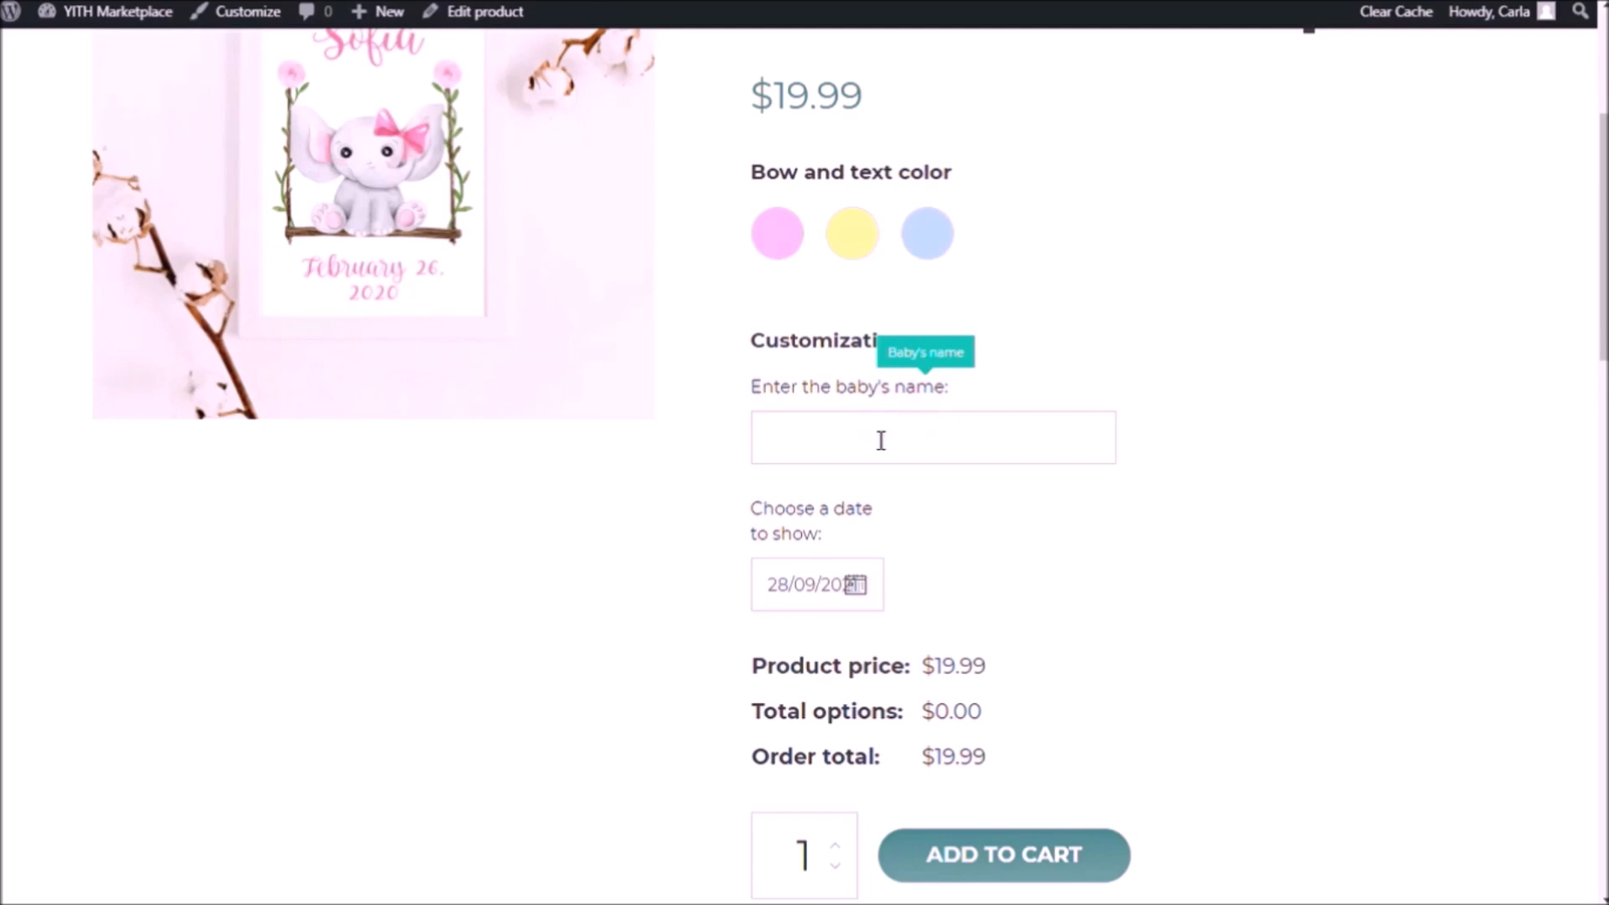
mouse_move(949, 575)
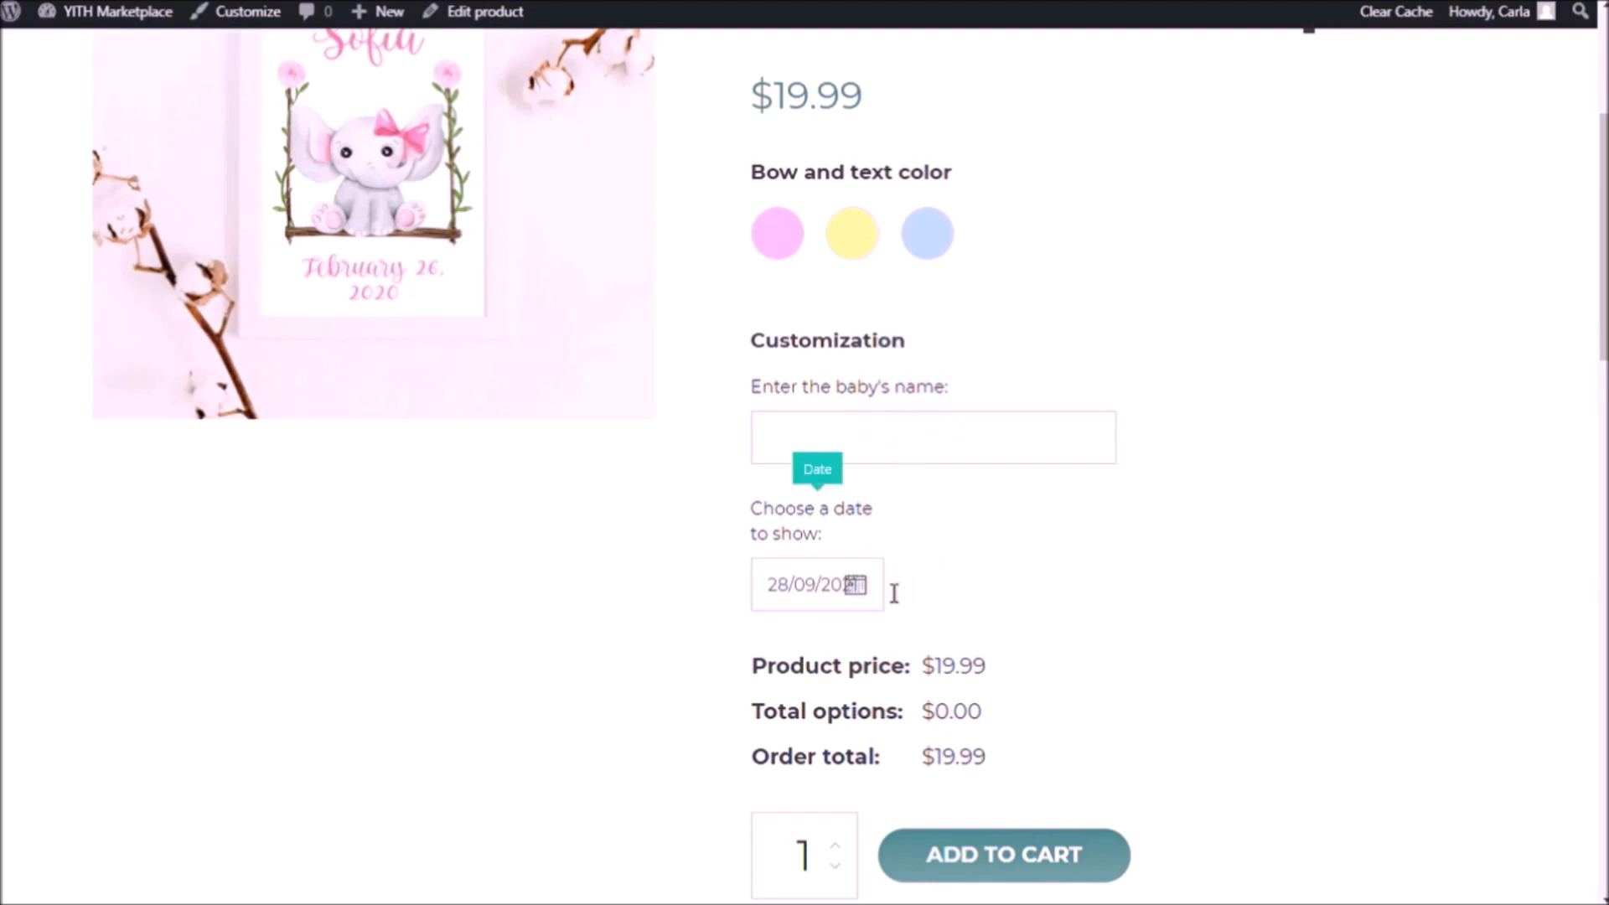
mouse_move(902, 456)
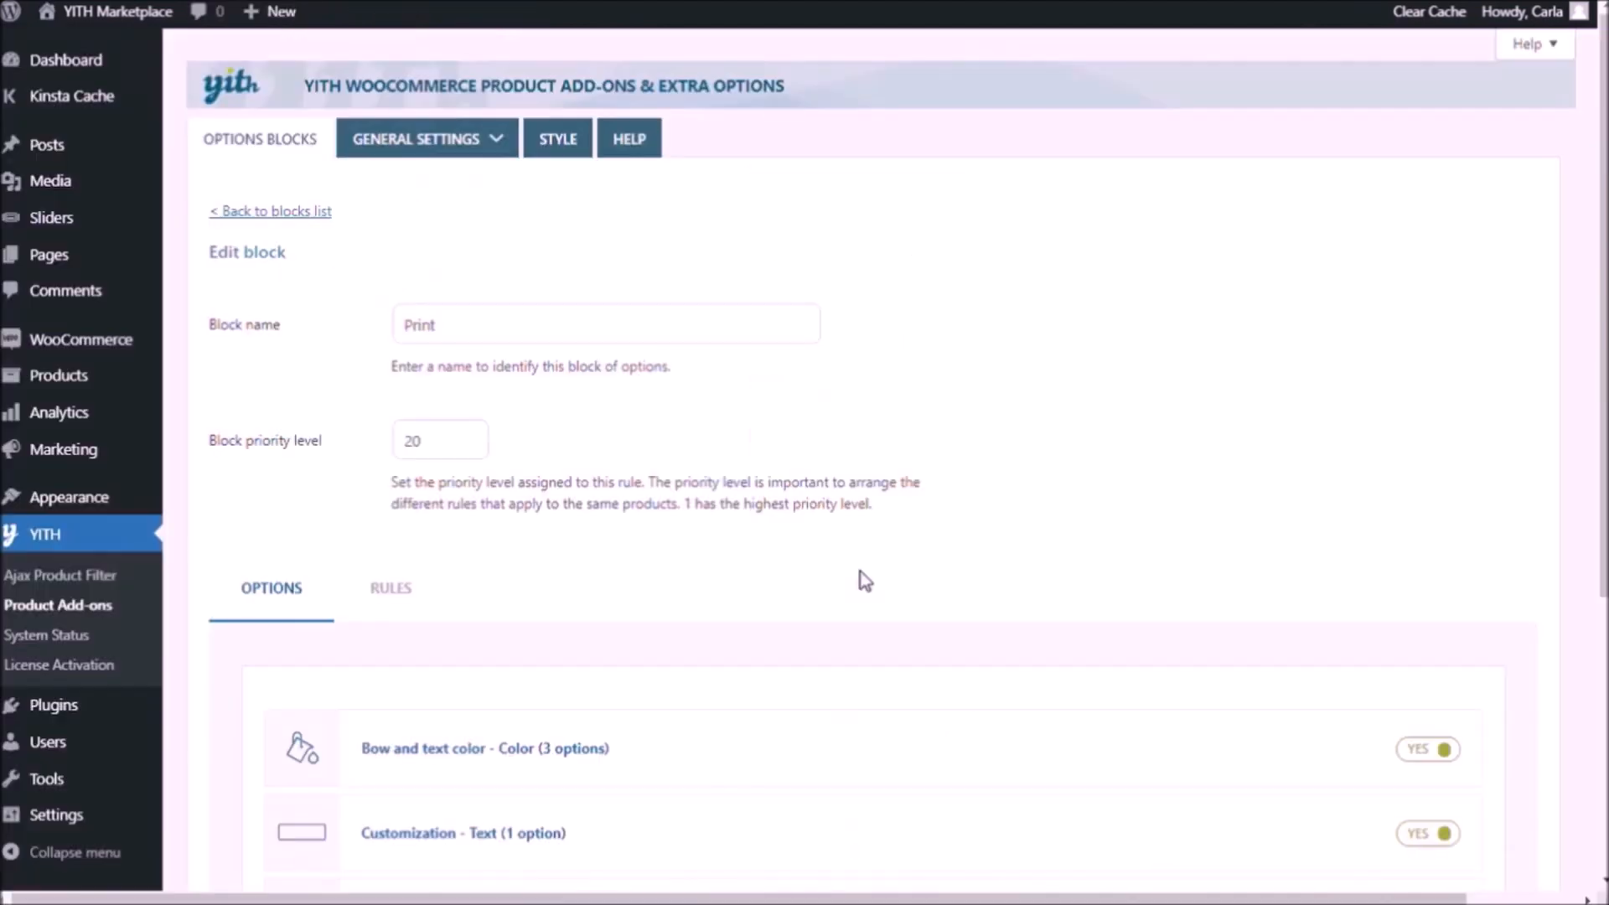
Set the Date option's display to 1 per row, grid layout, 60% width, and save it.
scroll(down, 3)
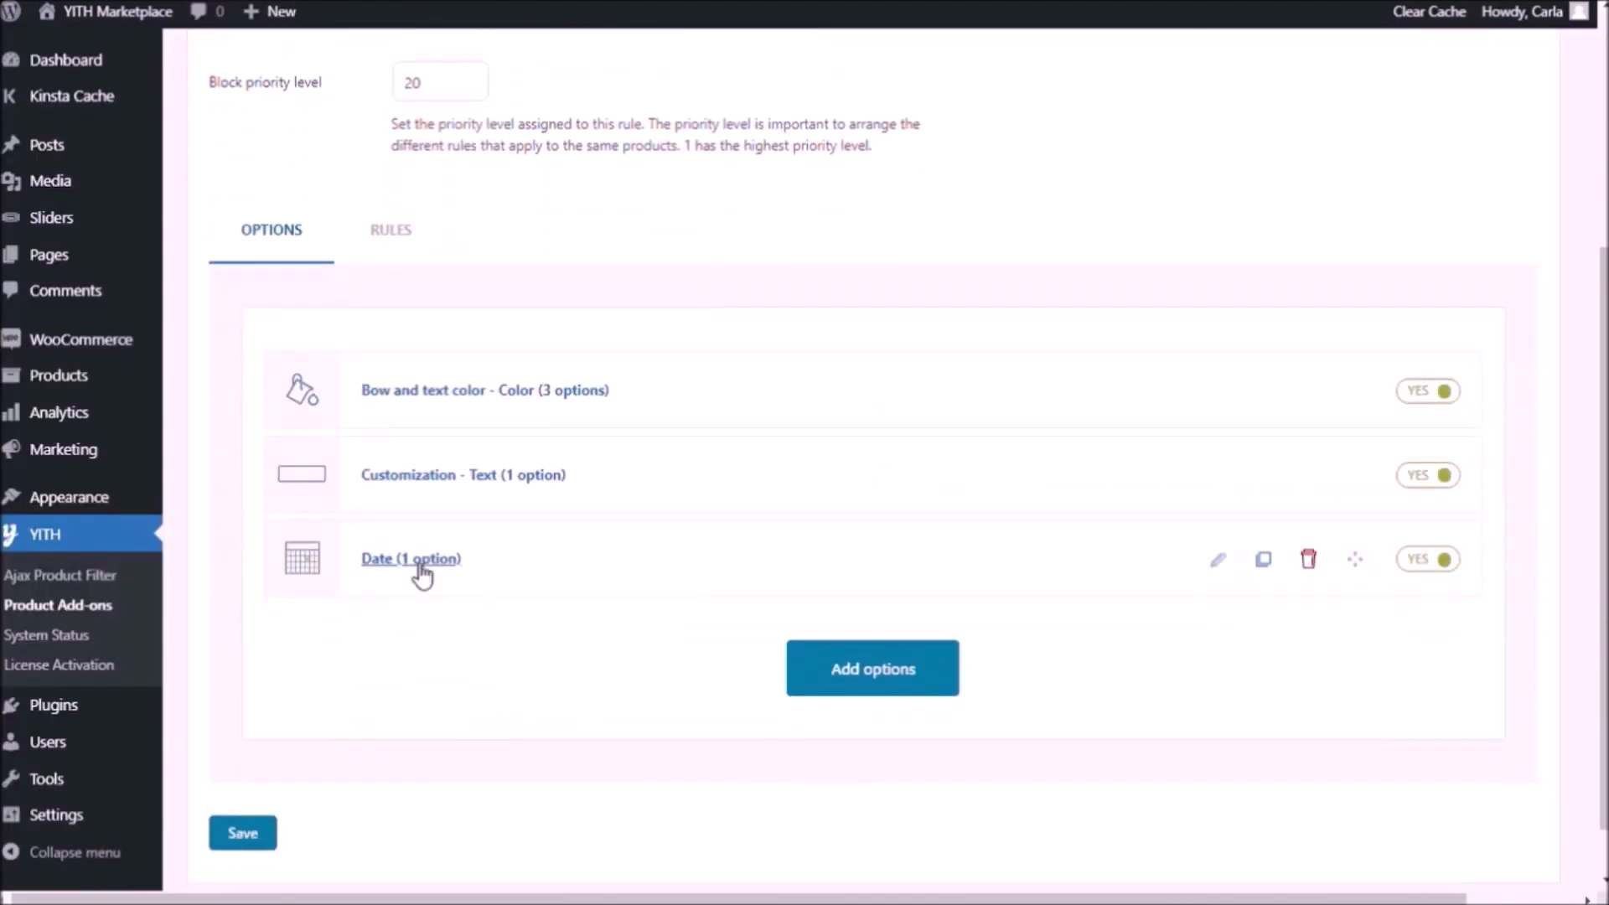
click(409, 558)
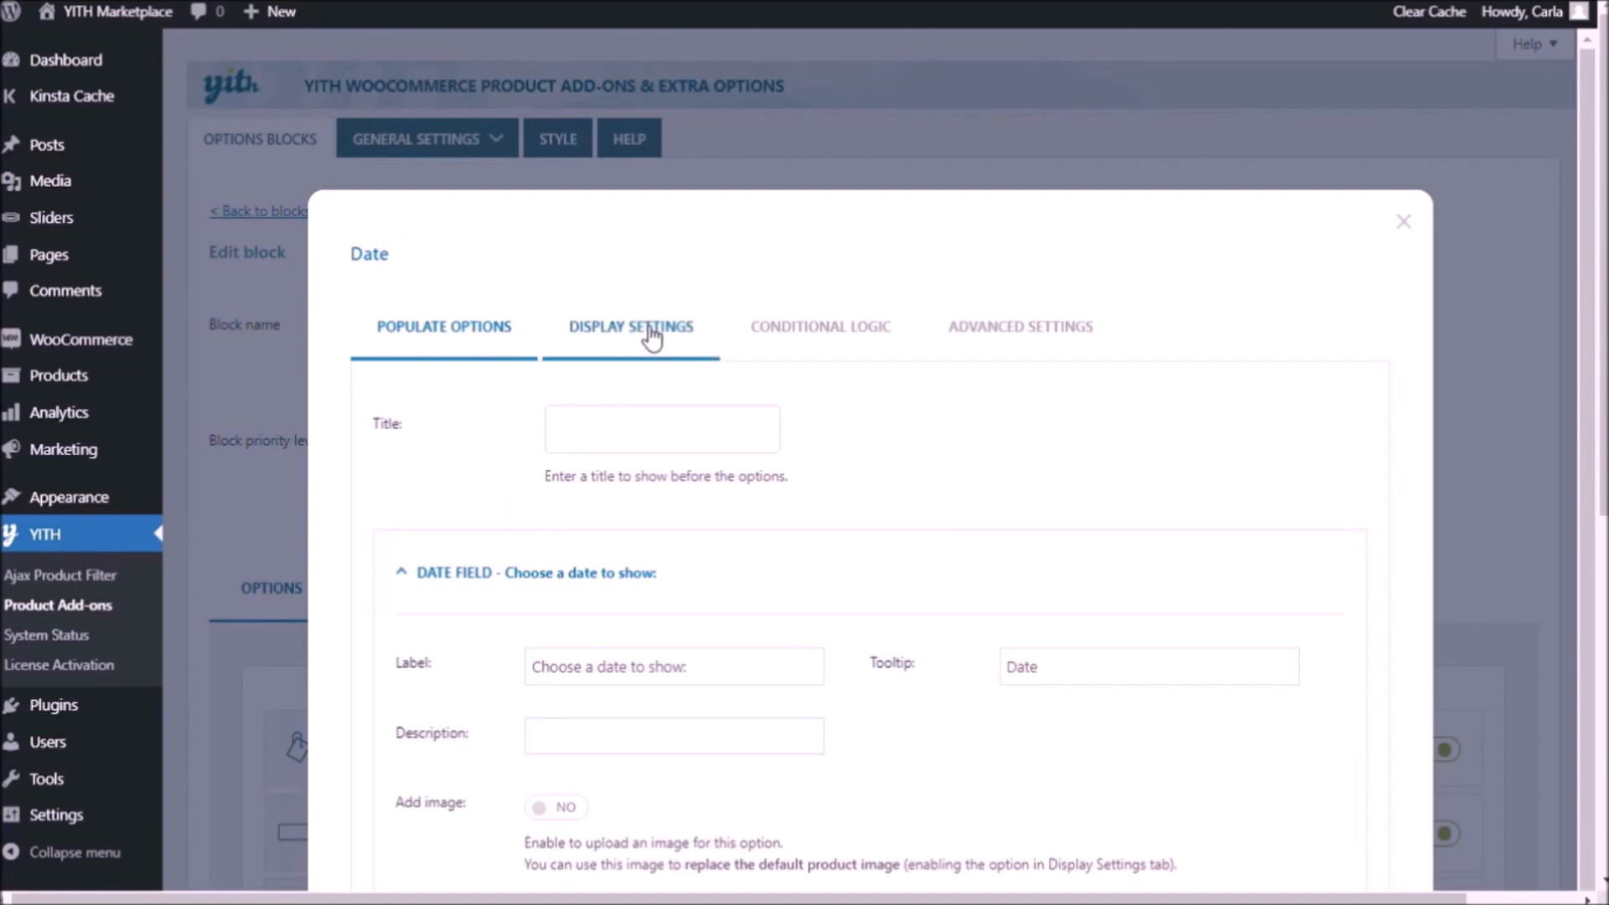
click(632, 326)
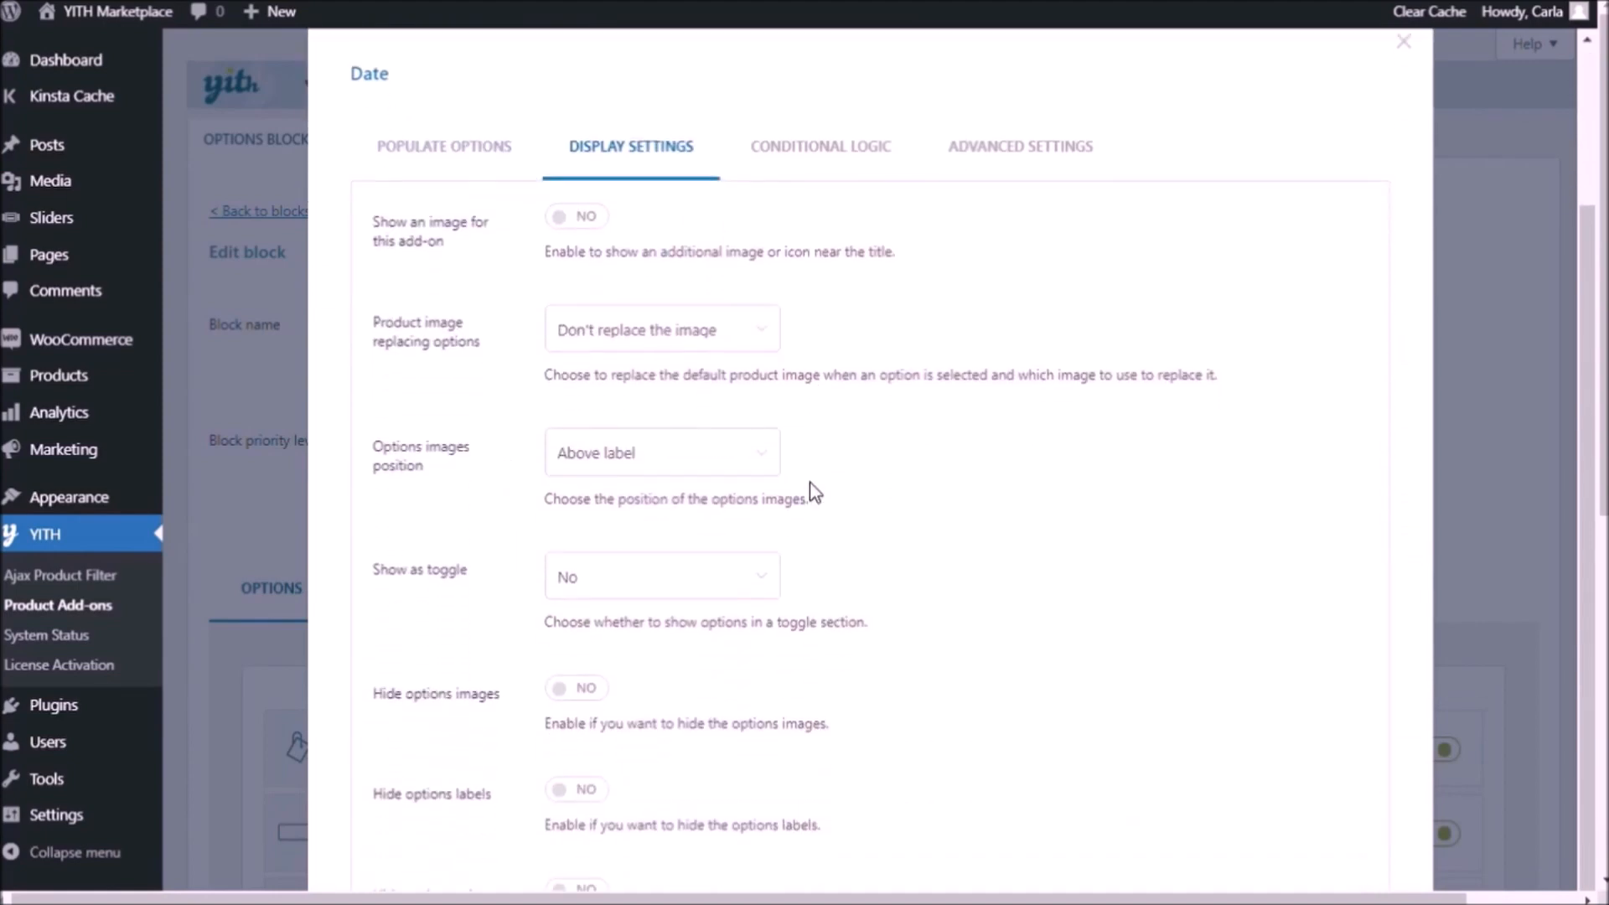
scroll(down, 3)
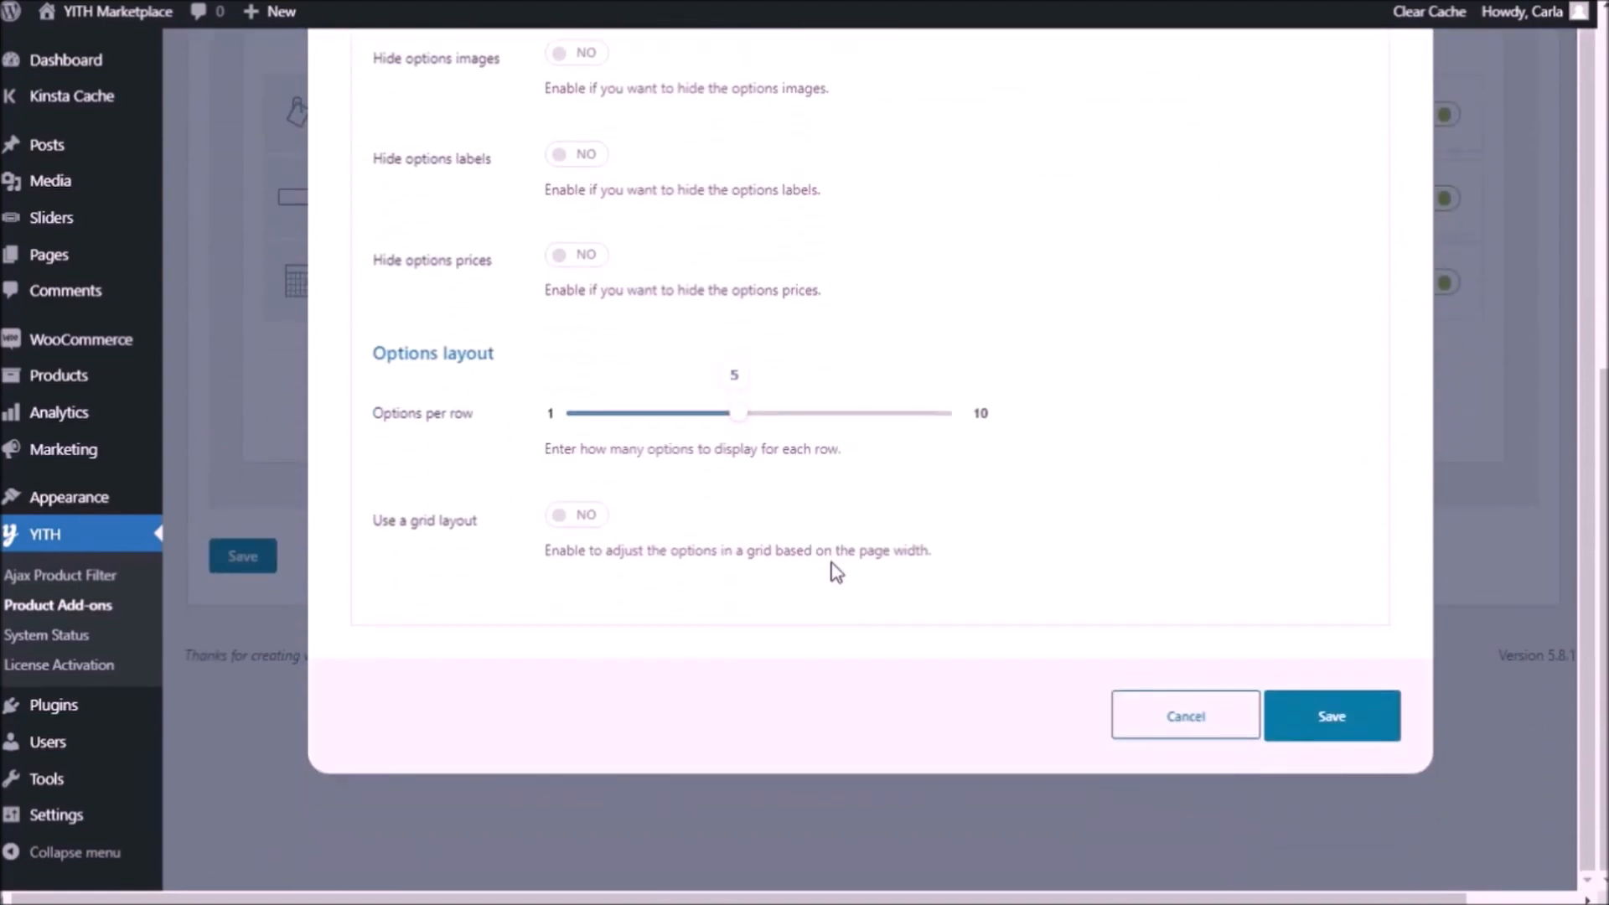
drag(739, 412, 695, 413)
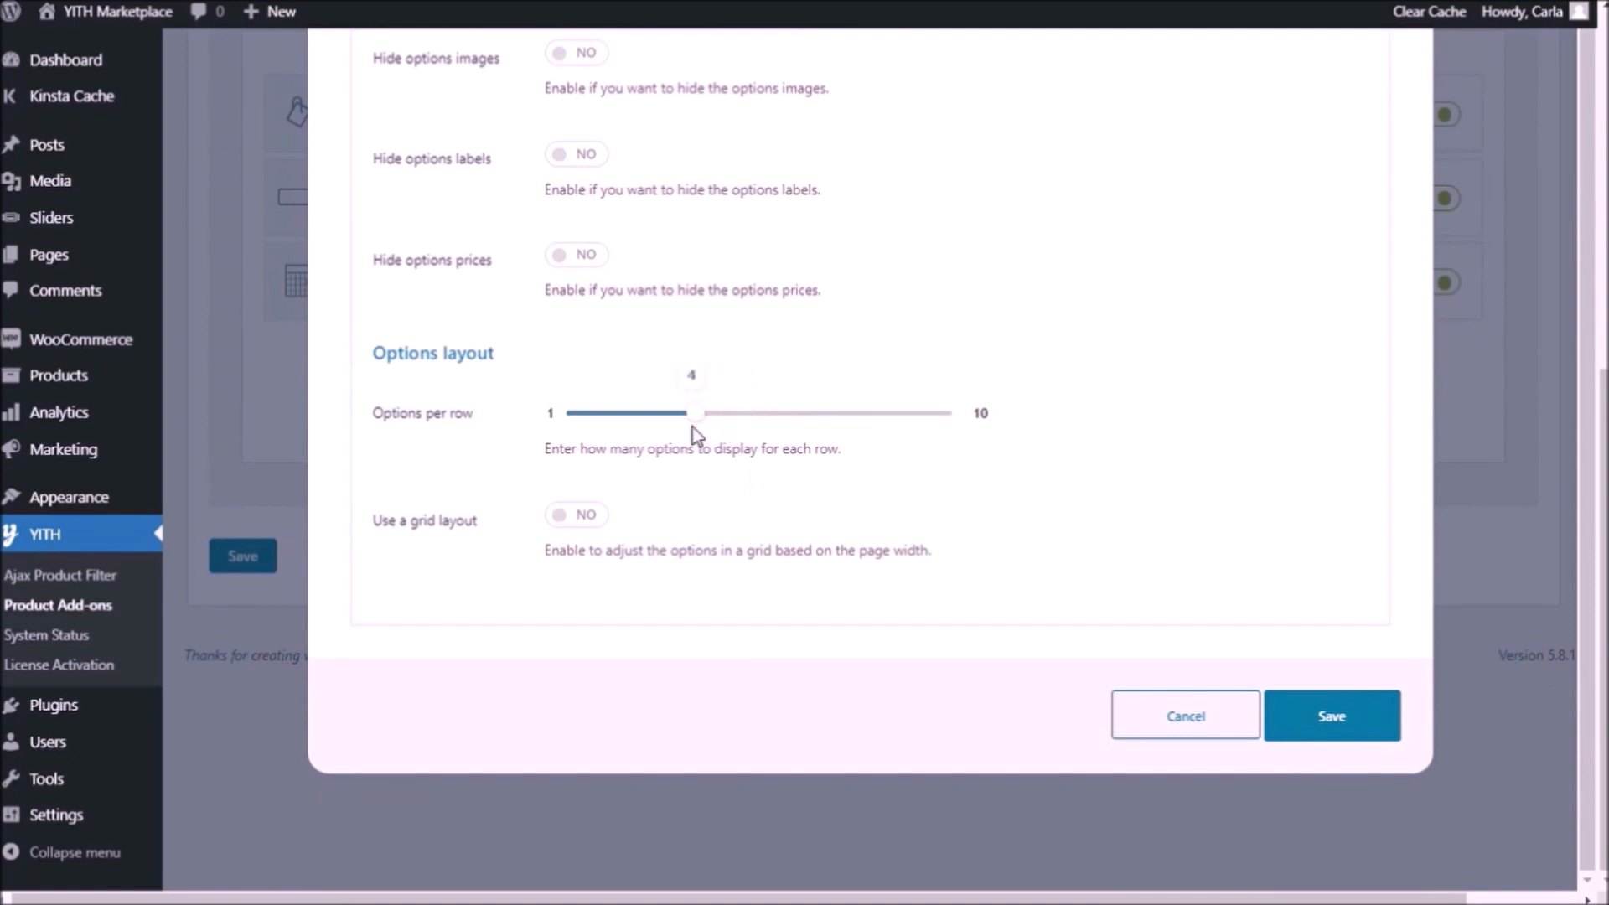
drag(692, 412, 568, 412)
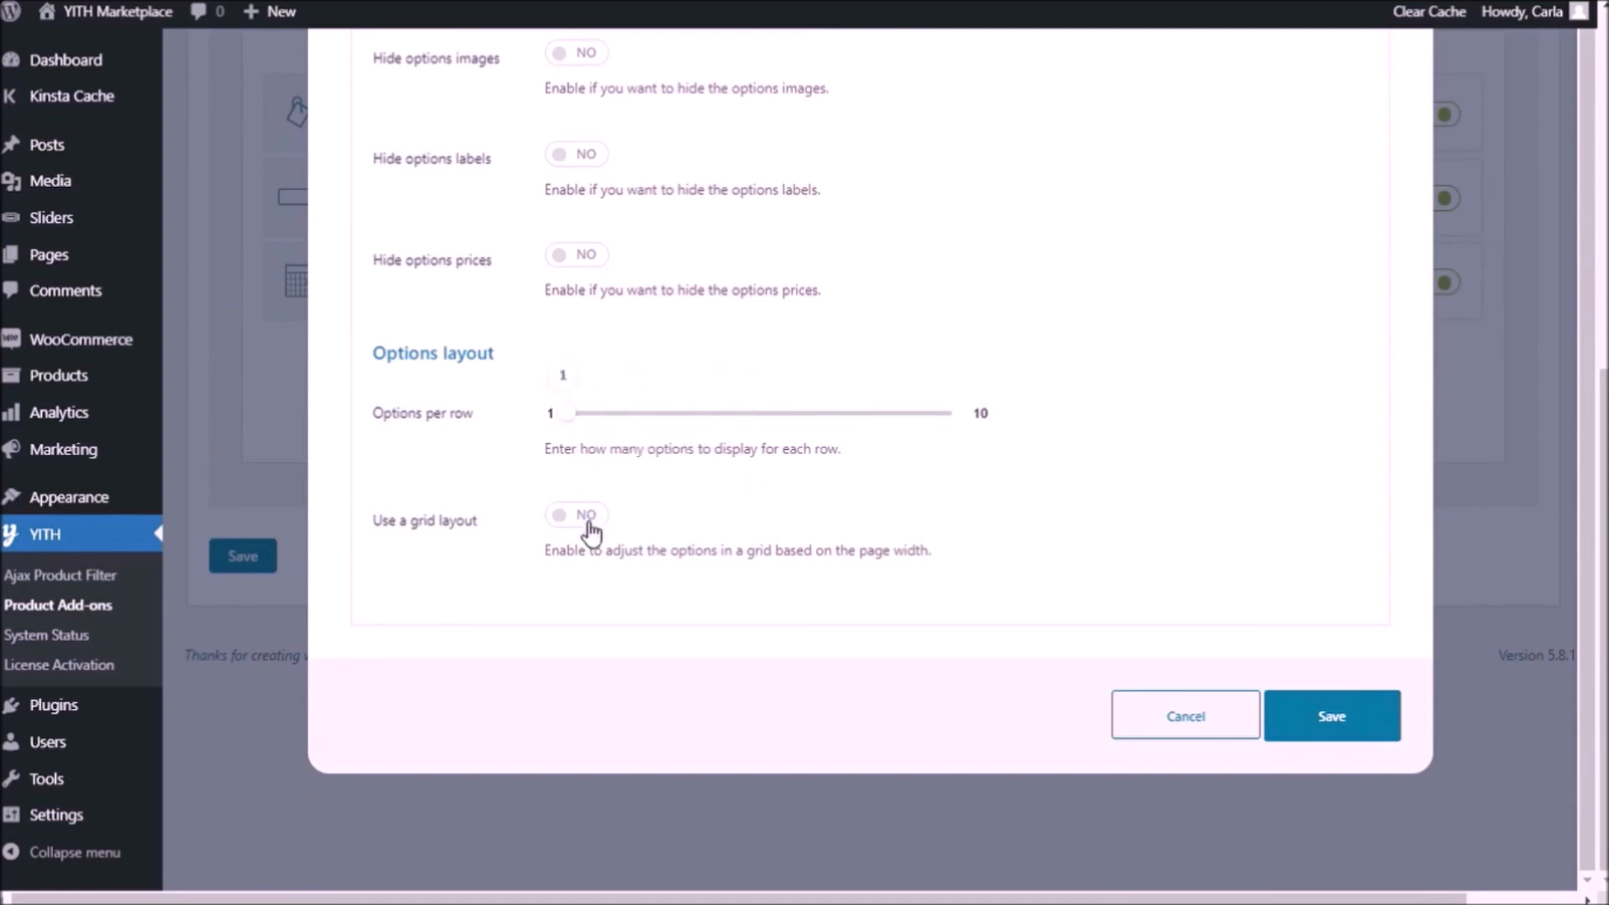
click(575, 515)
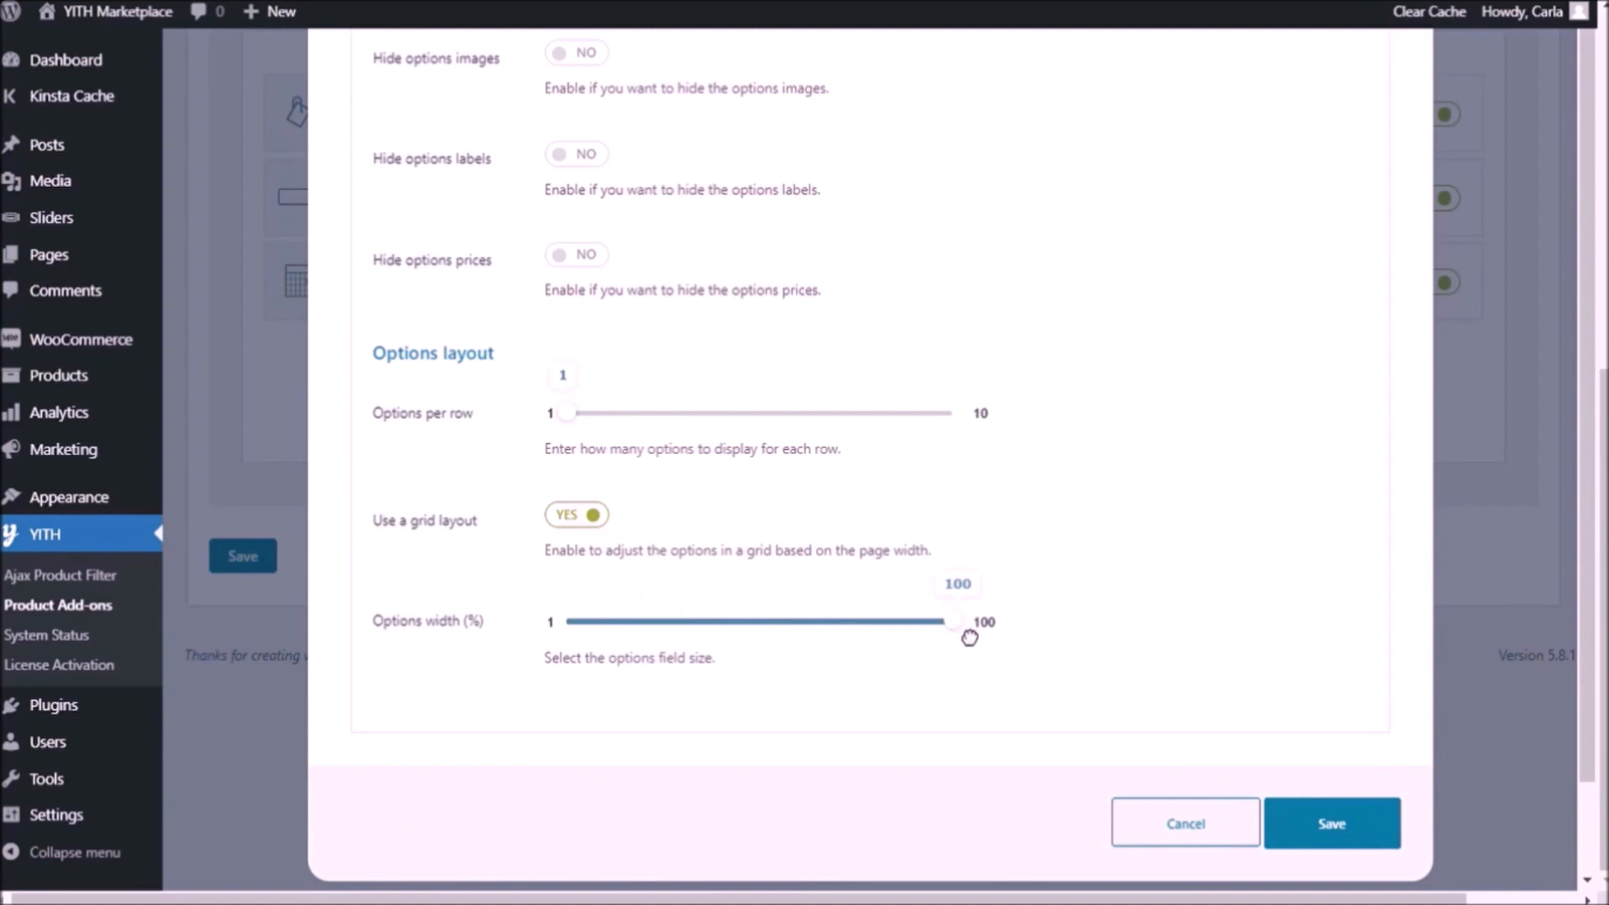
drag(953, 622, 801, 621)
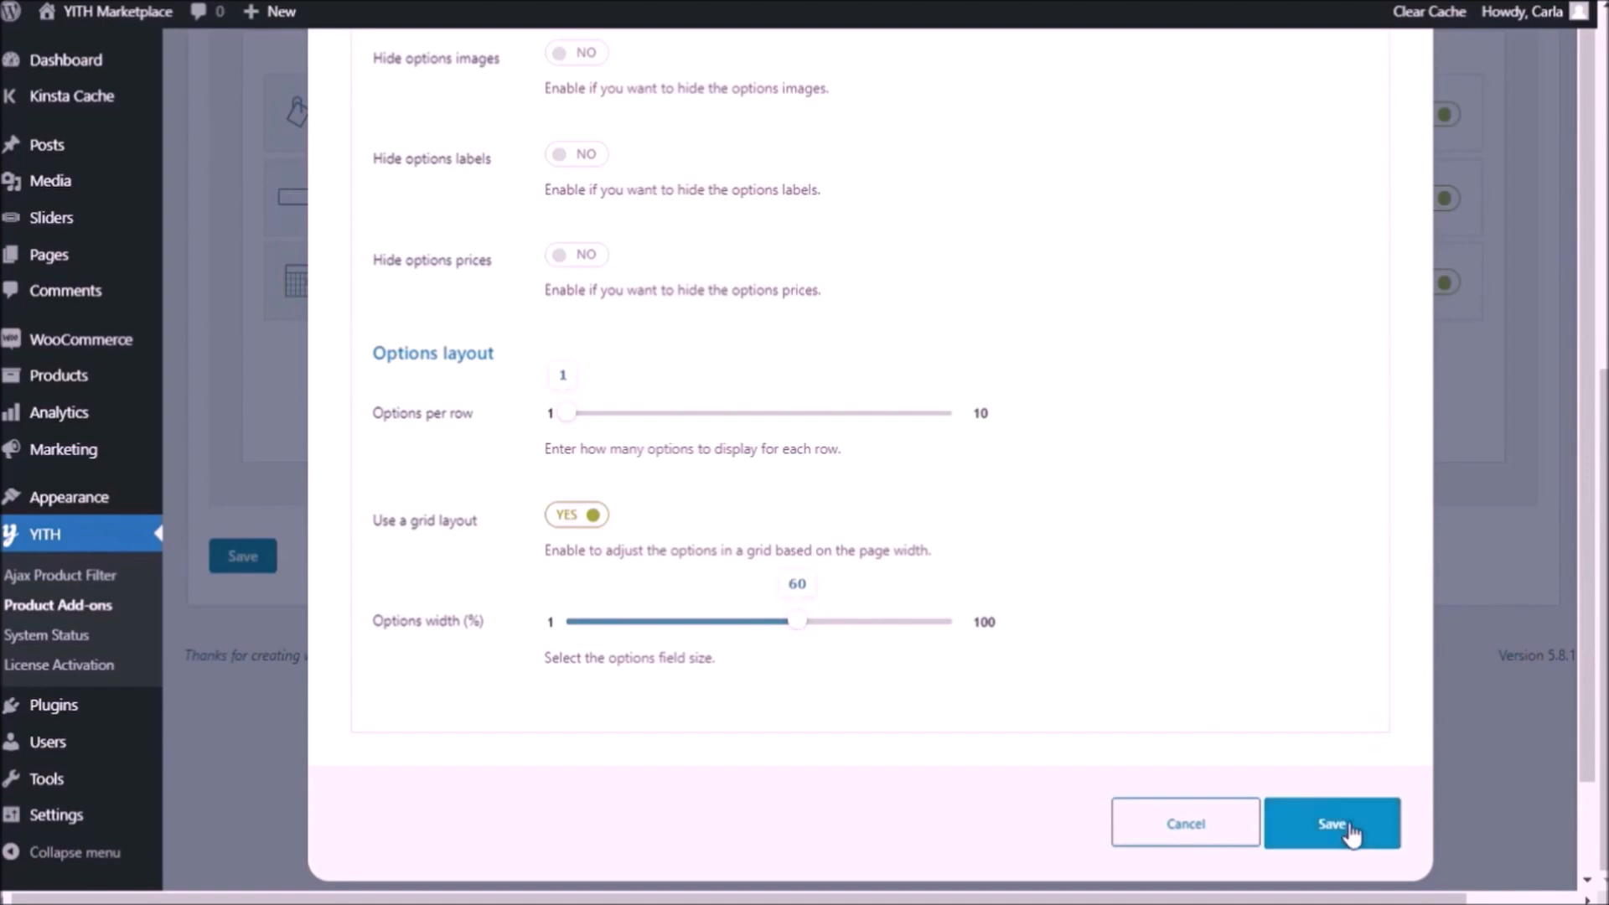
click(1331, 821)
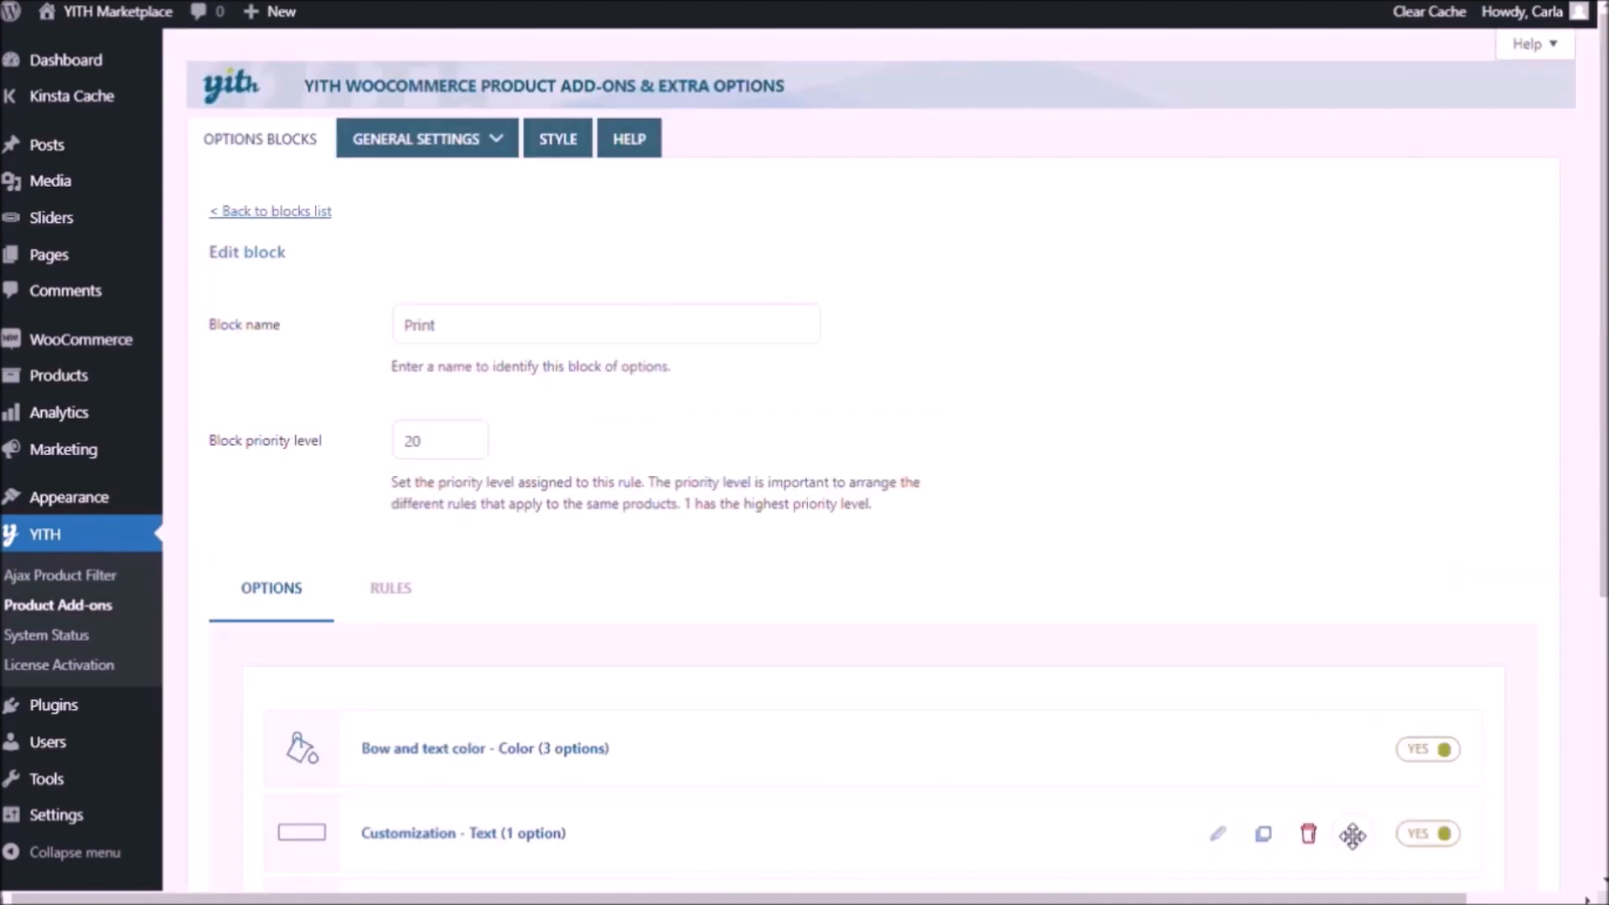
Save the Print options block with the resized date field.
scroll(down, 3)
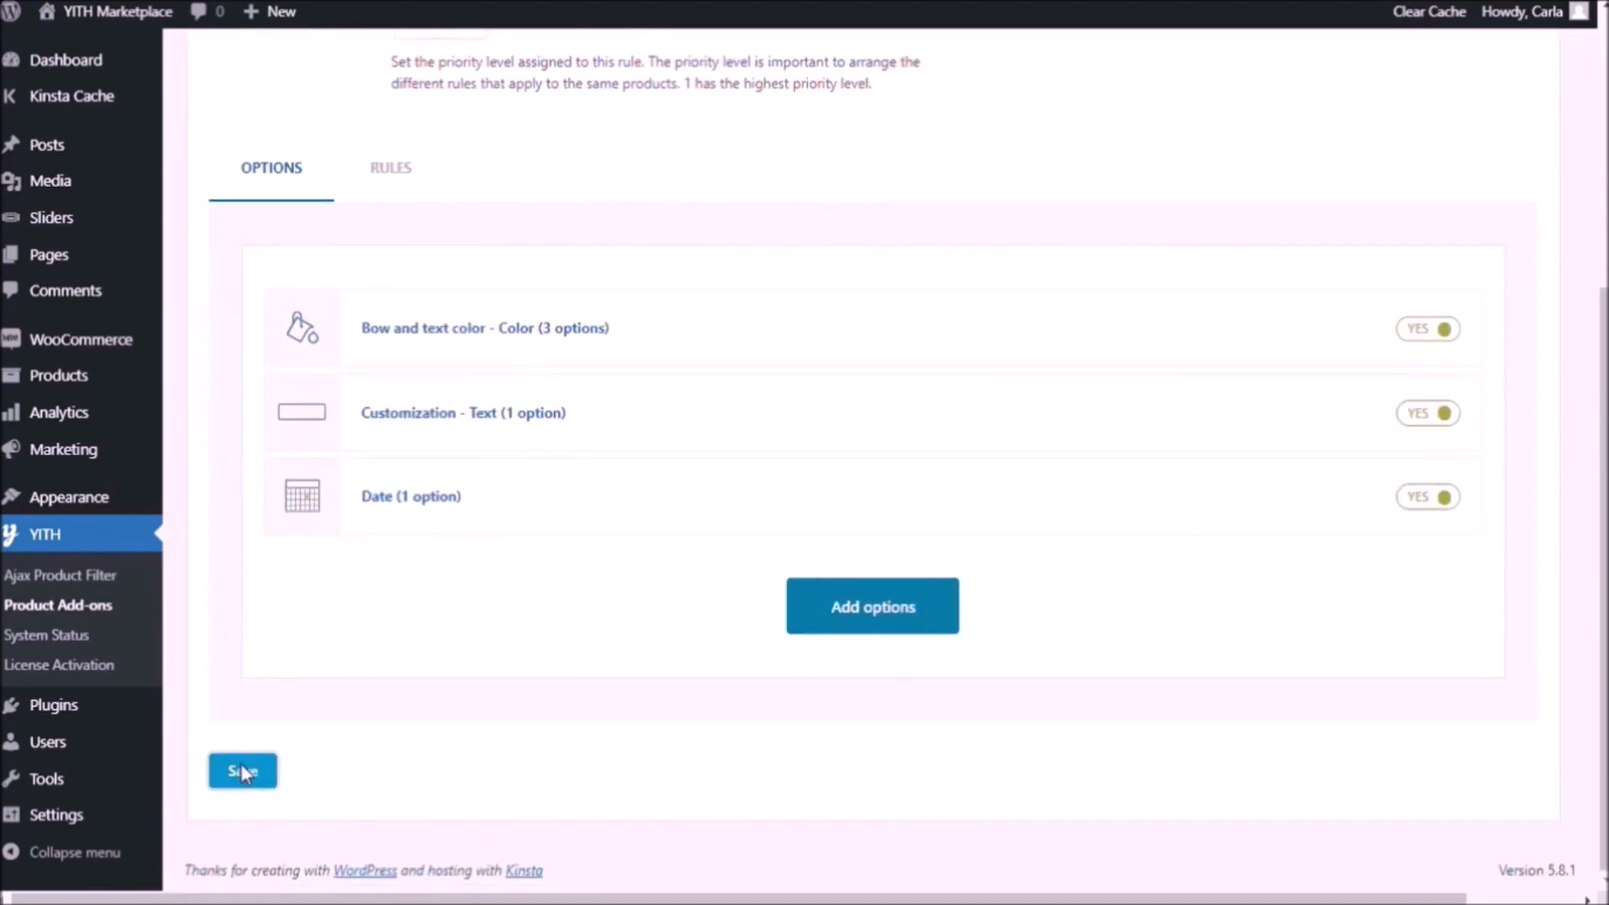
click(242, 770)
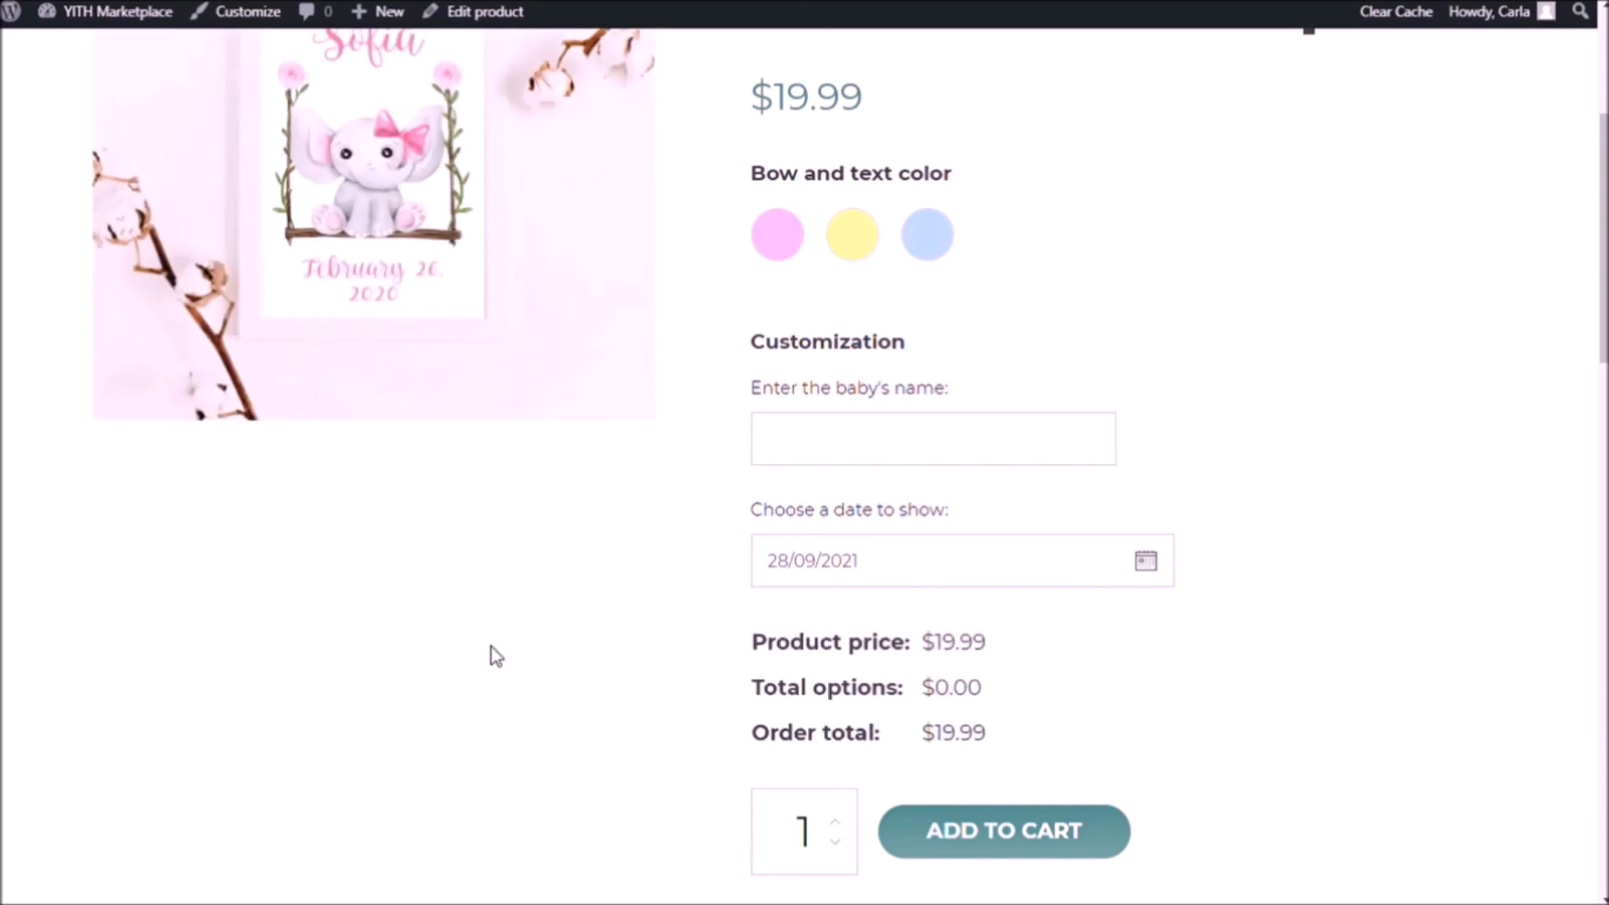
mouse_move(1093, 481)
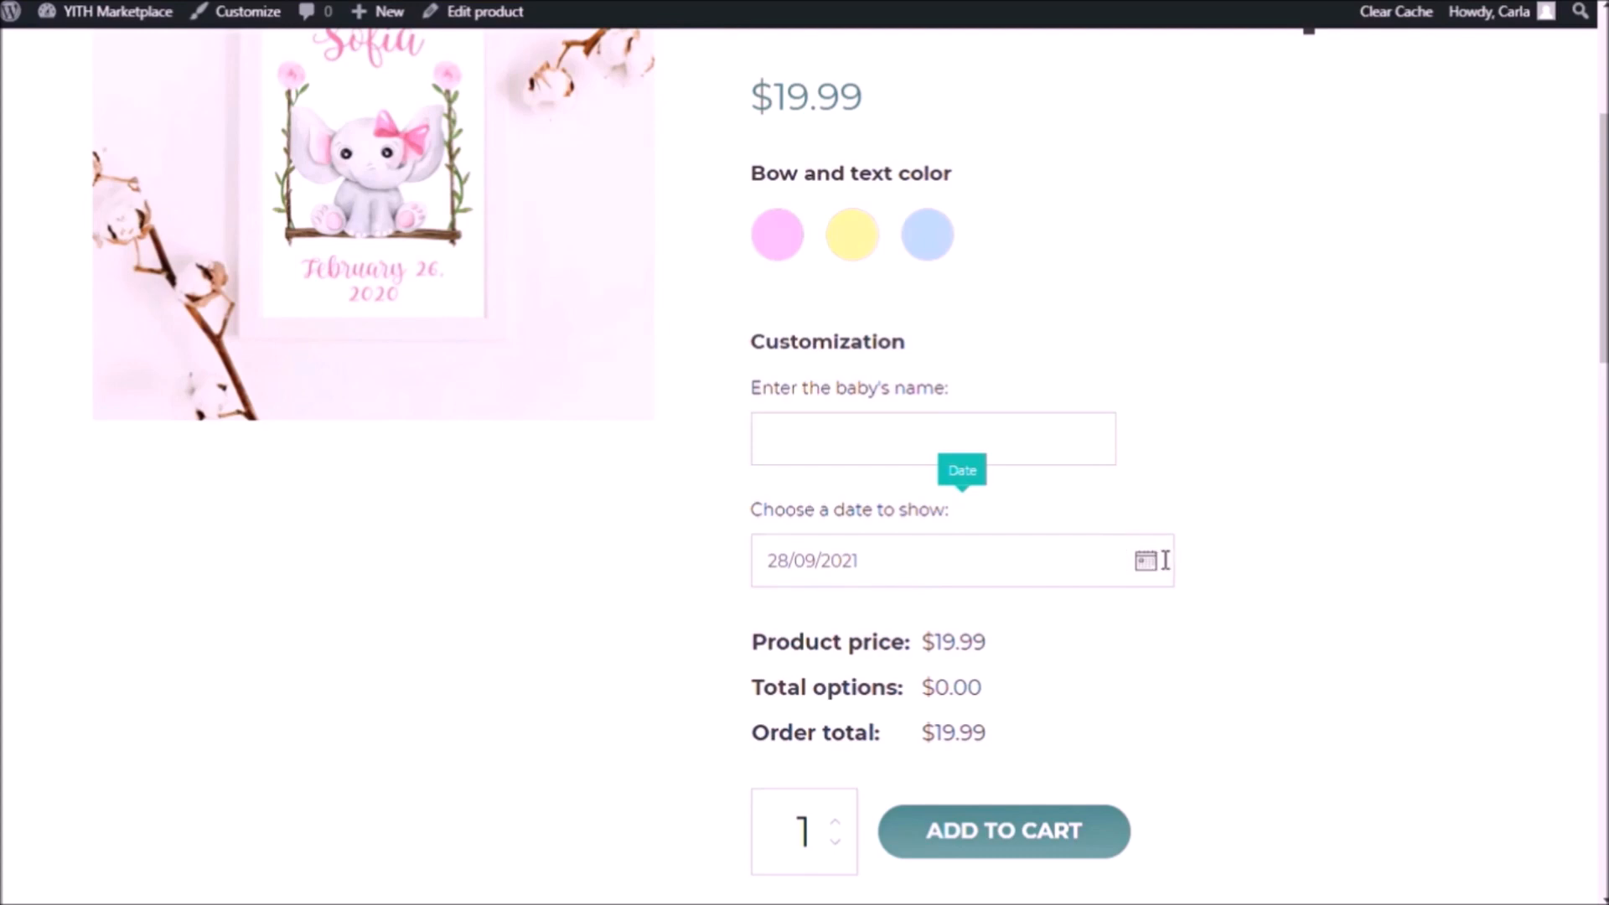
mouse_move(1146, 560)
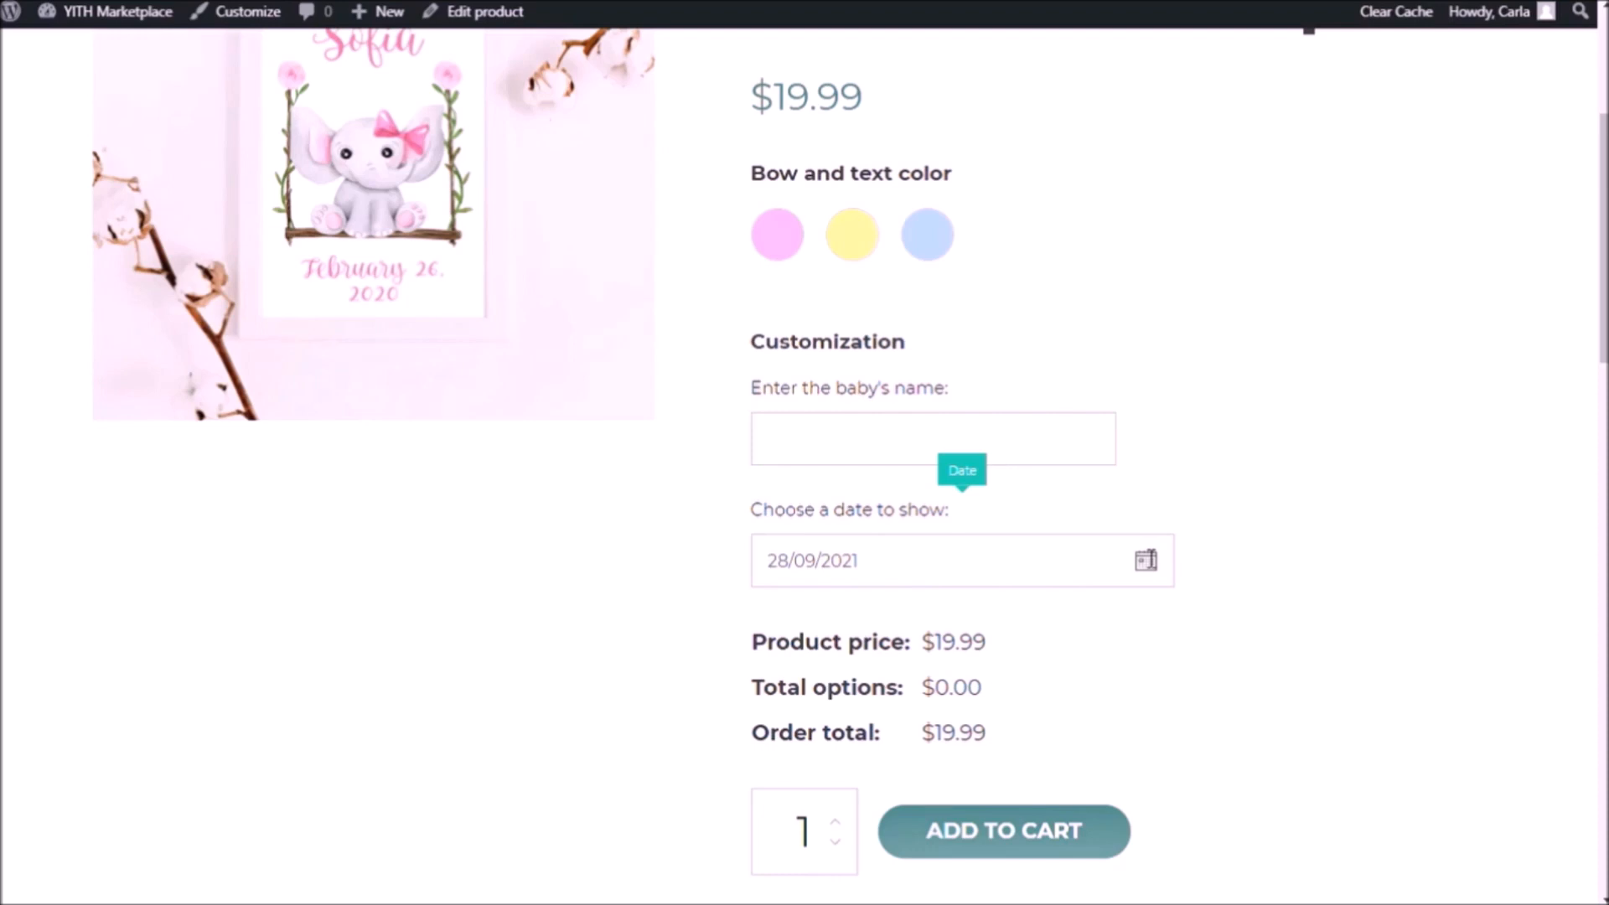
mouse_move(1151, 563)
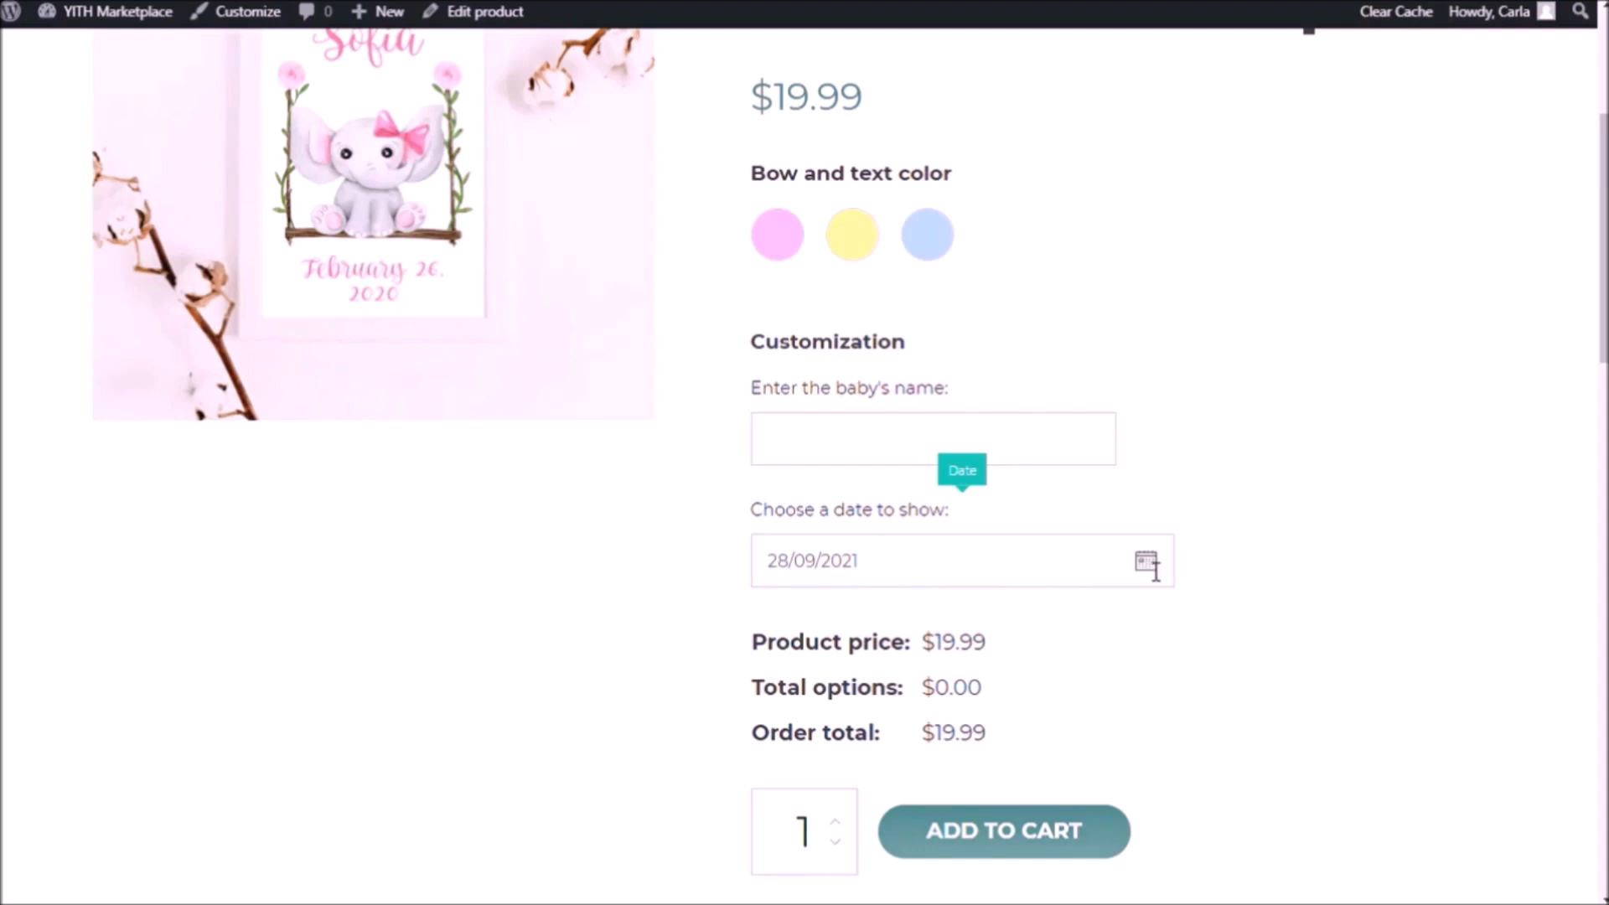
Browse the storefront date picker's calendar forward through later months.
click(954, 560)
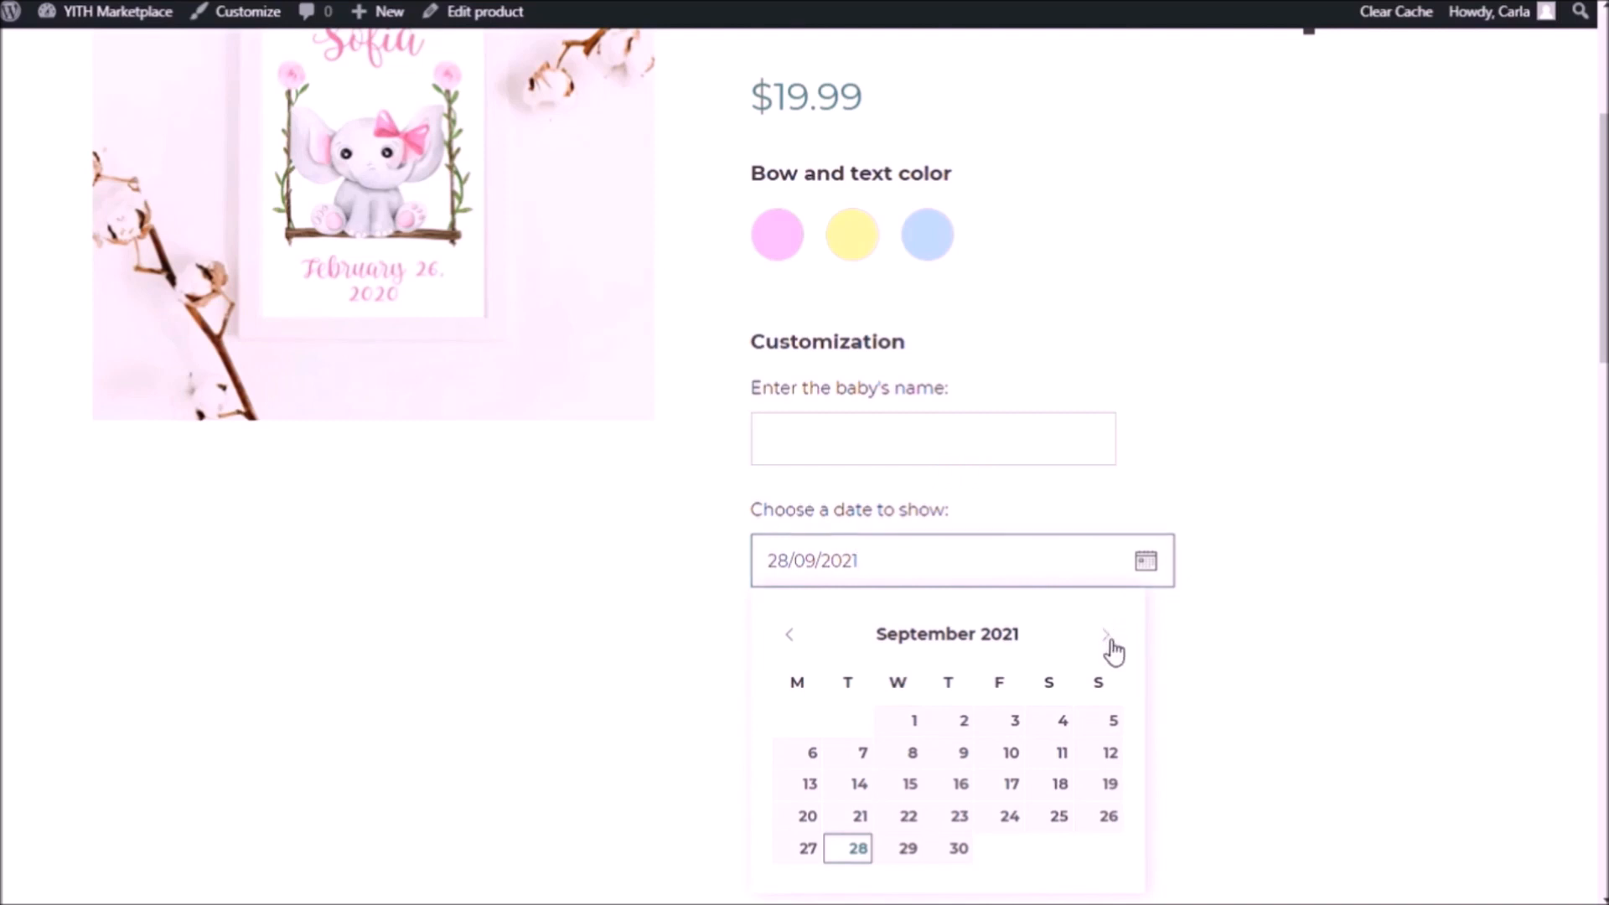
click(1105, 633)
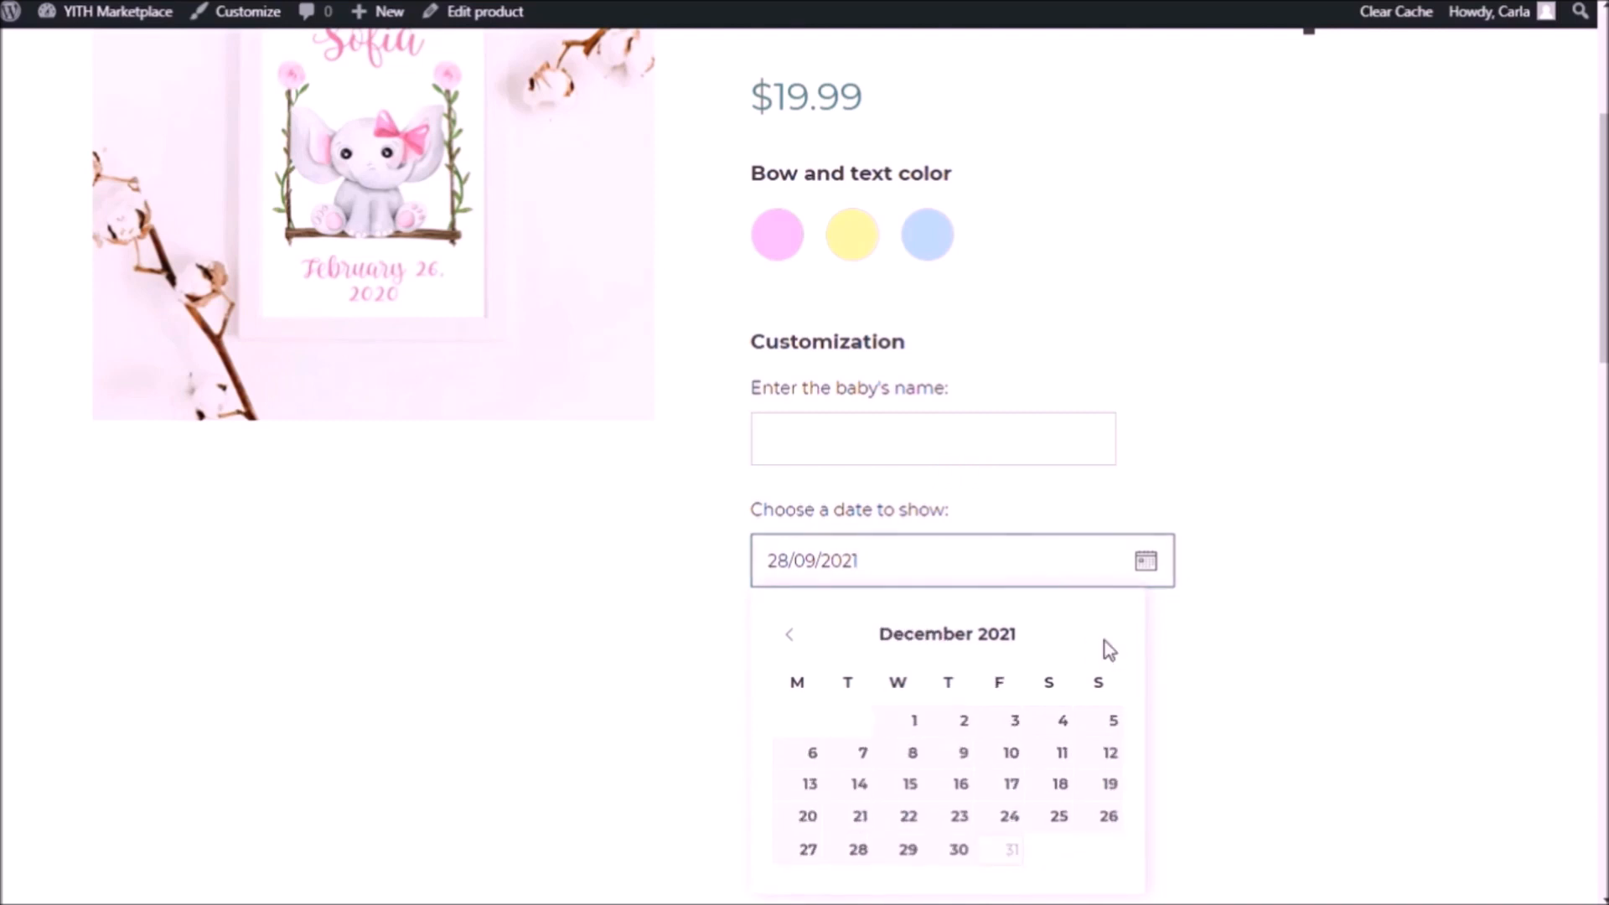
click(953, 560)
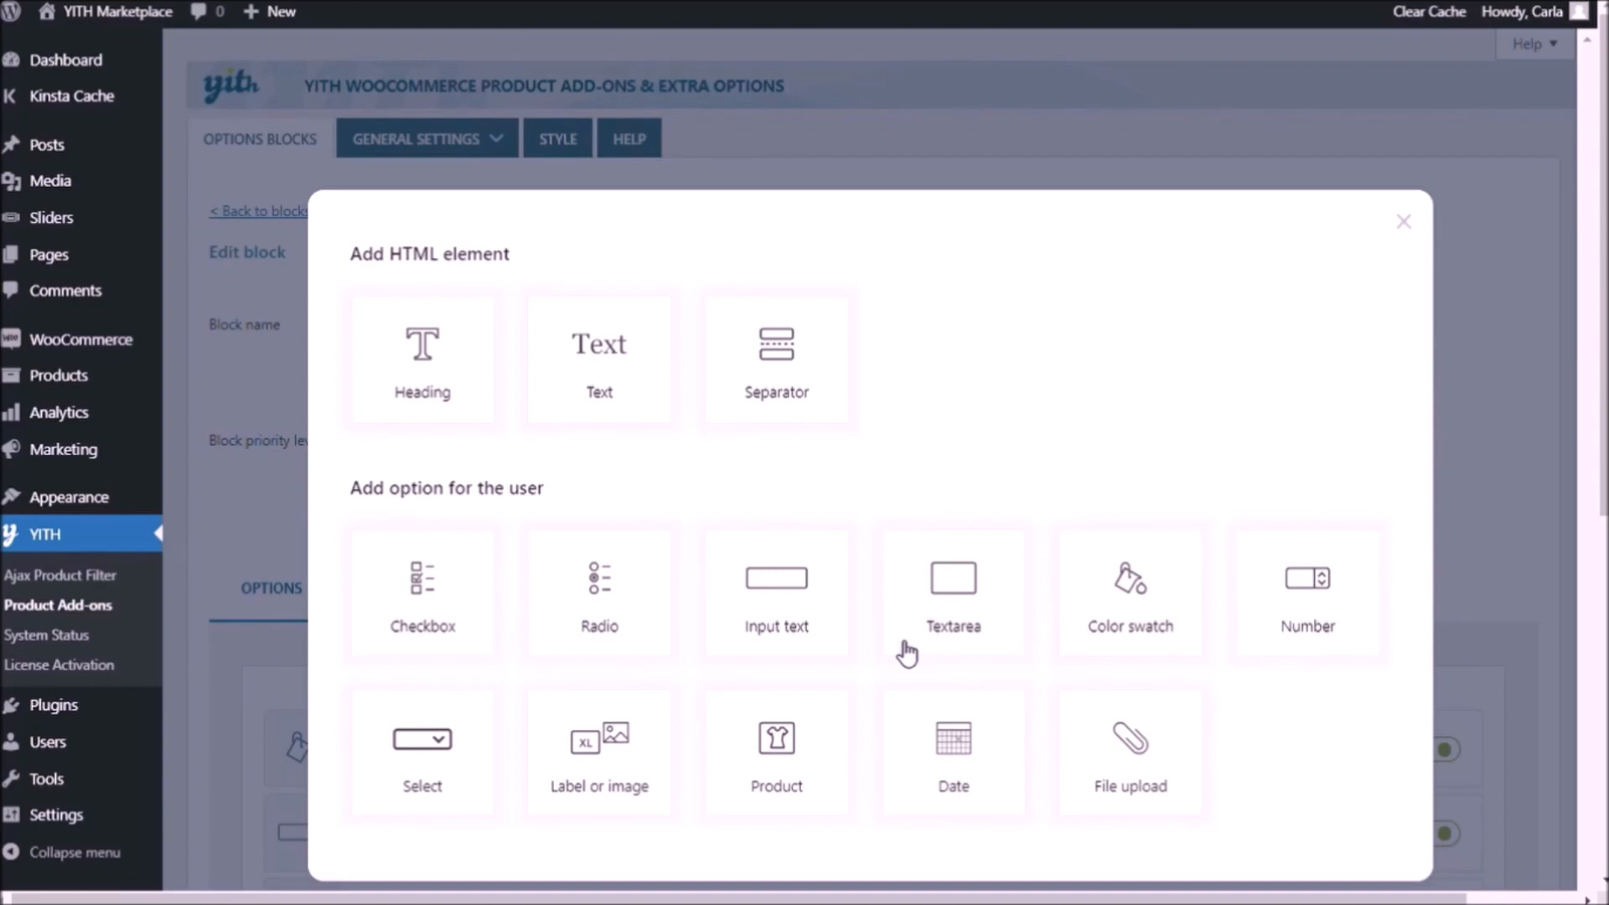
Add a Product option linking the White wood A4 frame (#1076) and save it.
click(776, 754)
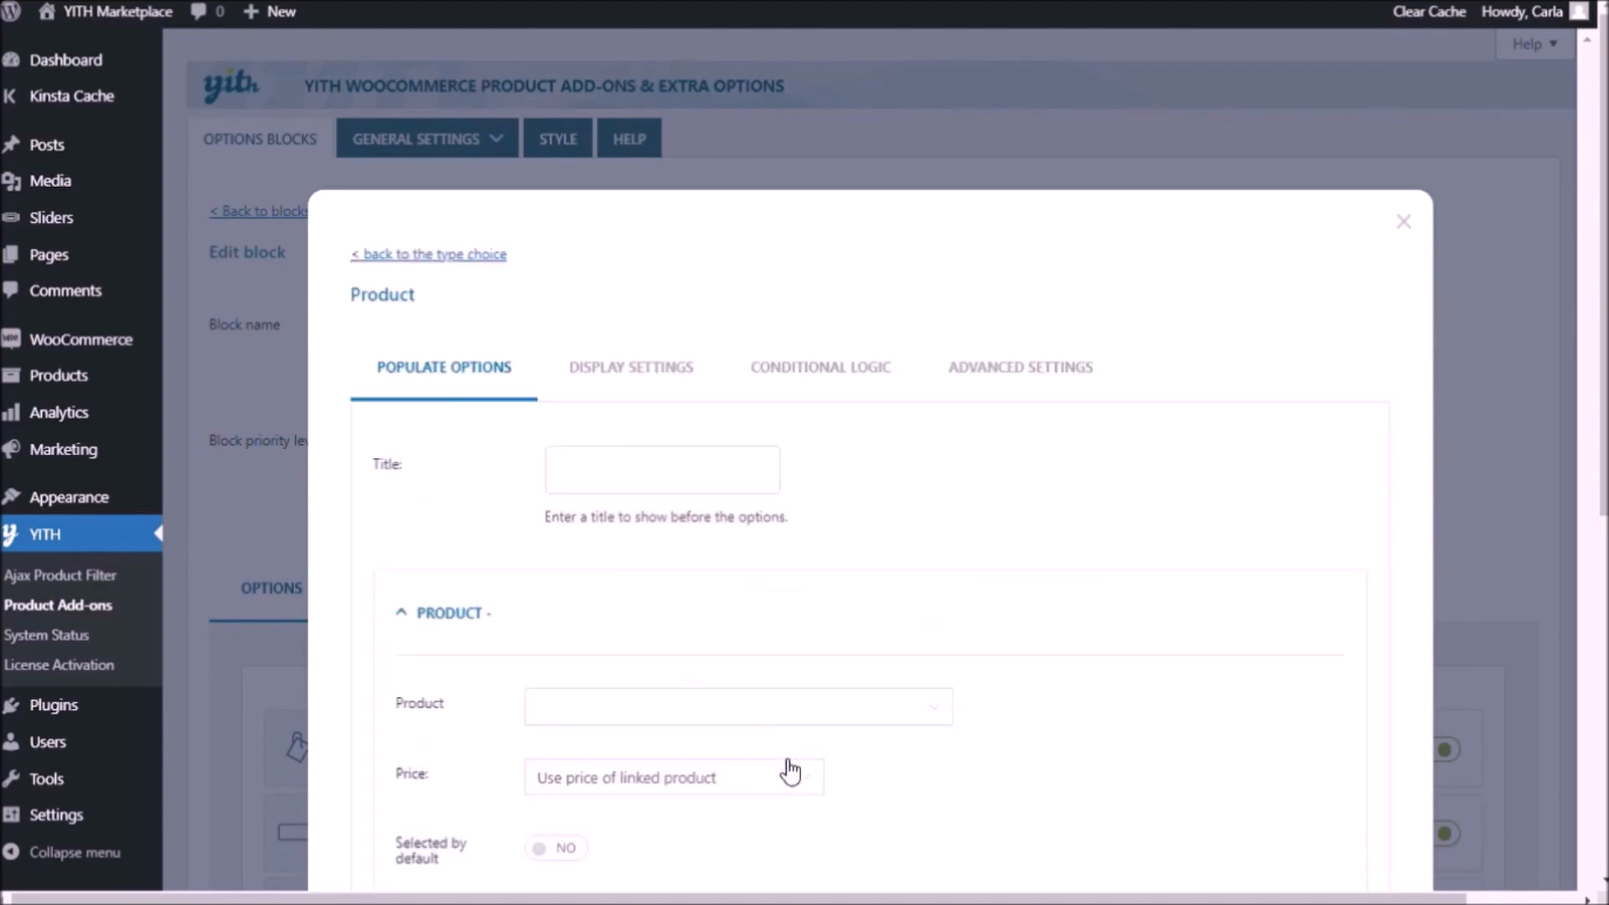
click(662, 469)
text(a frame for this print to your cart:)
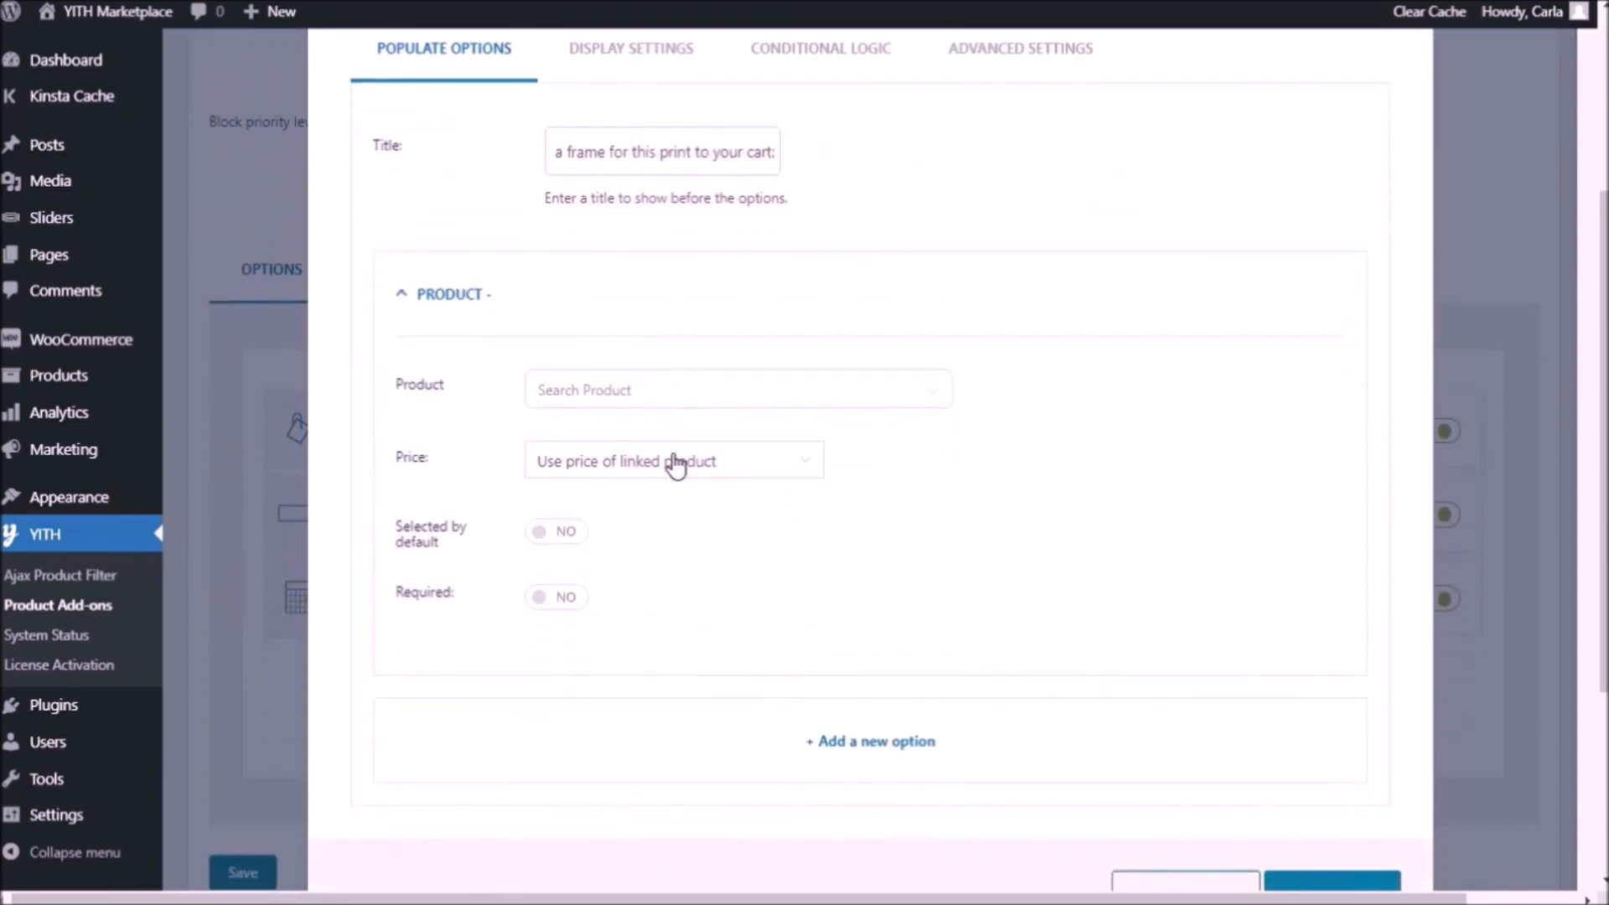
mouse_move(697, 404)
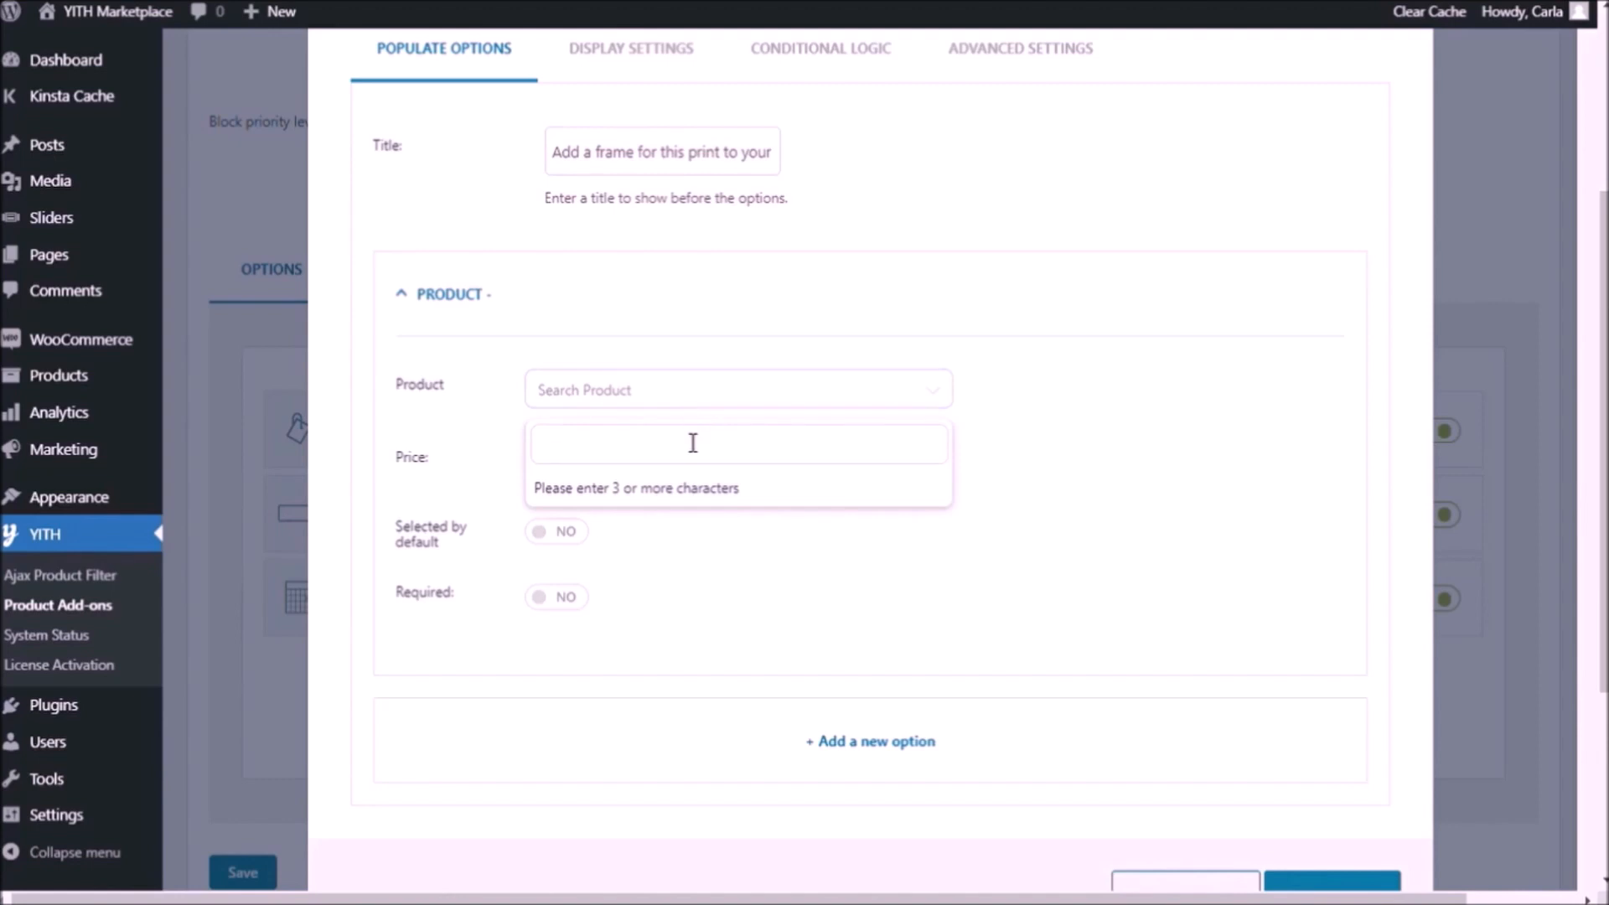
text(frame (#1076)
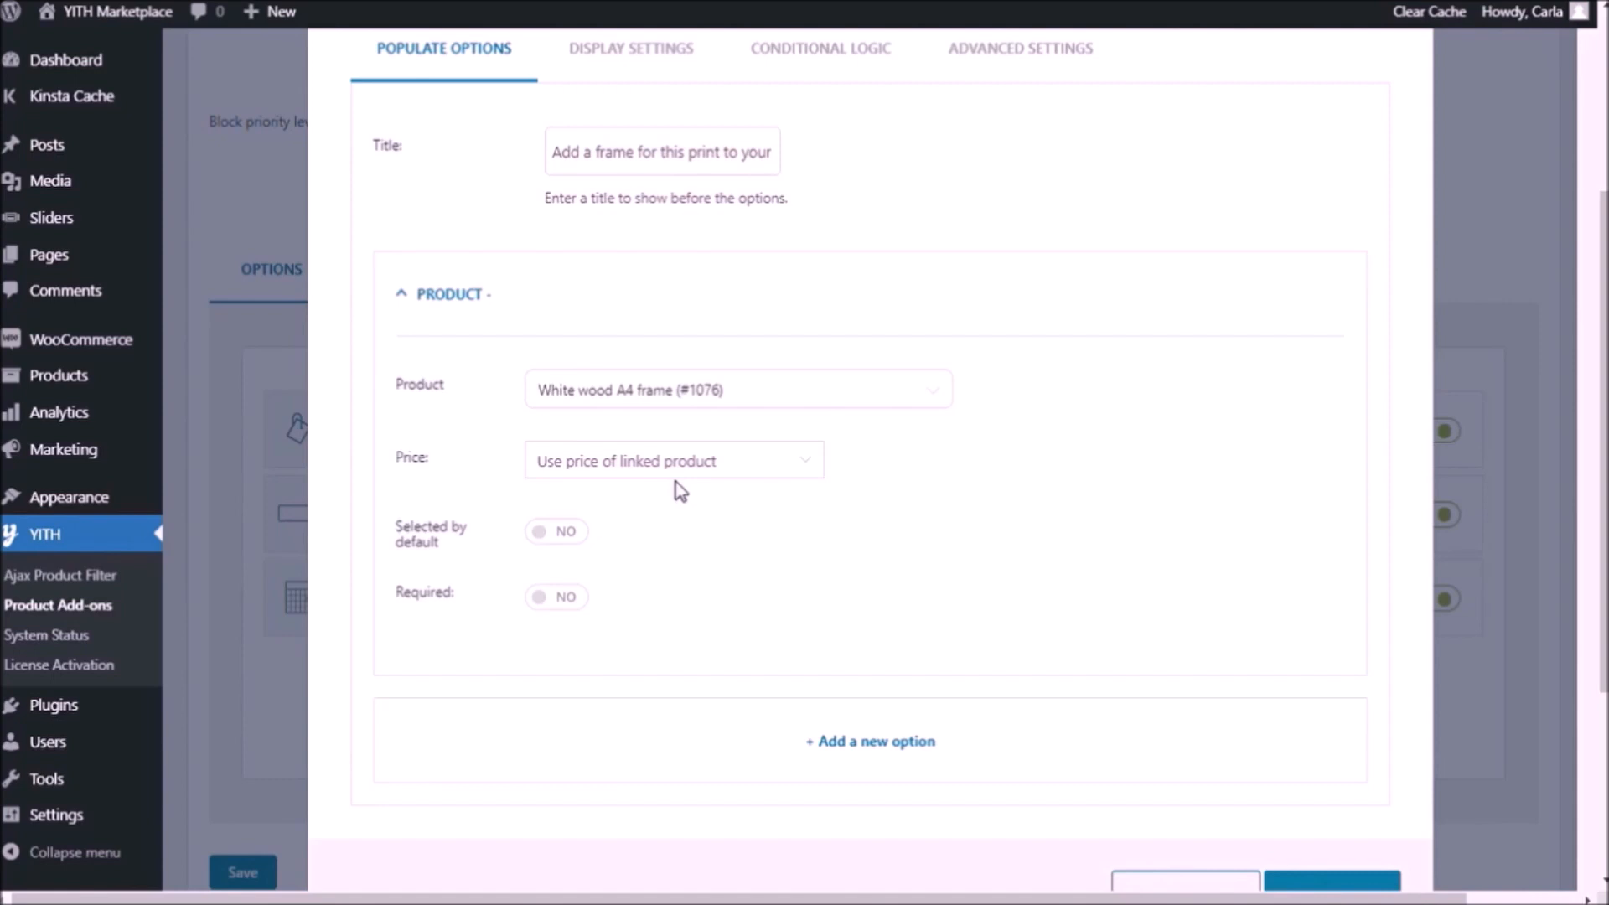
mouse_move(747, 501)
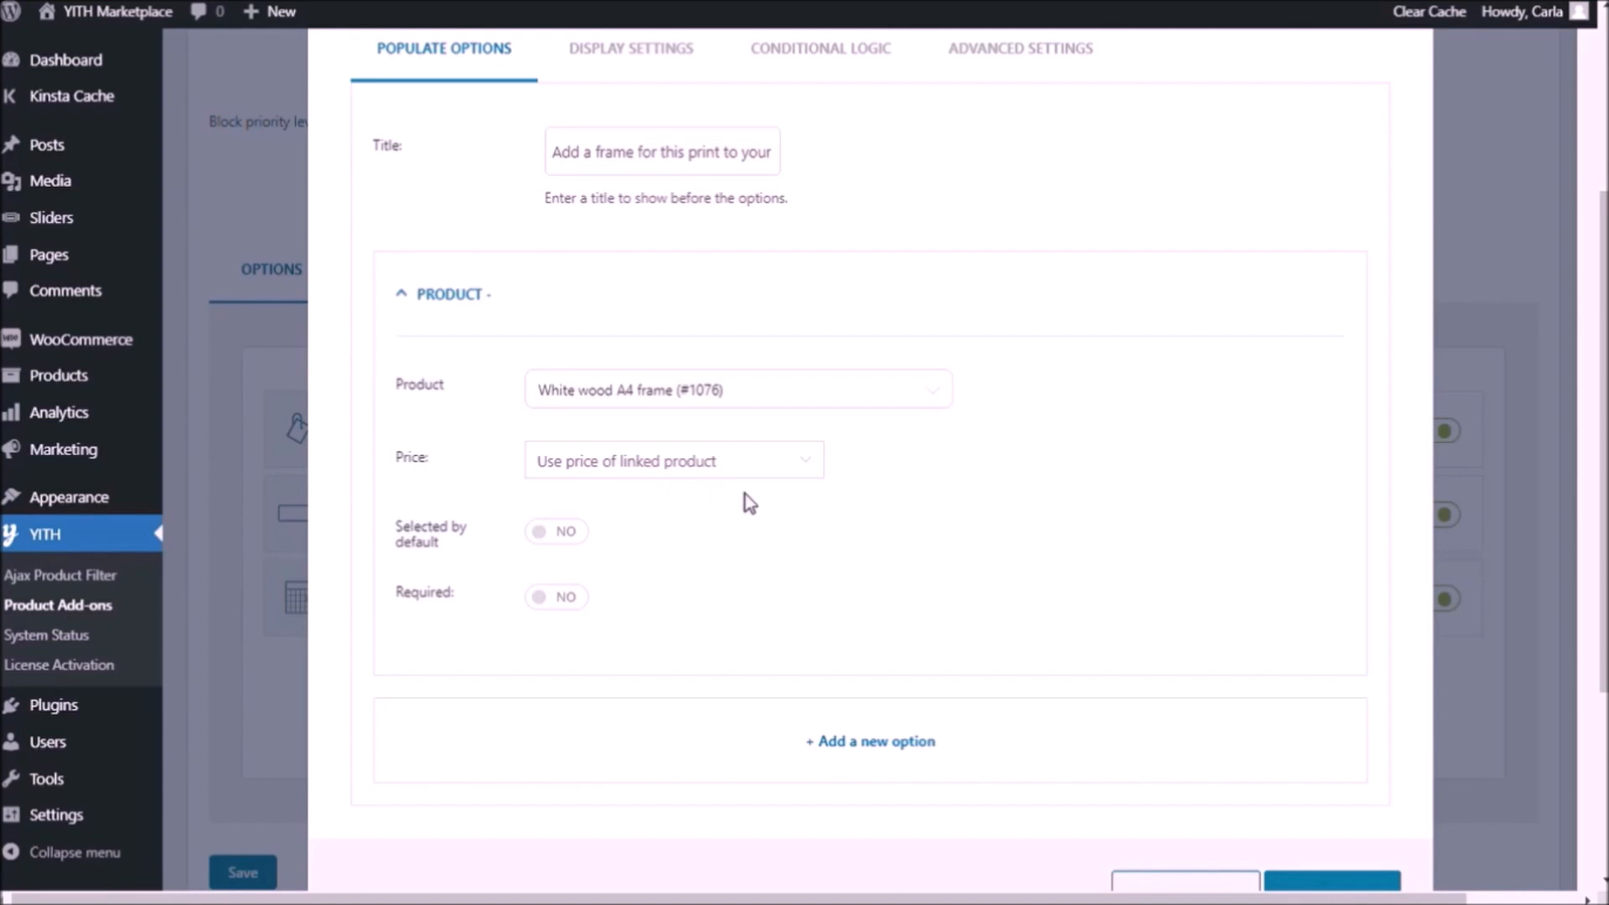
scroll(down, 3)
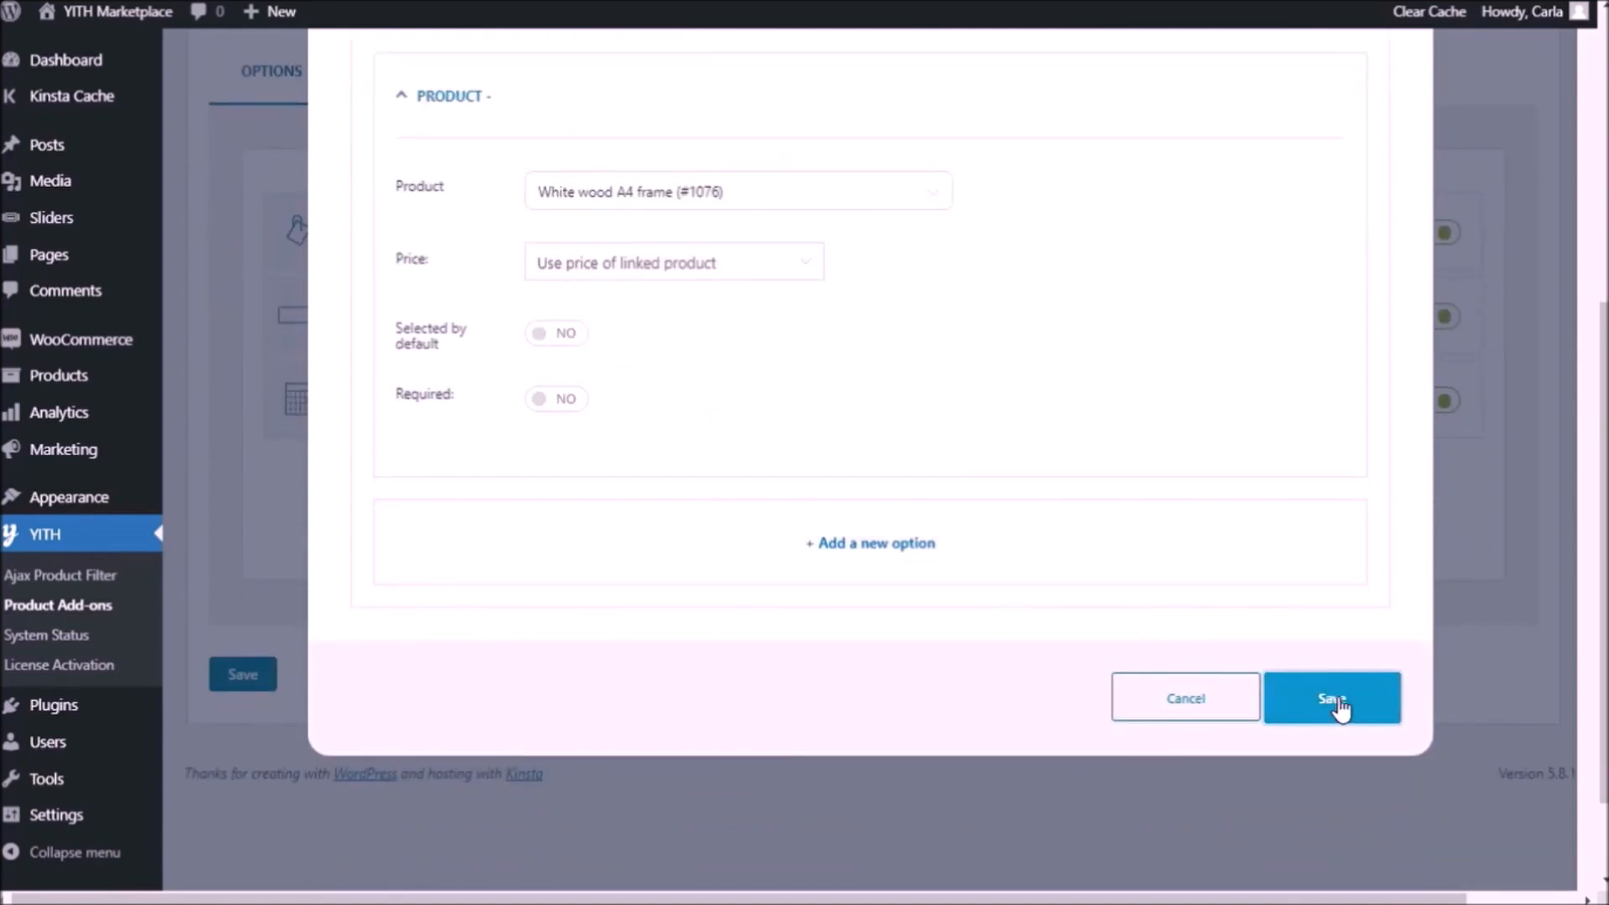
click(1330, 697)
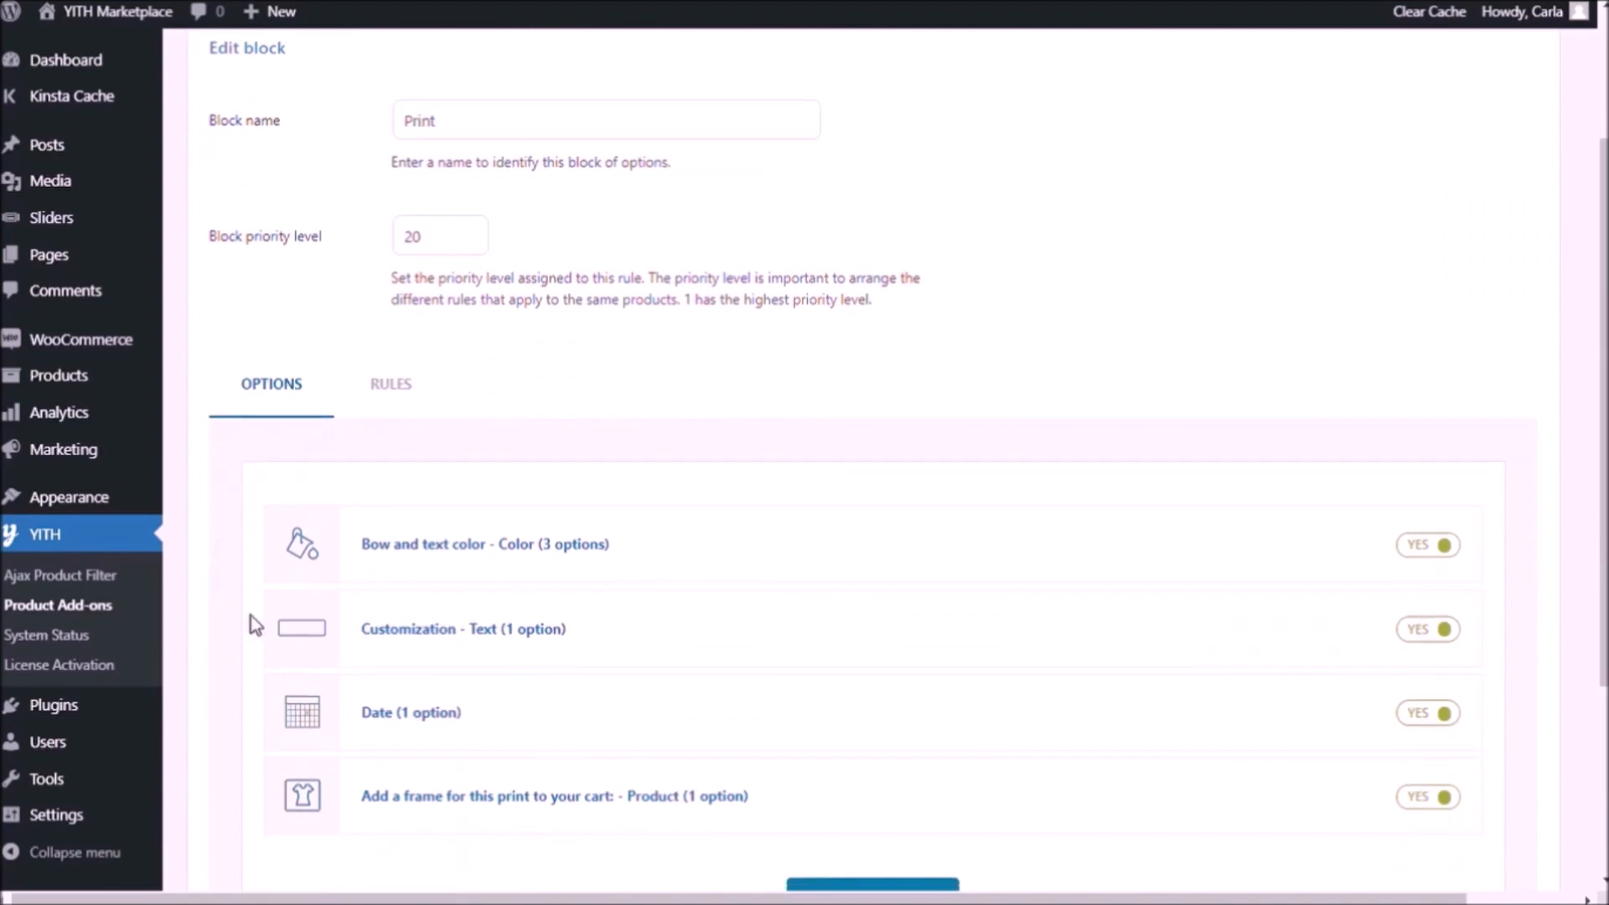
scroll(down, 3)
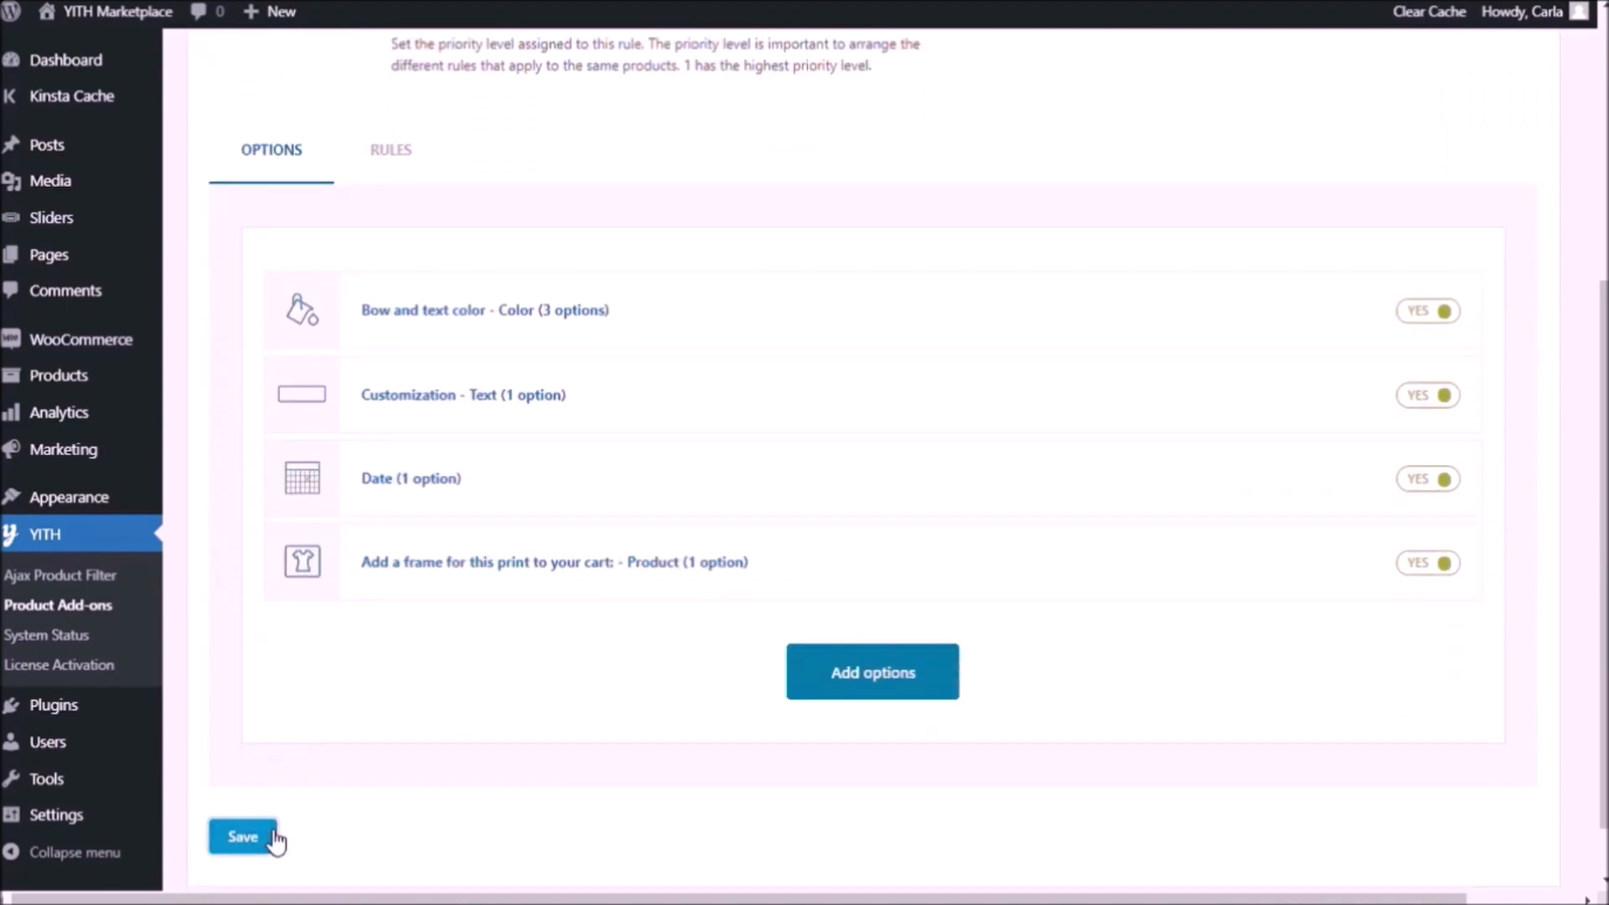
Save the block and select the White wood A4 frame on the storefront, totalling $29.98.
click(241, 834)
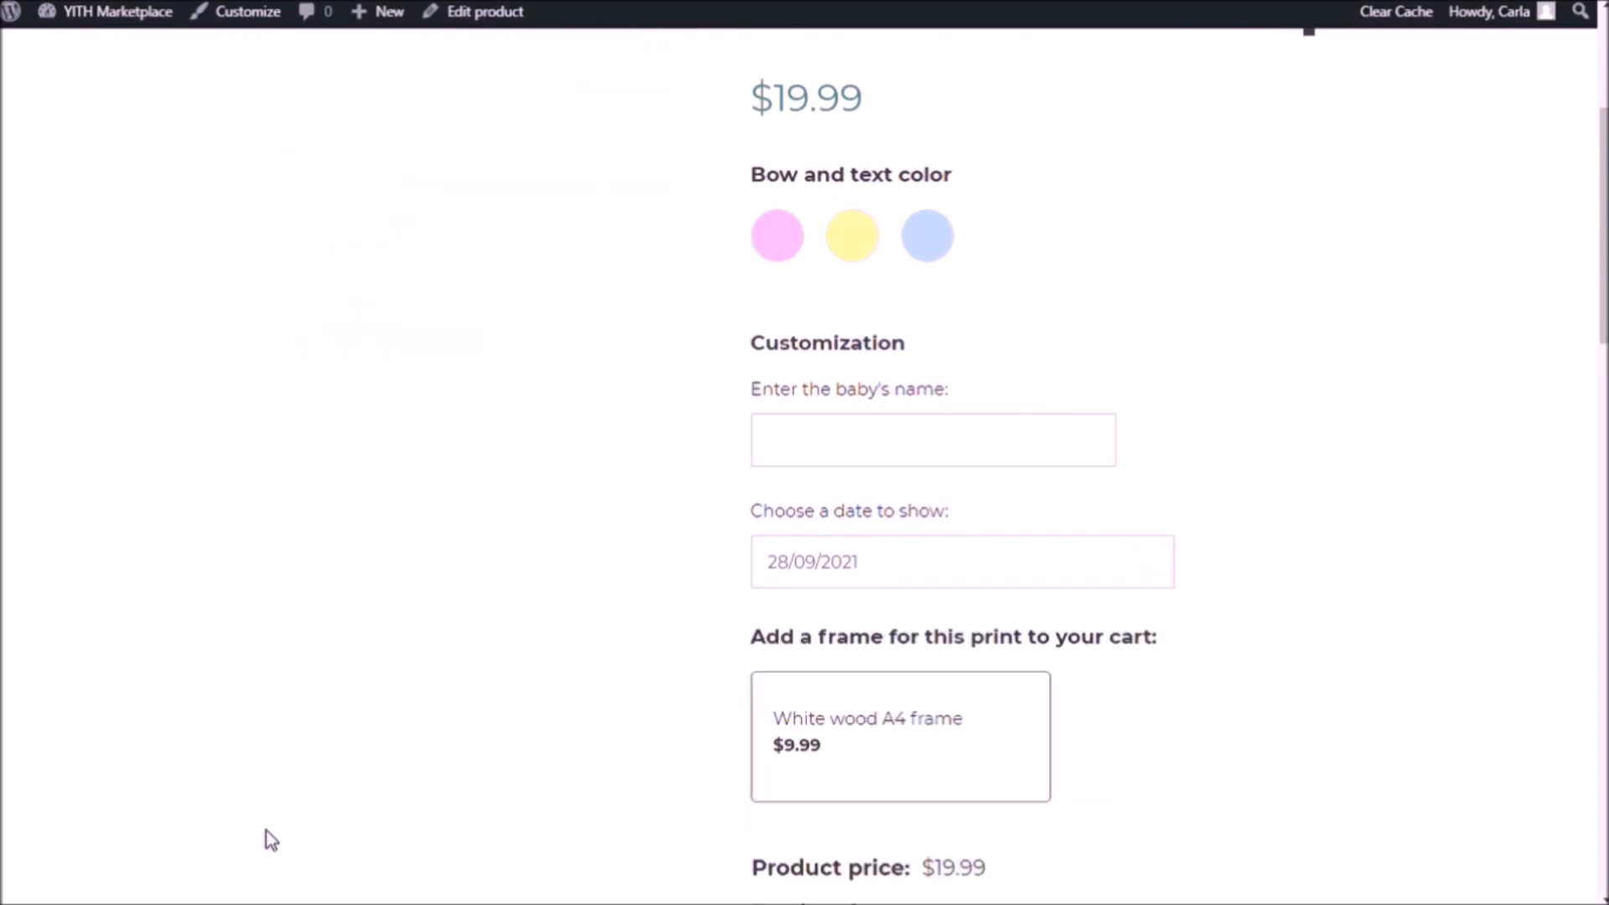
scroll(down, 3)
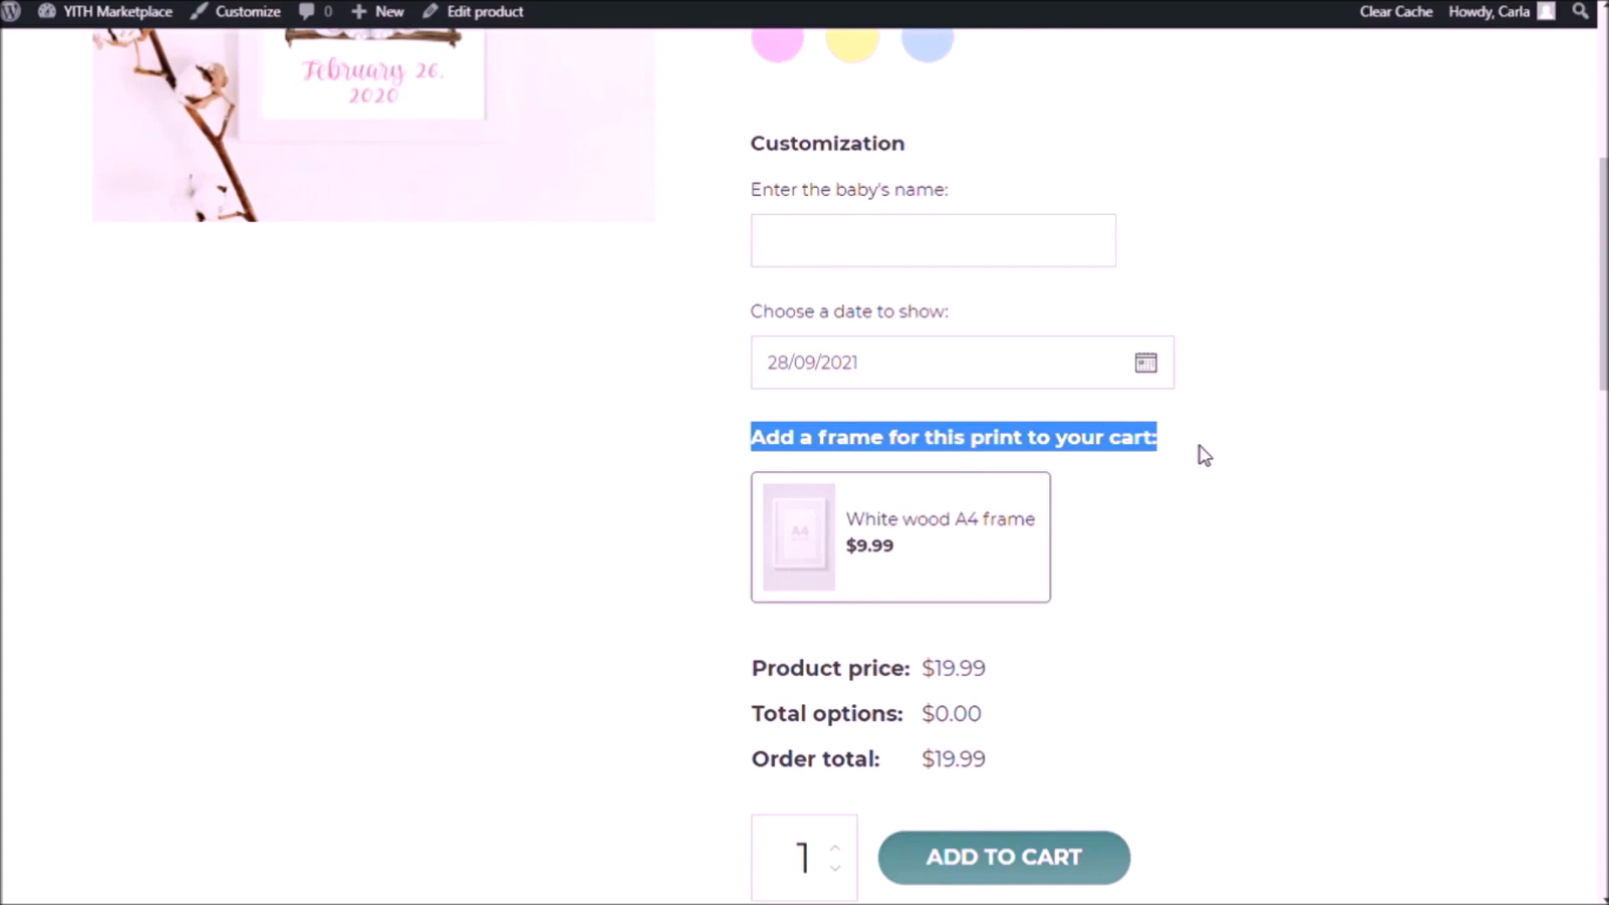
click(898, 537)
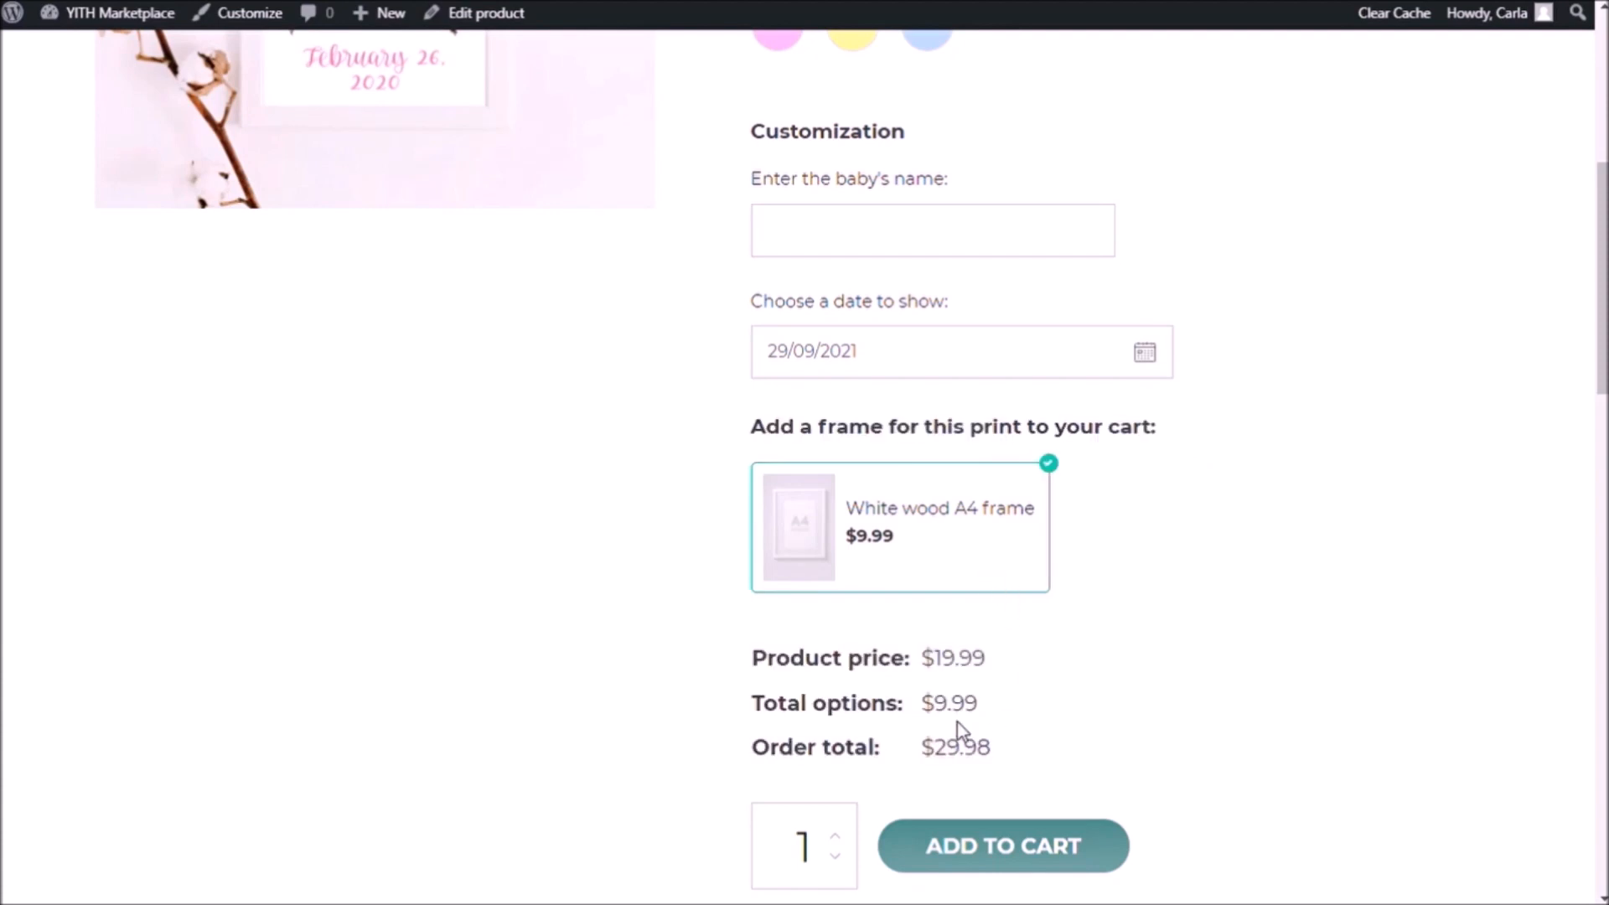
mouse_move(911, 571)
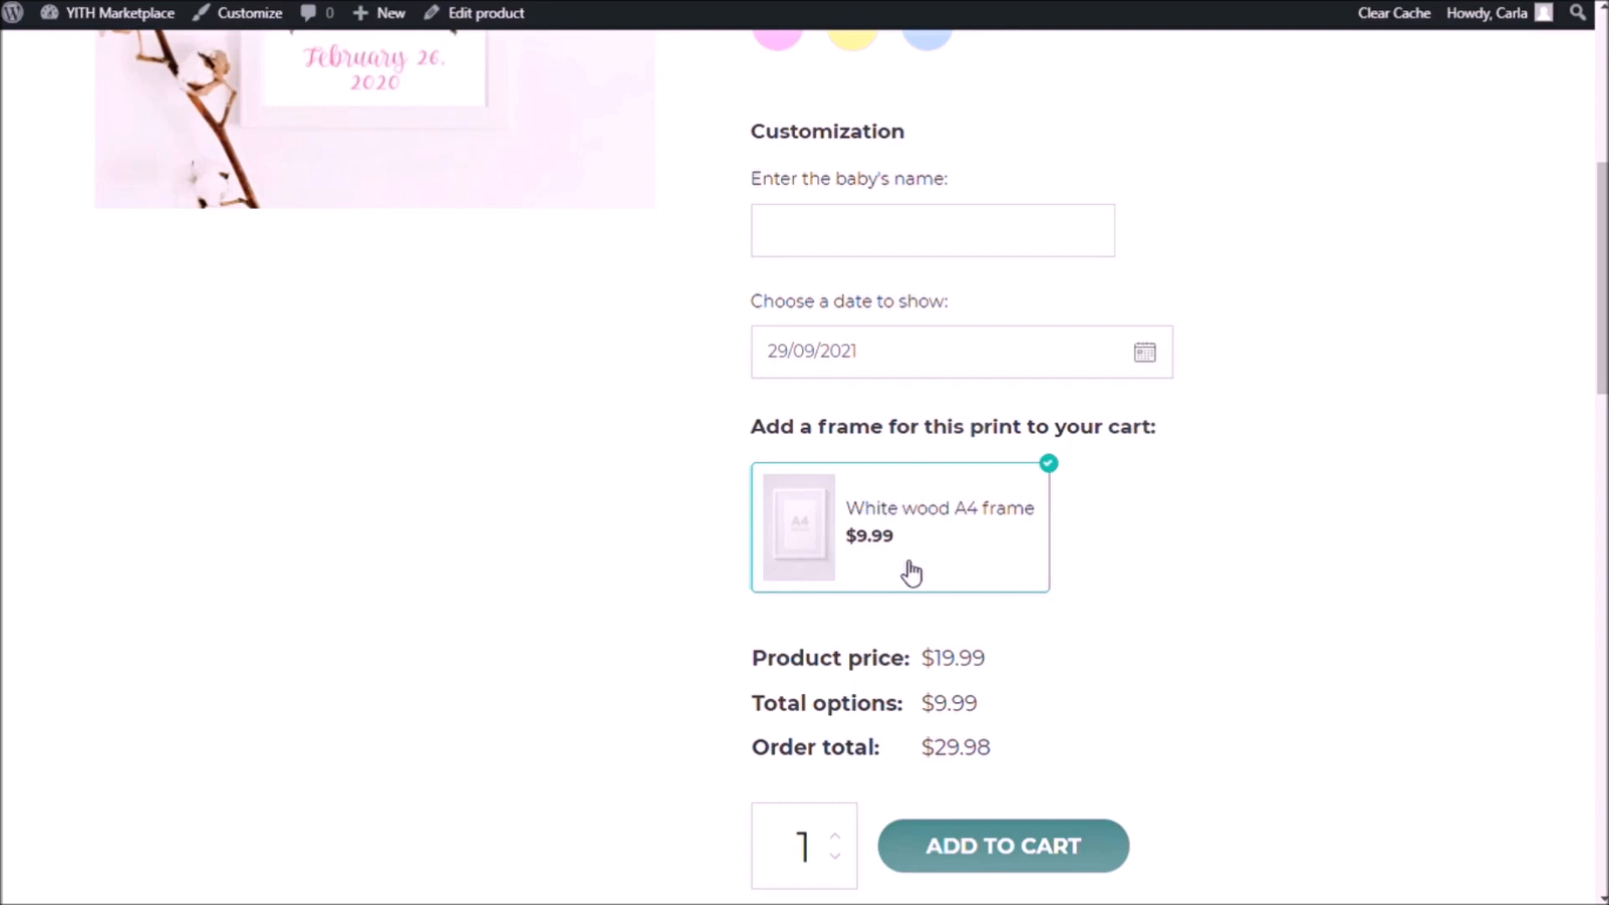
scroll(up, 3)
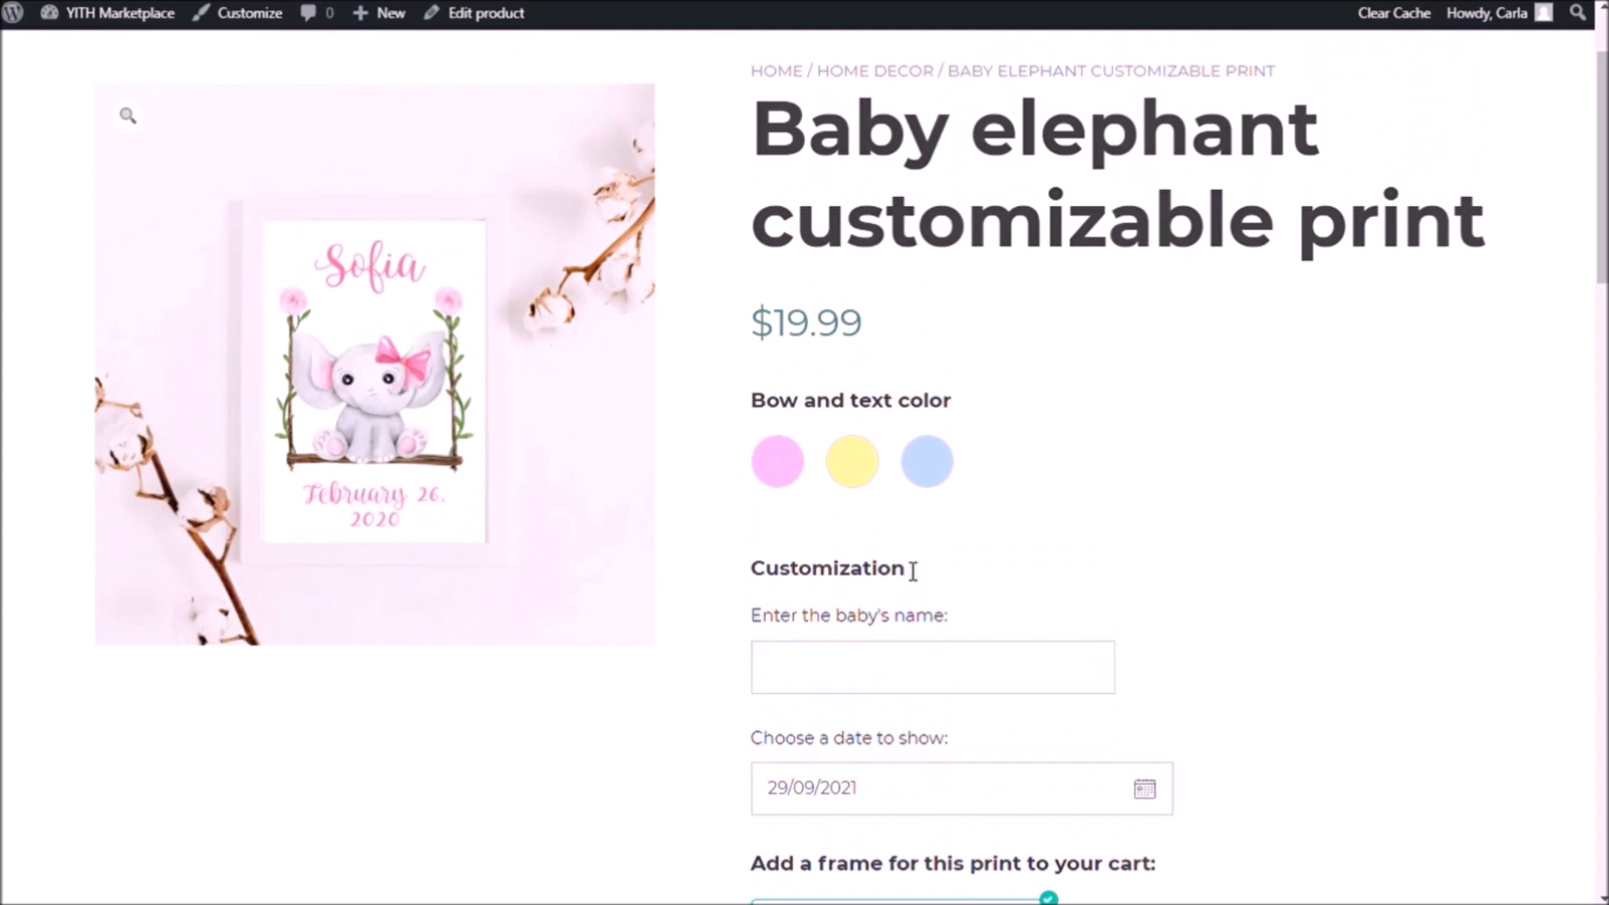
Choose Pink, name Emma and date 30/09/2021, then add the print to the cart.
click(776, 461)
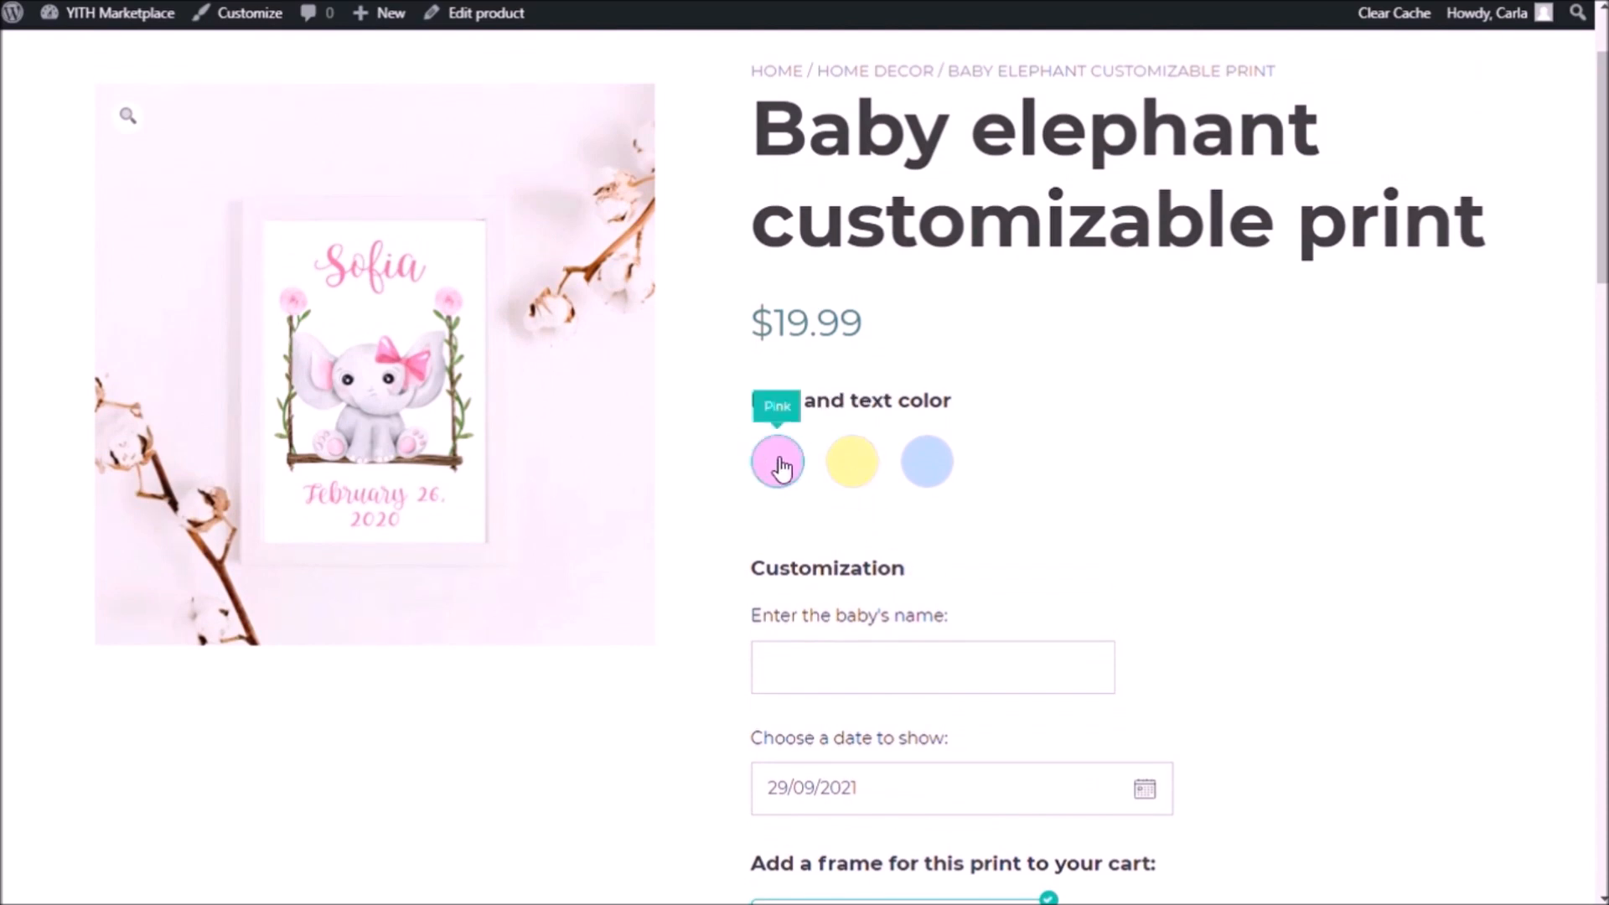
click(776, 463)
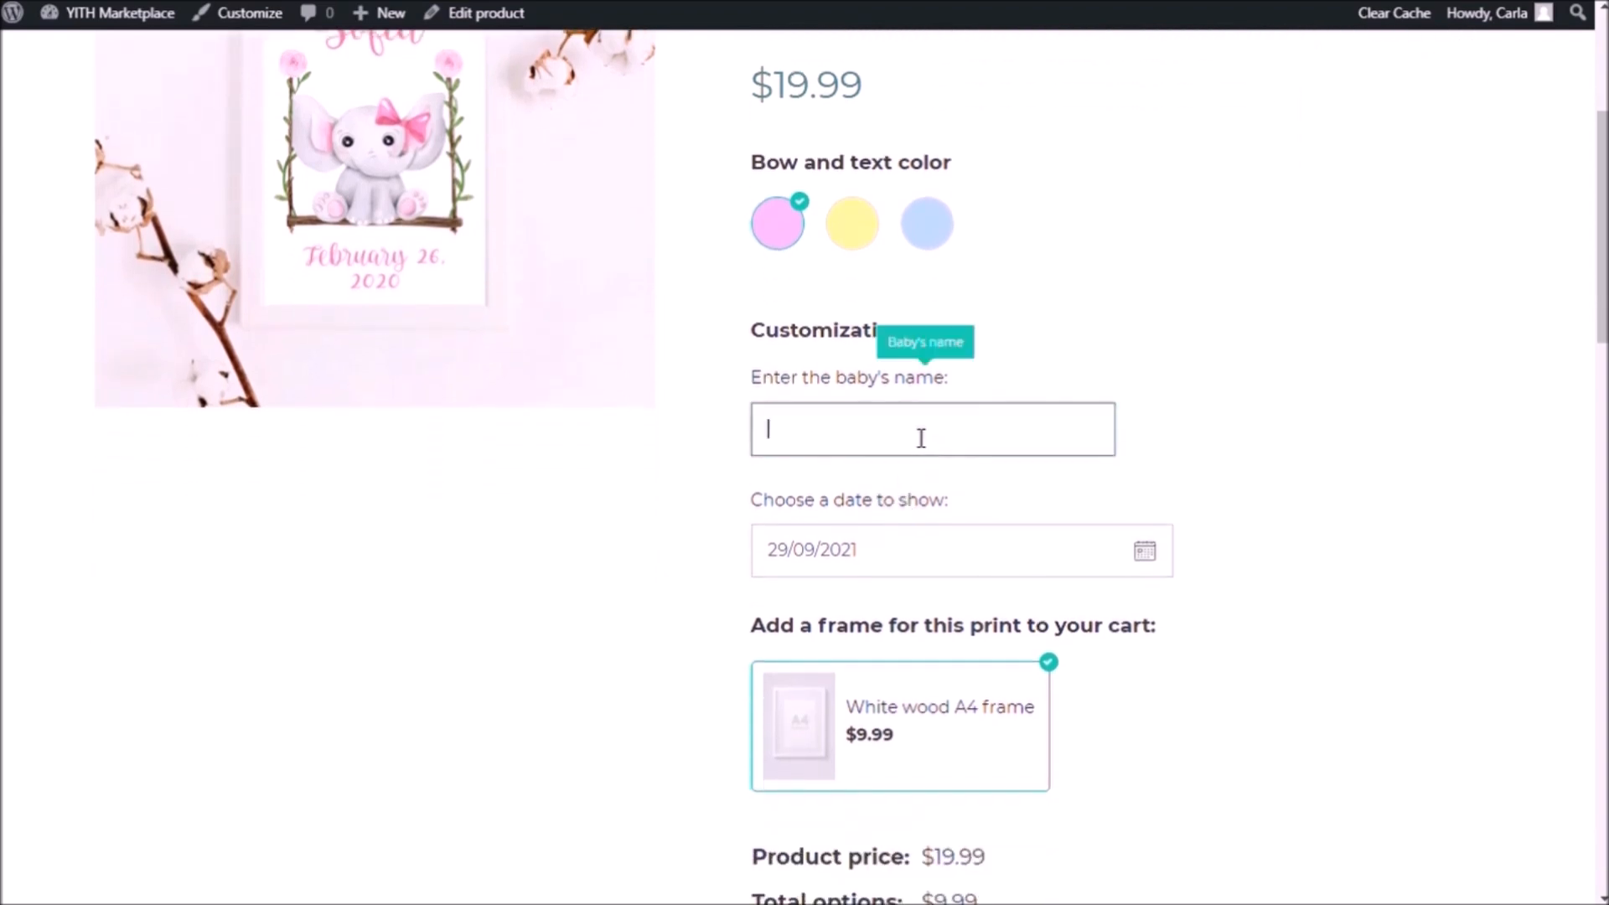
text(Emma)
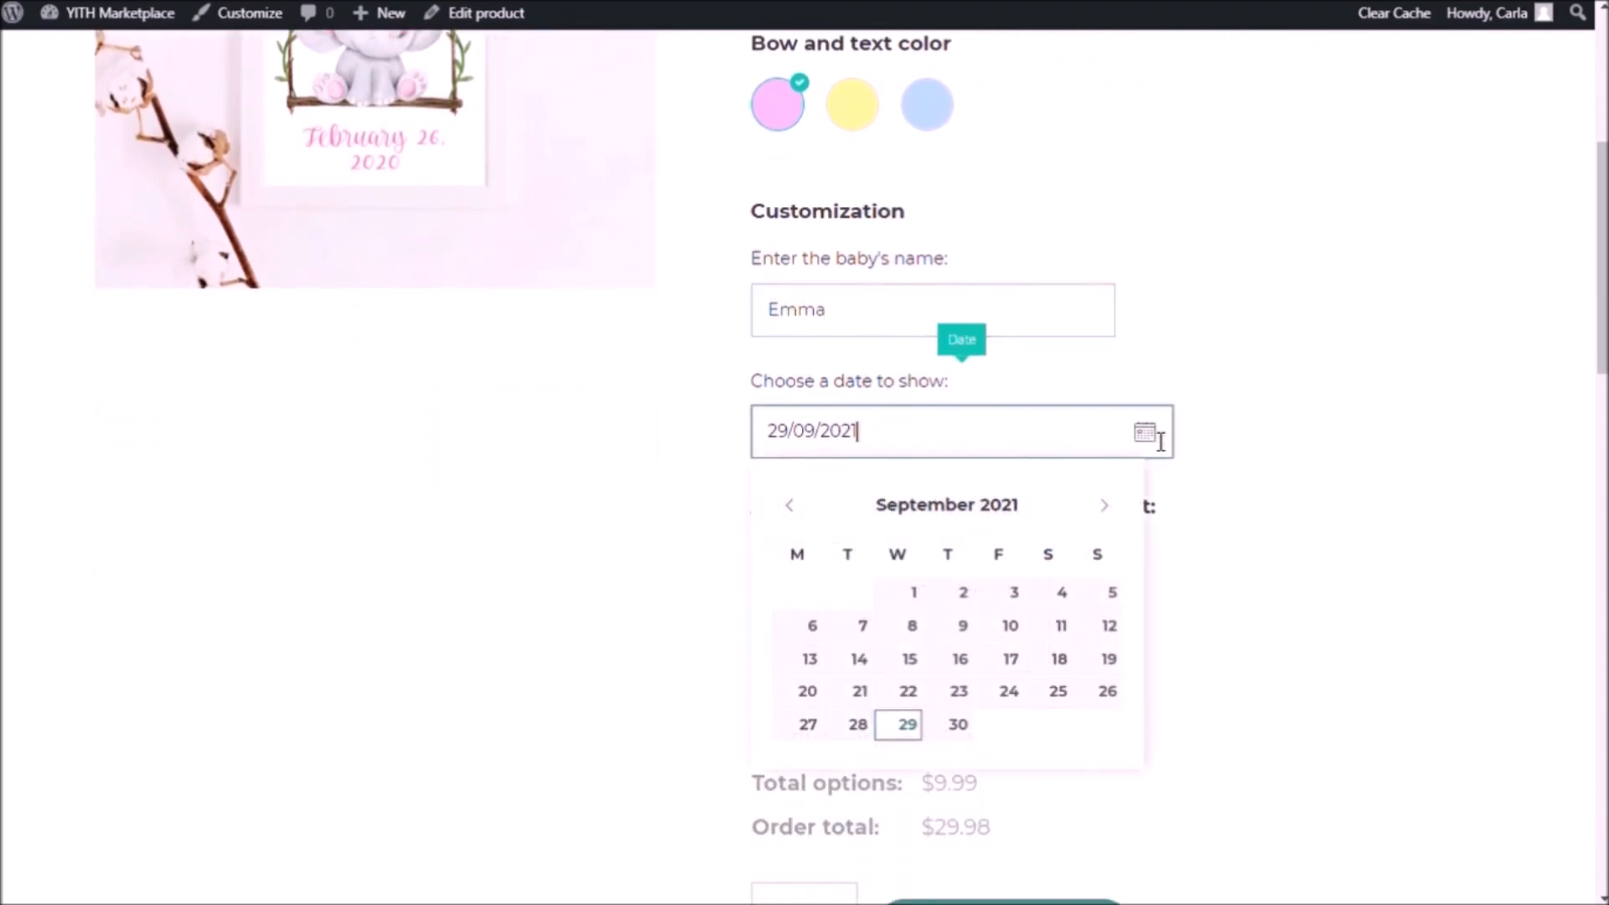
click(957, 724)
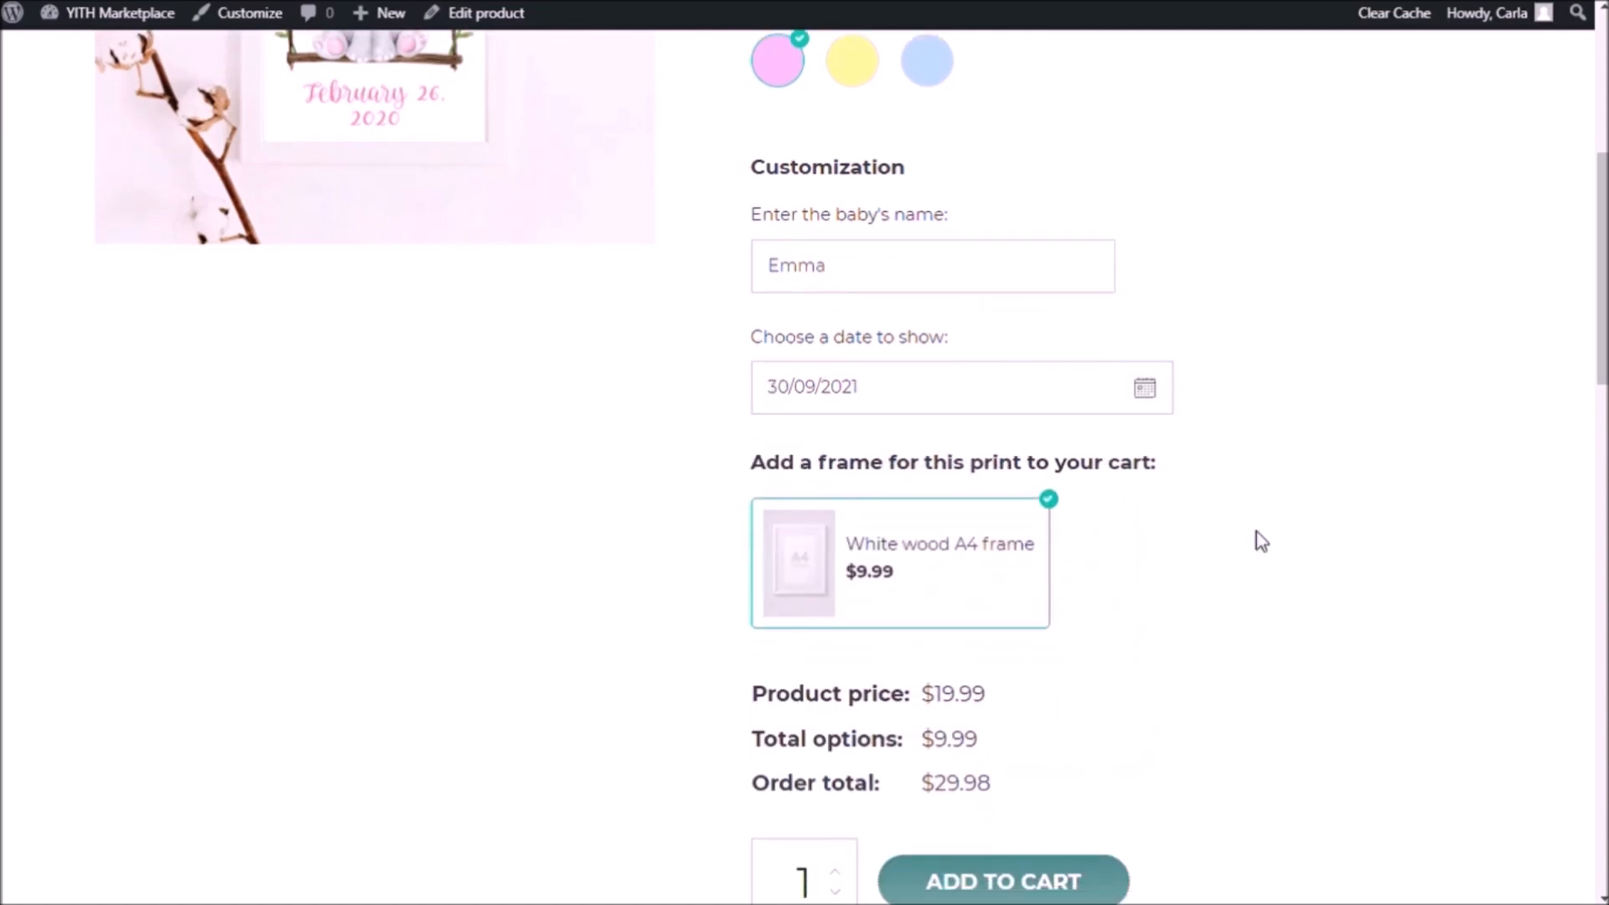
scroll(down, 3)
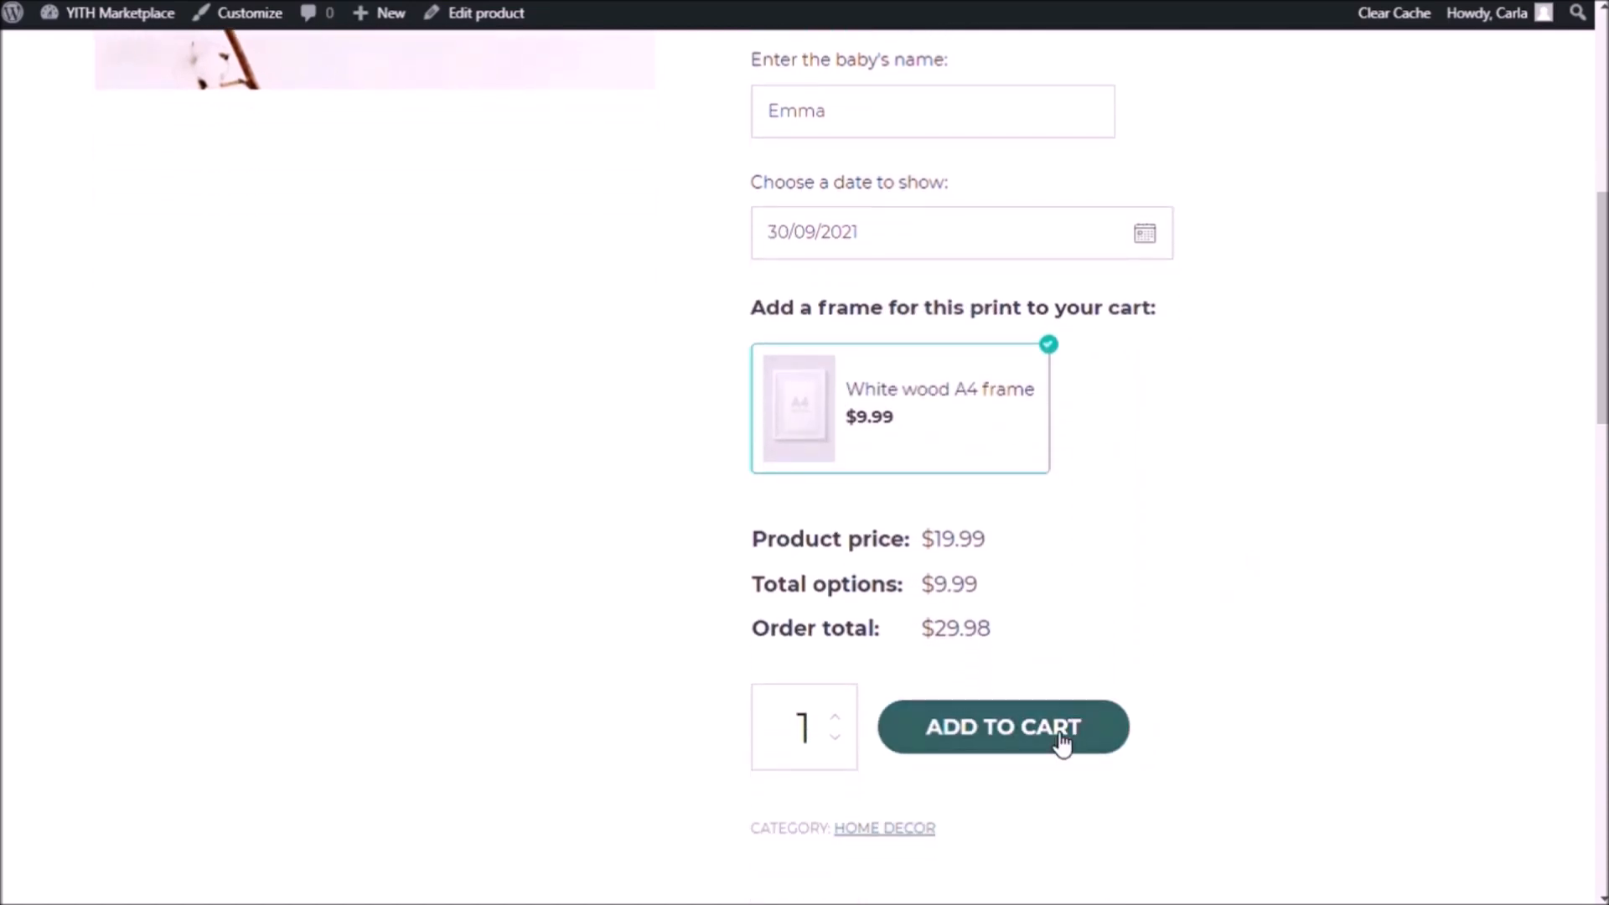
mouse_move(948, 419)
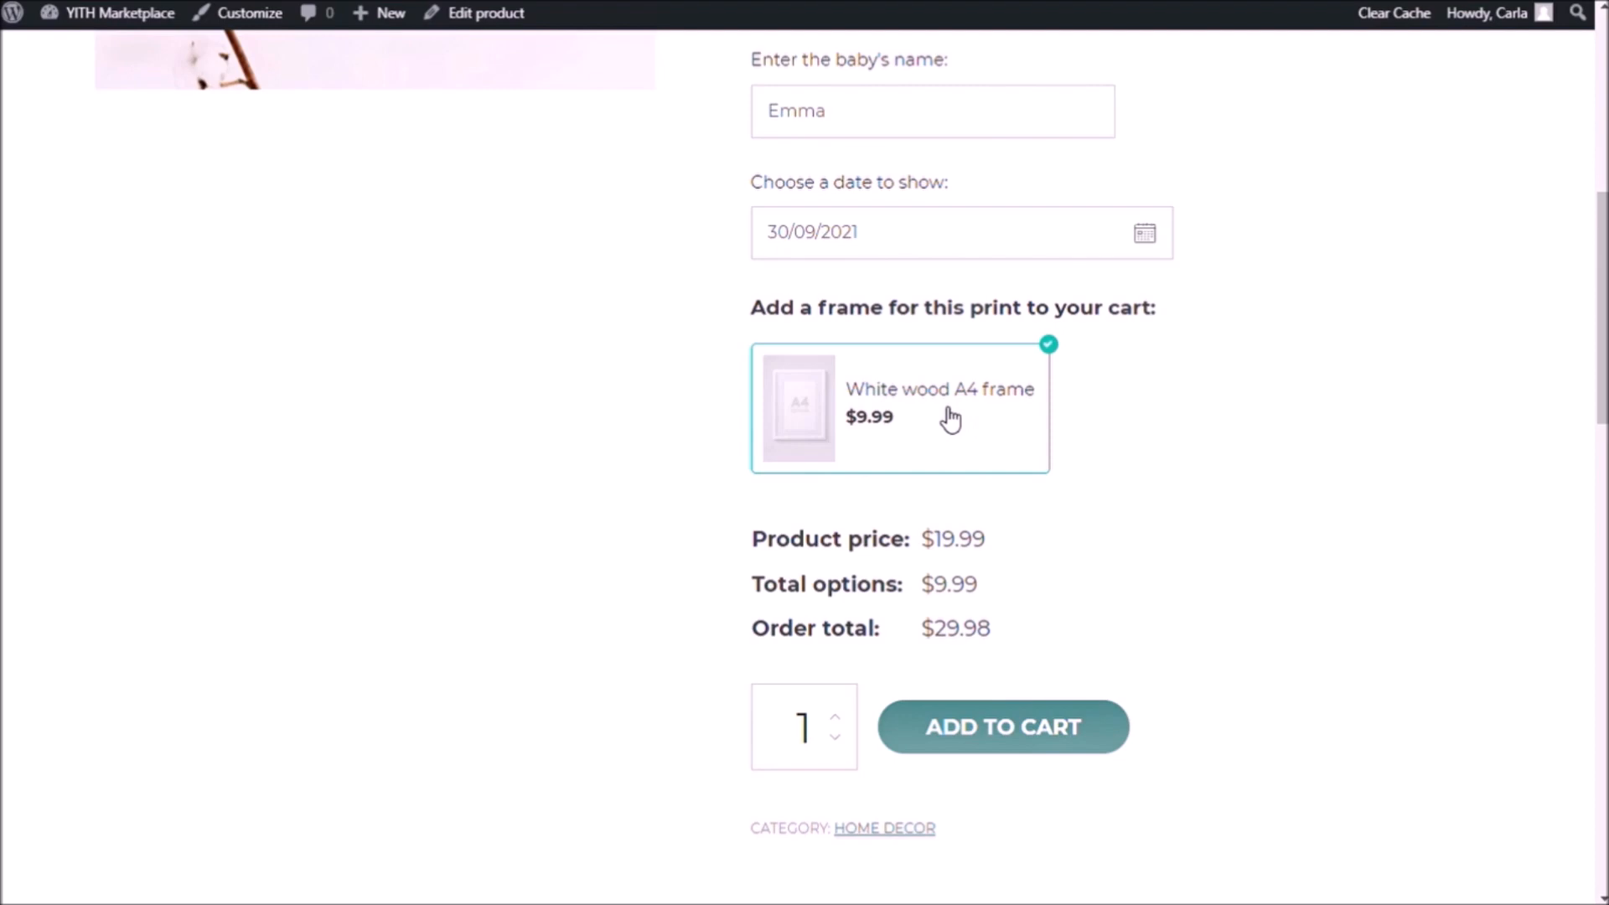
click(1002, 726)
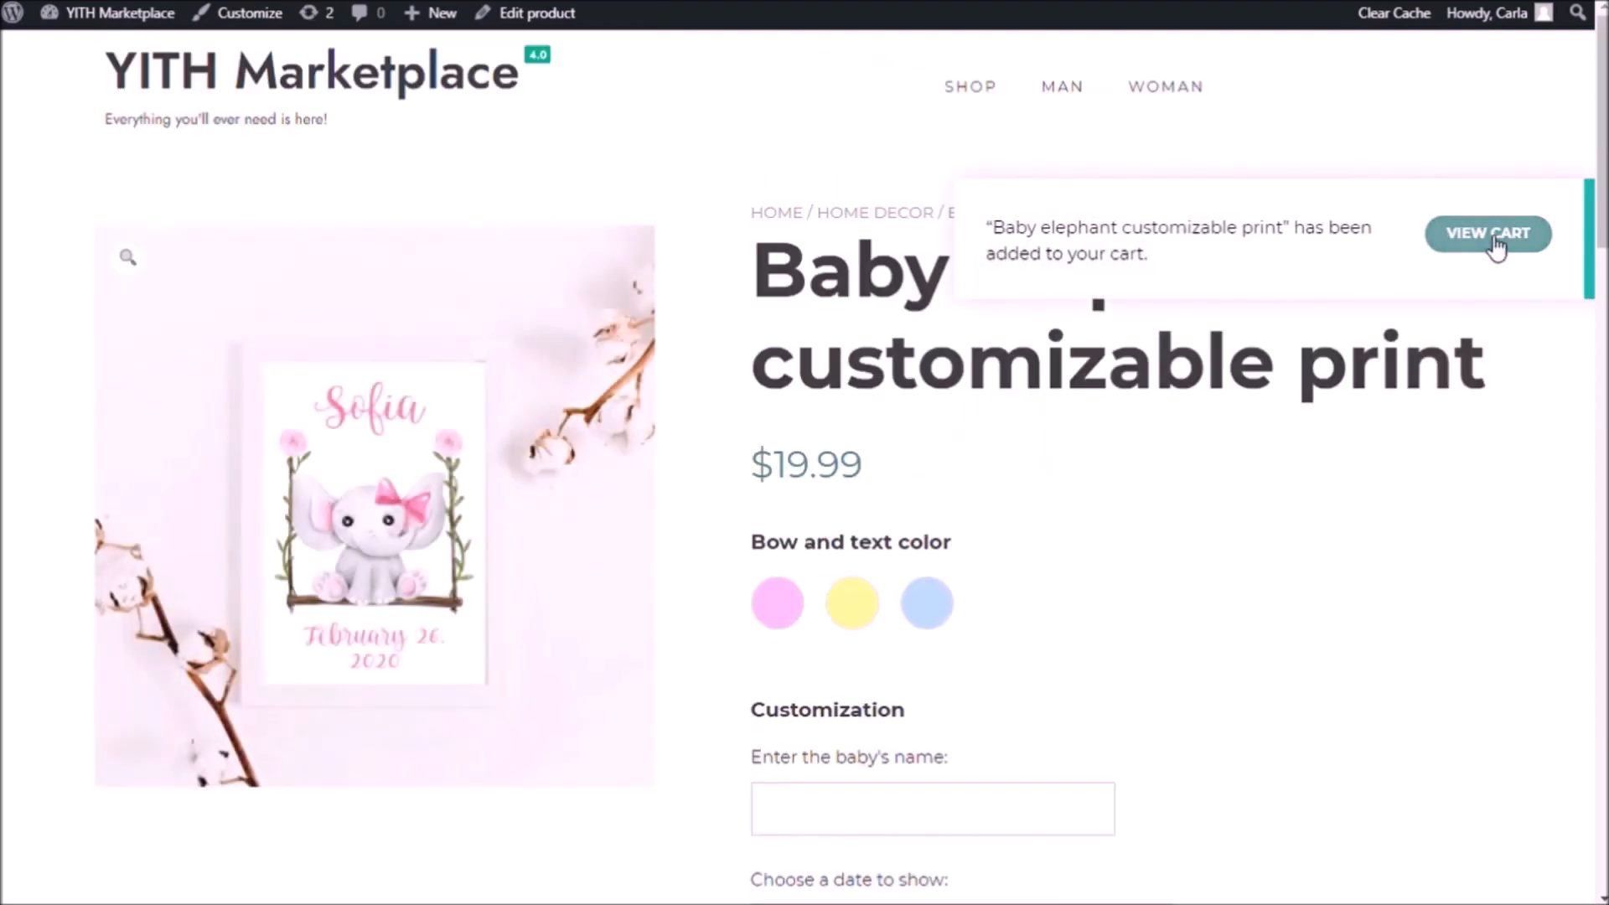
View the cart line with Pink, Emma, 30/09/2021 and White wood A4 frame at $29.98.
click(1486, 233)
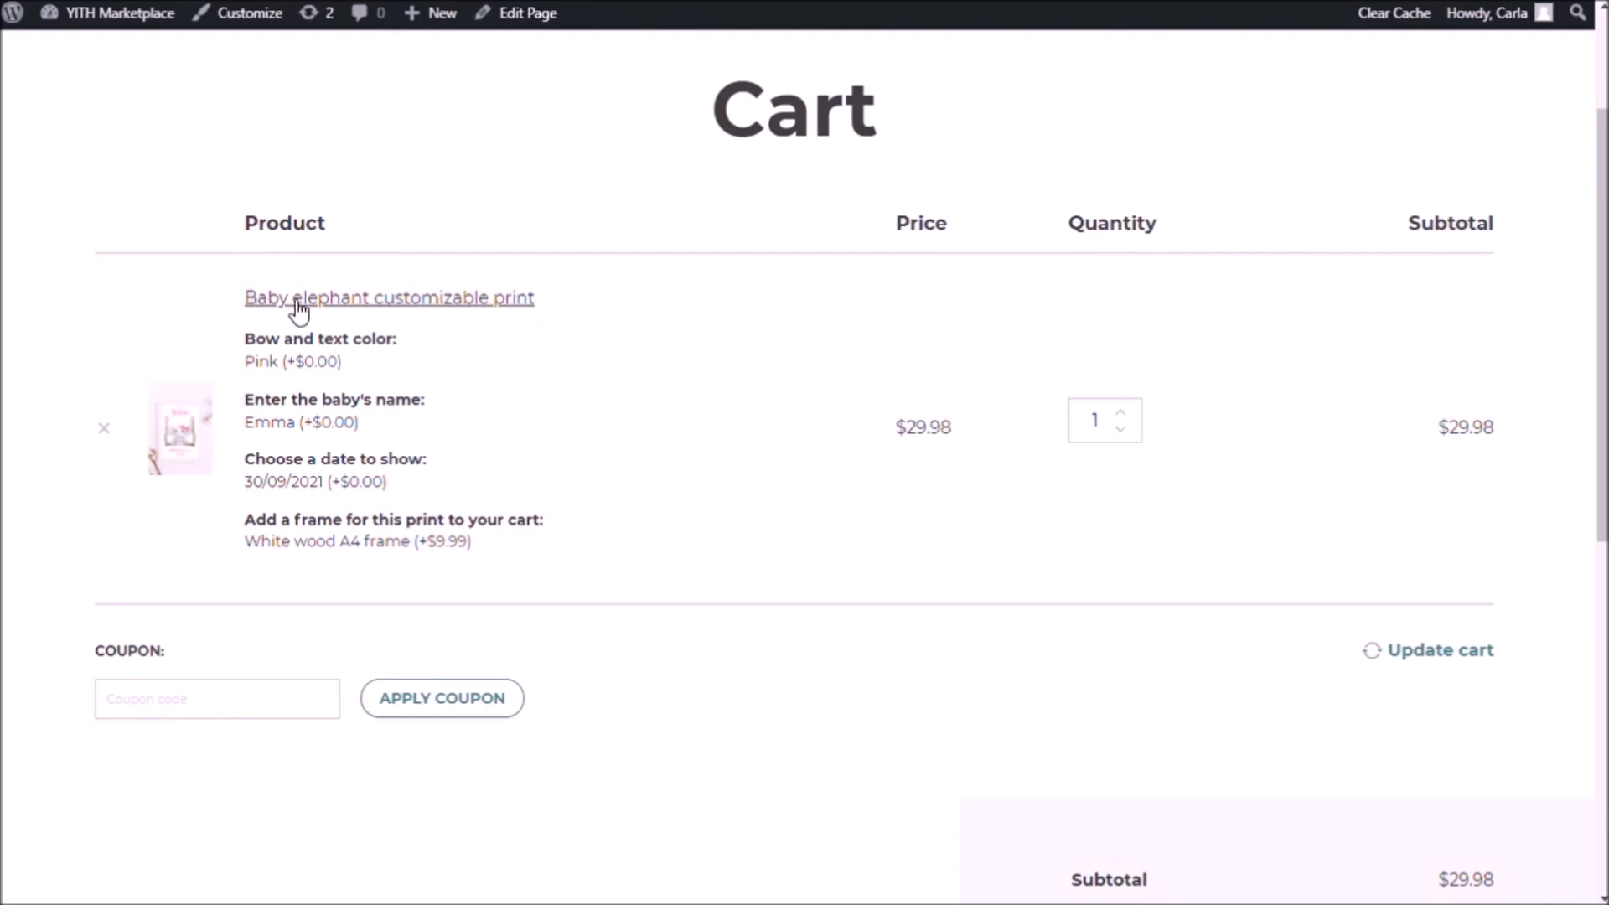
mouse_move(486, 315)
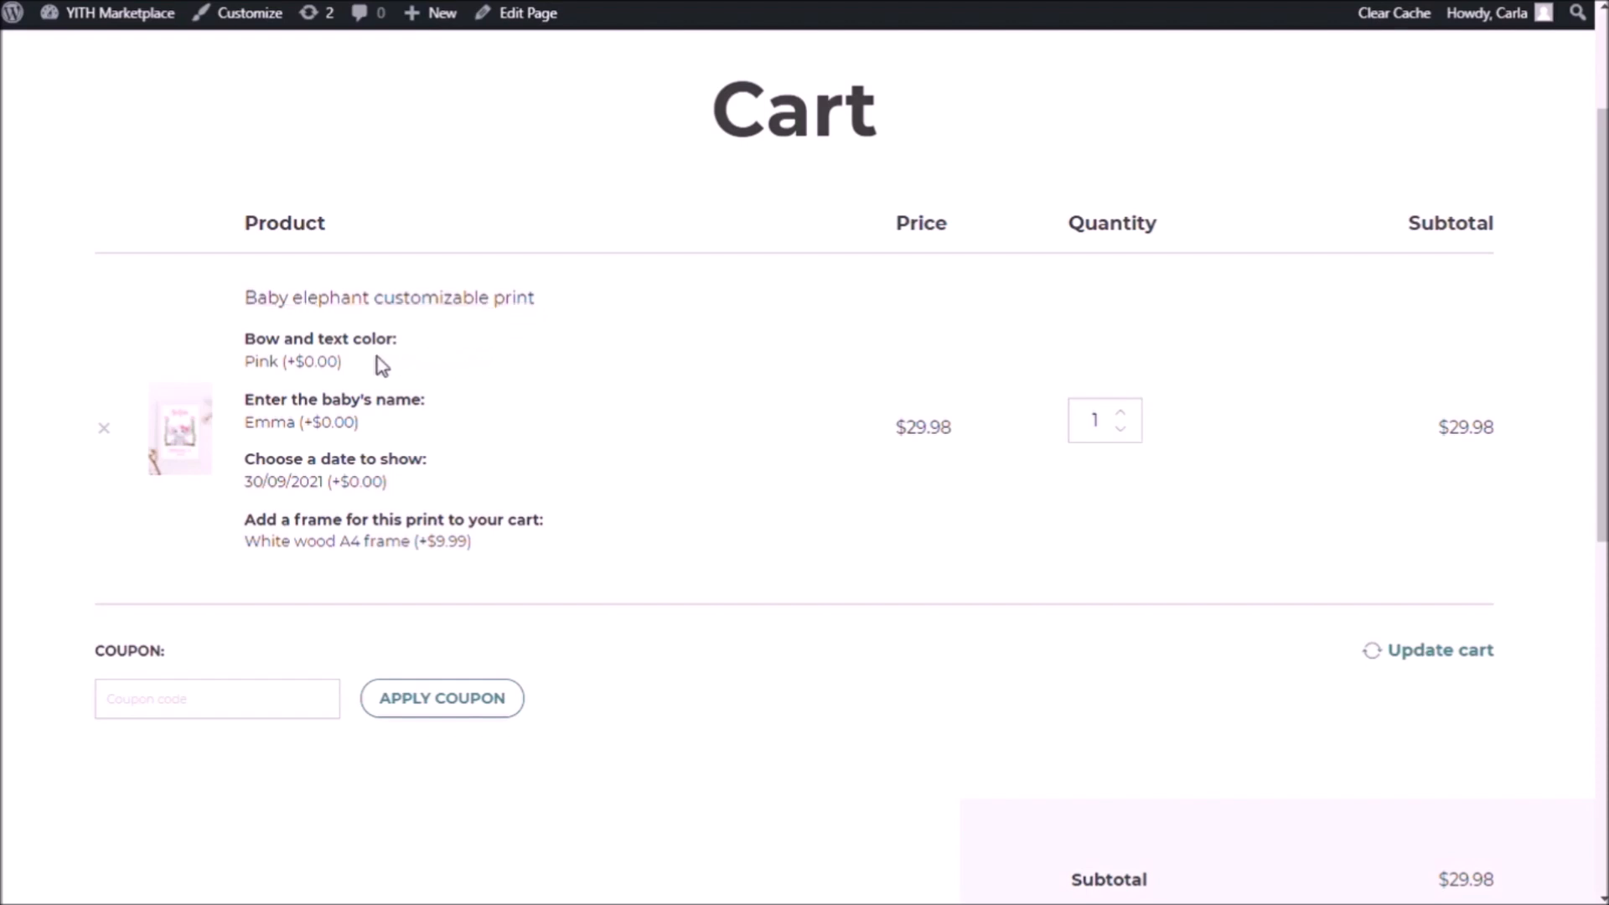
mouse_move(382, 432)
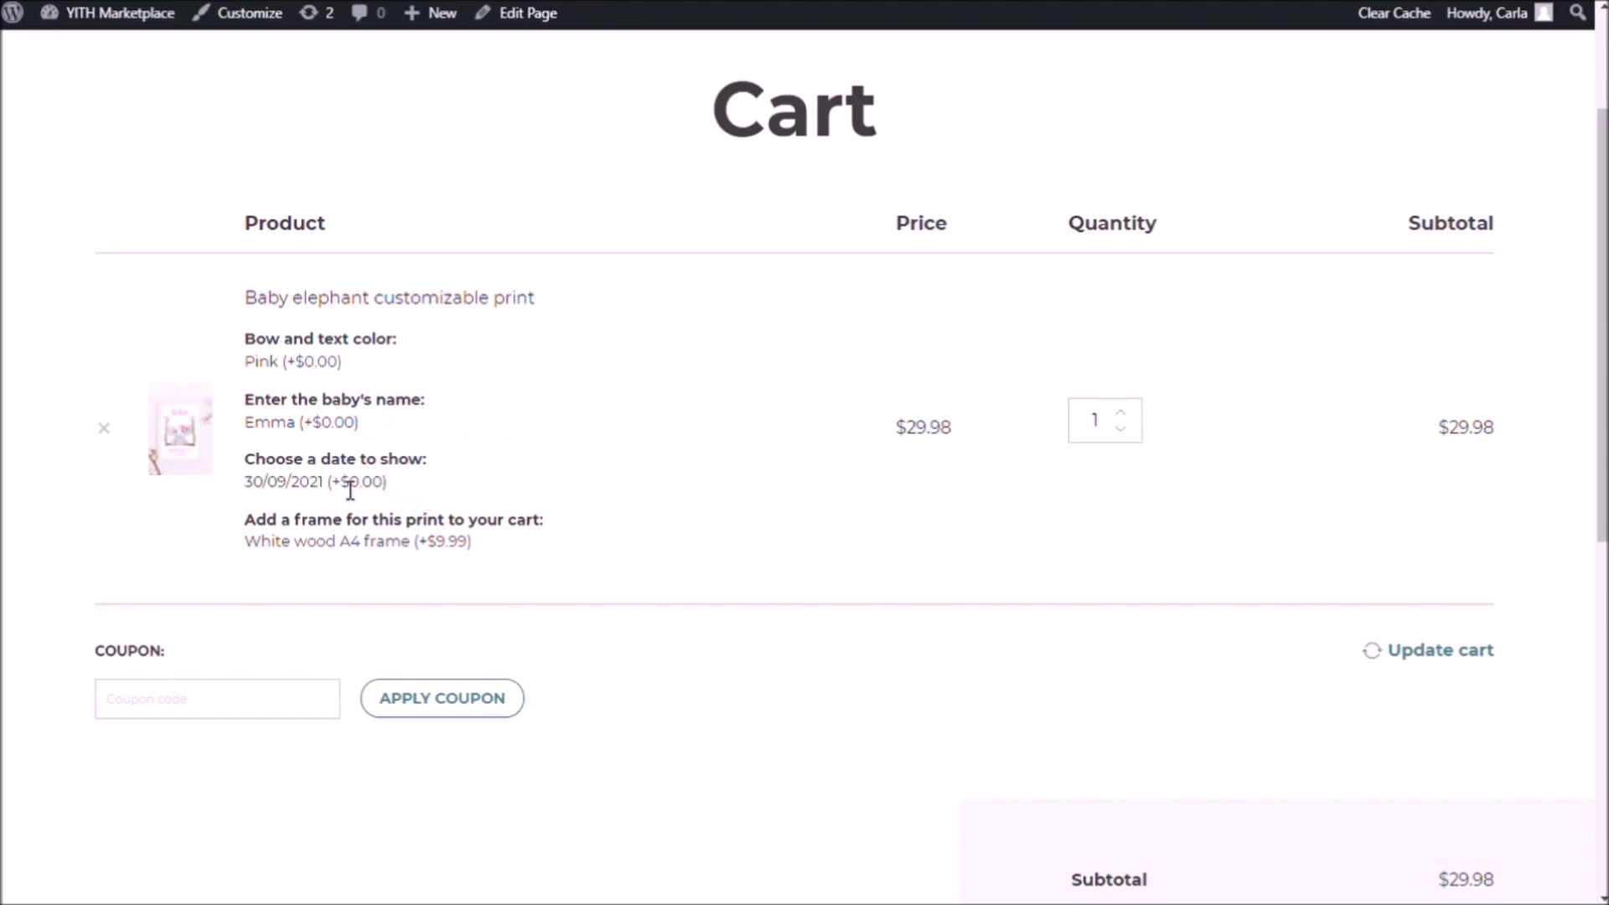
double_click(357, 482)
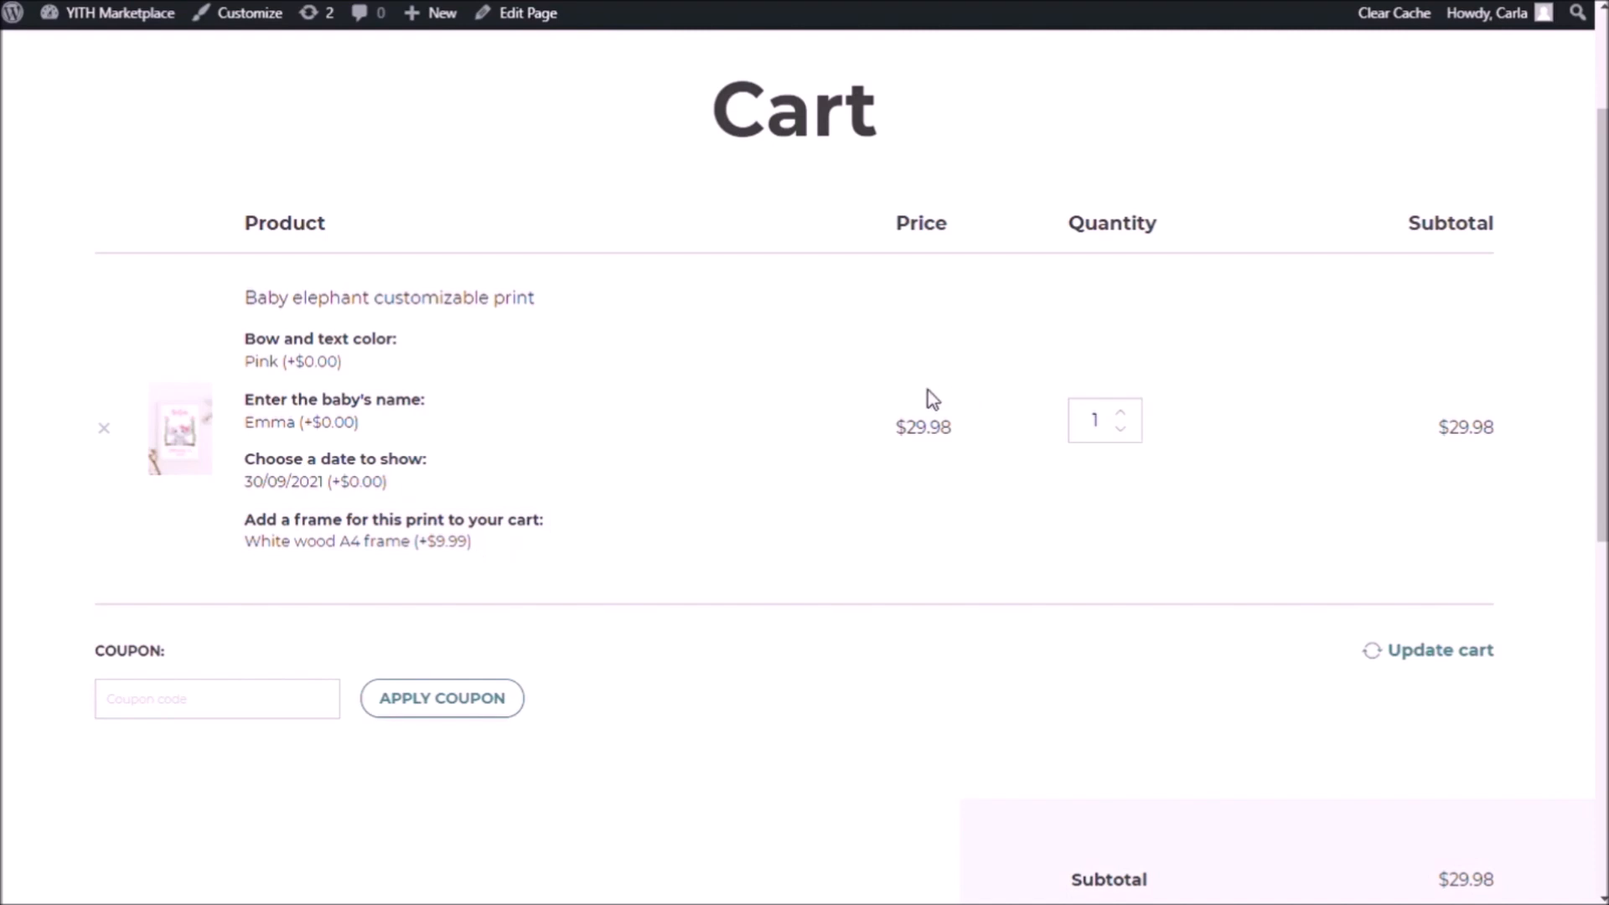
mouse_move(962, 427)
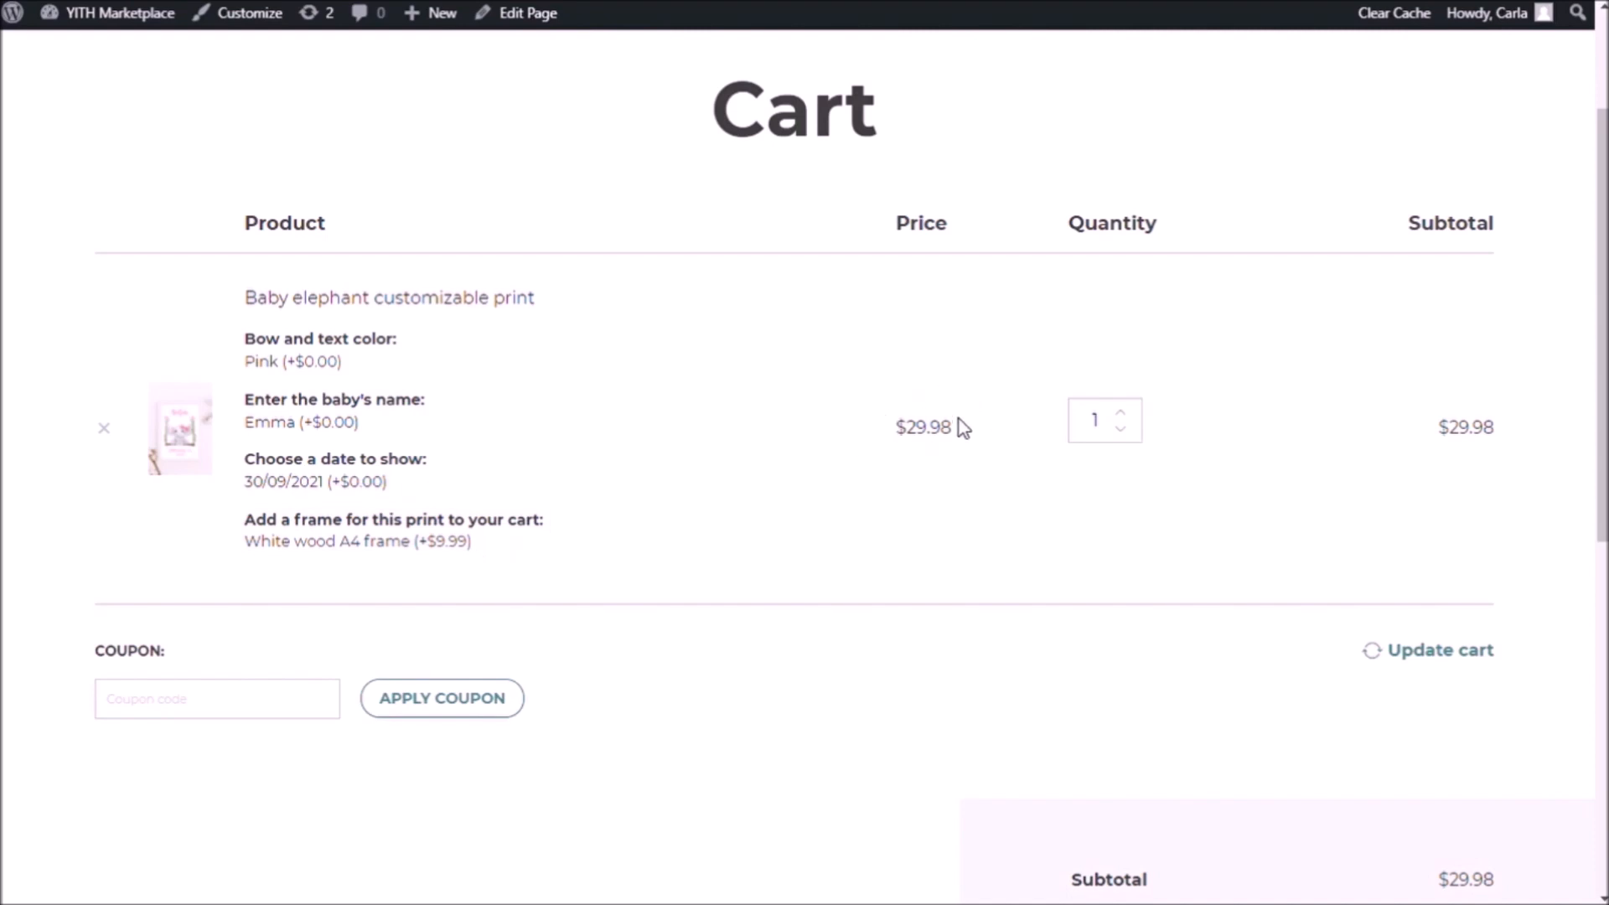
mouse_move(182, 503)
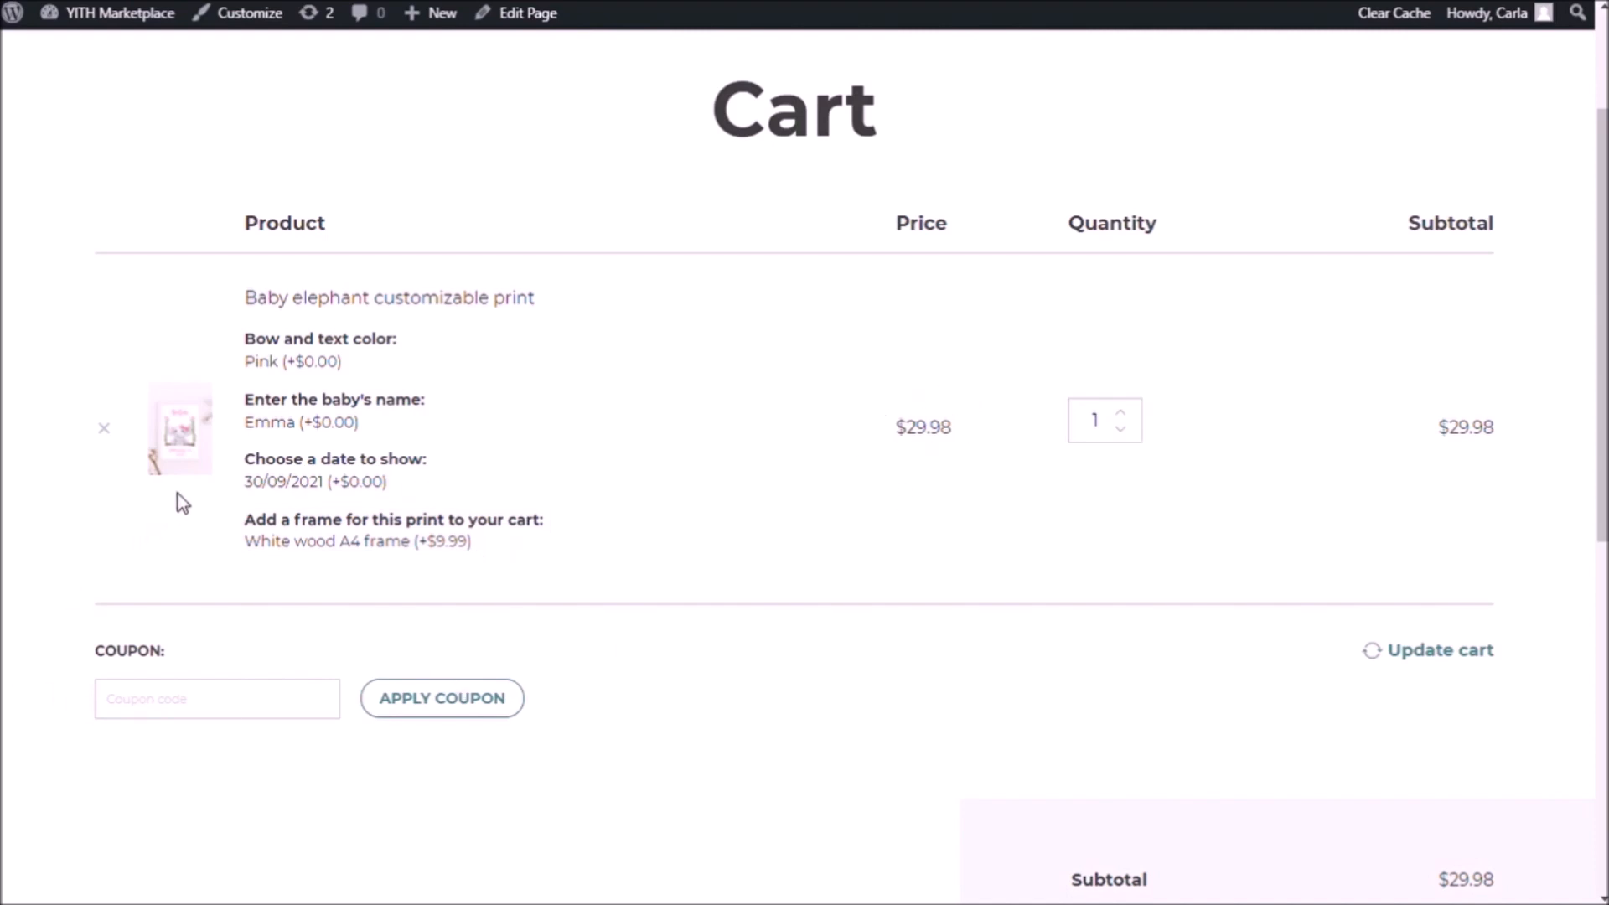